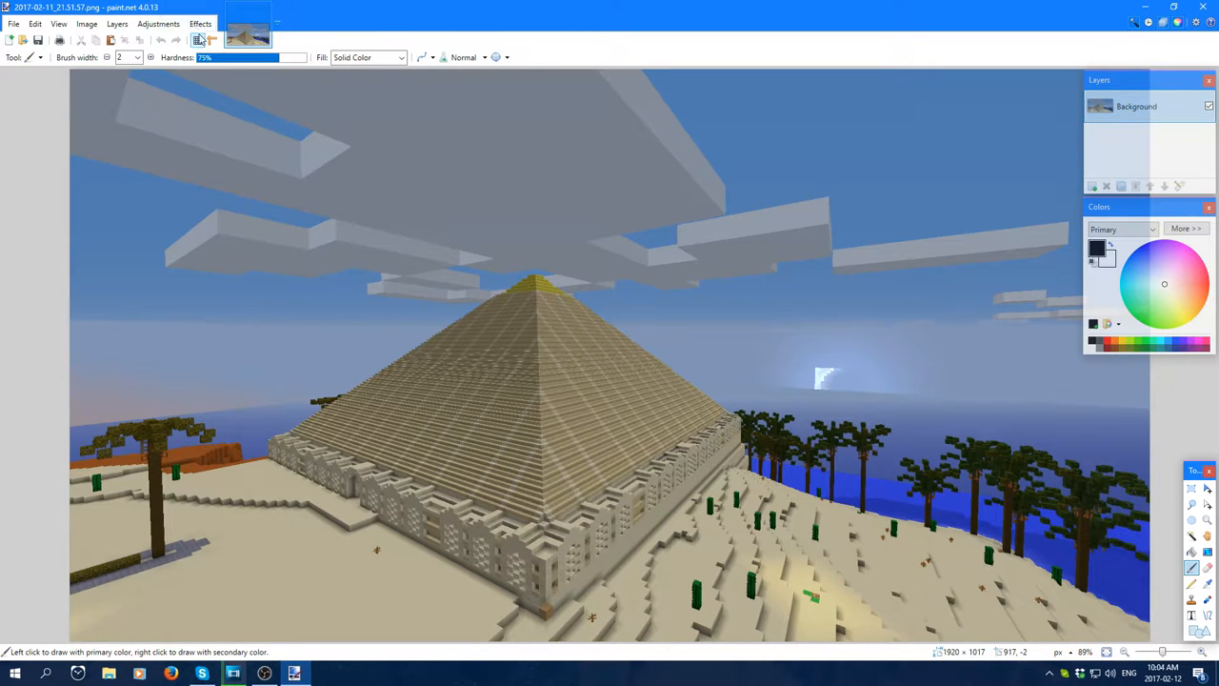
- Browse the Effects menu, then the Adjustments menu entries
left_click(200, 23)
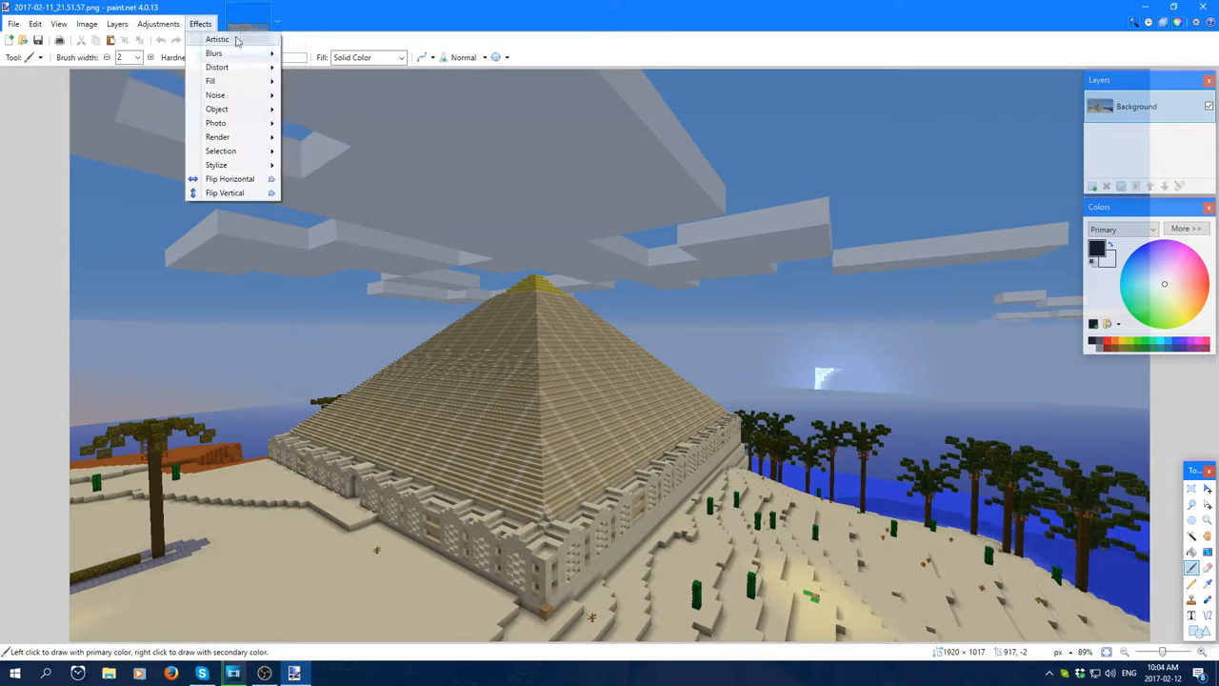
left_click(167, 23)
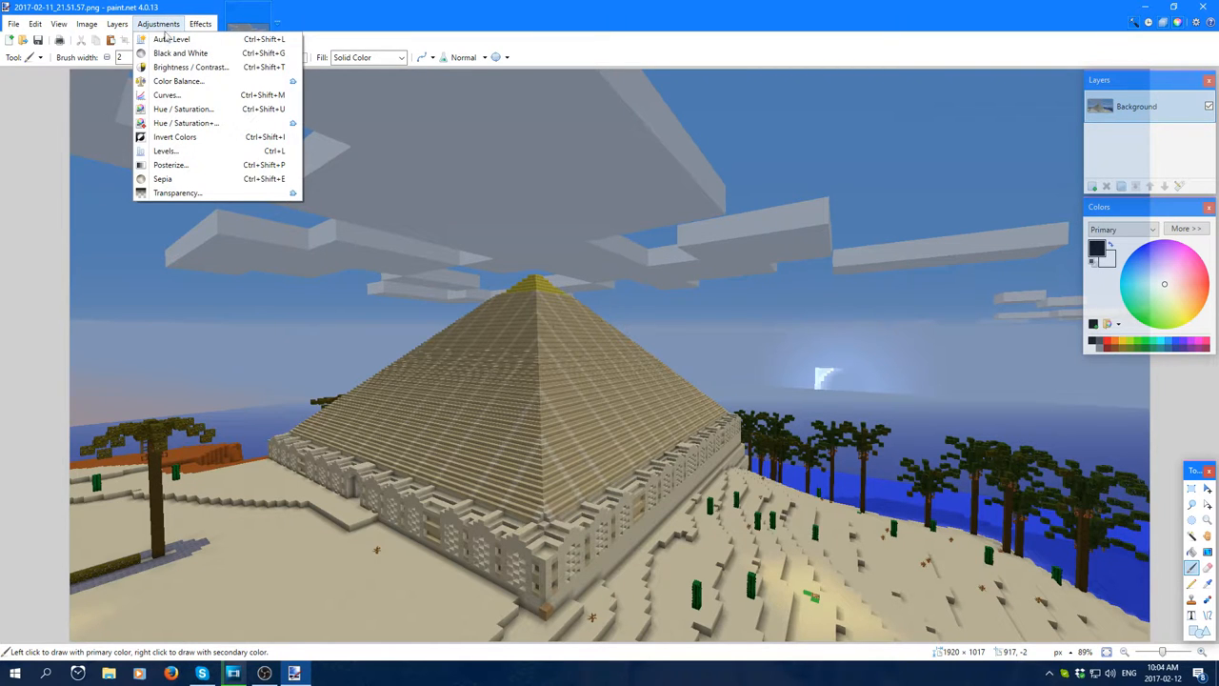
mouse_move(163, 179)
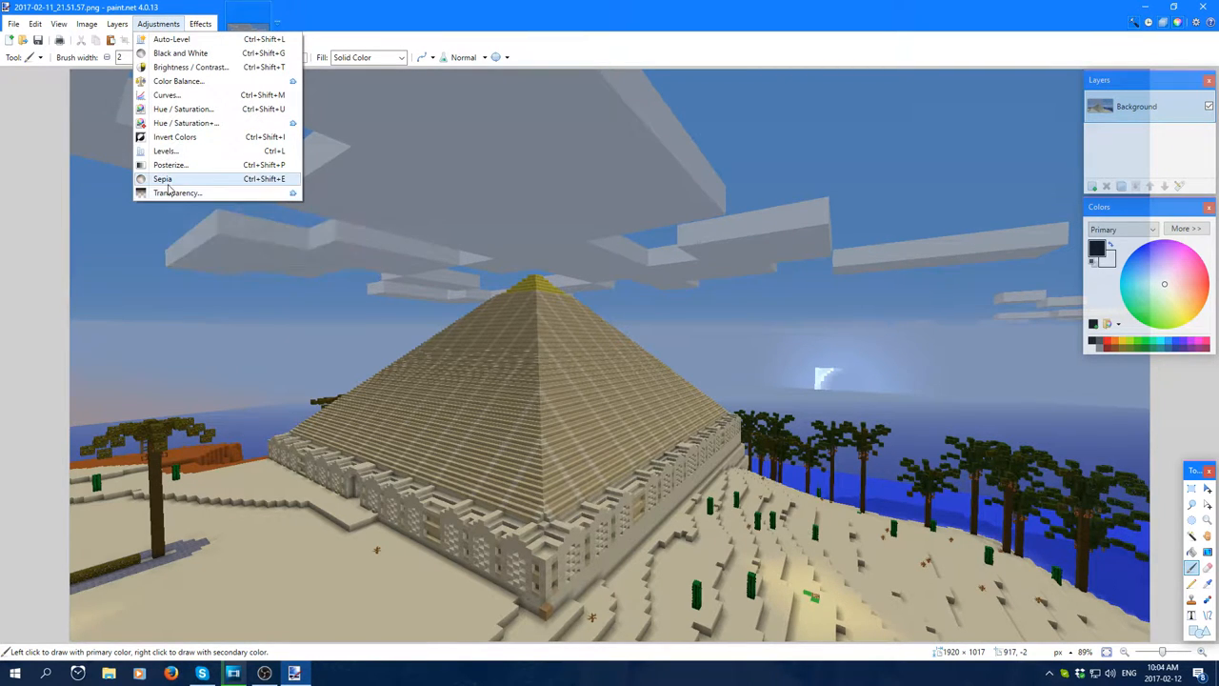
mouse_move(175, 192)
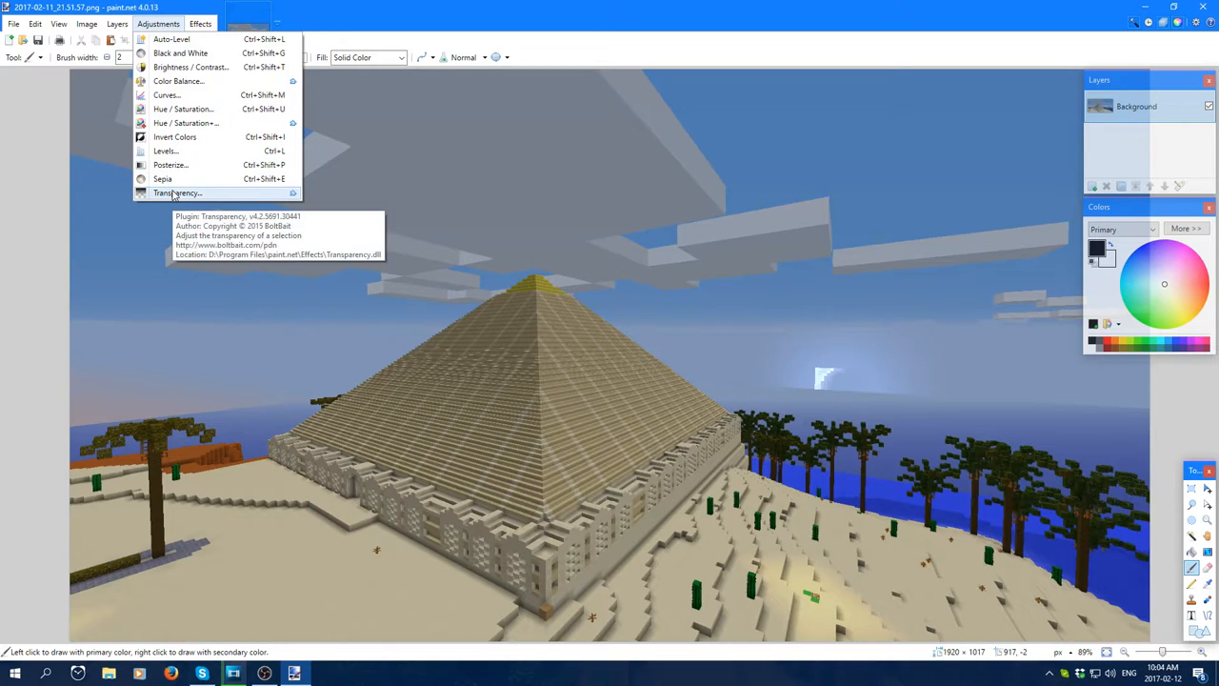
mouse_move(168, 130)
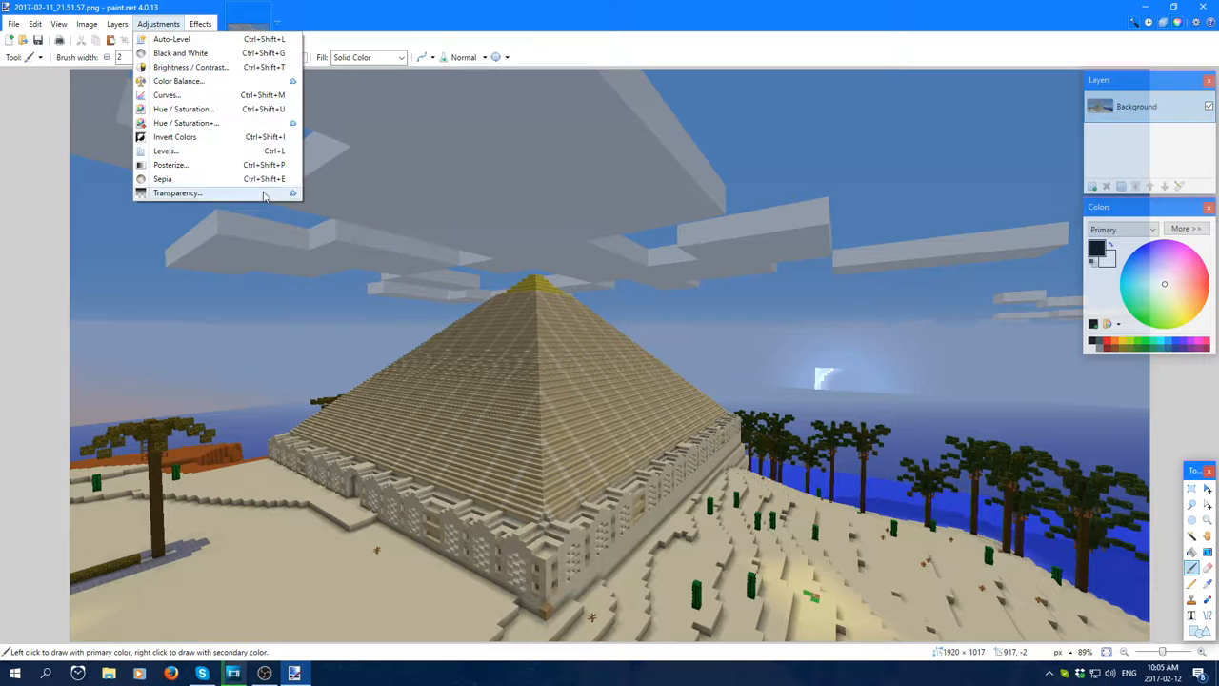
mouse_move(248, 50)
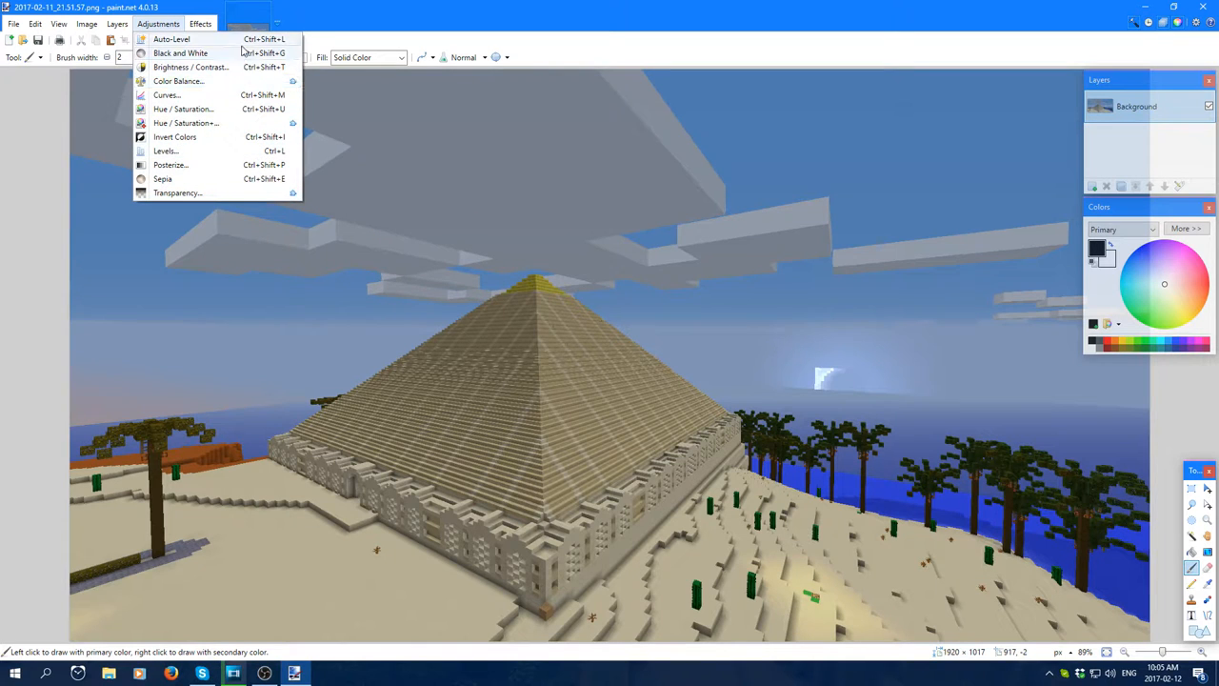
mouse_move(187, 53)
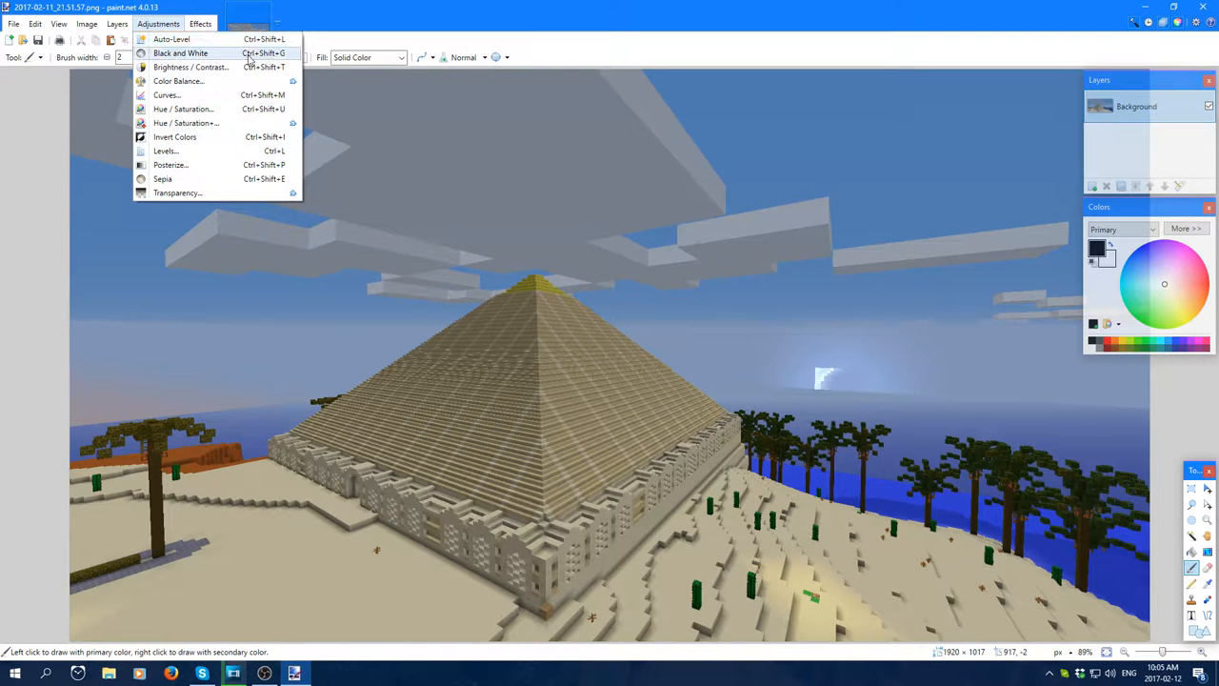
mouse_move(186, 149)
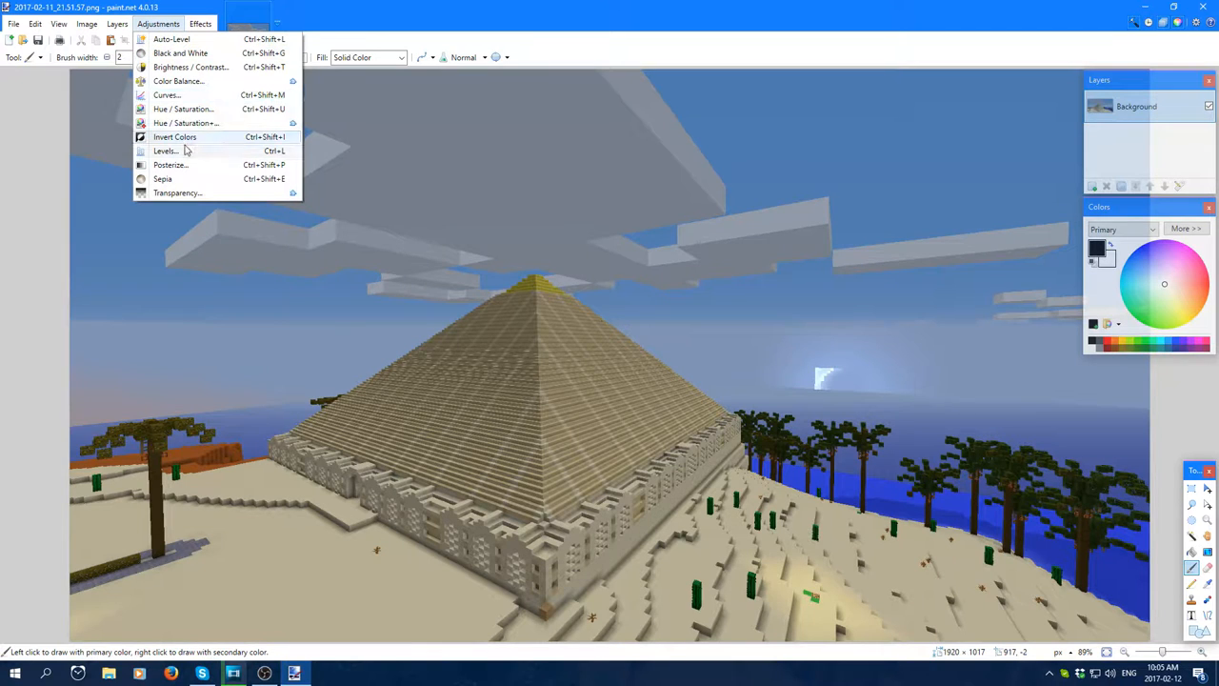
mouse_move(181, 38)
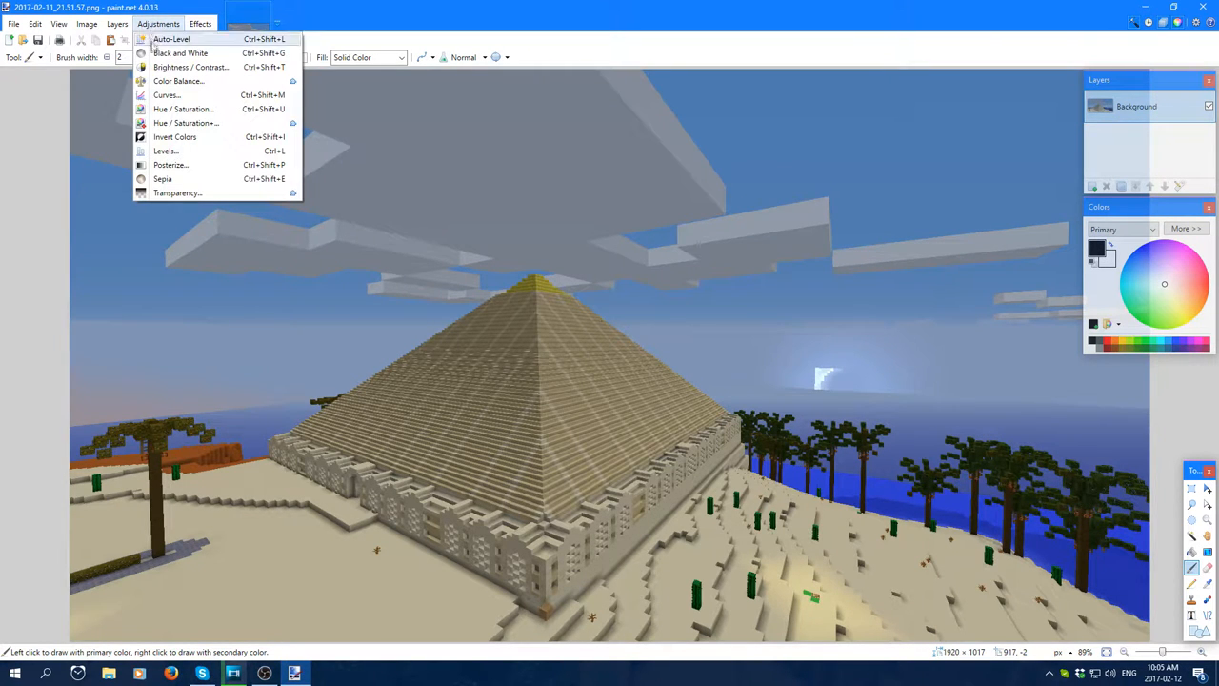
left_click(179, 38)
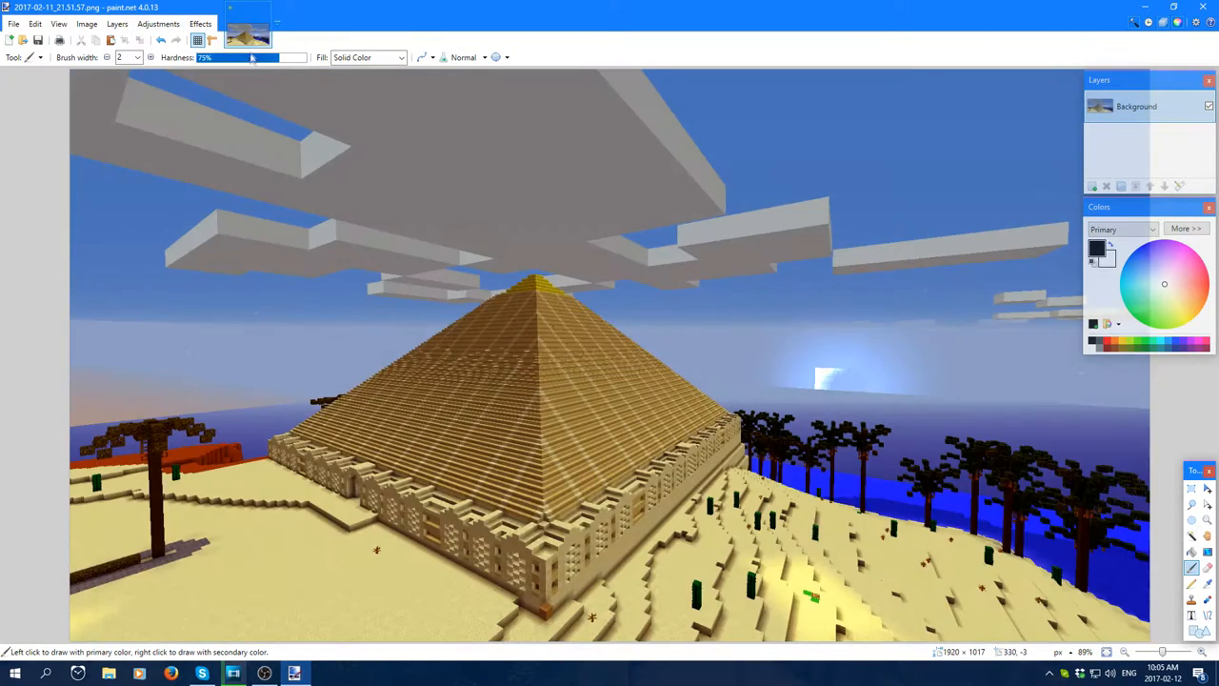
mouse_move(585, 274)
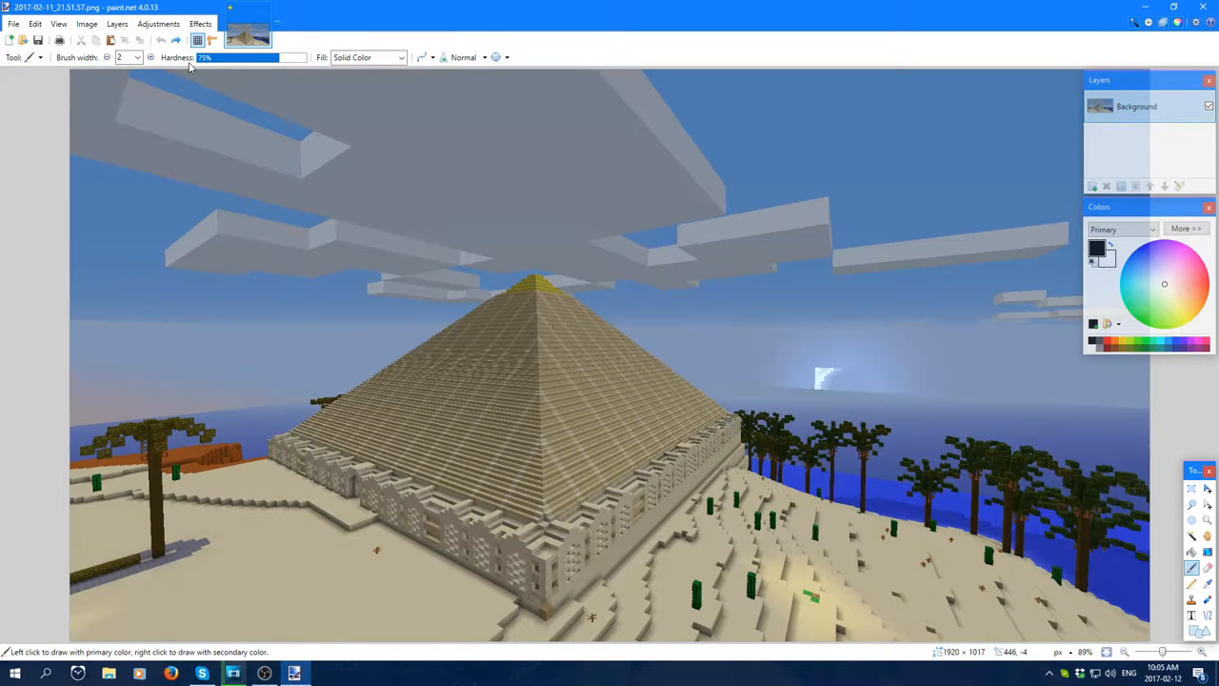
left_click(164, 23)
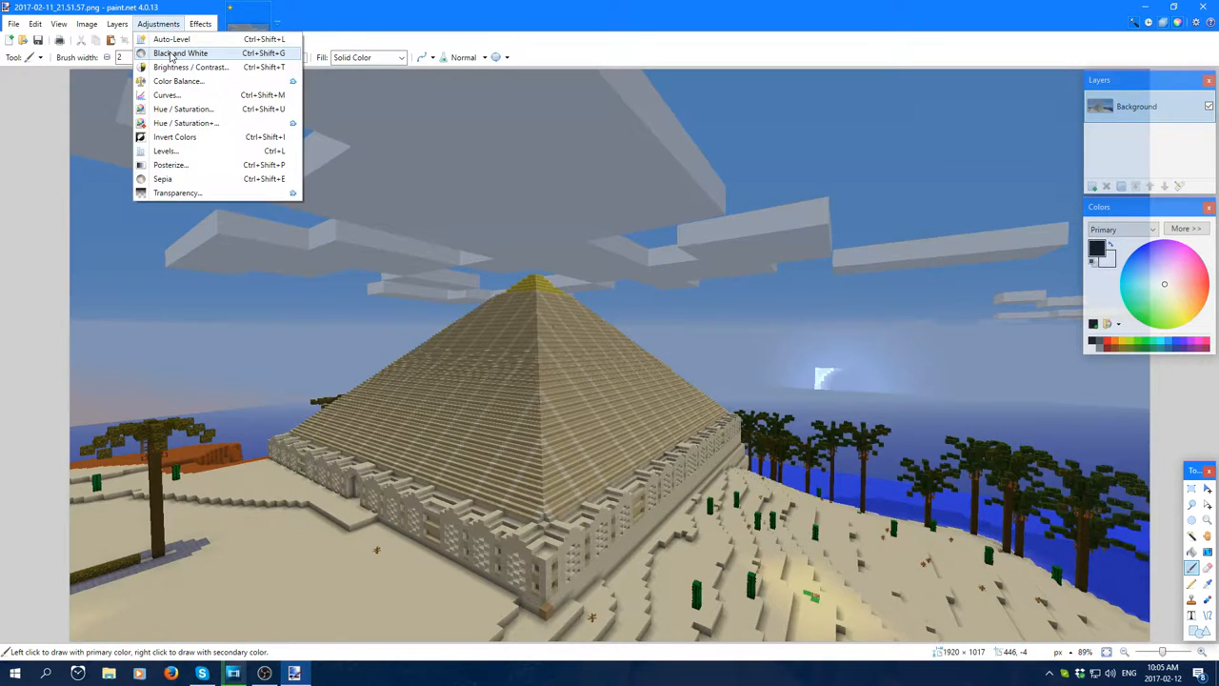
left_click(190, 49)
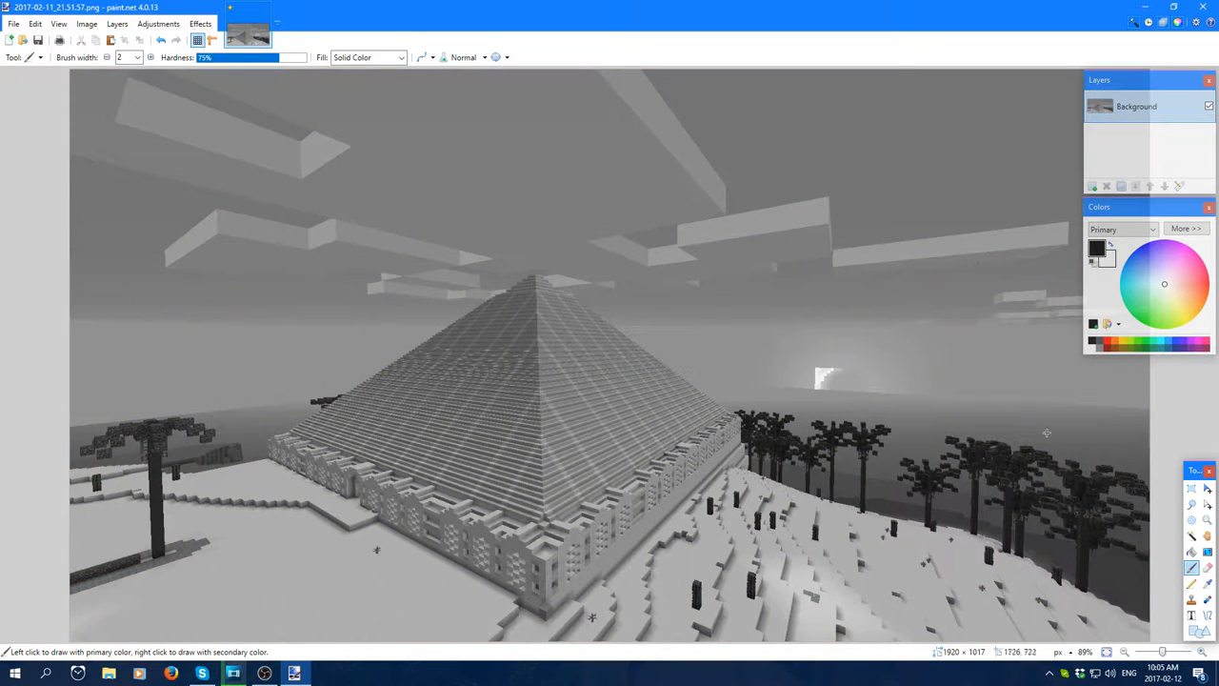
mouse_move(564, 360)
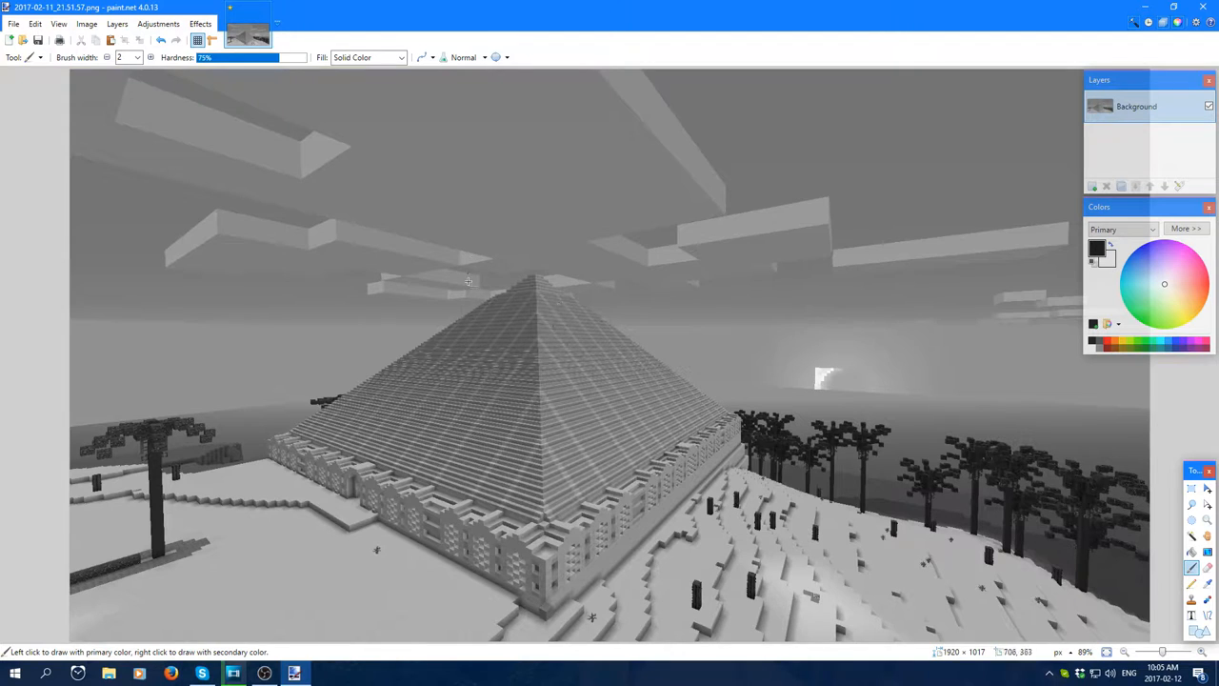
mouse_move(587, 271)
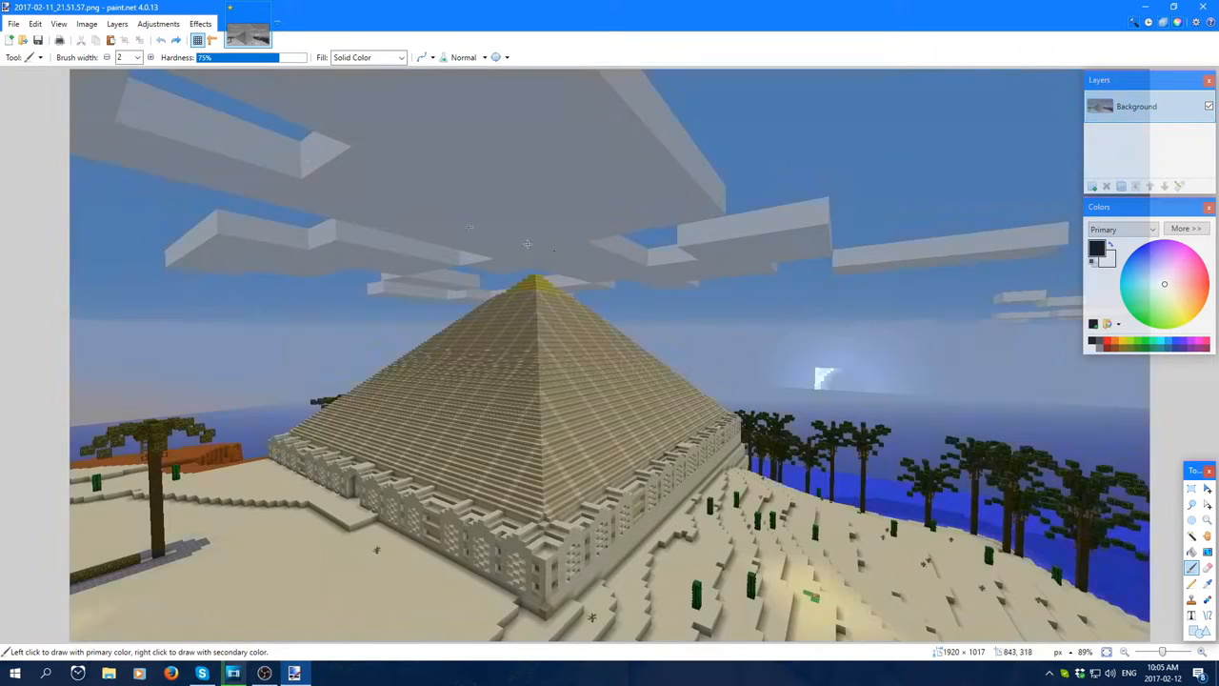
left_click(164, 23)
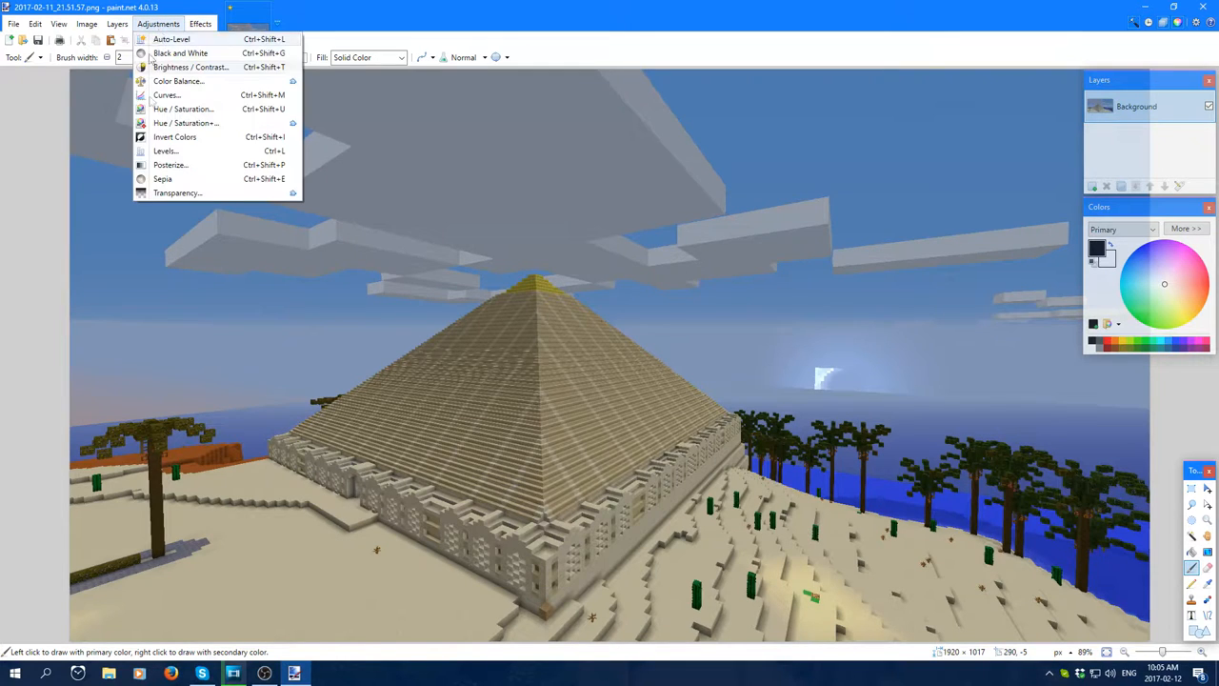
mouse_move(164, 179)
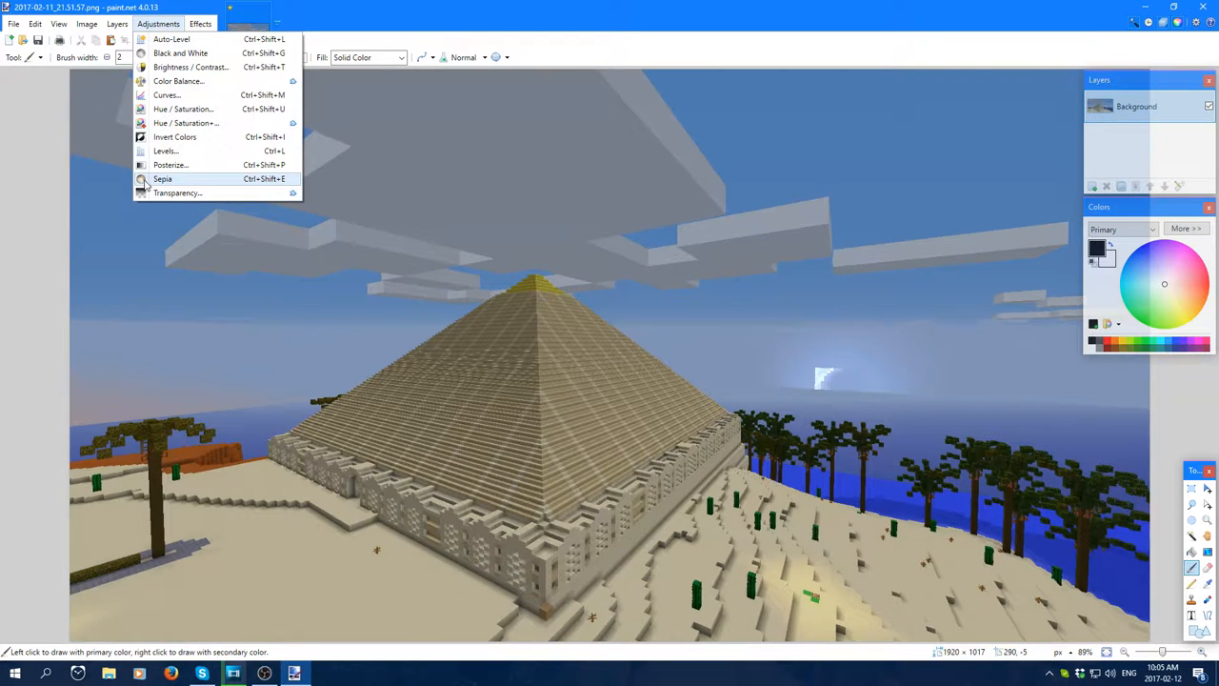
left_click(166, 179)
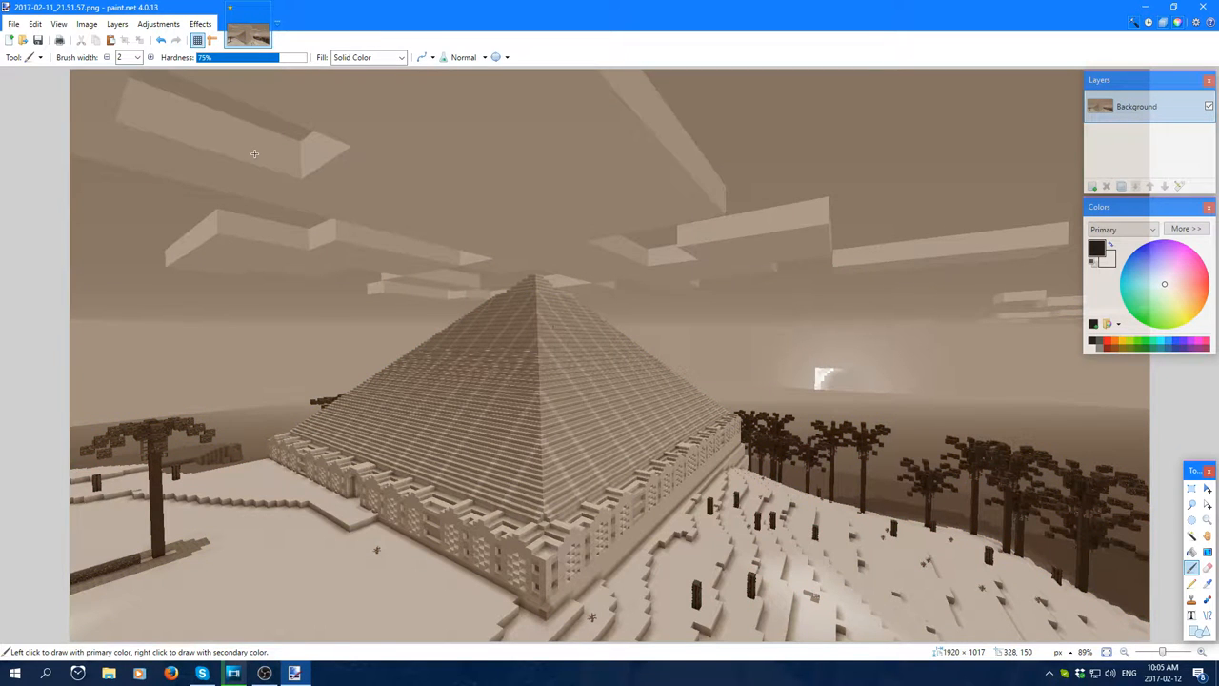
left_click(168, 23)
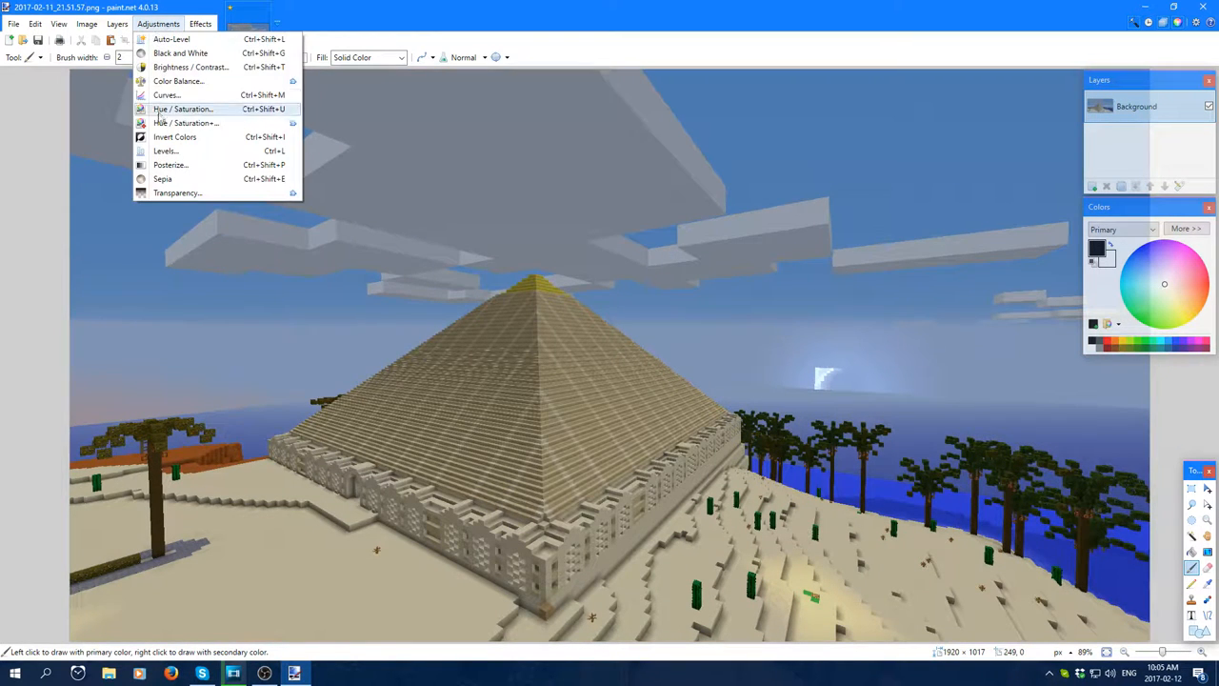
mouse_move(179, 172)
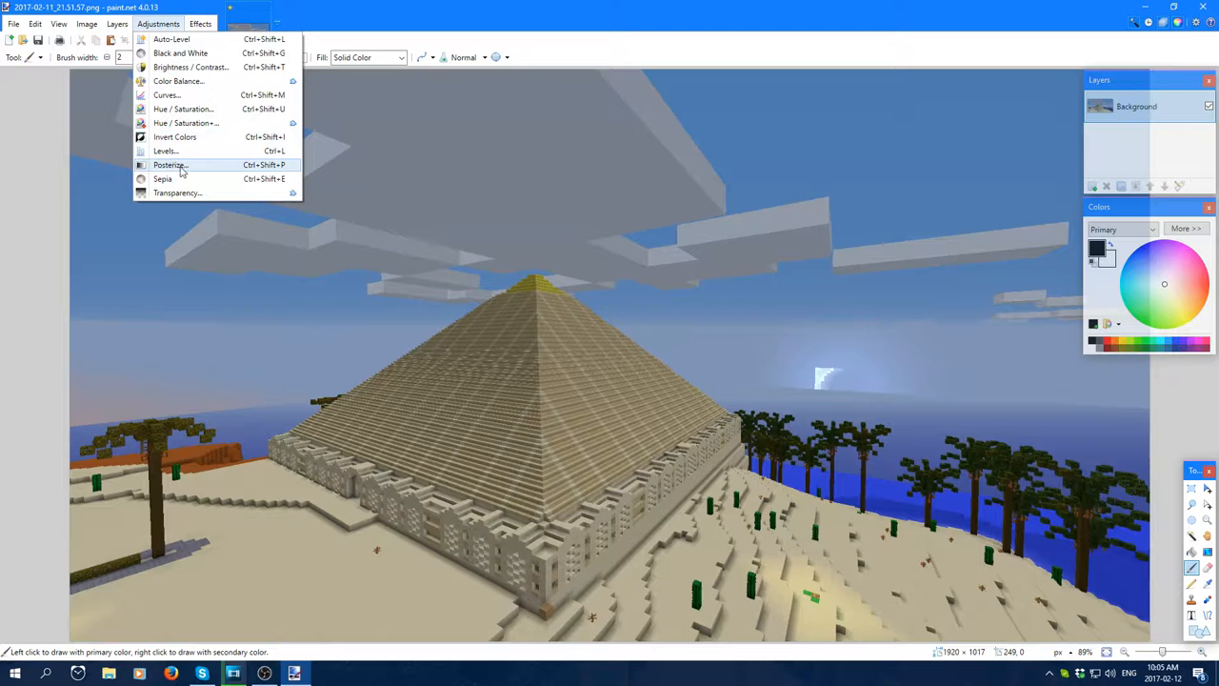
left_click(169, 164)
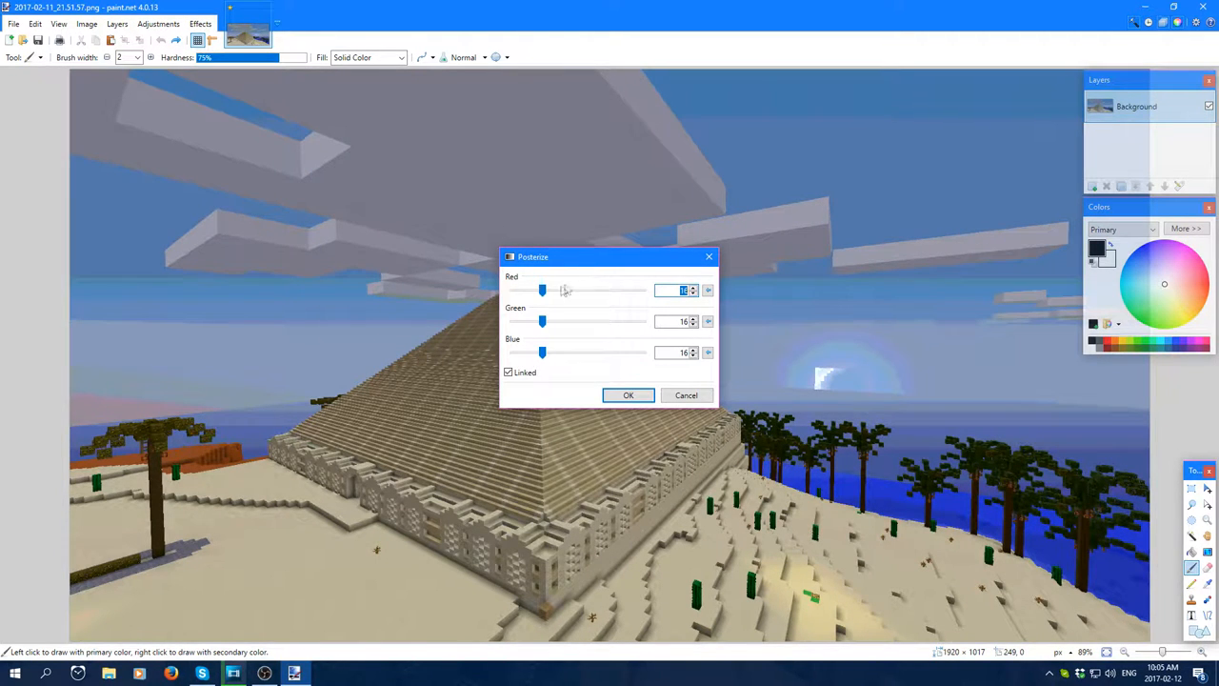
left_click_drag(543, 289, 625, 289)
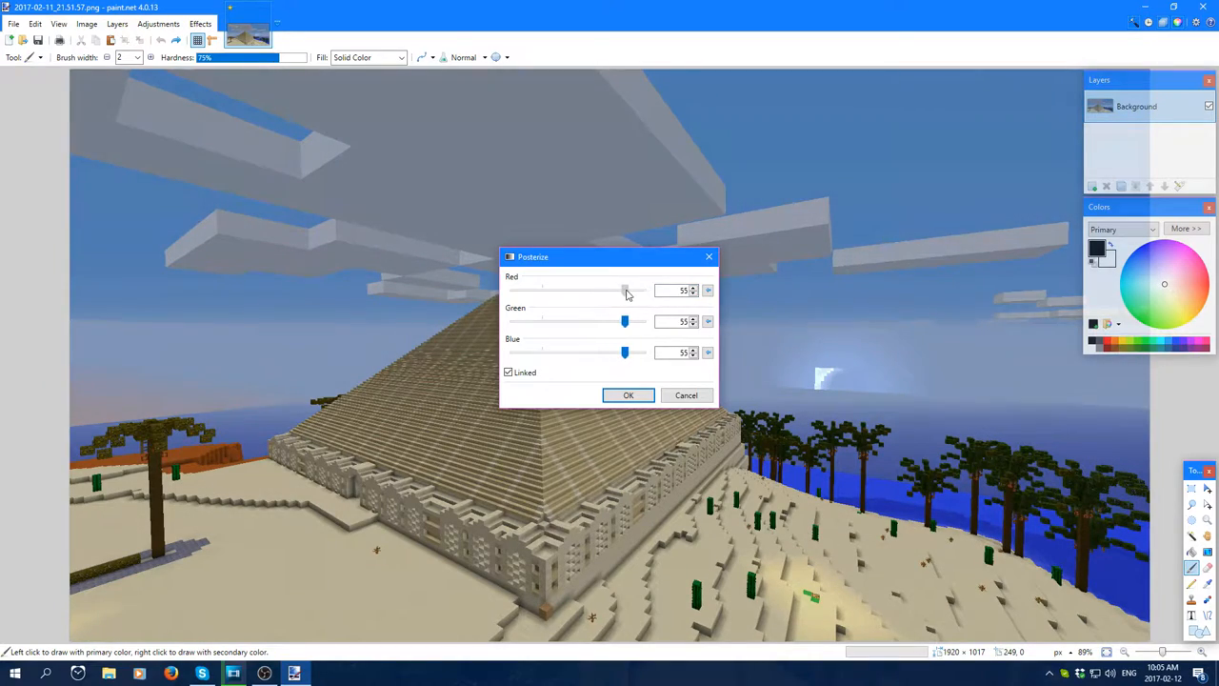
left_click_drag(625, 290, 532, 290)
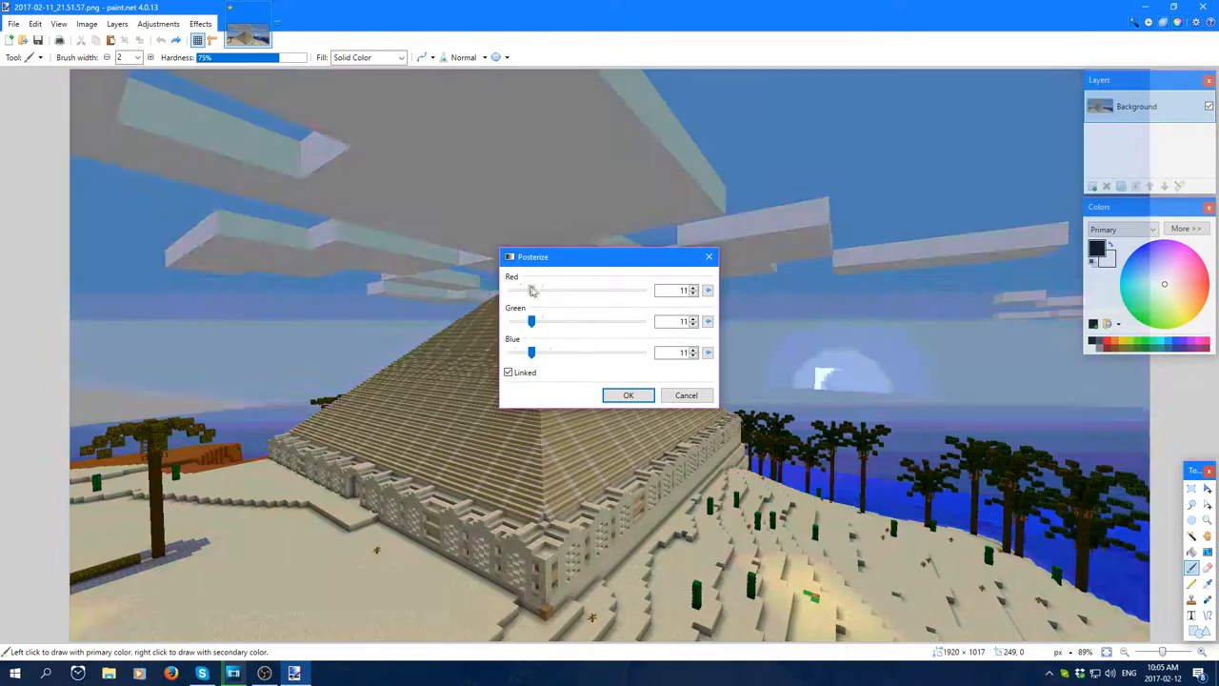
left_click_drag(531, 289, 518, 289)
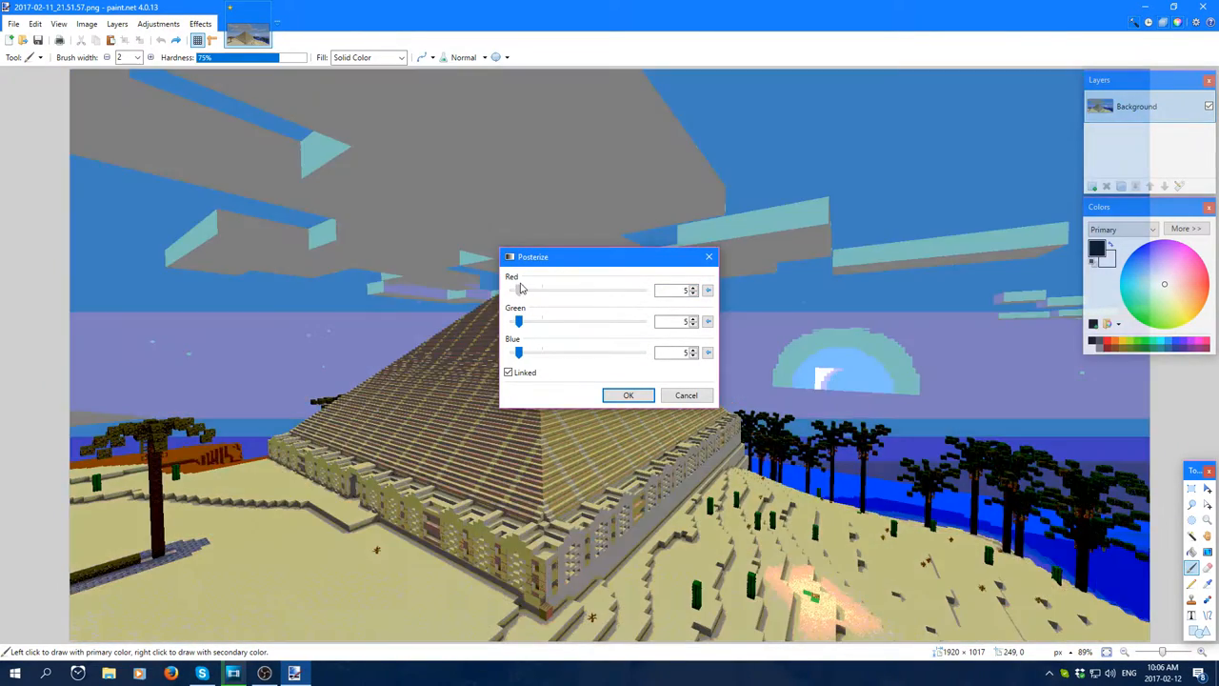
left_click_drag(518, 289, 522, 290)
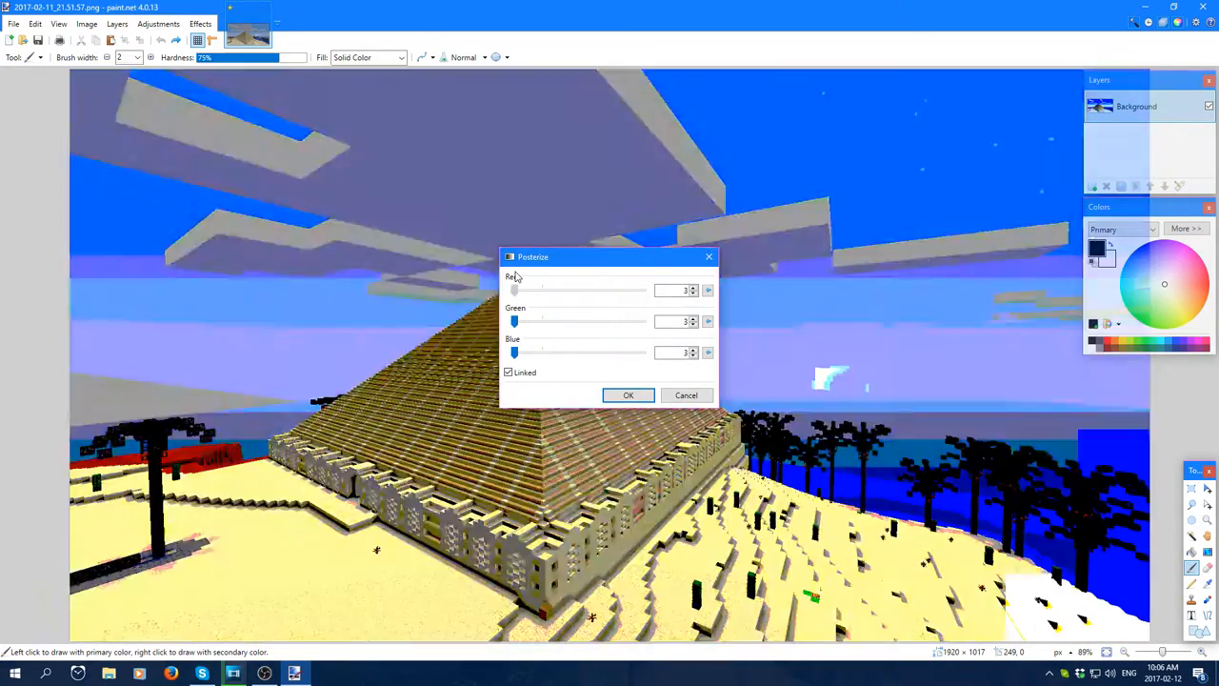
left_click_drag(515, 290, 587, 290)
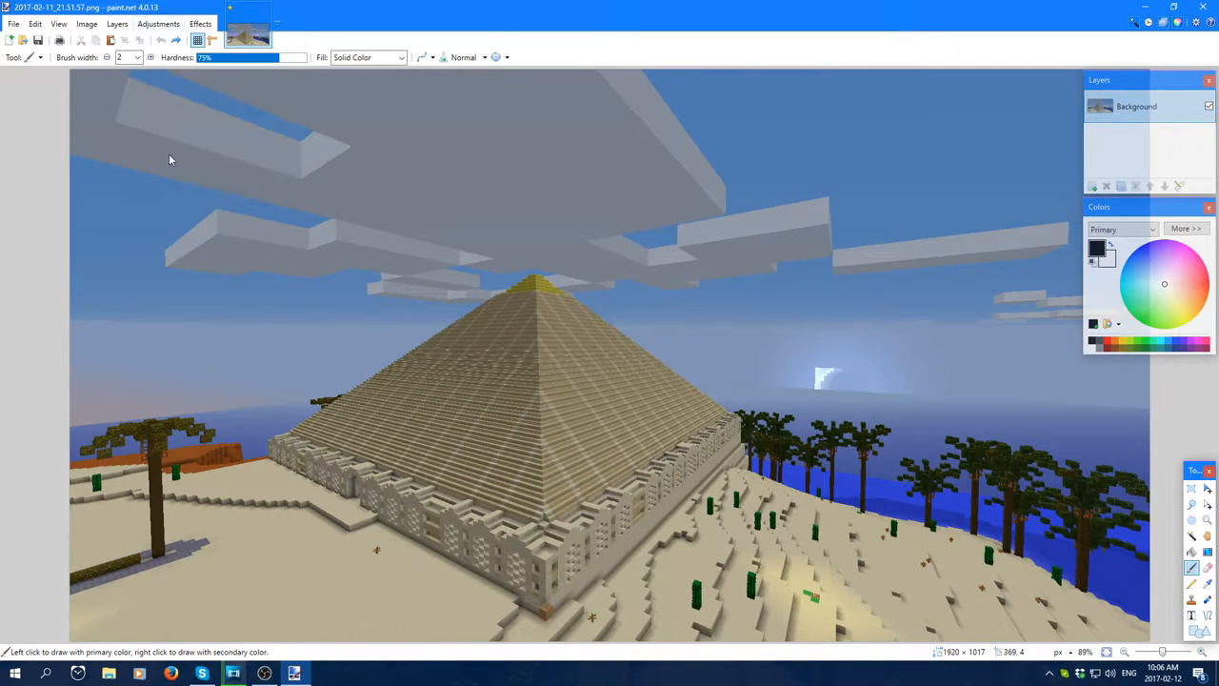
- In Levels, lower the input white point and tweak midtones to brighten sand and sky
left_click(160, 23)
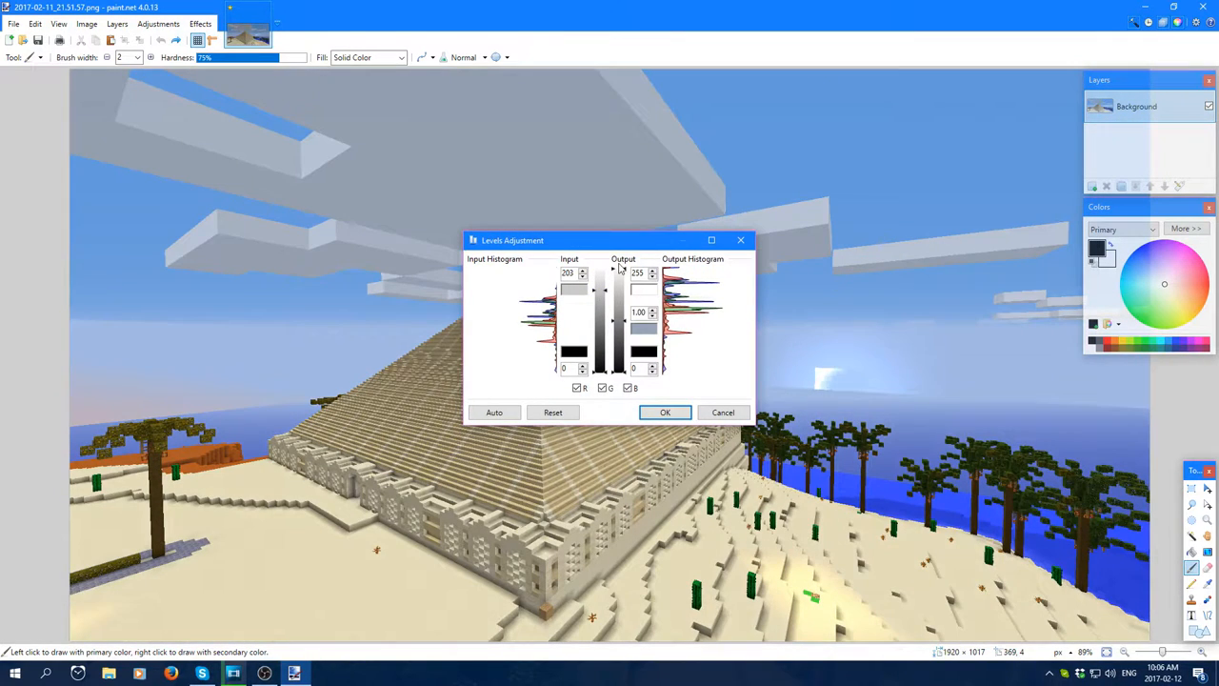
left_click_drag(623, 275, 623, 294)
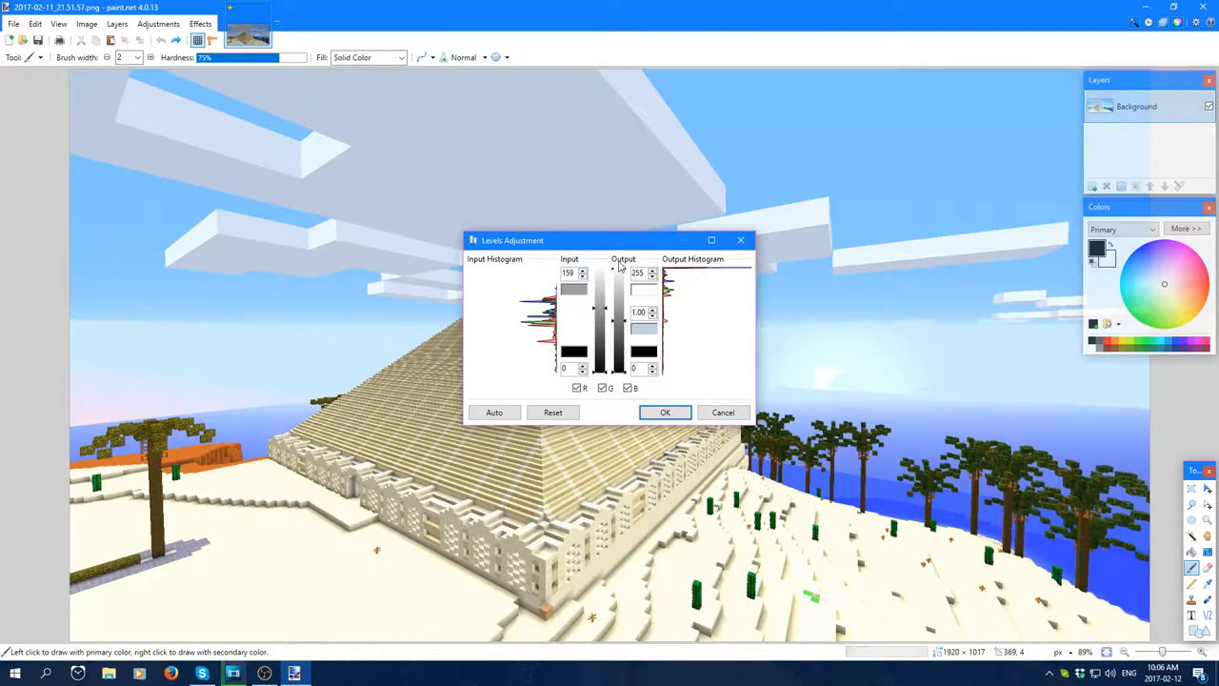
left_click_drag(625, 275, 625, 290)
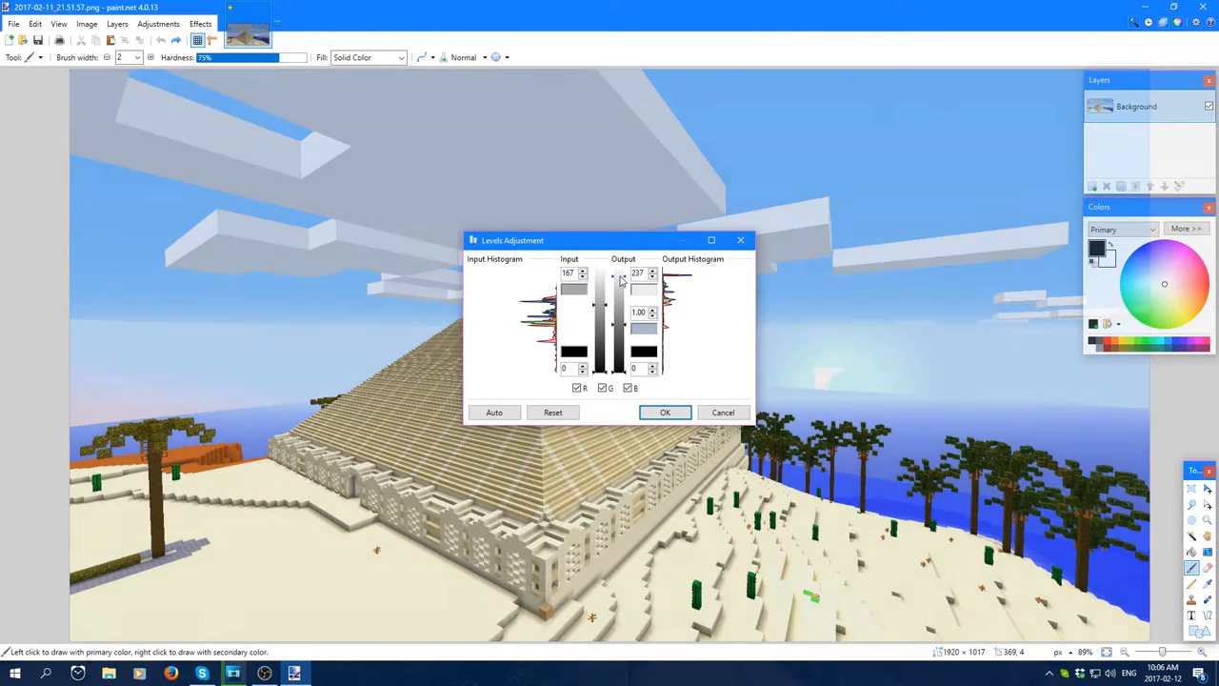
left_click_drag(615, 278, 616, 314)
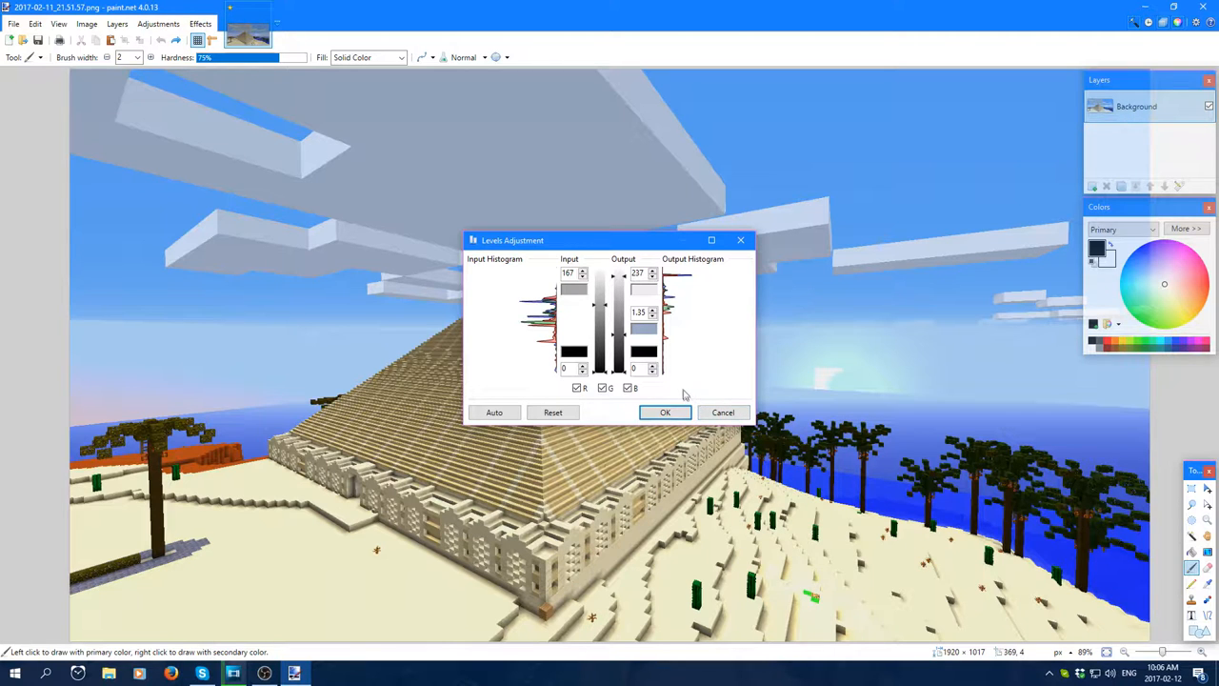
mouse_move(678, 387)
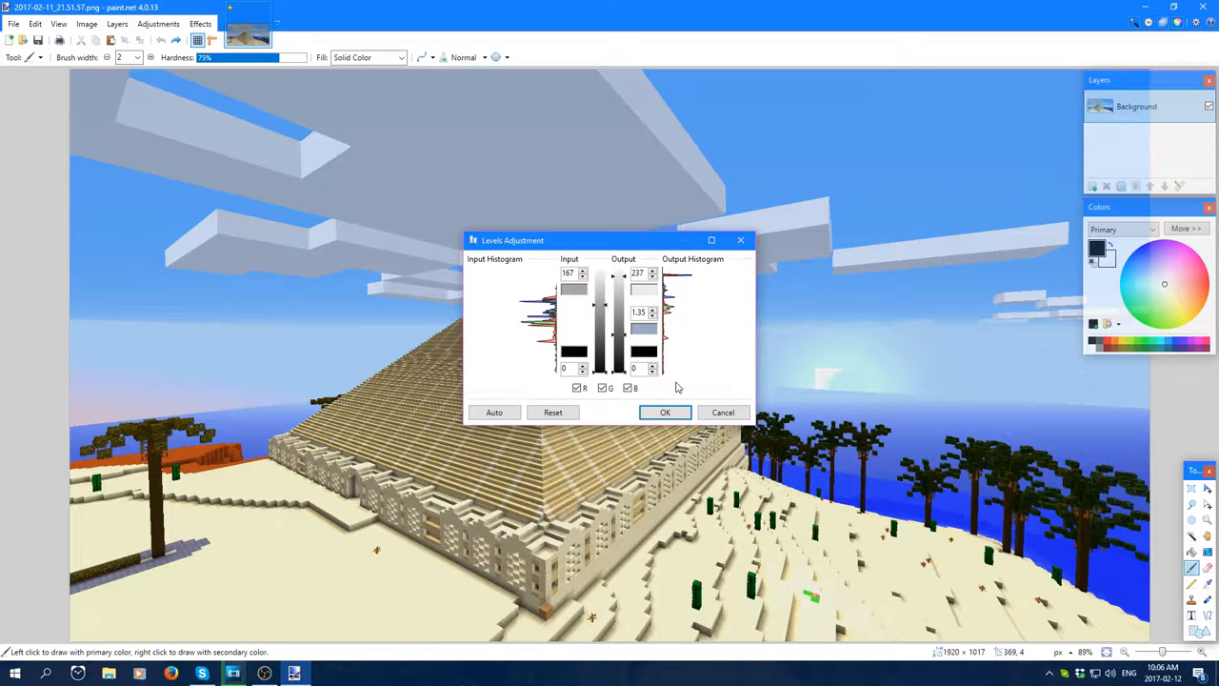
- Apply the Levels change, then try Invert Colors on the screenshot
left_click(665, 412)
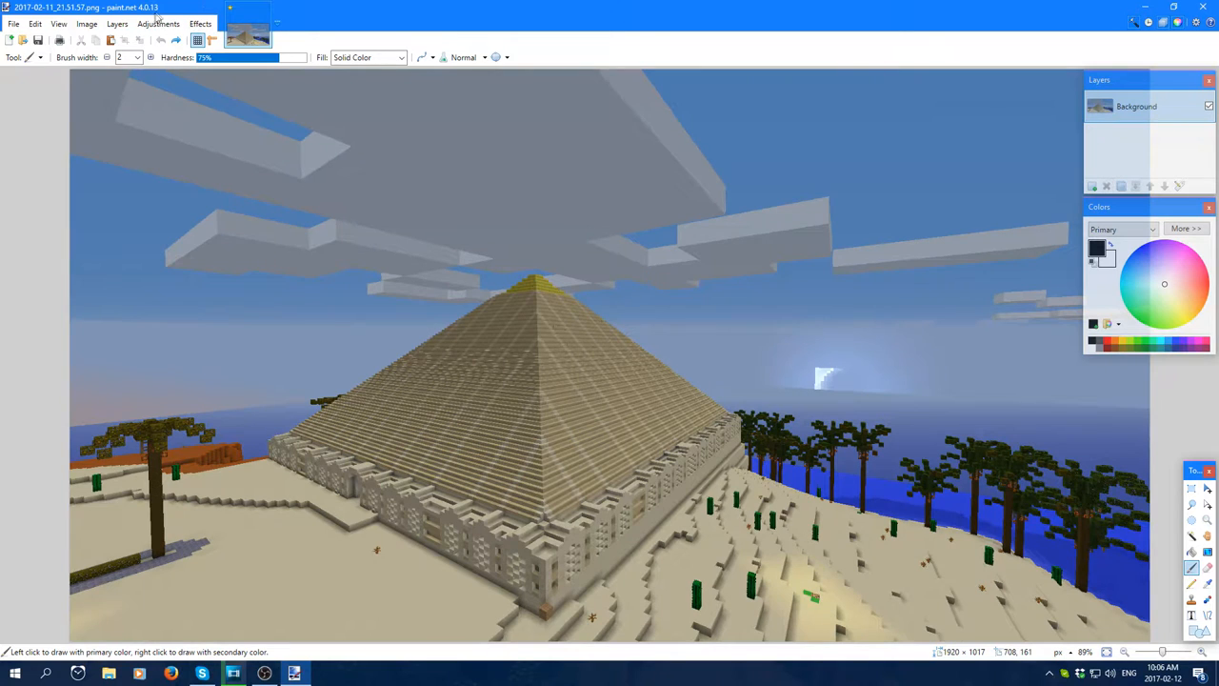
left_click(160, 23)
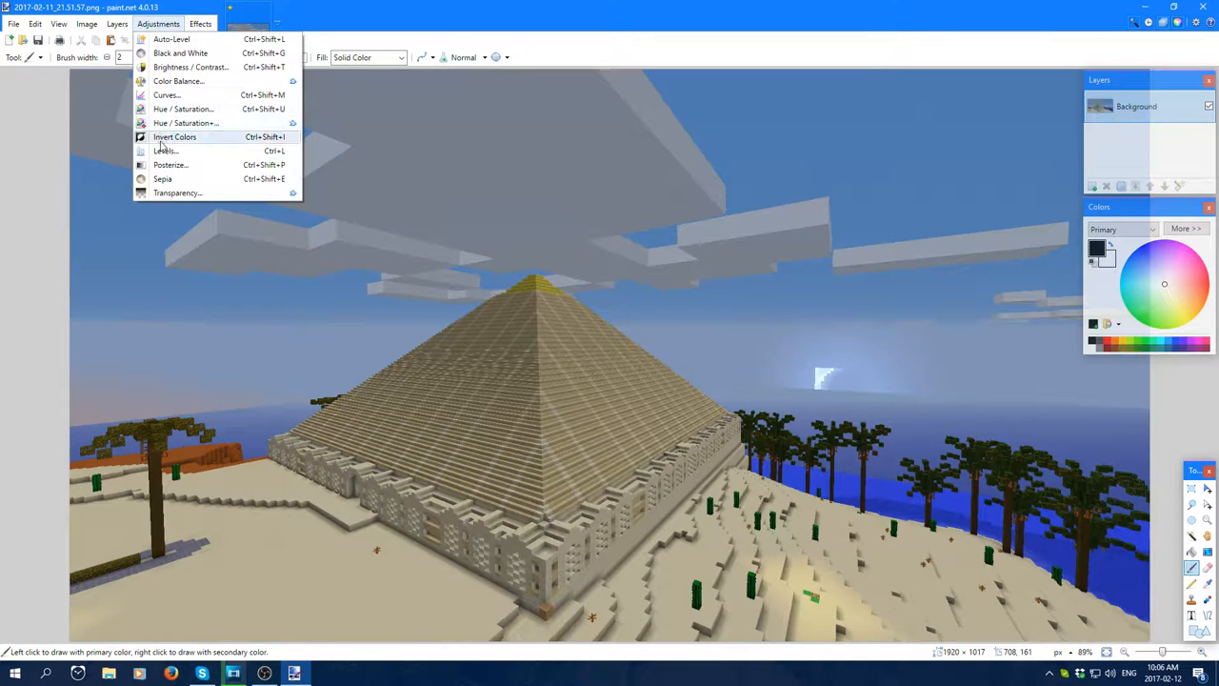
left_click(175, 137)
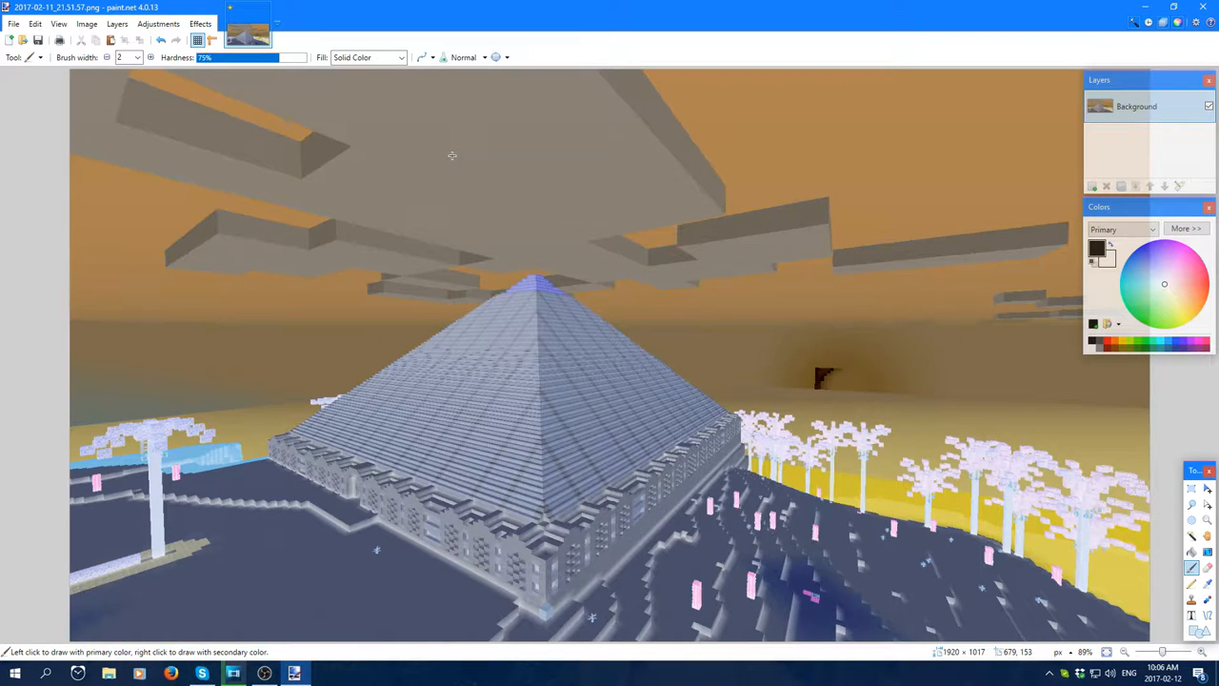
mouse_move(712, 228)
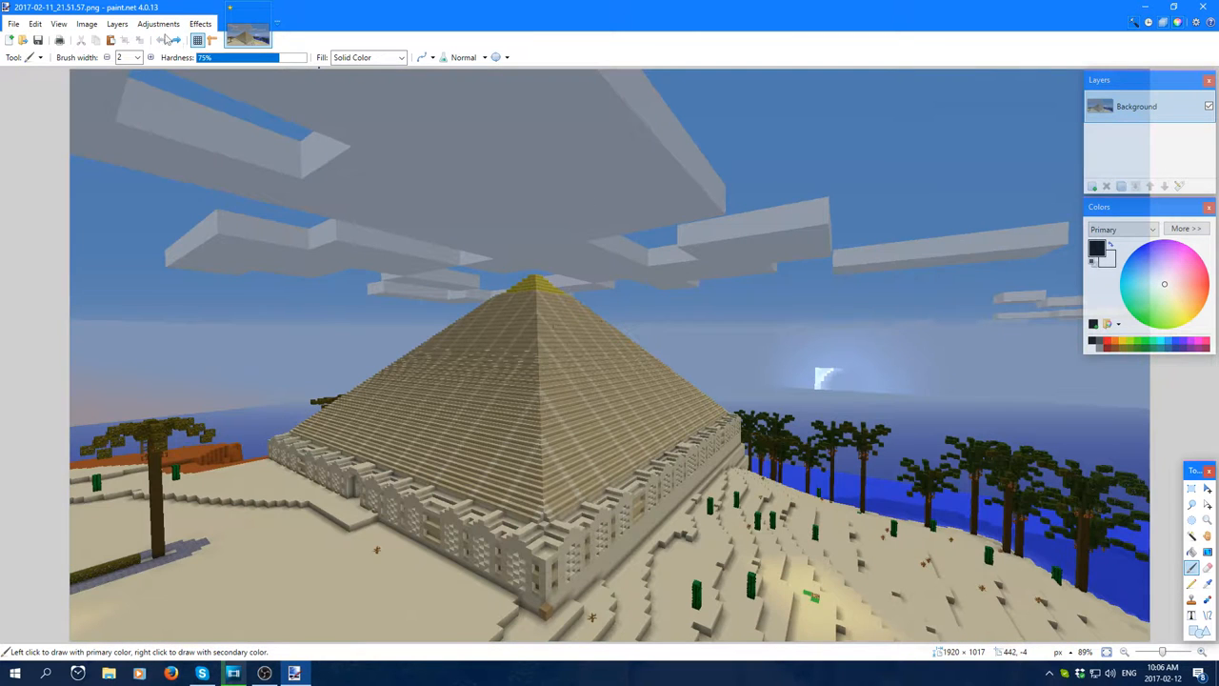
- Bring up the advanced Hue/Saturation adjustment and move its dialog aside
left_click(167, 23)
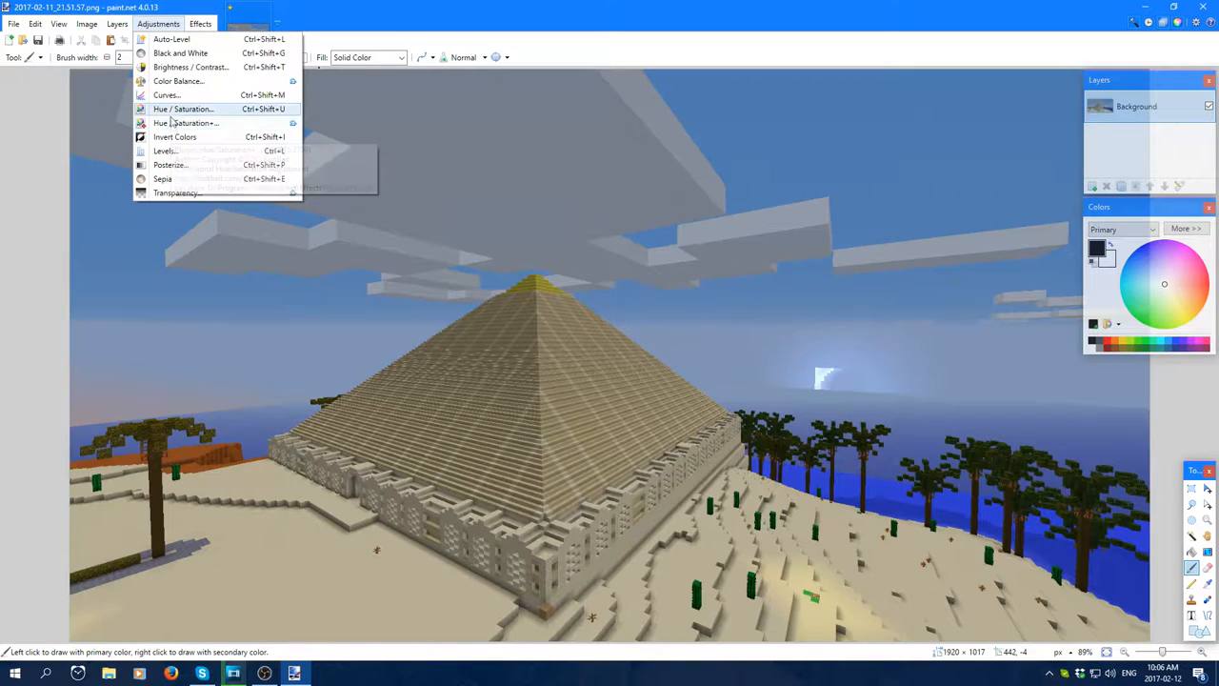
left_click(187, 122)
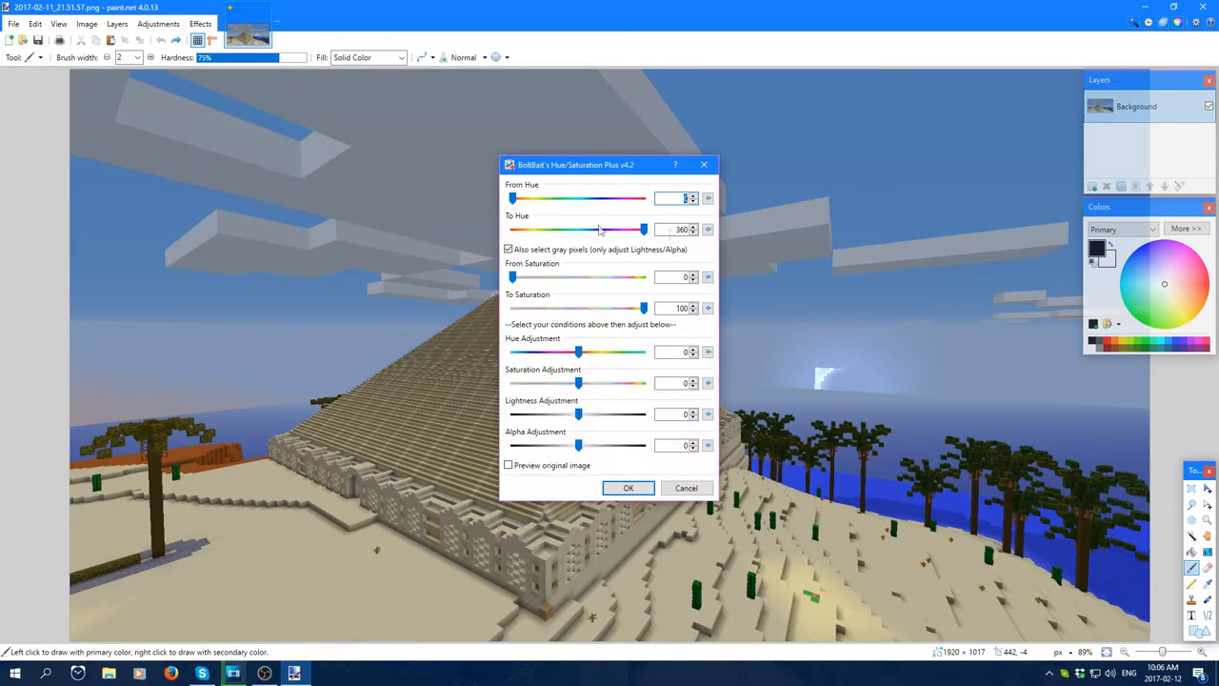
left_click_drag(575, 164, 457, 111)
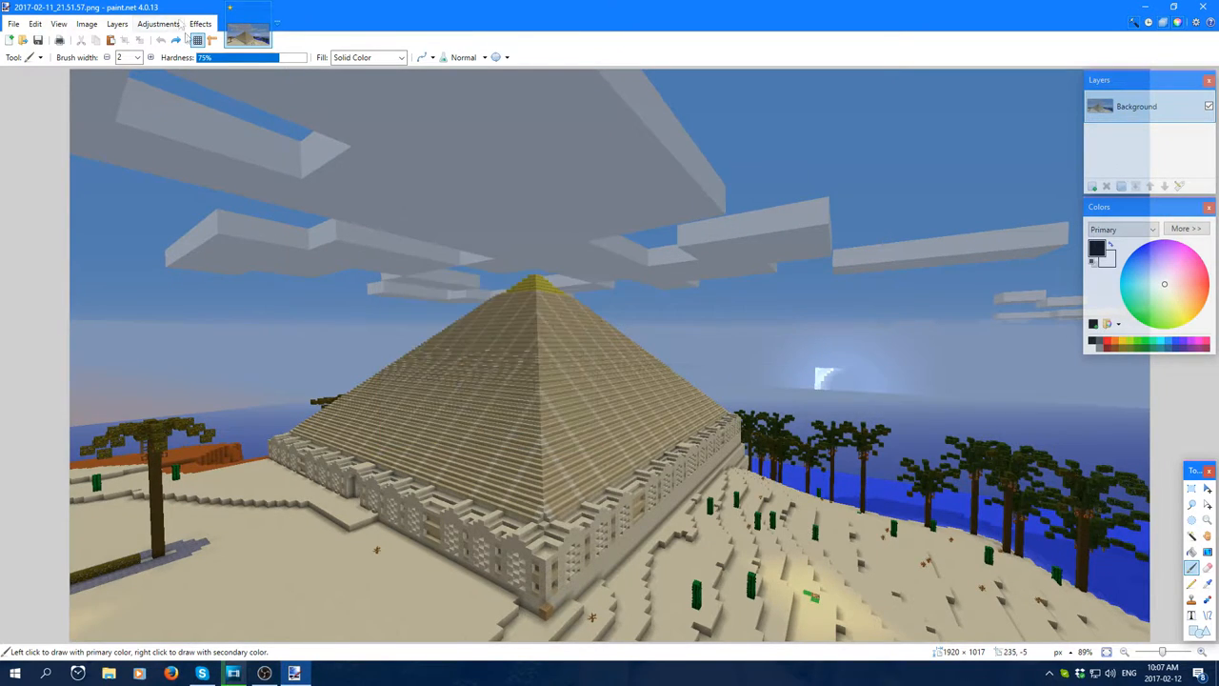
- In Hue/Saturation, sweep the hue through negative, pink and orange skies, then back to 0
left_click(162, 23)
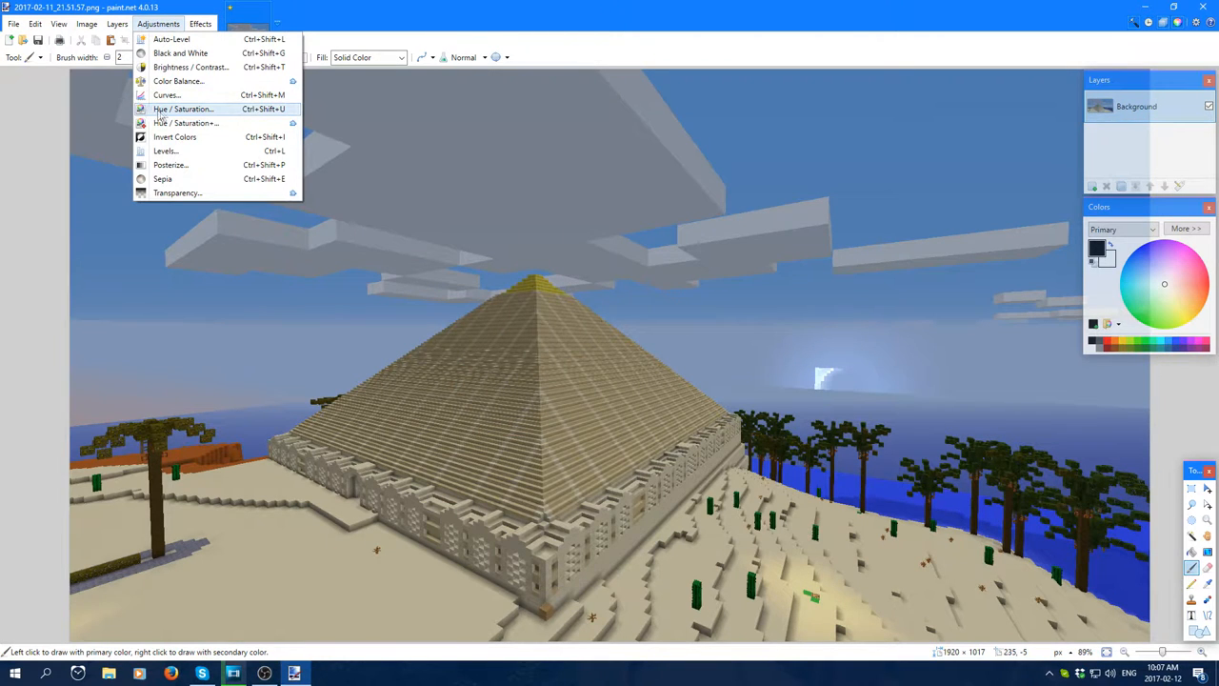
mouse_move(202, 112)
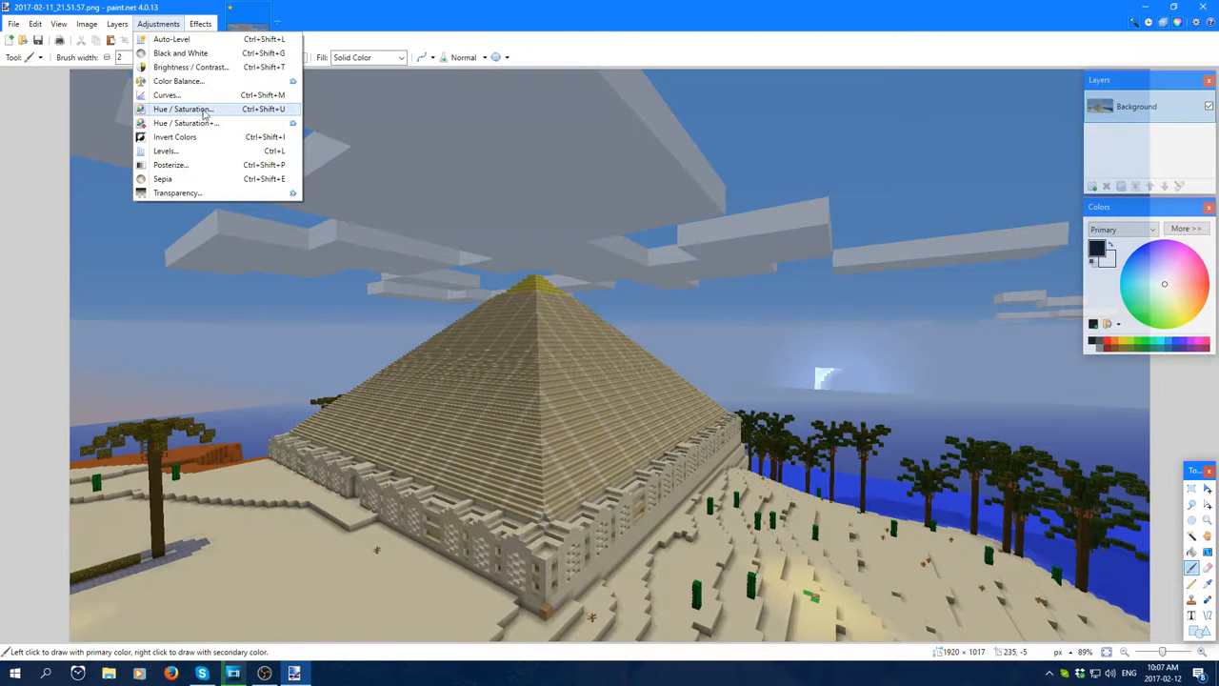
left_click(187, 116)
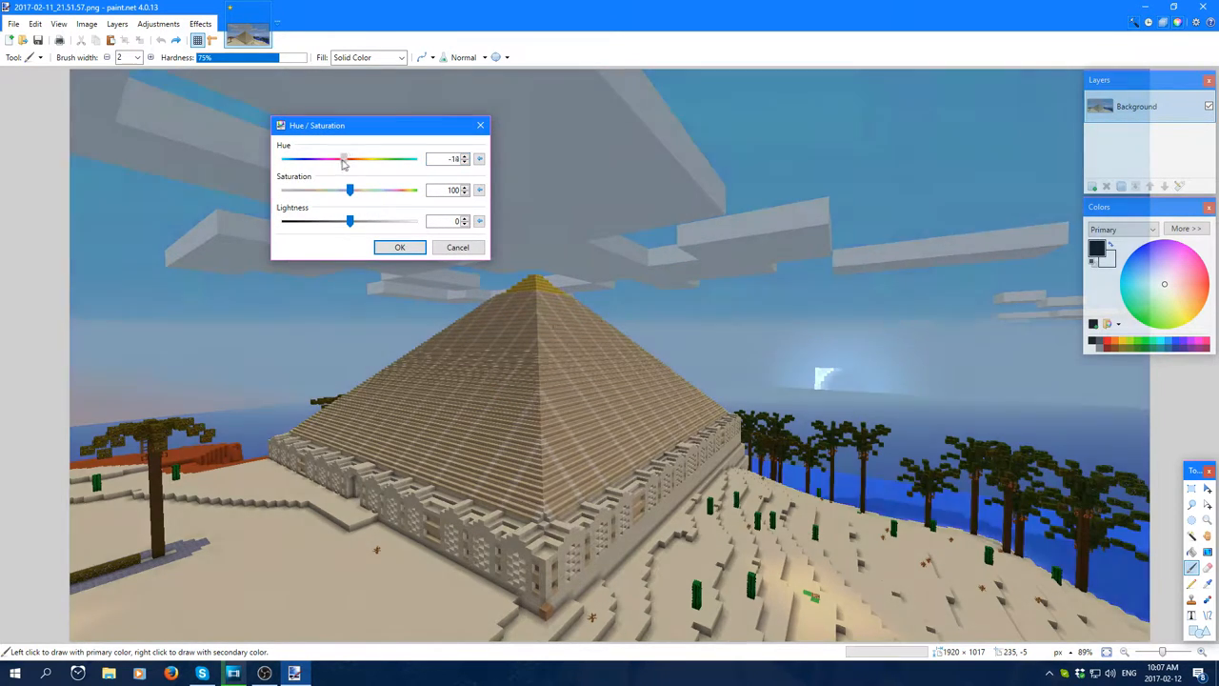
left_click_drag(345, 158, 282, 158)
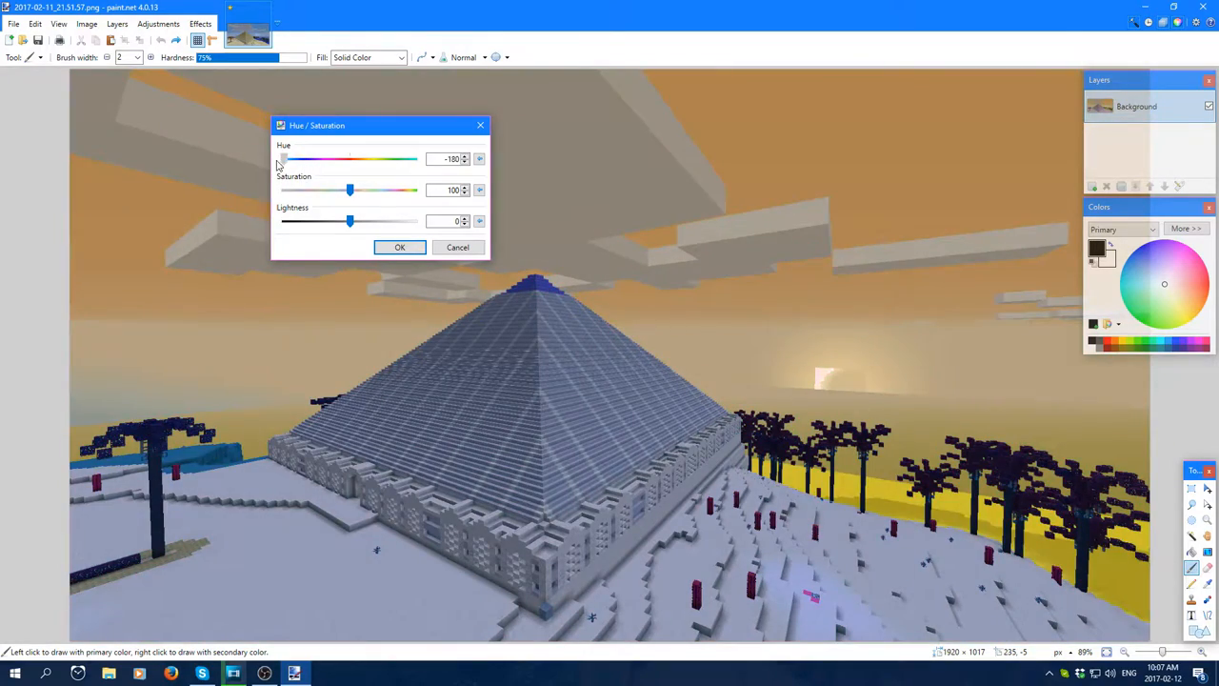
left_click_drag(282, 158, 385, 158)
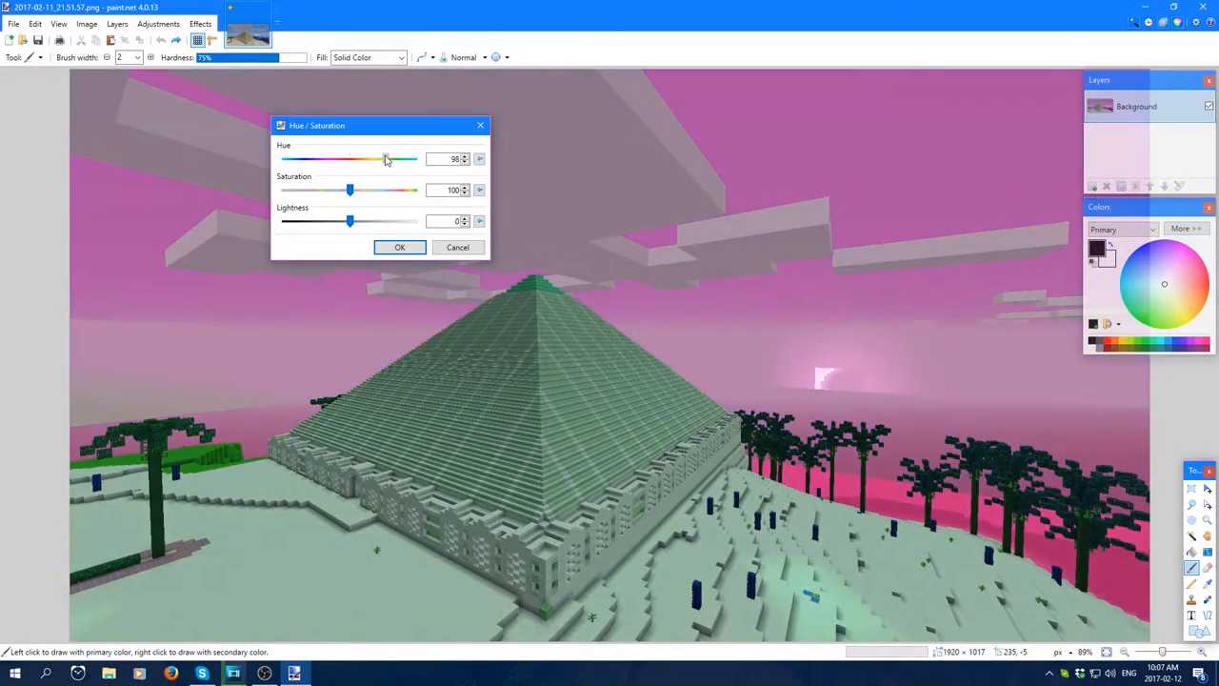
left_click_drag(385, 160, 415, 160)
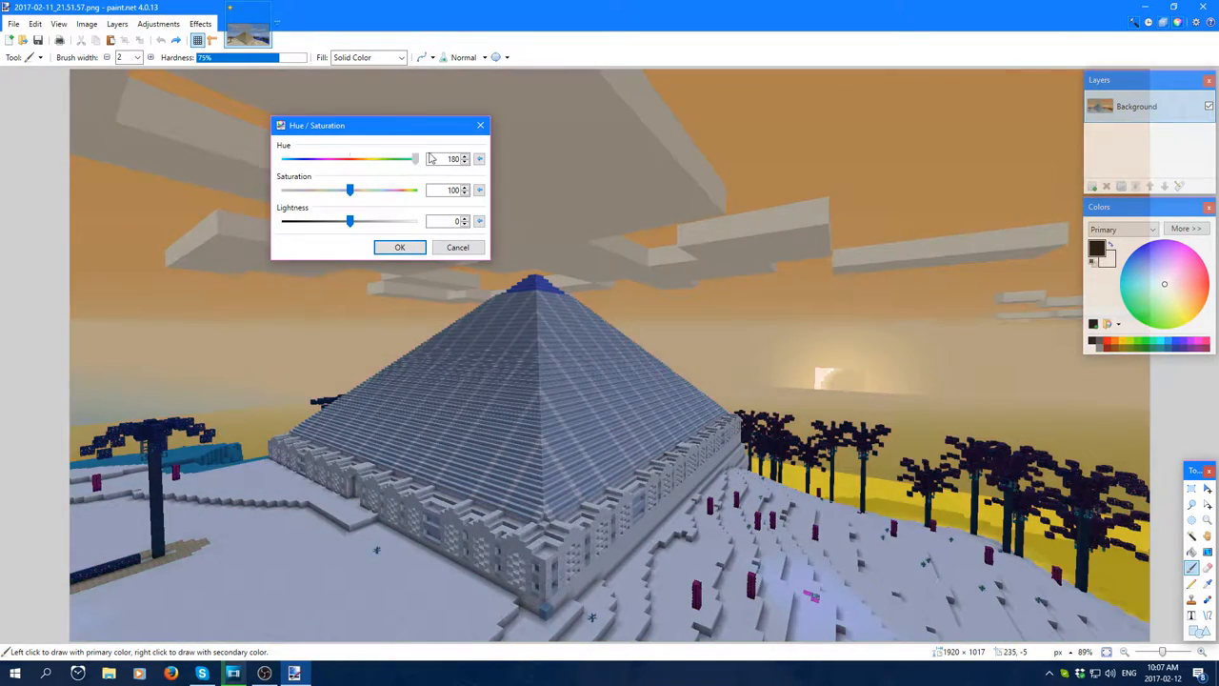
left_click_drag(415, 160, 345, 160)
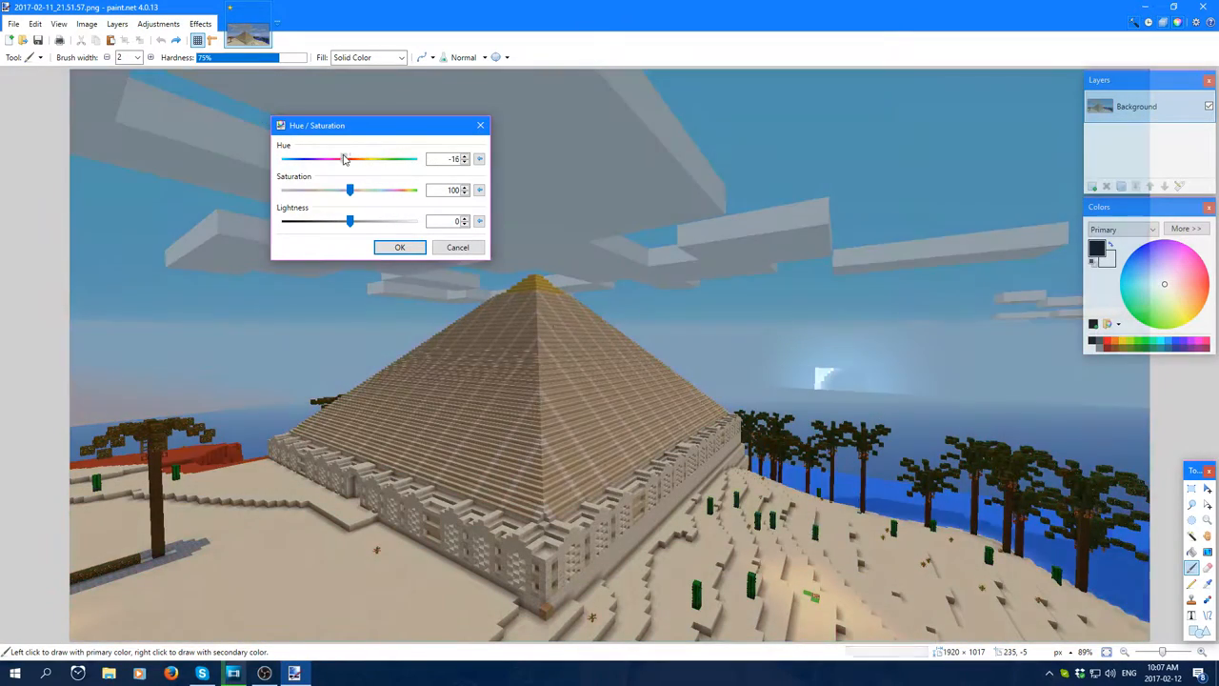
- Sweep the hue again through purple and pink, ending near 80 with a pink sky and green pyramid
left_click_drag(334, 160, 360, 160)
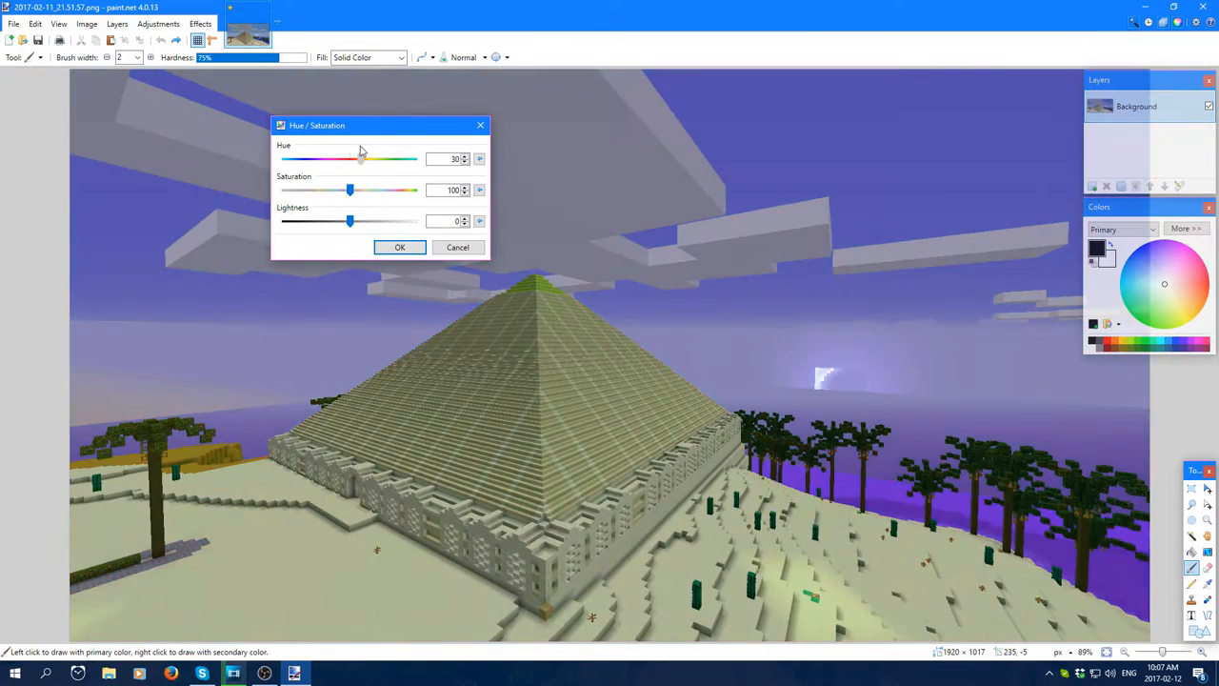
left_click_drag(360, 158, 362, 158)
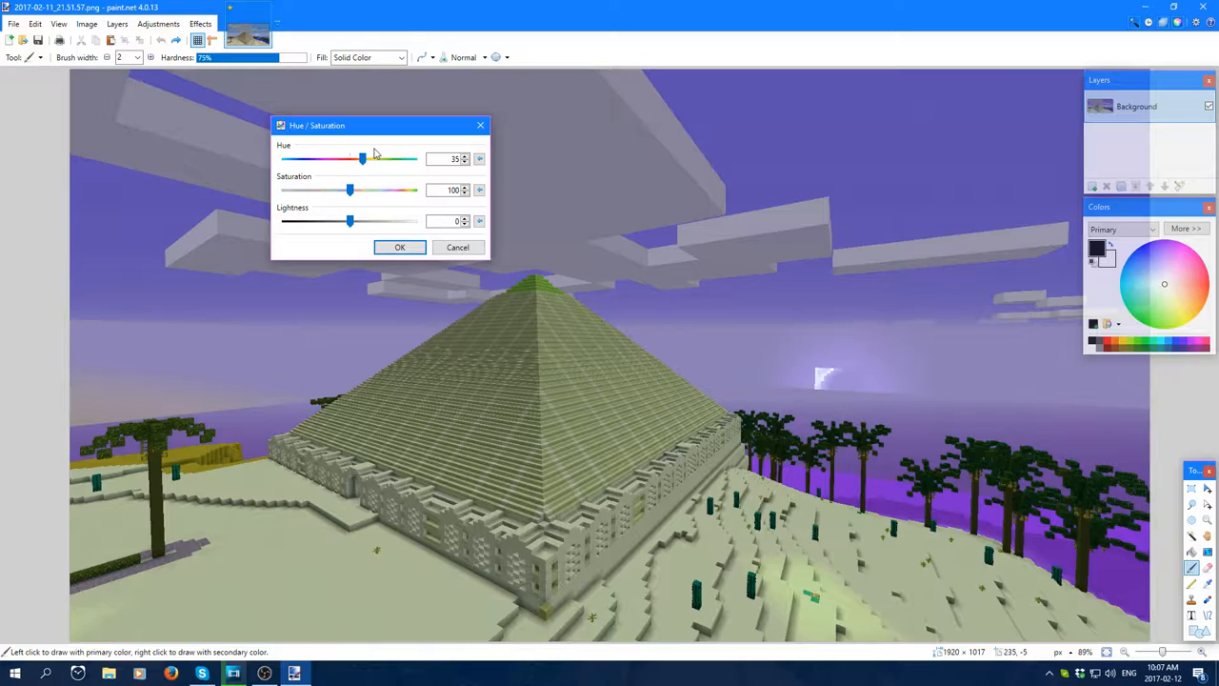
left_click_drag(362, 159, 393, 158)
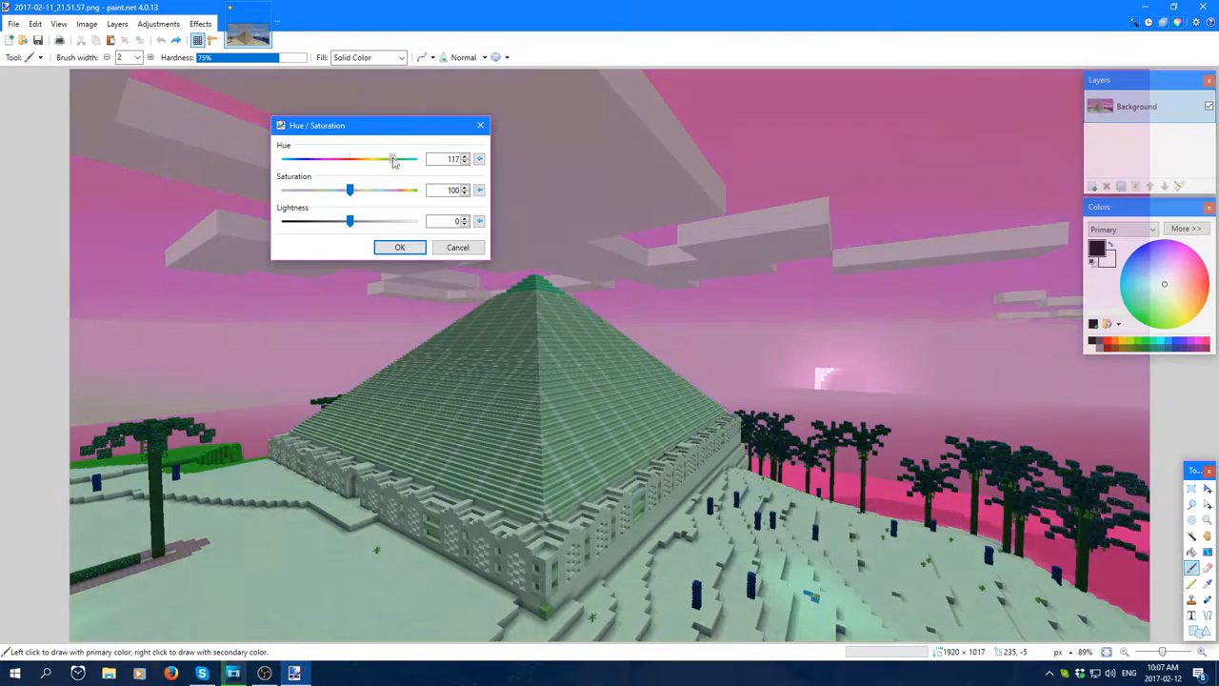
left_click_drag(392, 160, 288, 160)
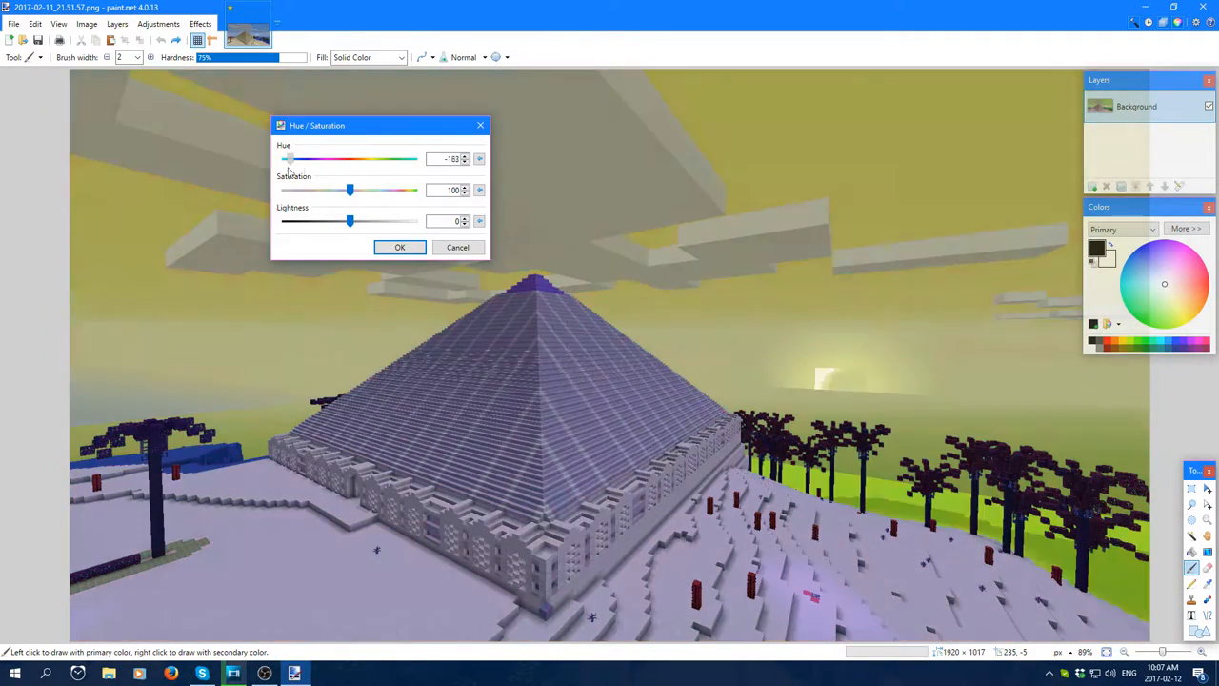
left_click_drag(286, 160, 352, 160)
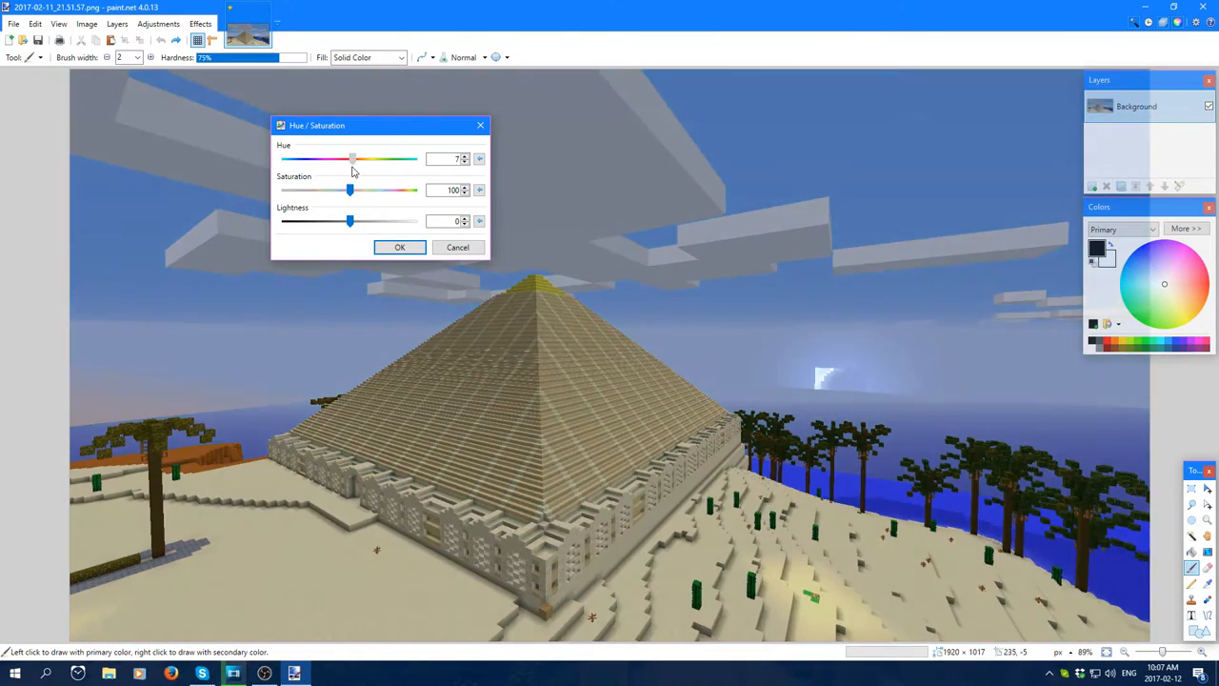
left_click_drag(352, 158, 385, 158)
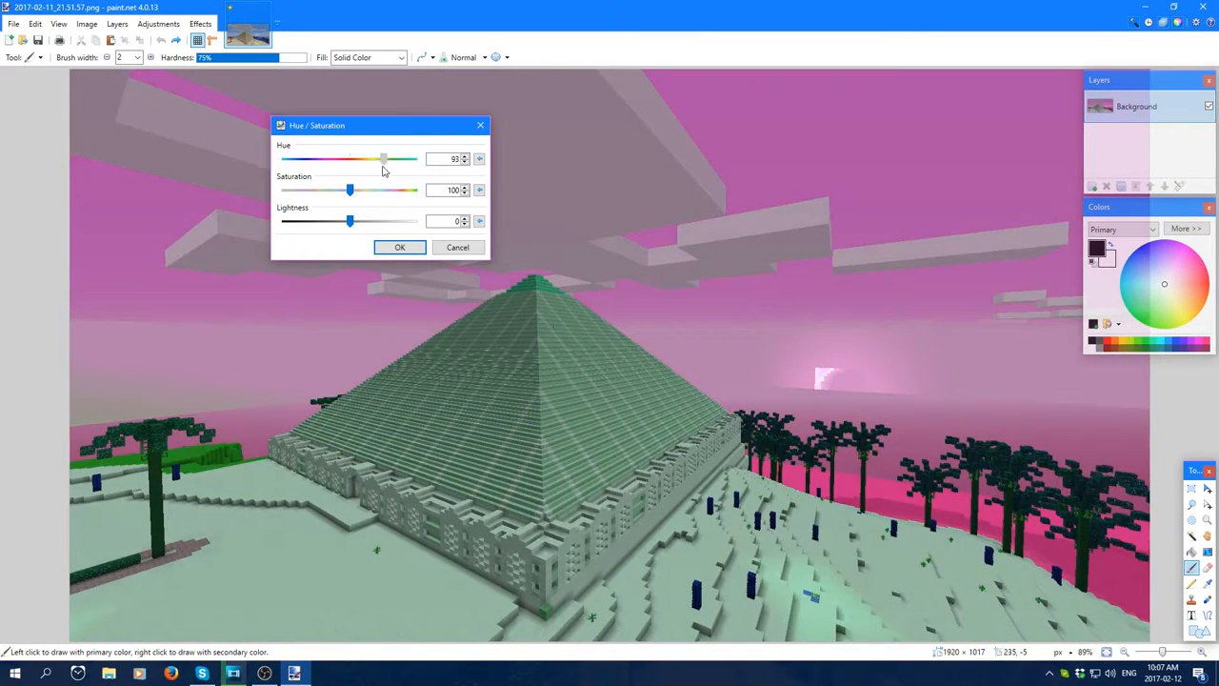
- Reset hue to 0, try saturation at 170, 200 and 70, then return it to 100
left_click_drag(384, 160, 350, 160)
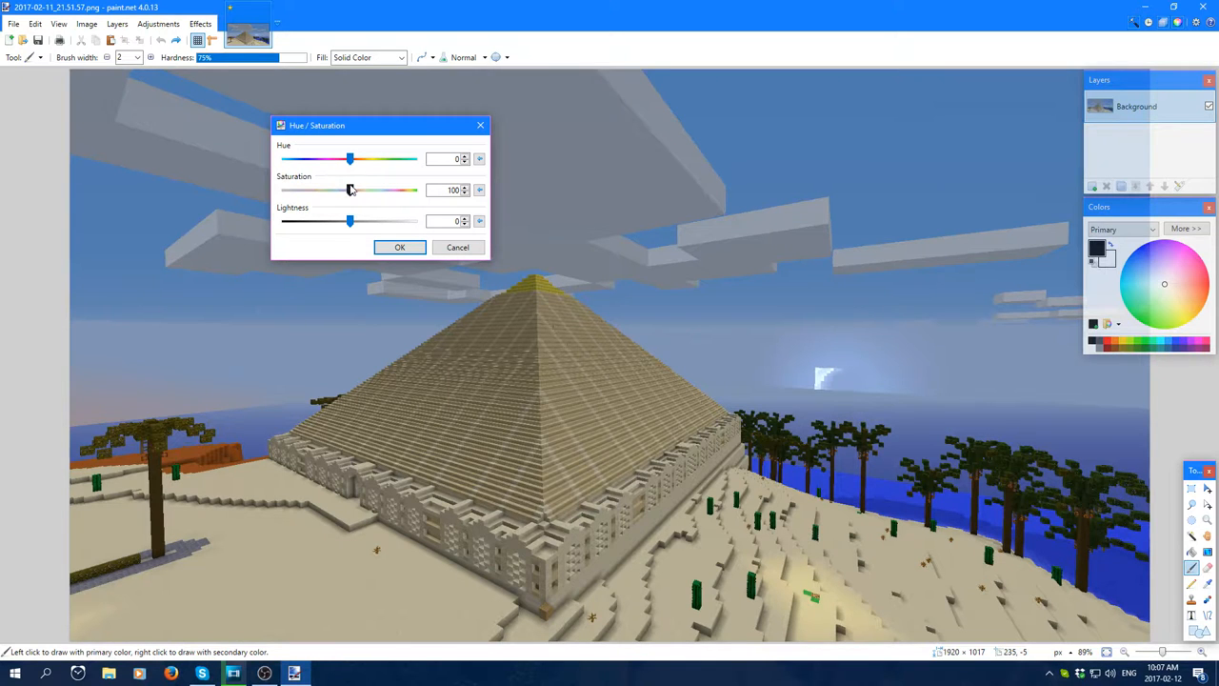
left_click_drag(351, 190, 400, 191)
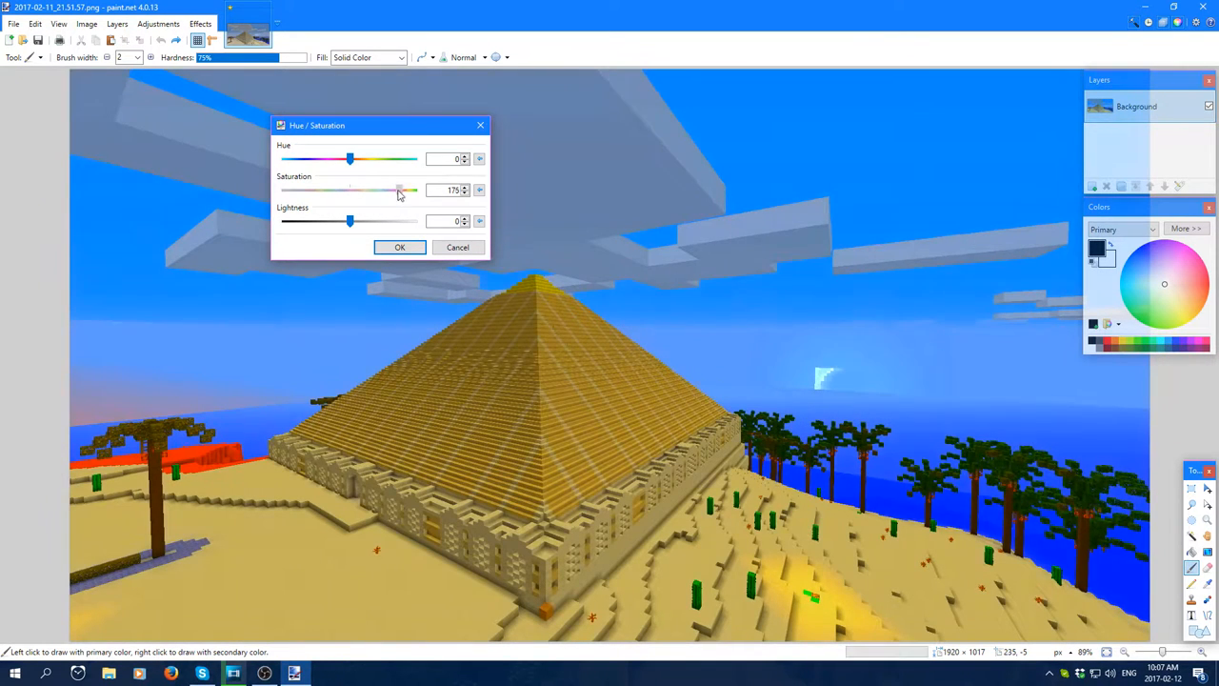
left_click_drag(398, 190, 416, 190)
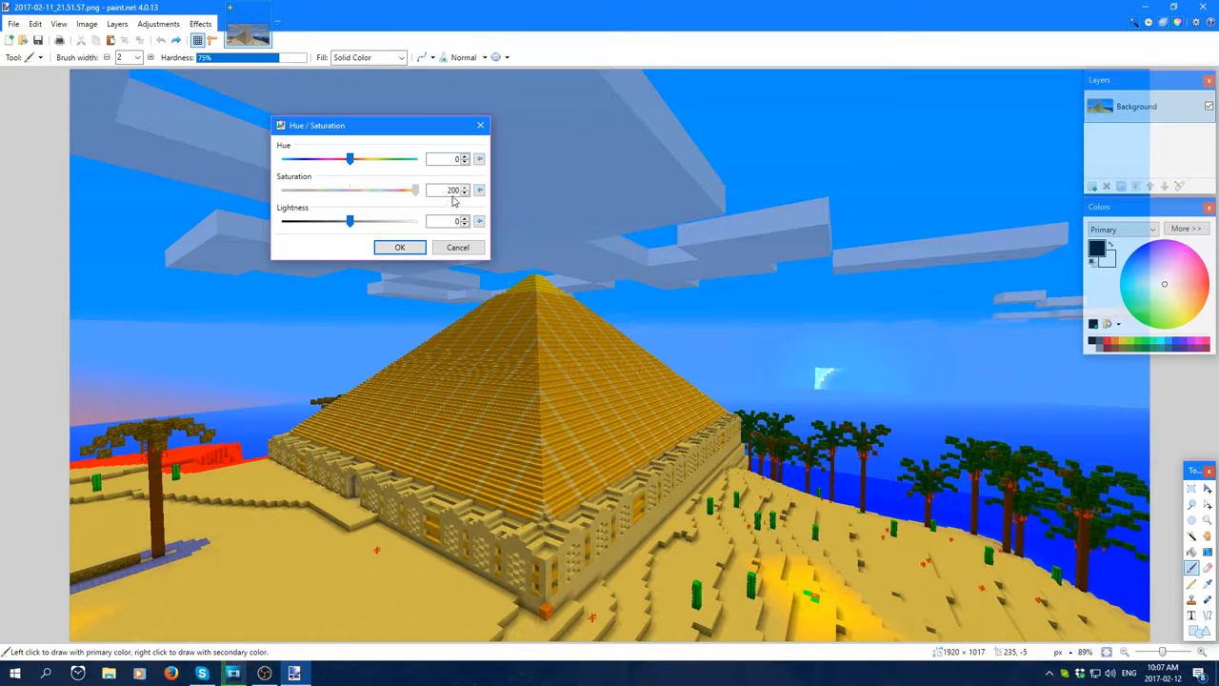
left_click_drag(415, 191, 335, 191)
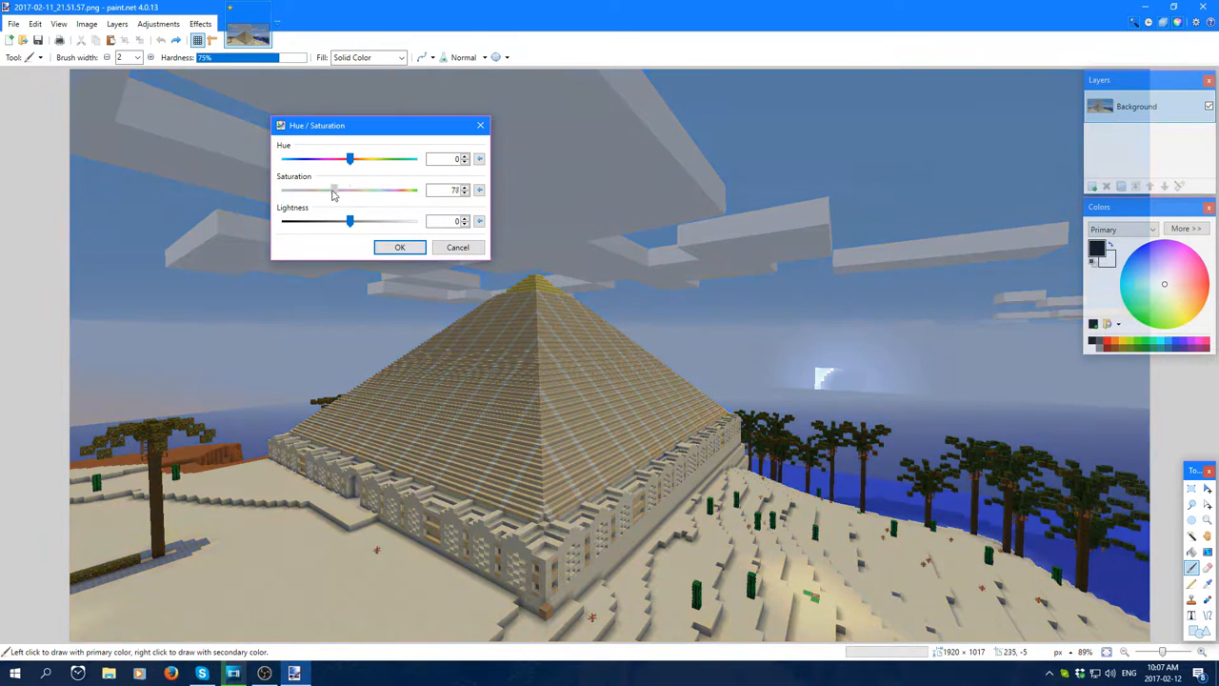
left_click_drag(335, 191, 309, 190)
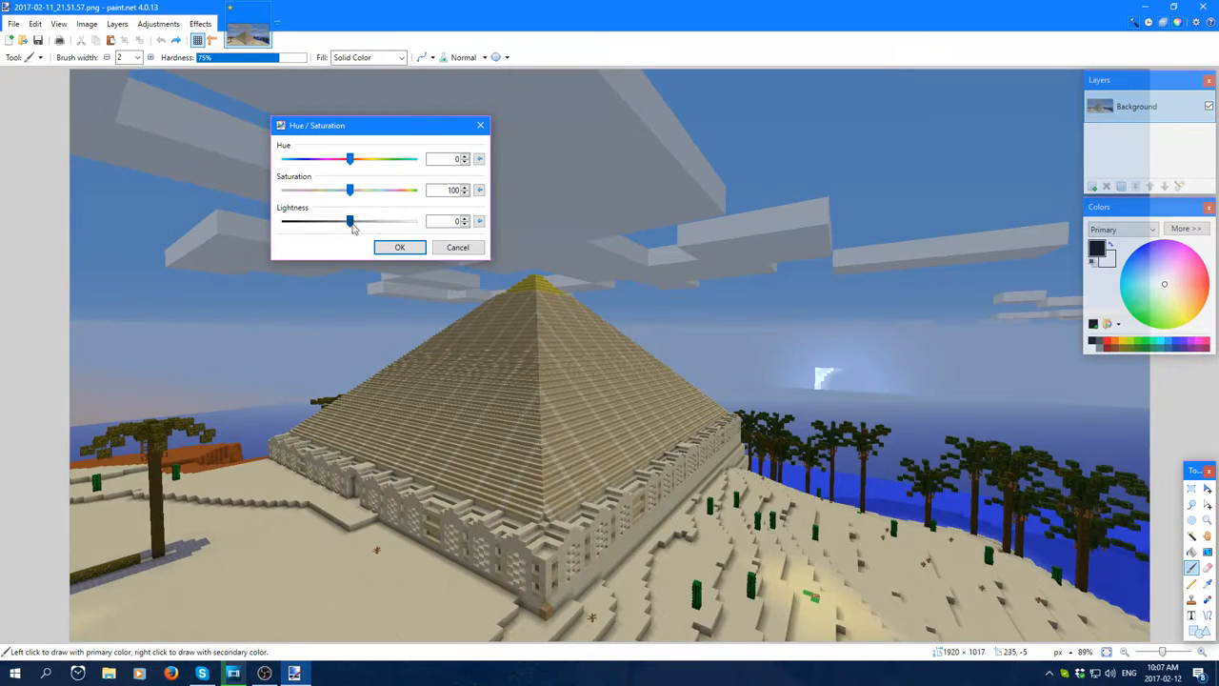
- Preview lighter and darker Lightness values, then leave the screenshot at neutral
left_click_drag(351, 221, 370, 221)
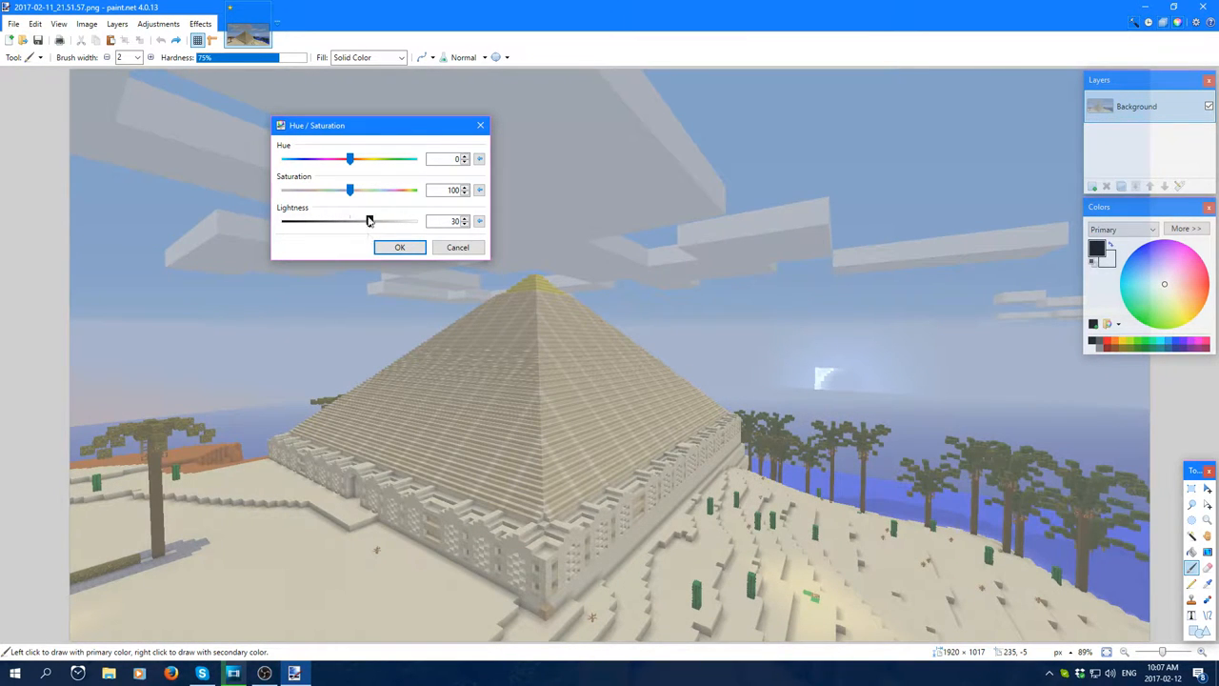
left_click_drag(361, 221, 347, 221)
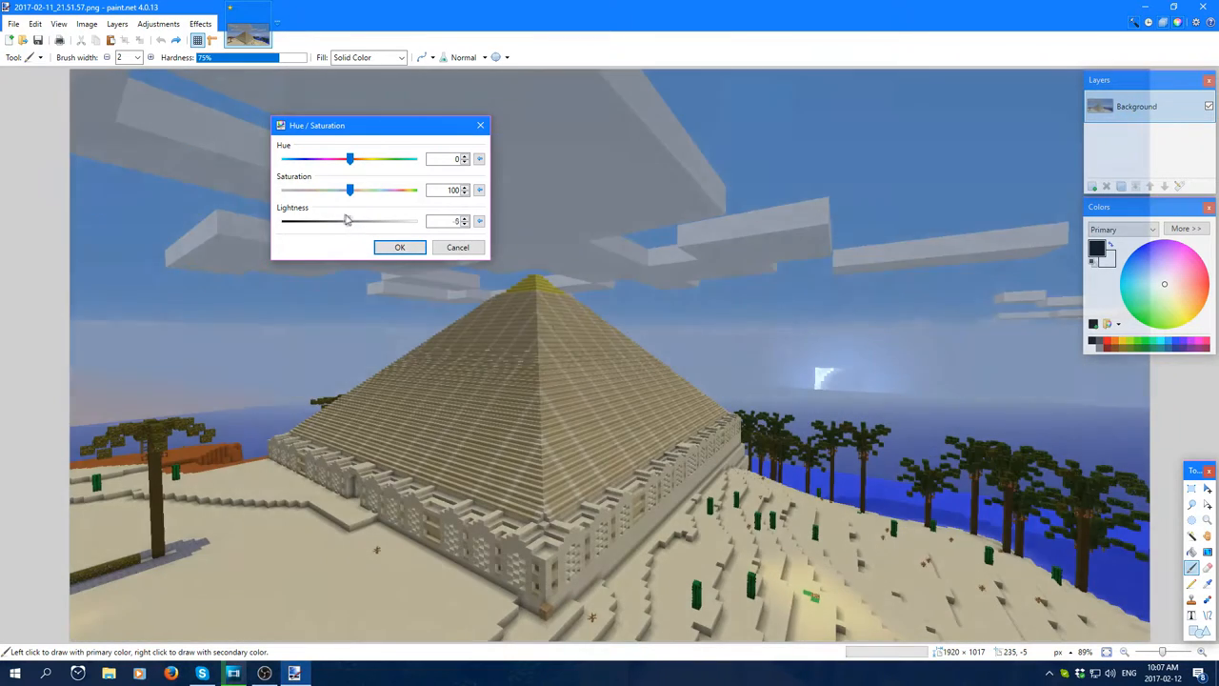
left_click_drag(351, 221, 331, 221)
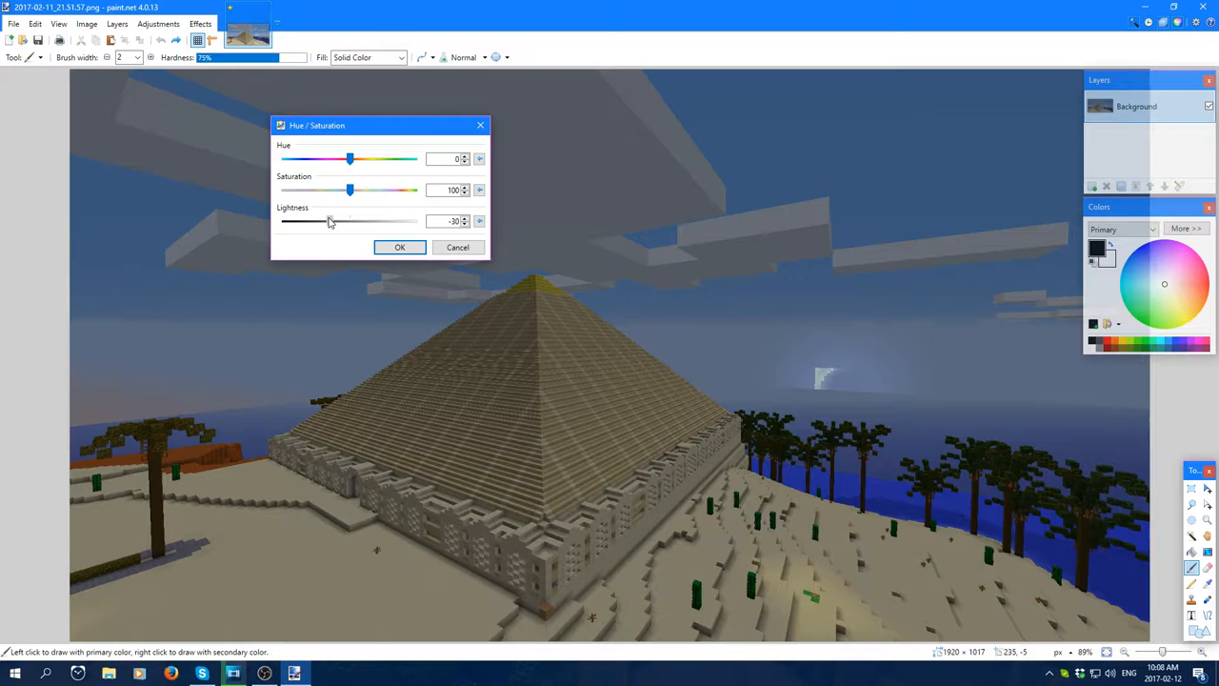
left_click_drag(351, 220, 335, 221)
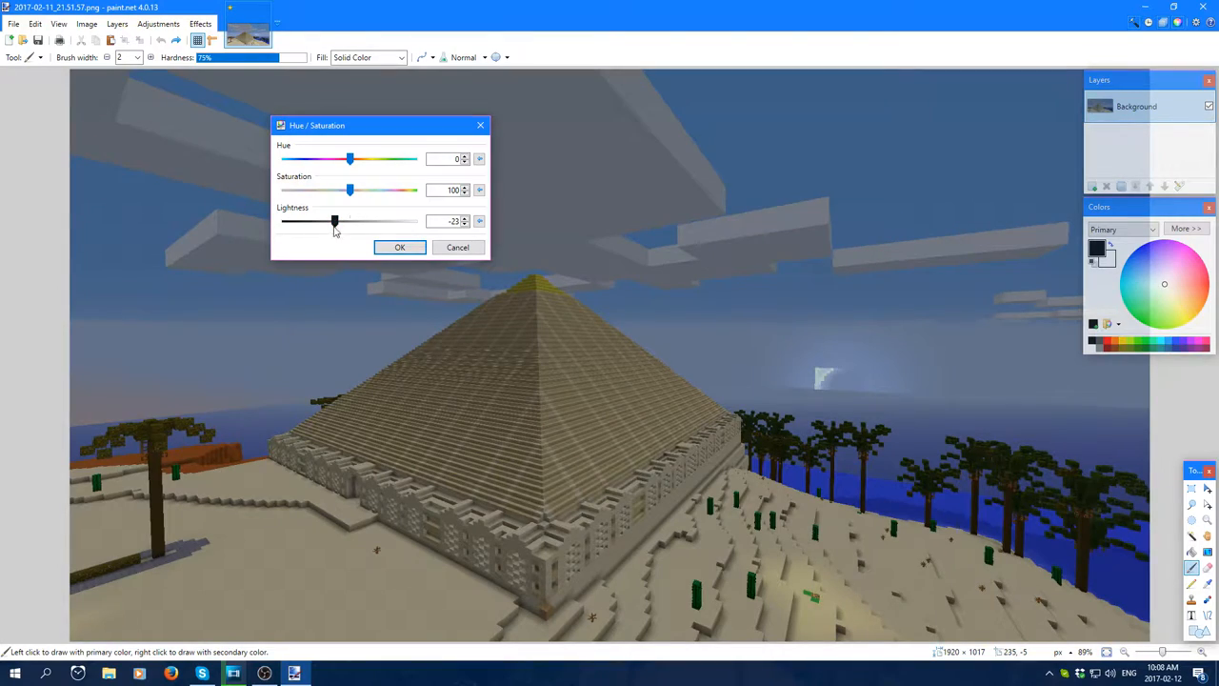
left_click_drag(333, 221, 384, 221)
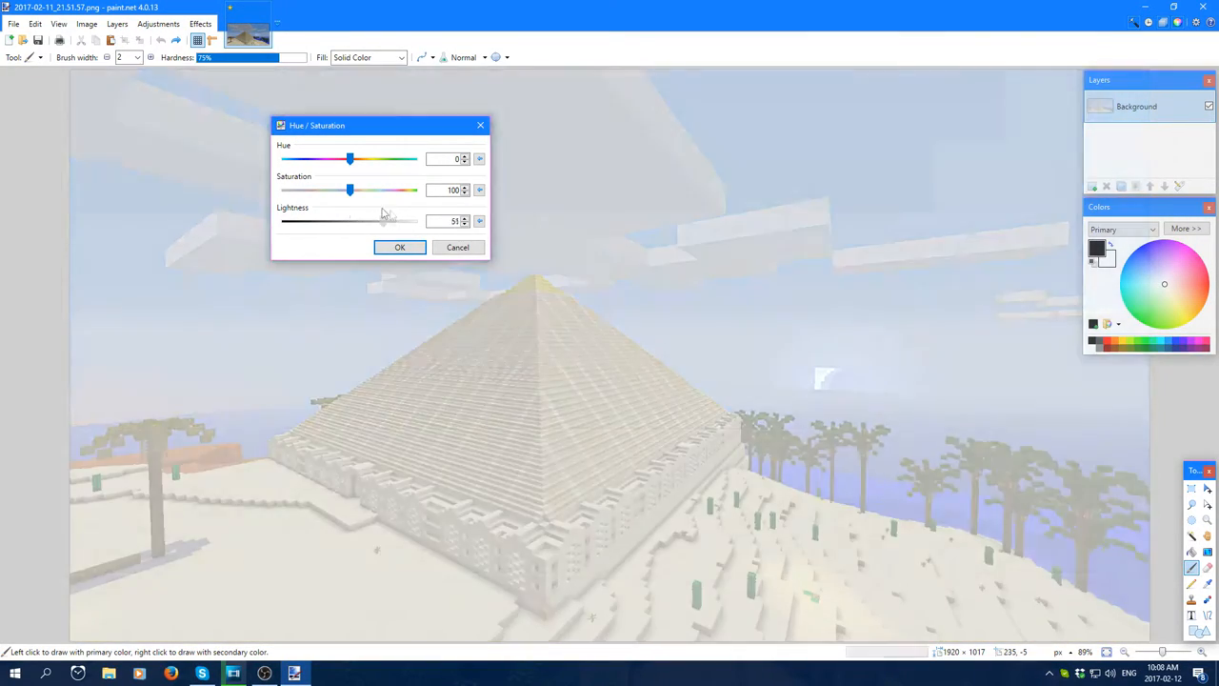
left_click_drag(385, 221, 350, 221)
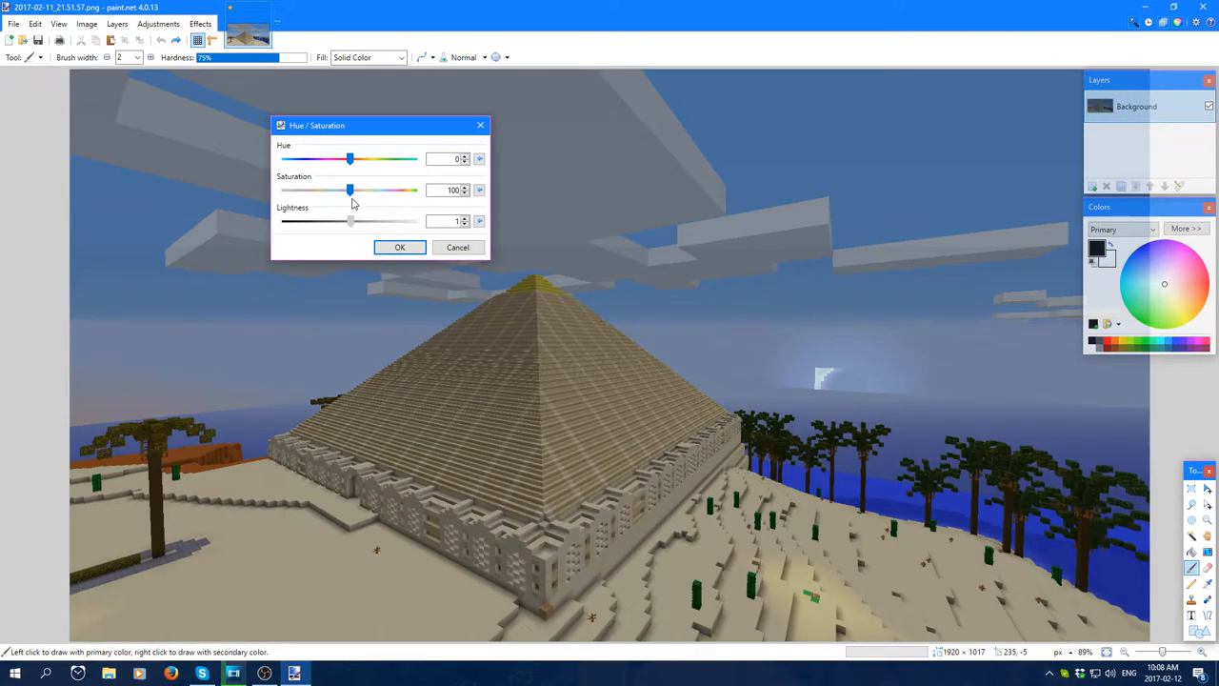
left_click_drag(350, 221, 339, 221)
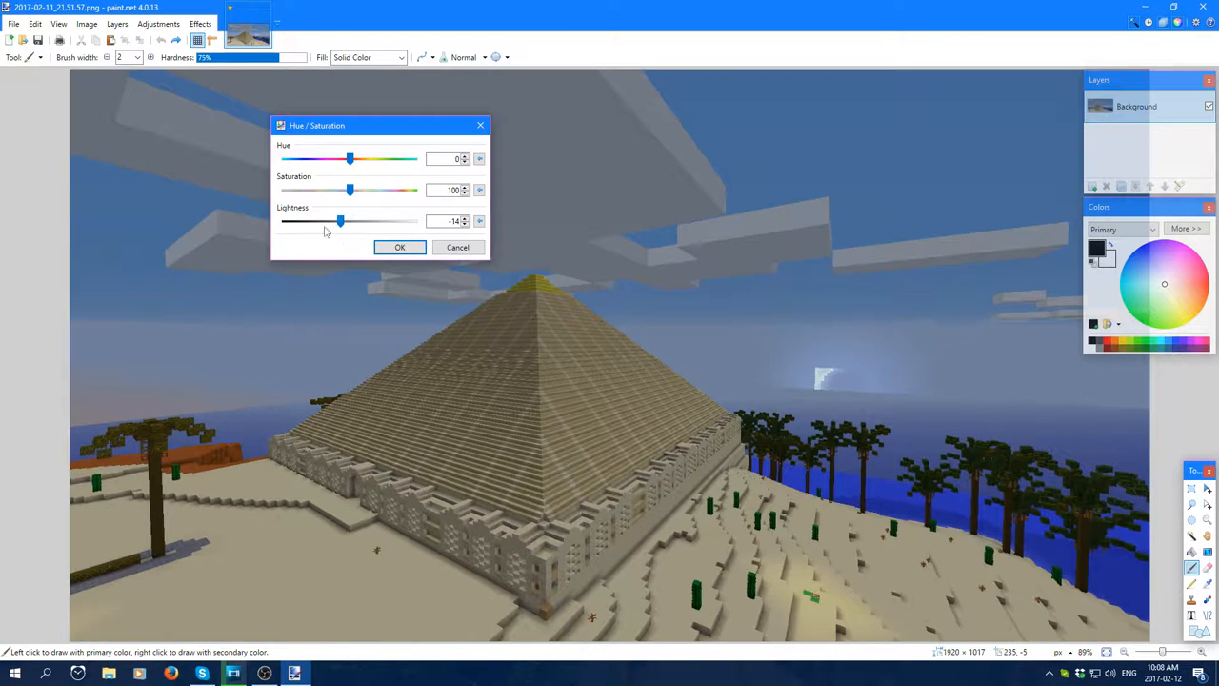
left_click_drag(339, 221, 358, 221)
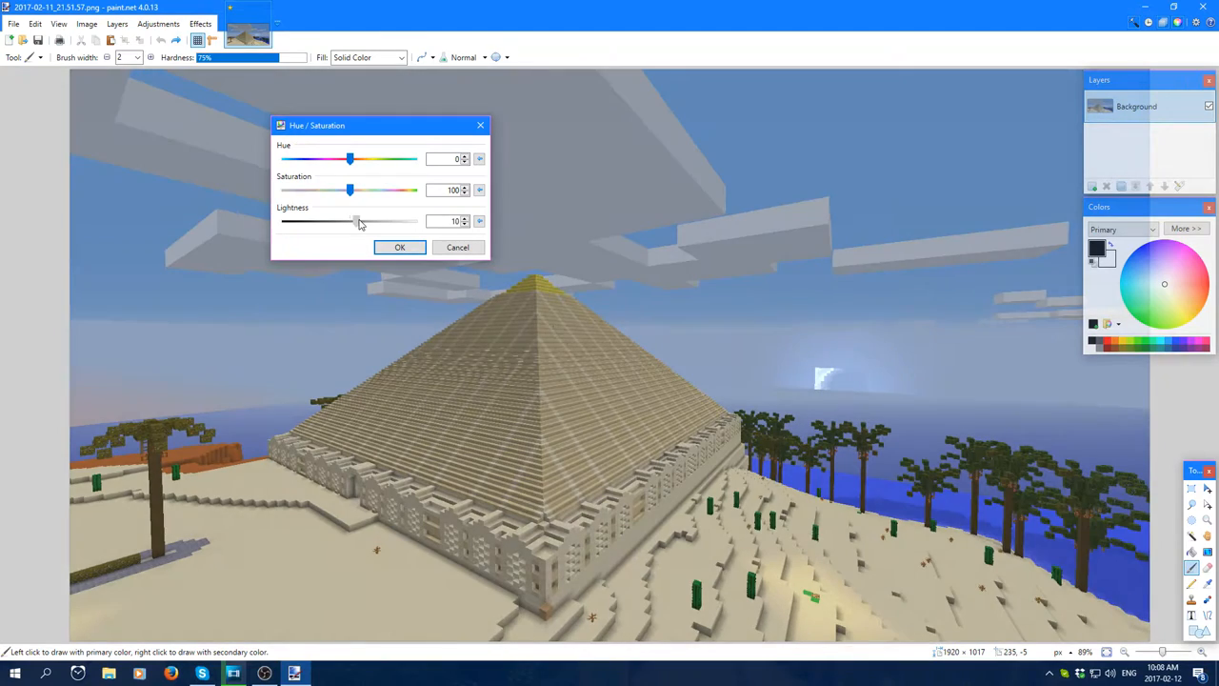
left_click_drag(354, 221, 383, 221)
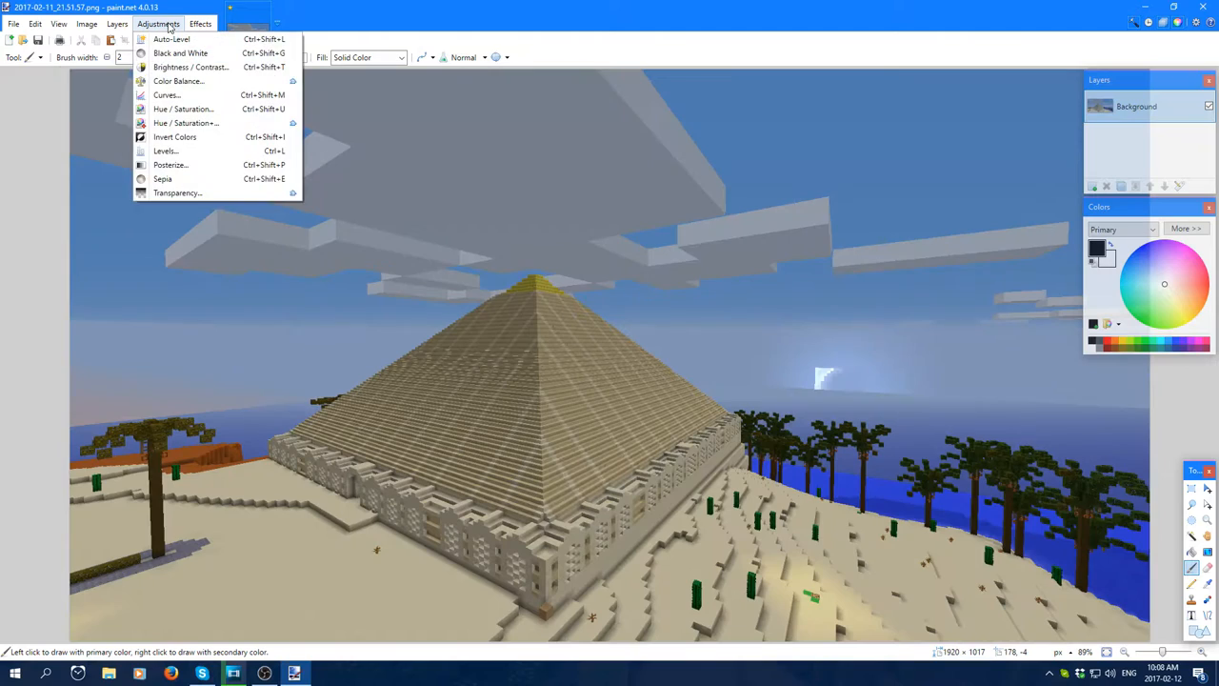
mouse_move(183, 86)
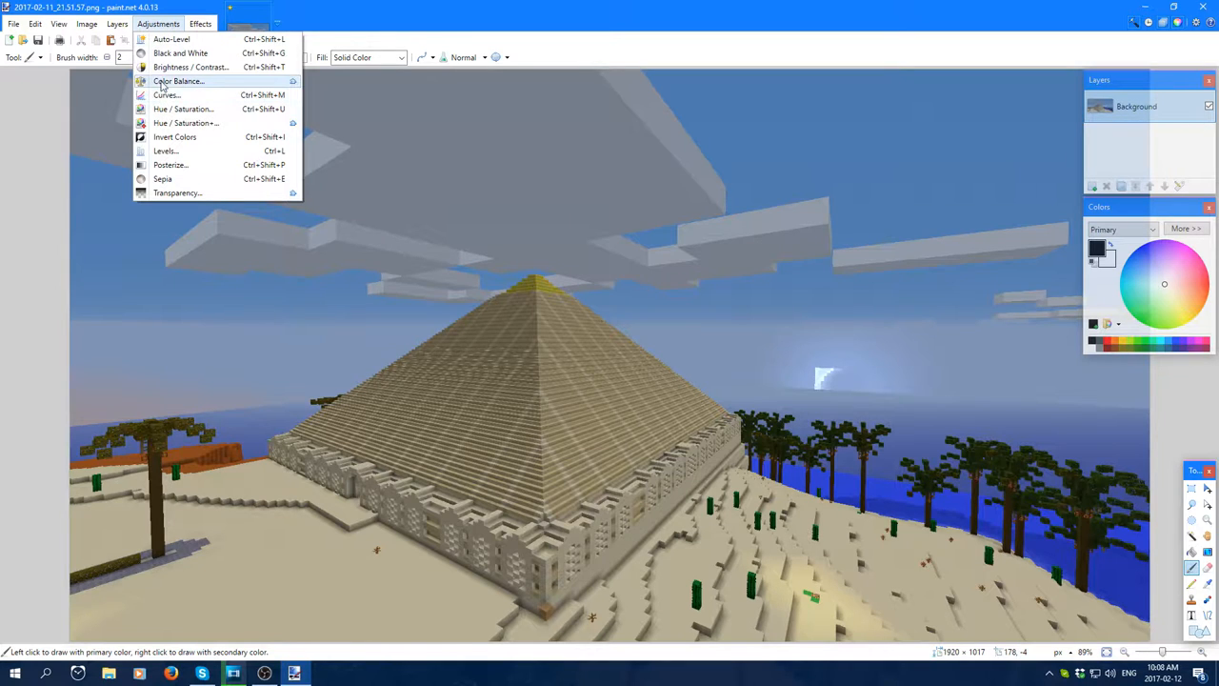
mouse_move(194, 67)
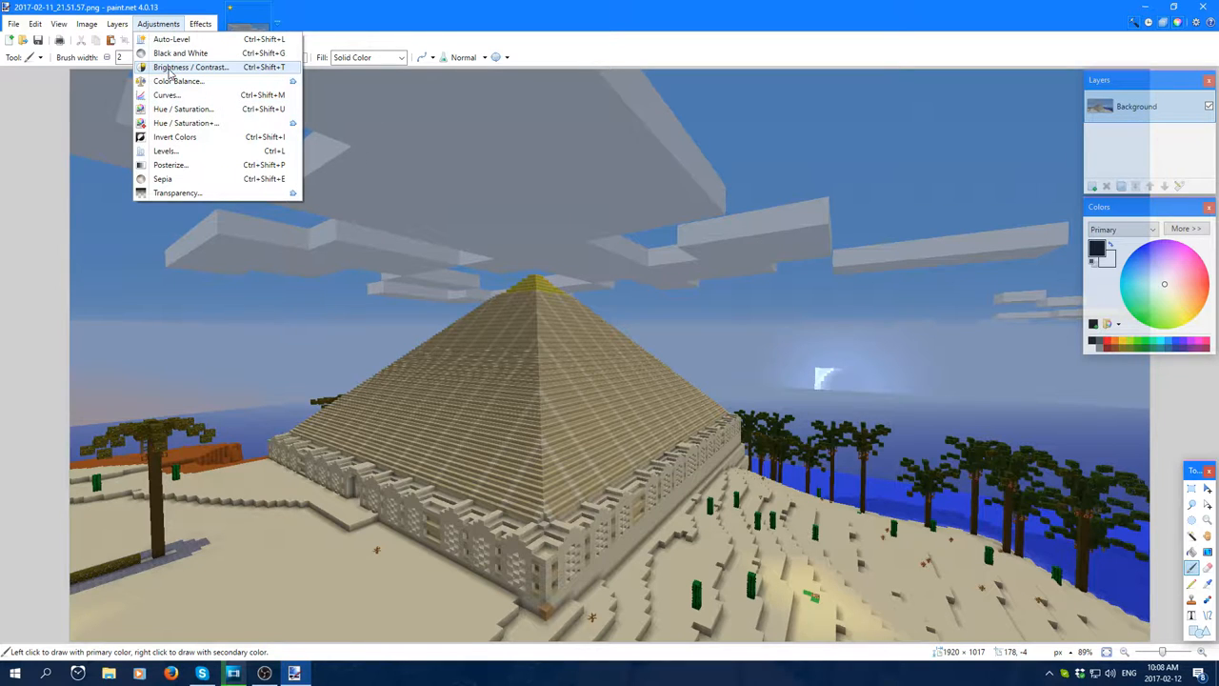
mouse_move(210, 76)
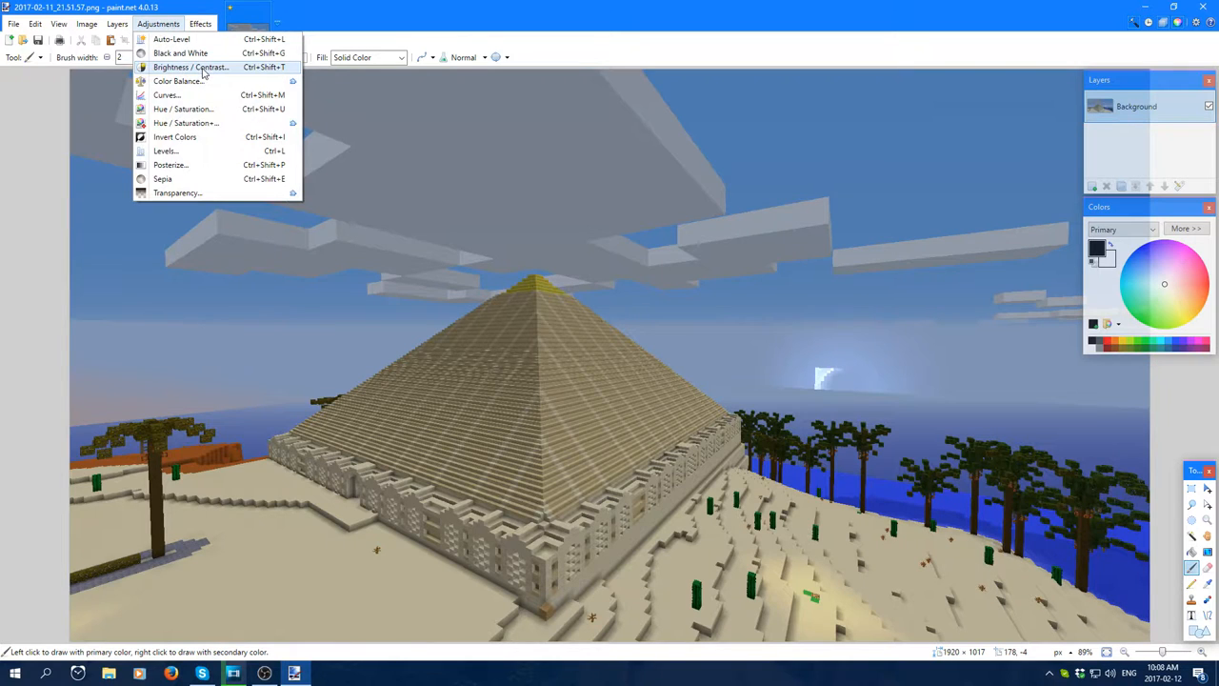
- Preview Brightness/Contrast with brightness 20 and contrast 44
left_click(198, 66)
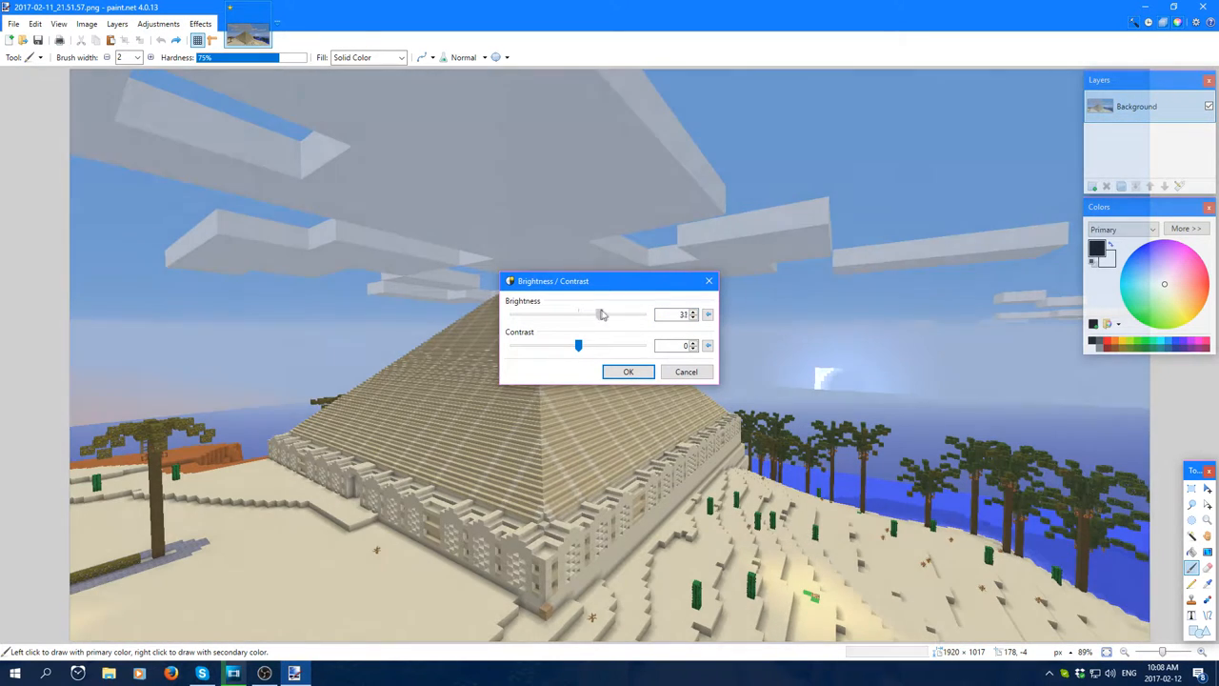
left_click_drag(602, 314, 614, 315)
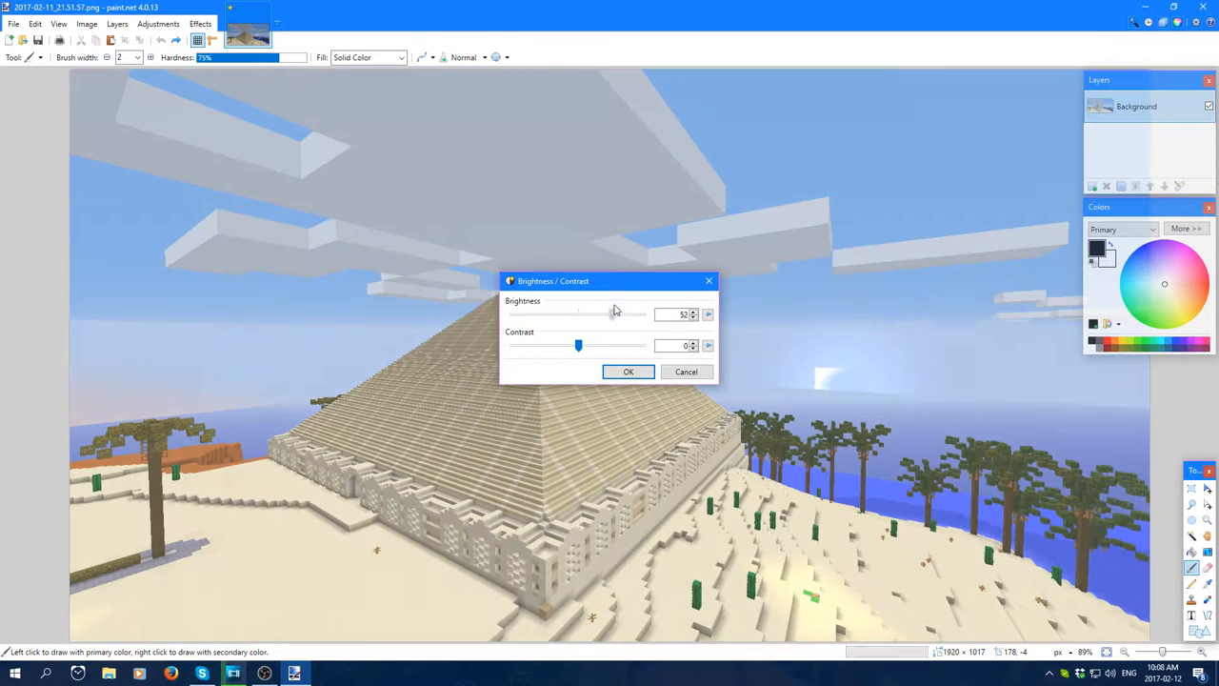
left_click_drag(609, 314, 628, 315)
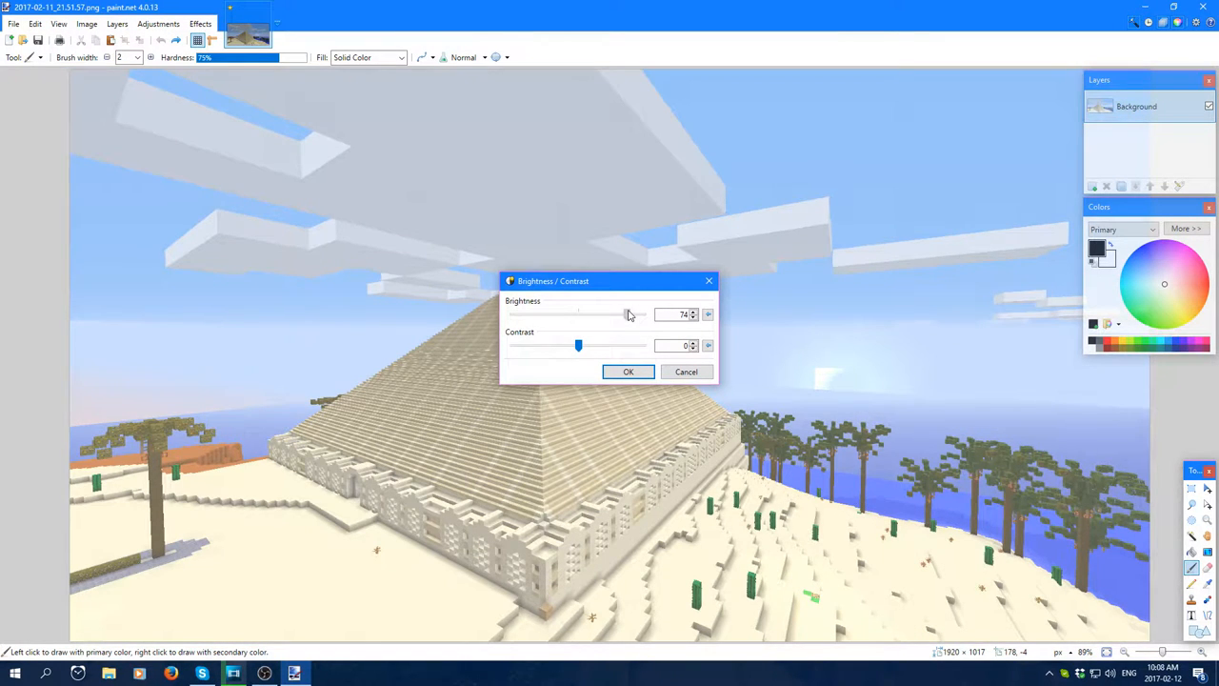
left_click_drag(627, 315, 613, 314)
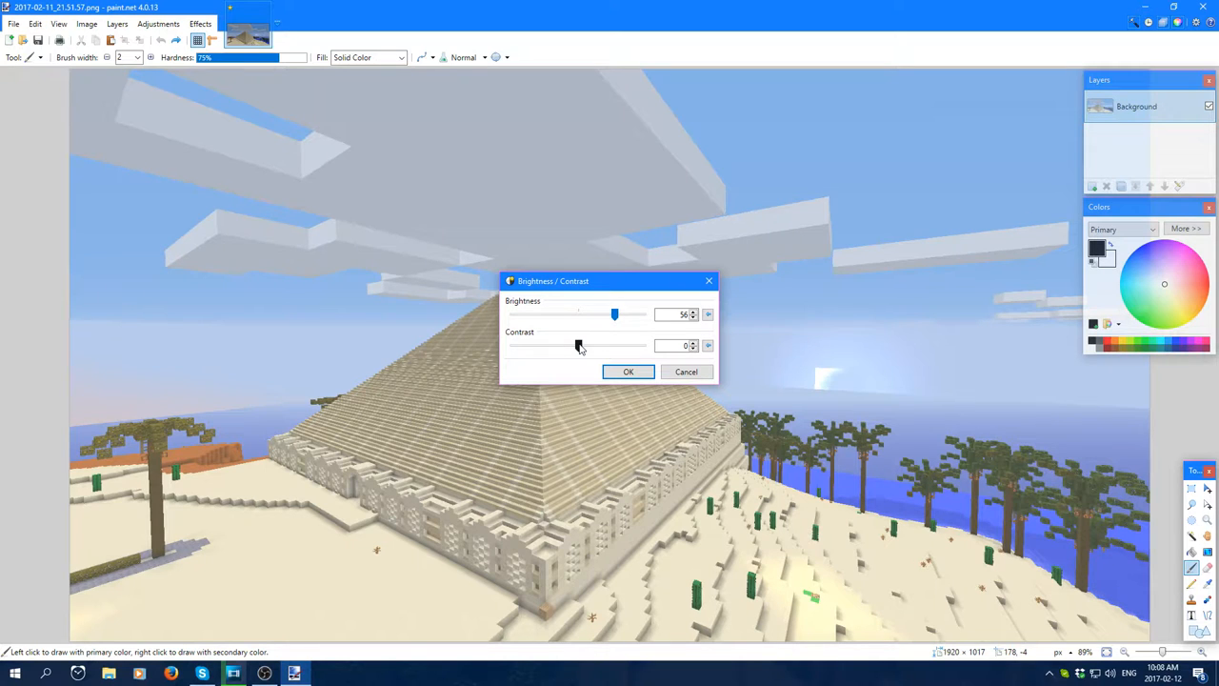
left_click_drag(575, 345, 613, 345)
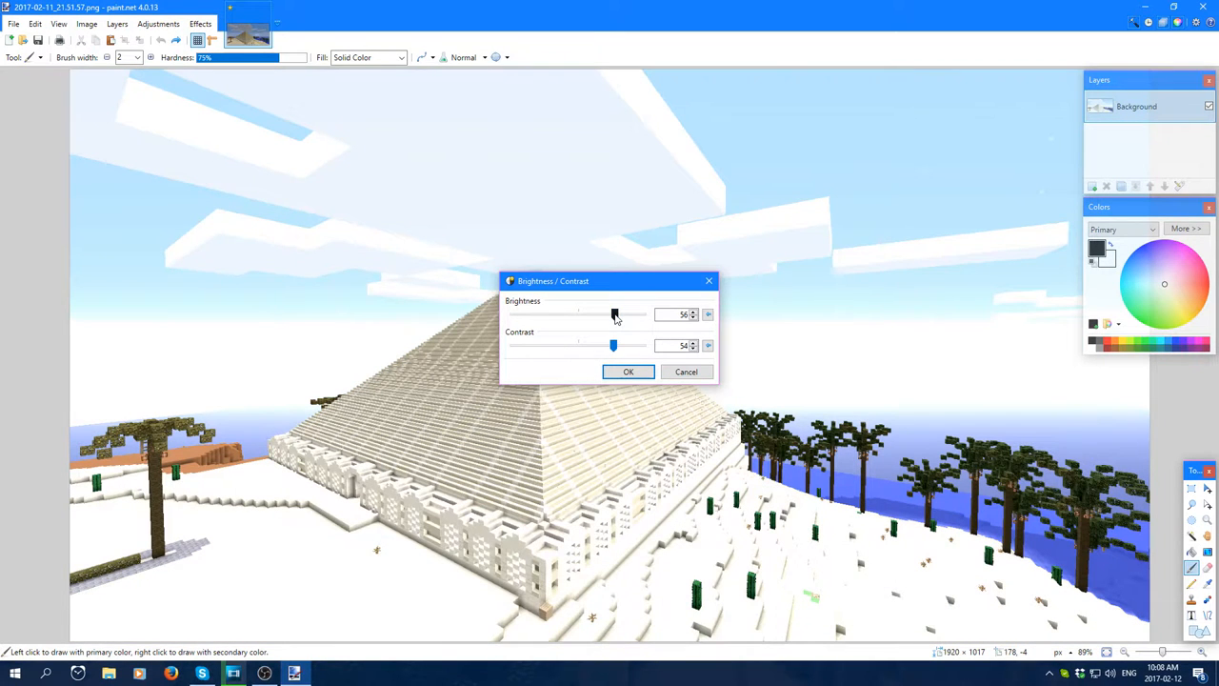
left_click_drag(613, 314, 602, 314)
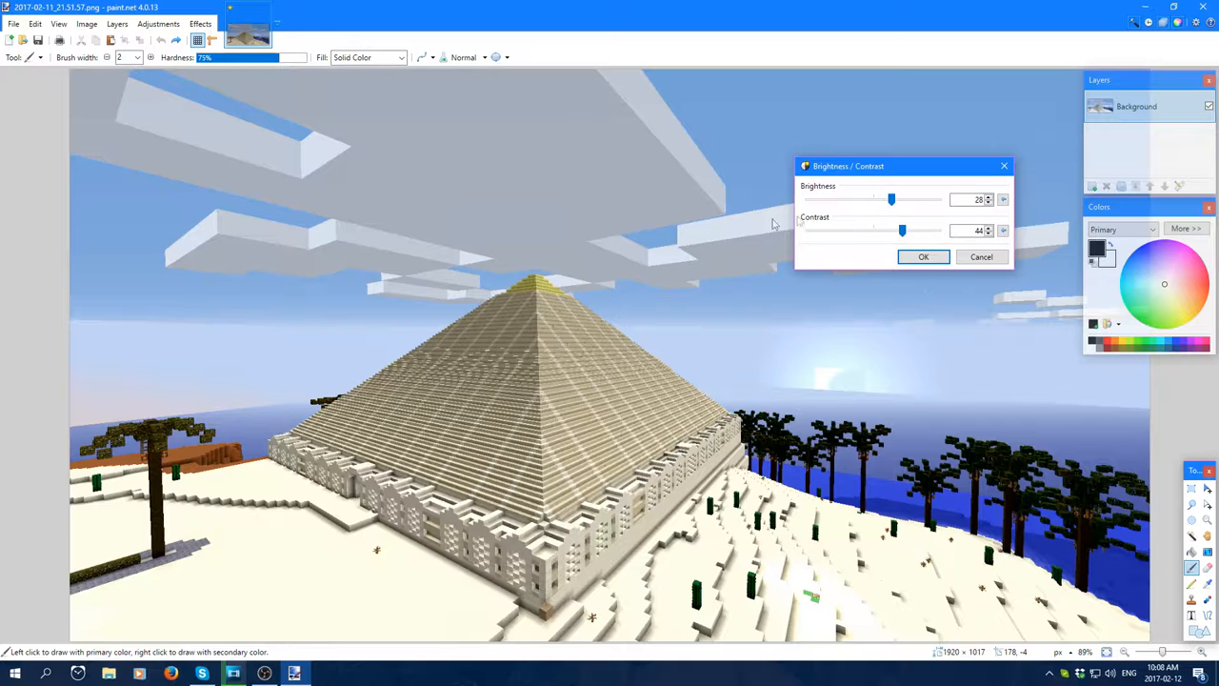
mouse_move(290, 177)
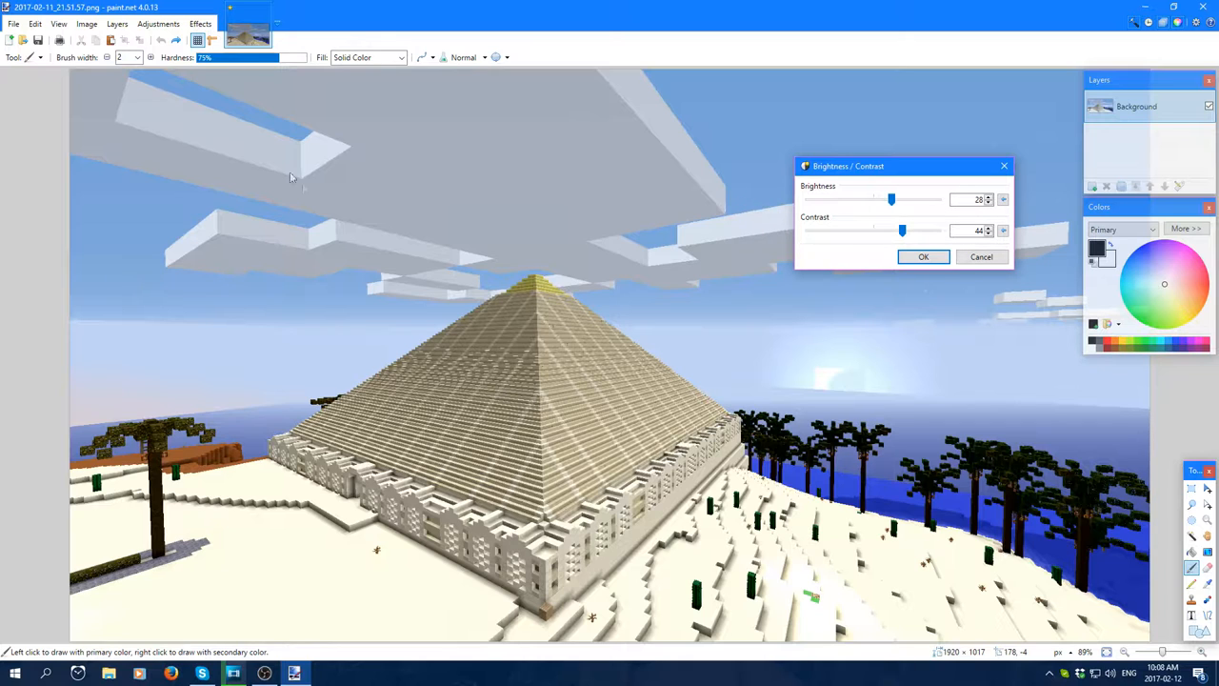
mouse_move(739, 169)
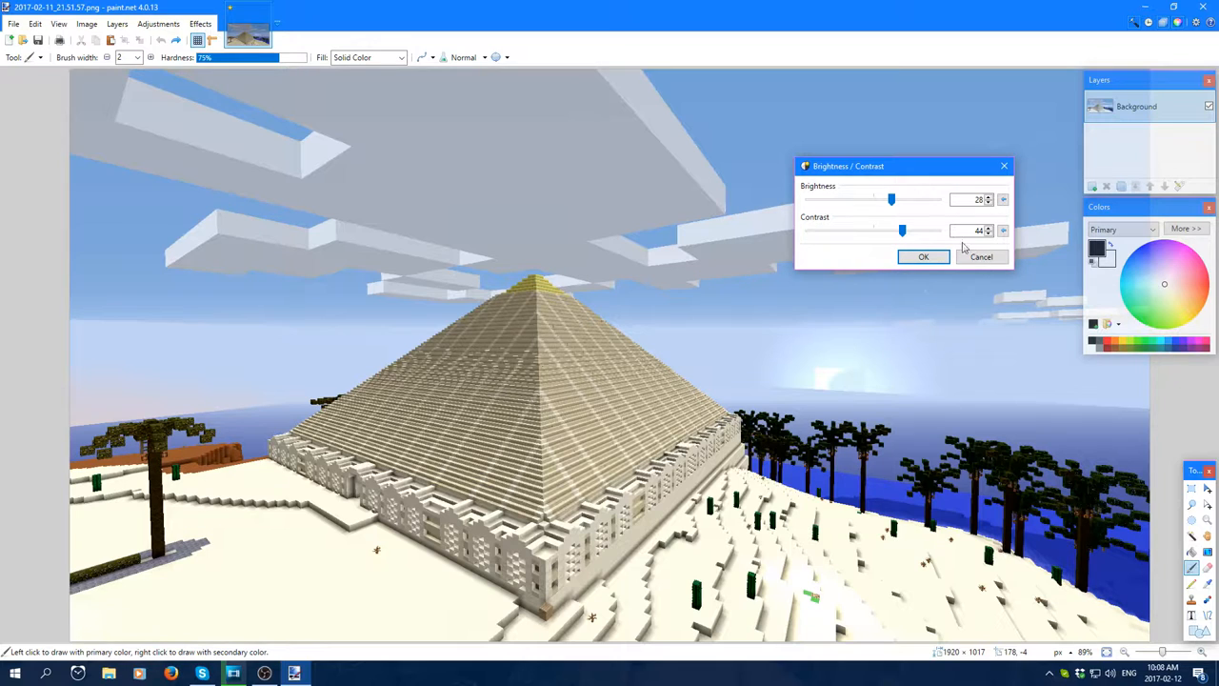
mouse_move(788, 227)
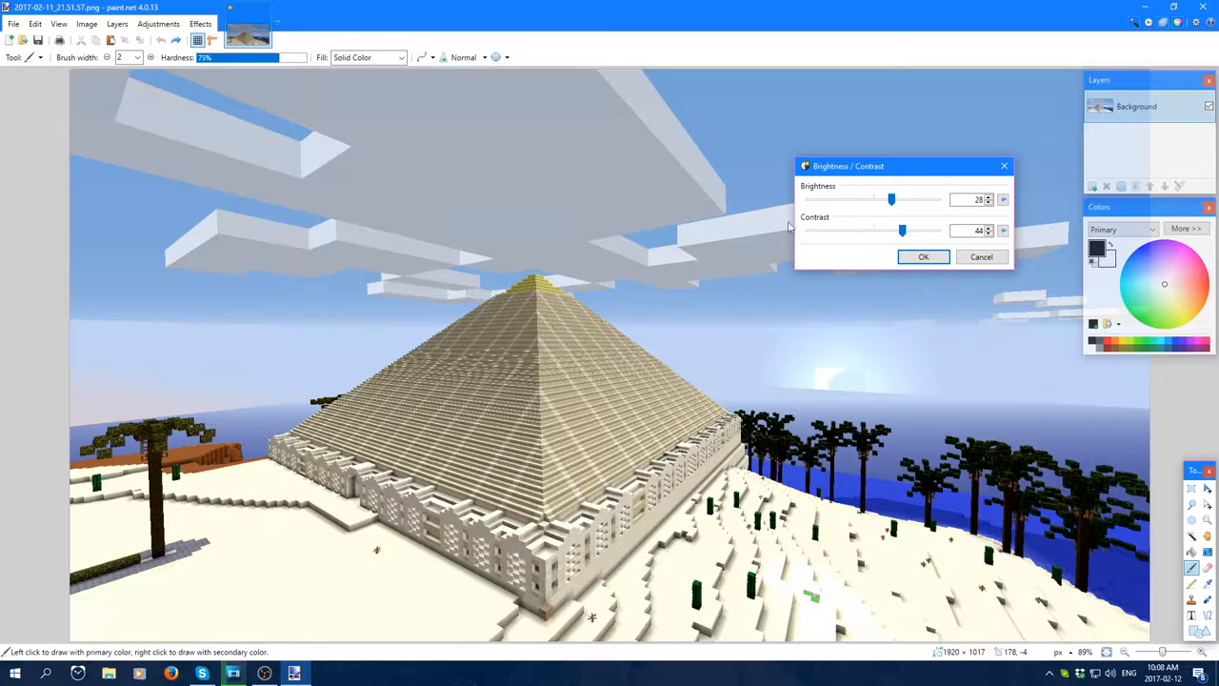
mouse_move(983, 257)
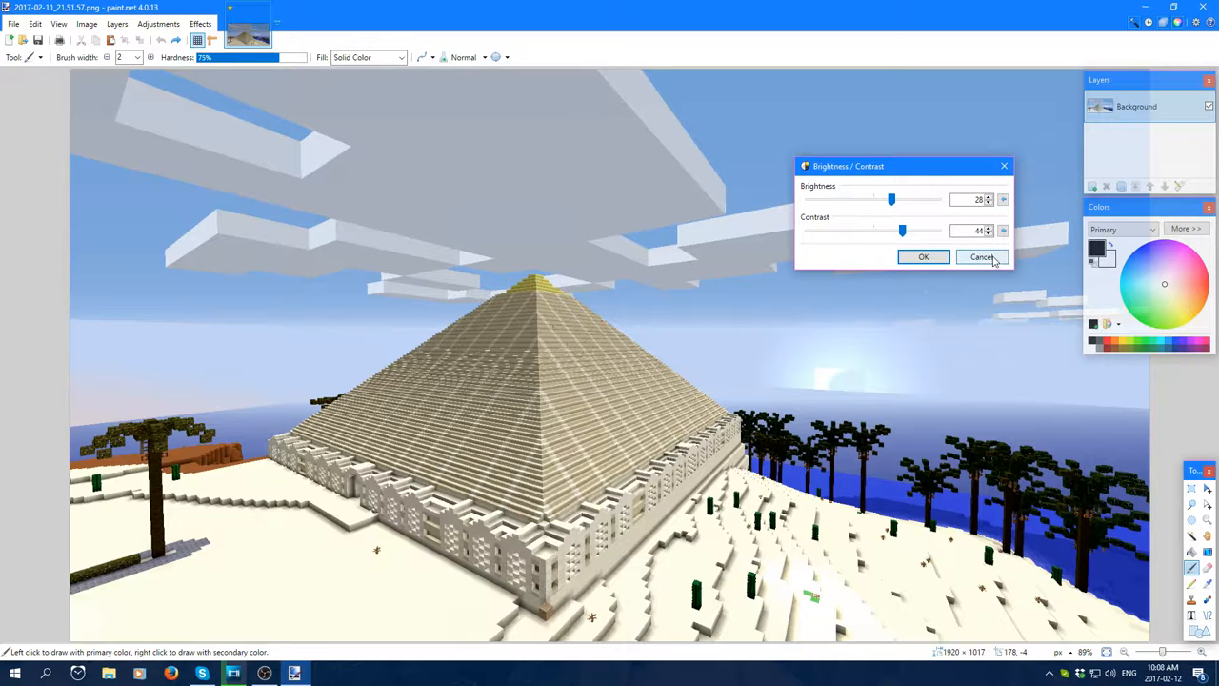
- Cancel the Brightness/Contrast preview and reopen the Adjustments list
left_click(981, 257)
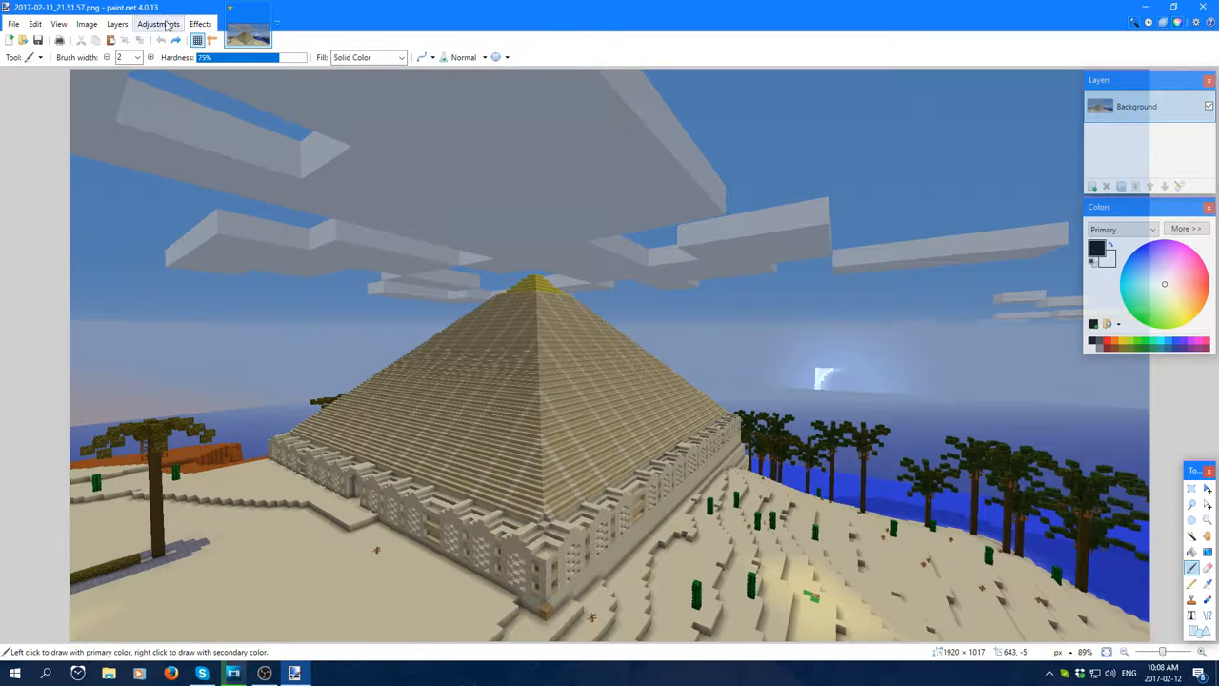
left_click(164, 23)
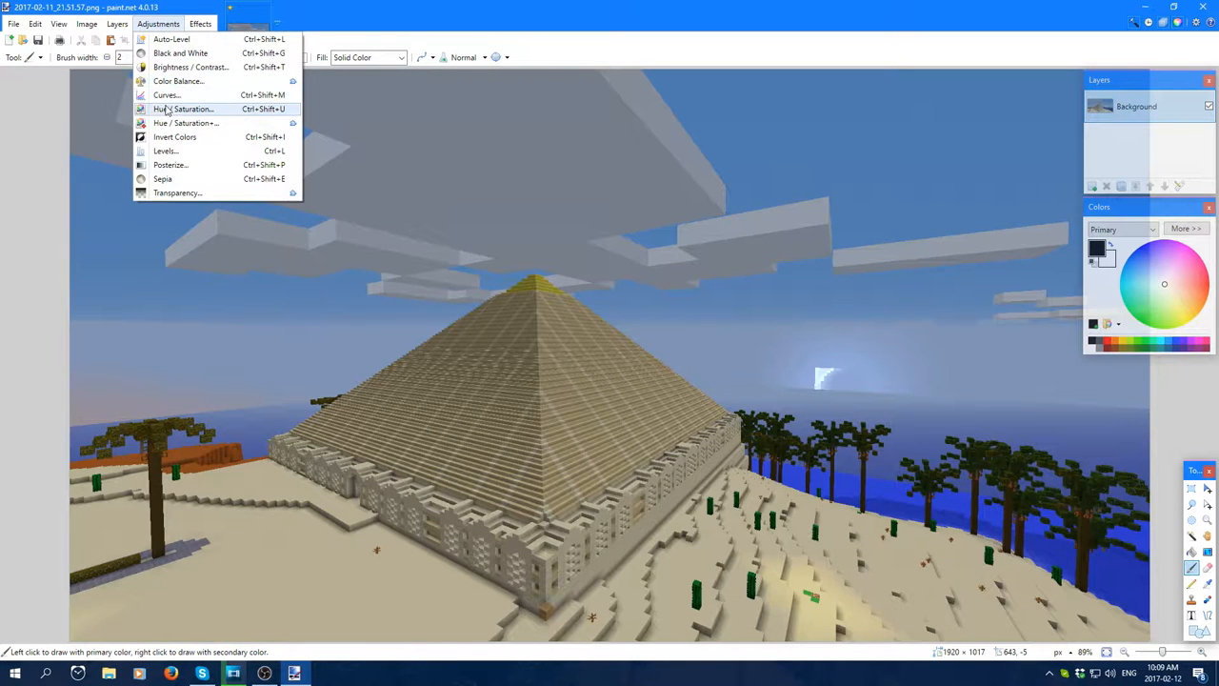
mouse_move(171, 99)
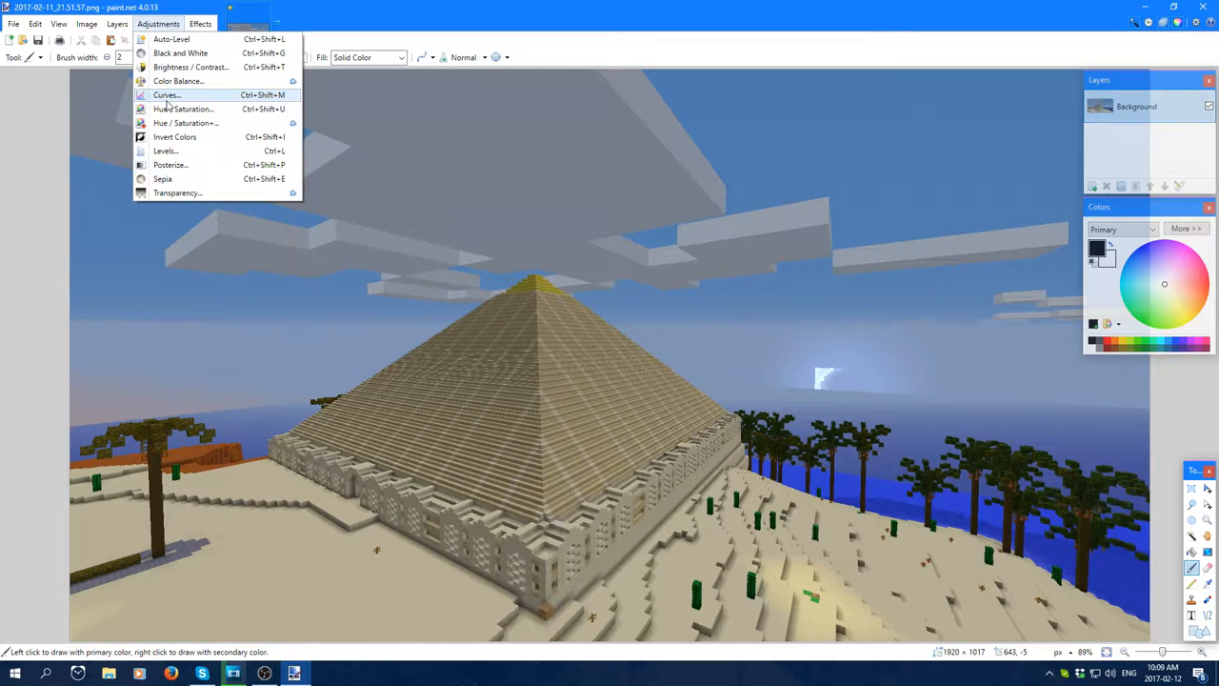
left_click(174, 95)
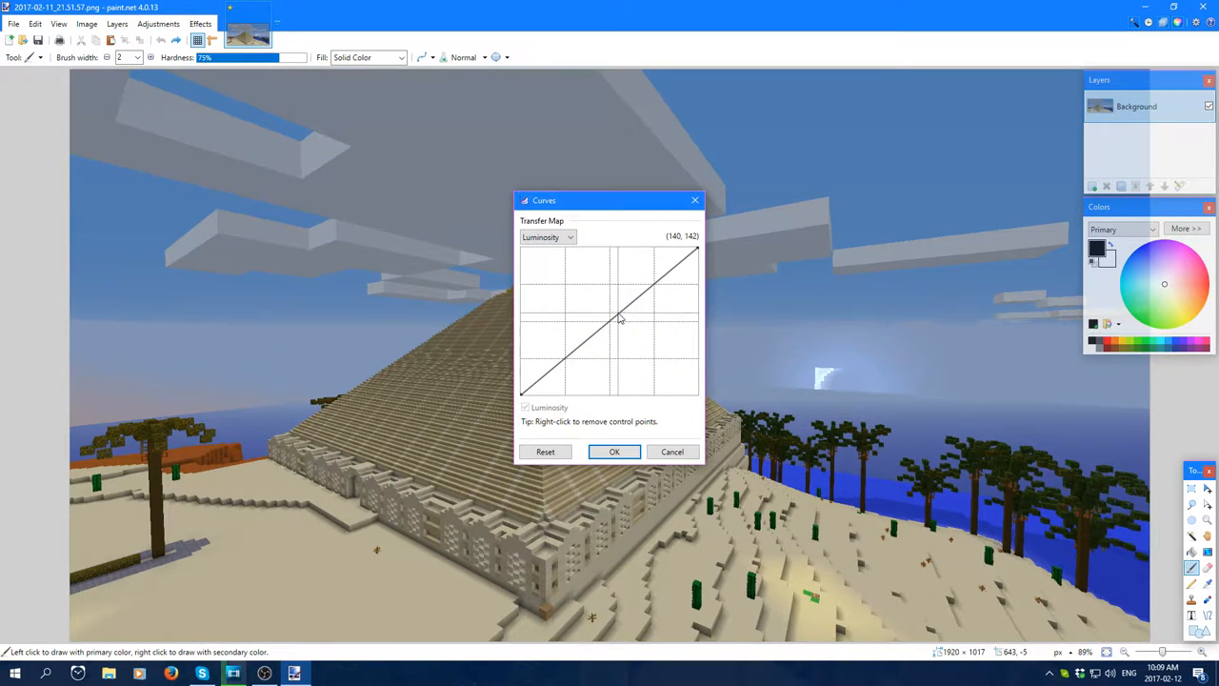
left_click_drag(619, 320, 602, 297)
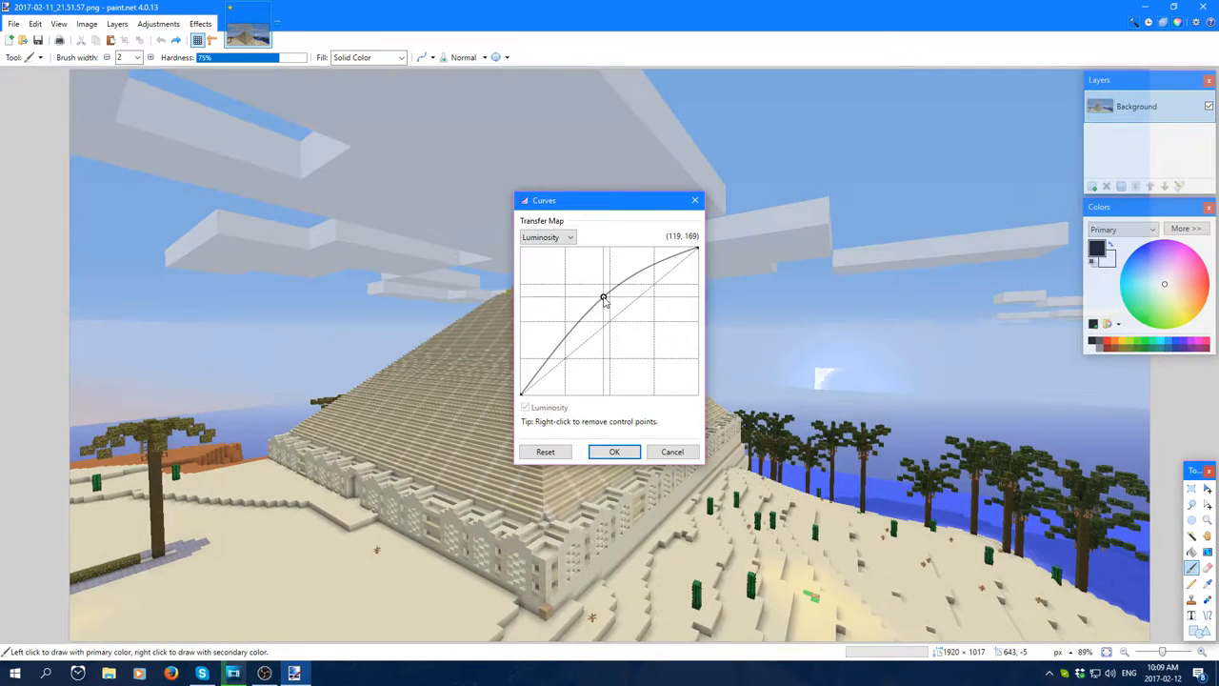
left_click_drag(602, 297, 562, 339)
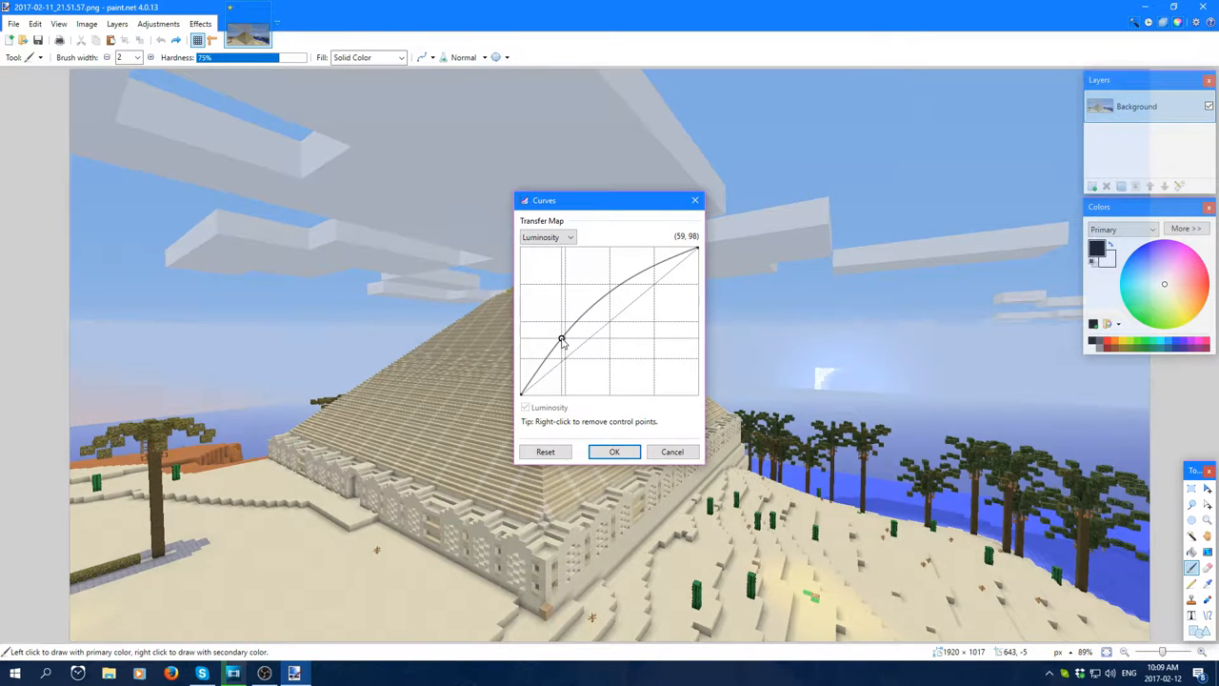
left_click_drag(562, 340, 642, 331)
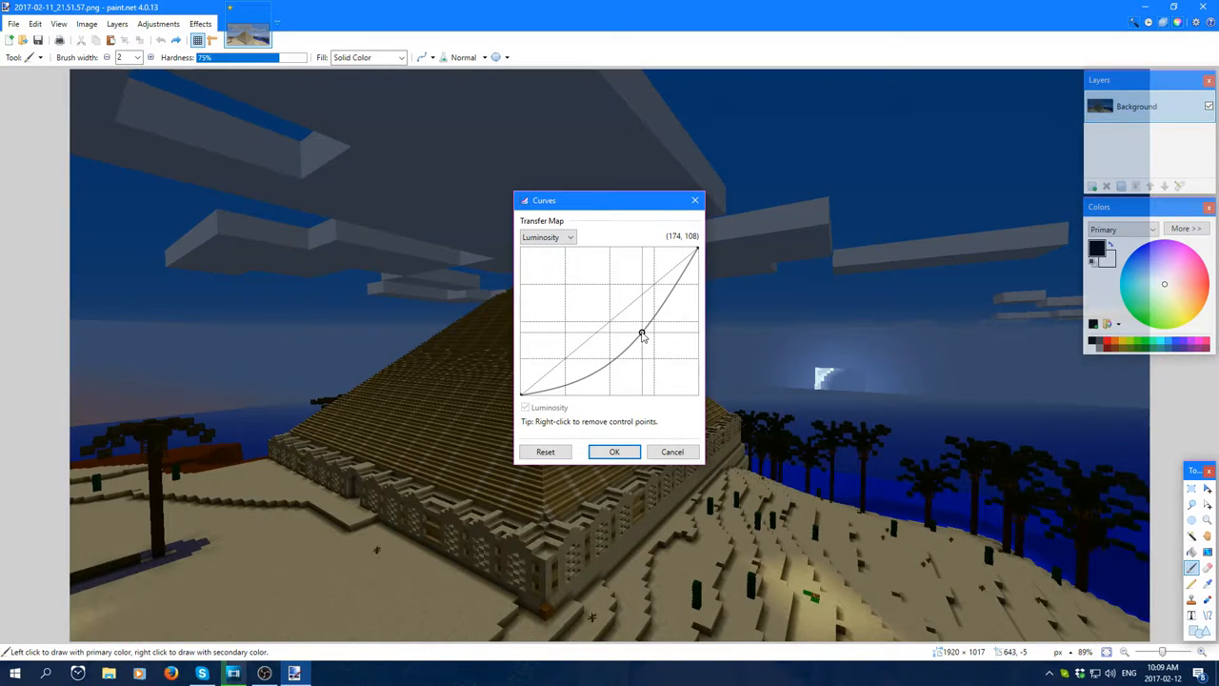
left_click_drag(642, 331, 549, 359)
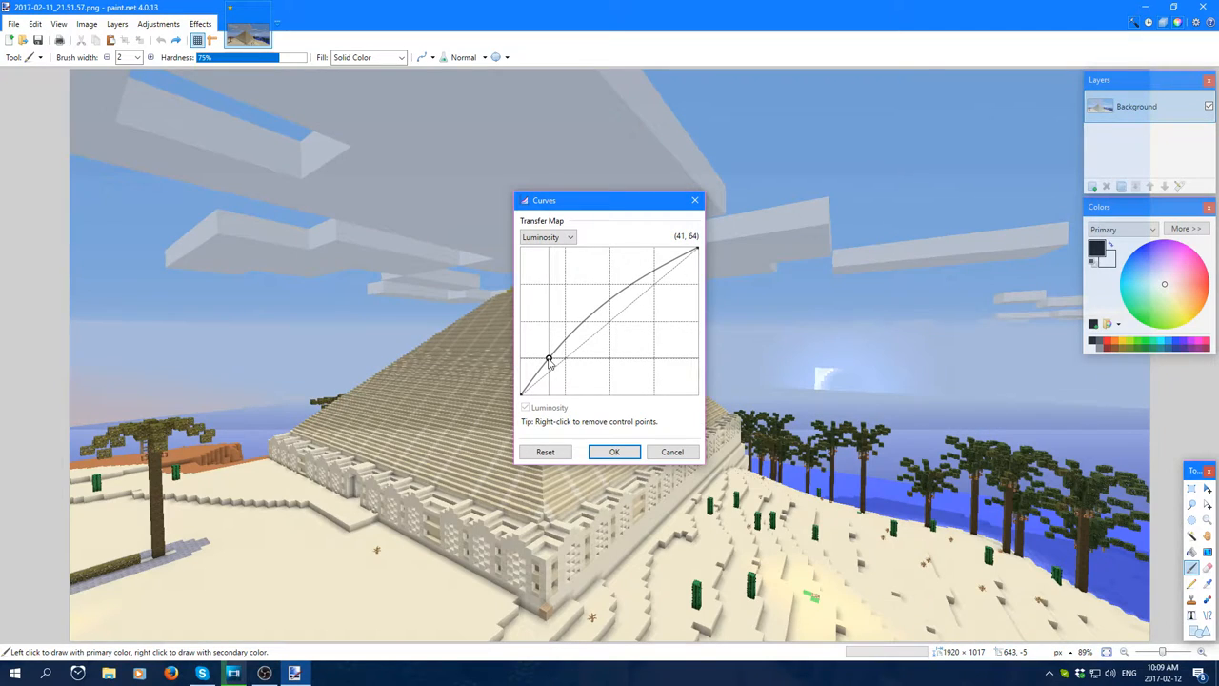
left_click_drag(548, 358, 543, 369)
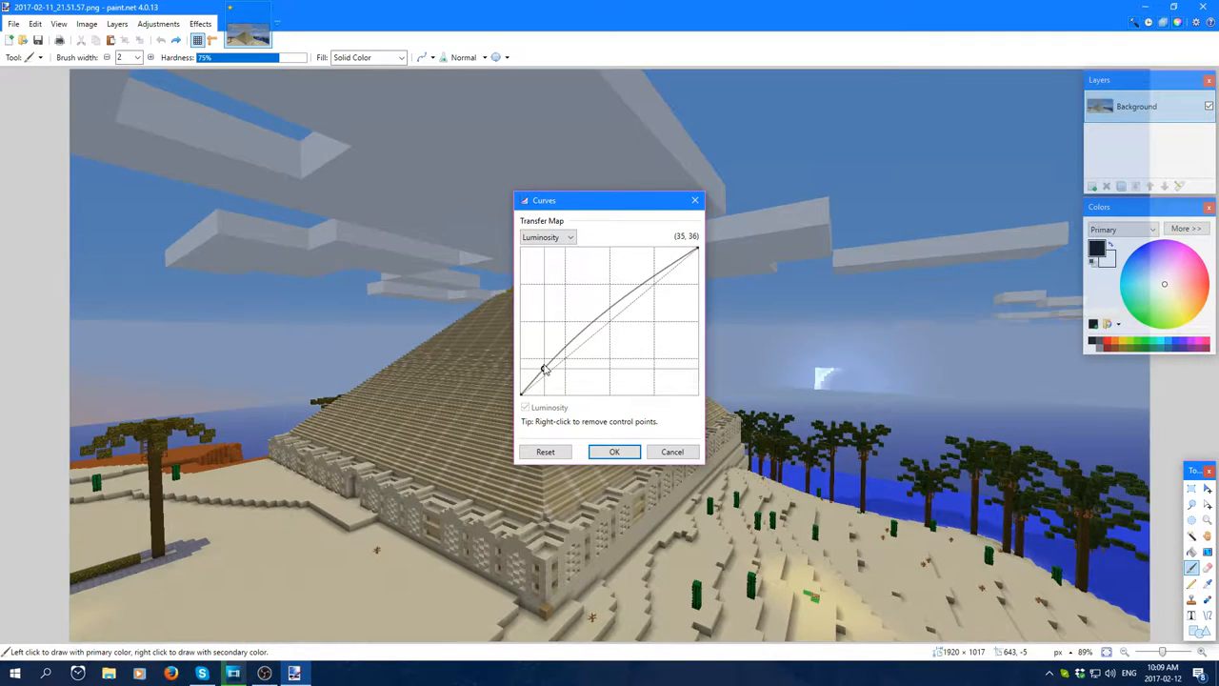
left_click_drag(543, 370, 621, 332)
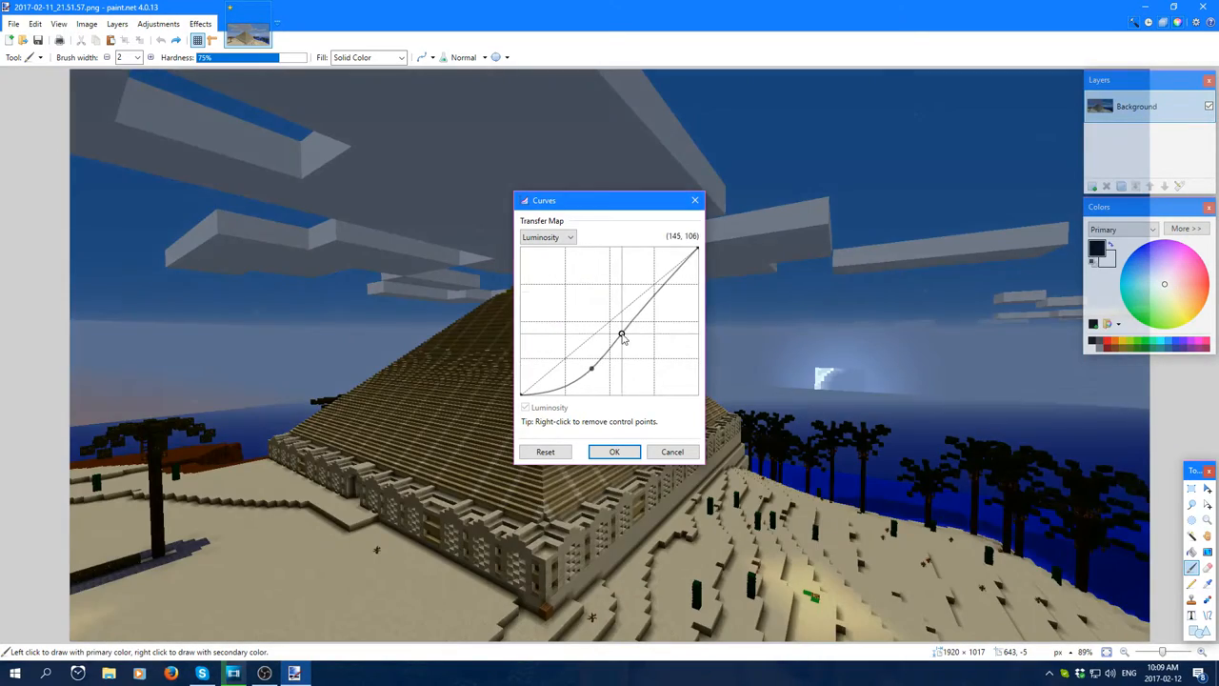
left_click_drag(621, 336, 594, 370)
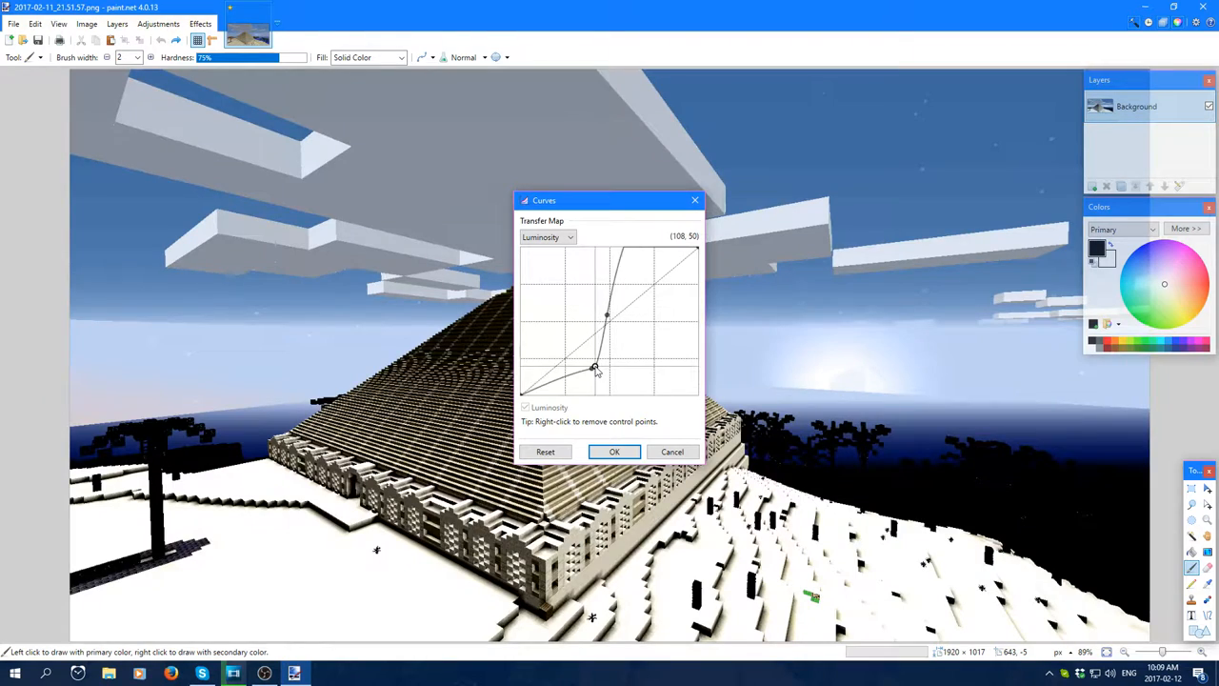
left_click_drag(598, 369, 591, 366)
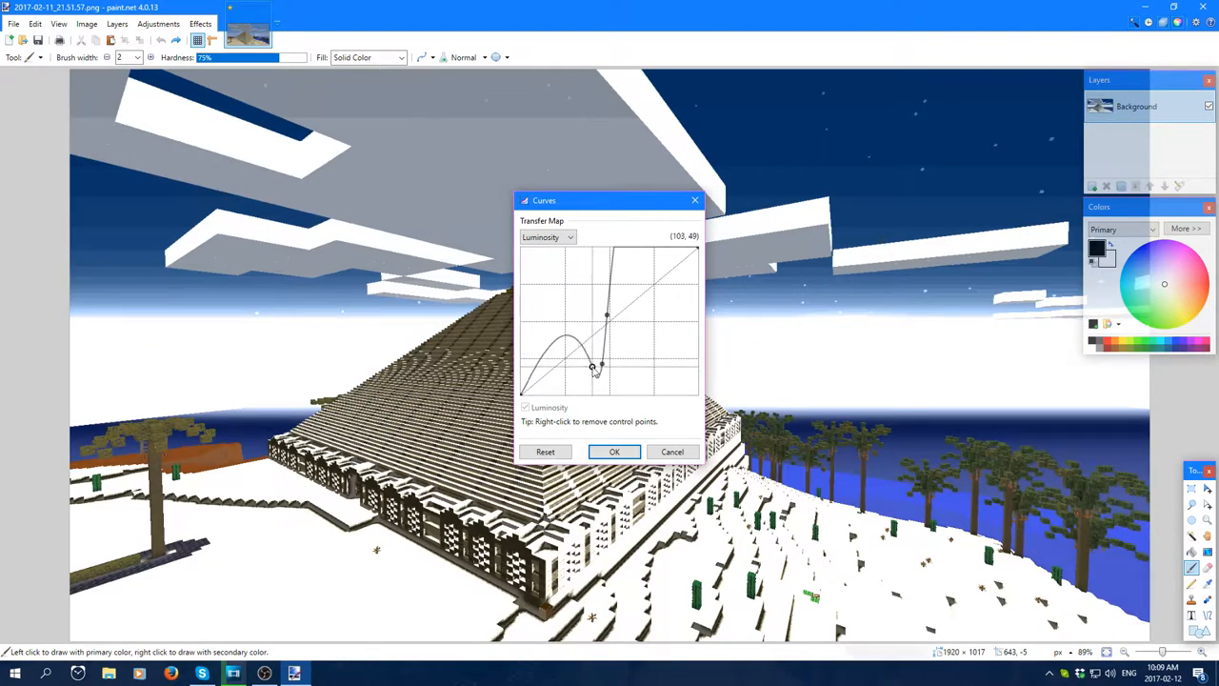
left_click_drag(590, 366, 600, 366)
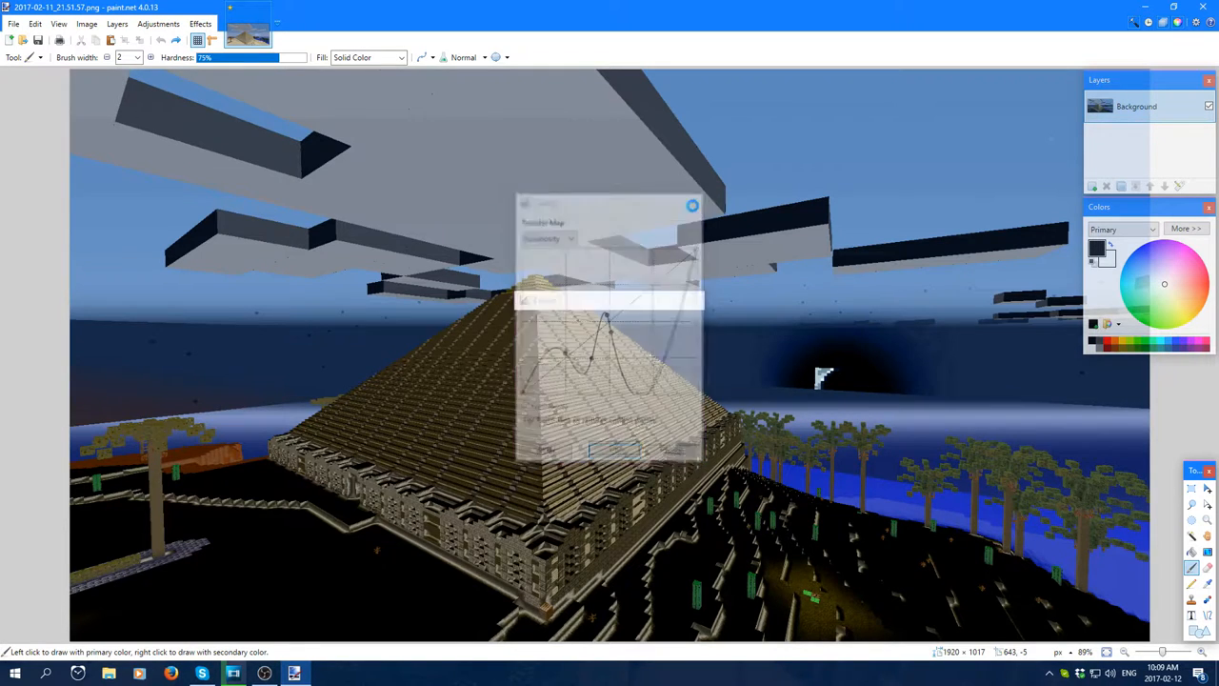
left_click(160, 23)
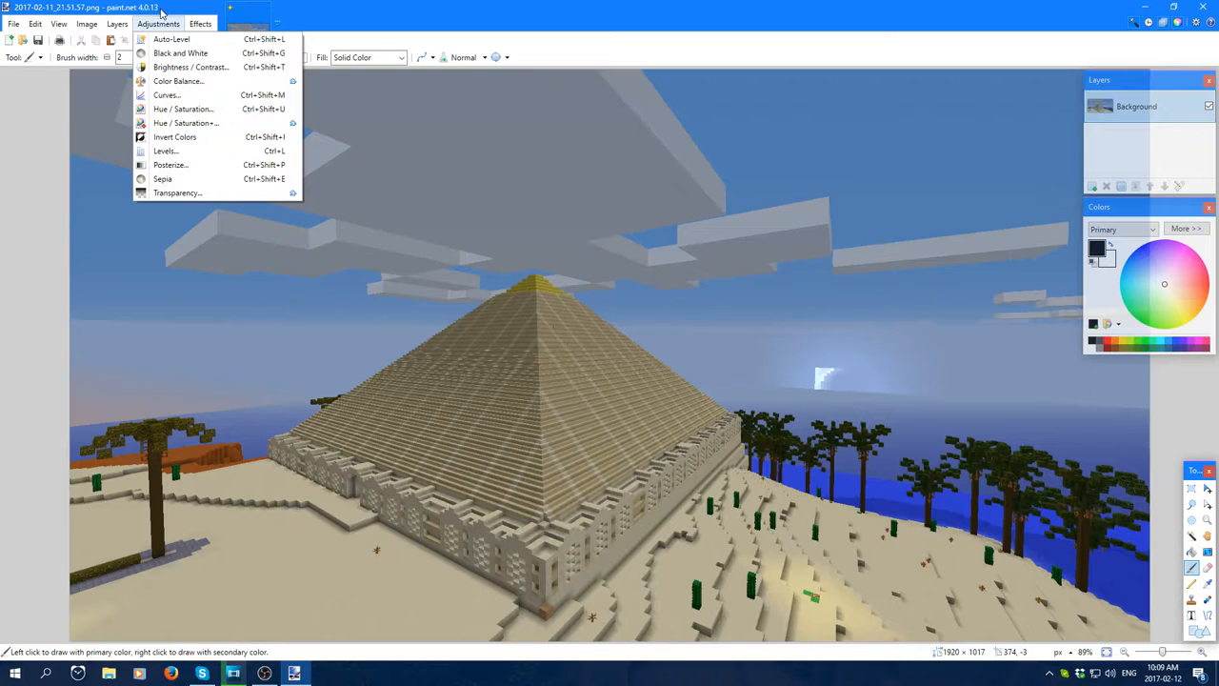
mouse_move(181, 84)
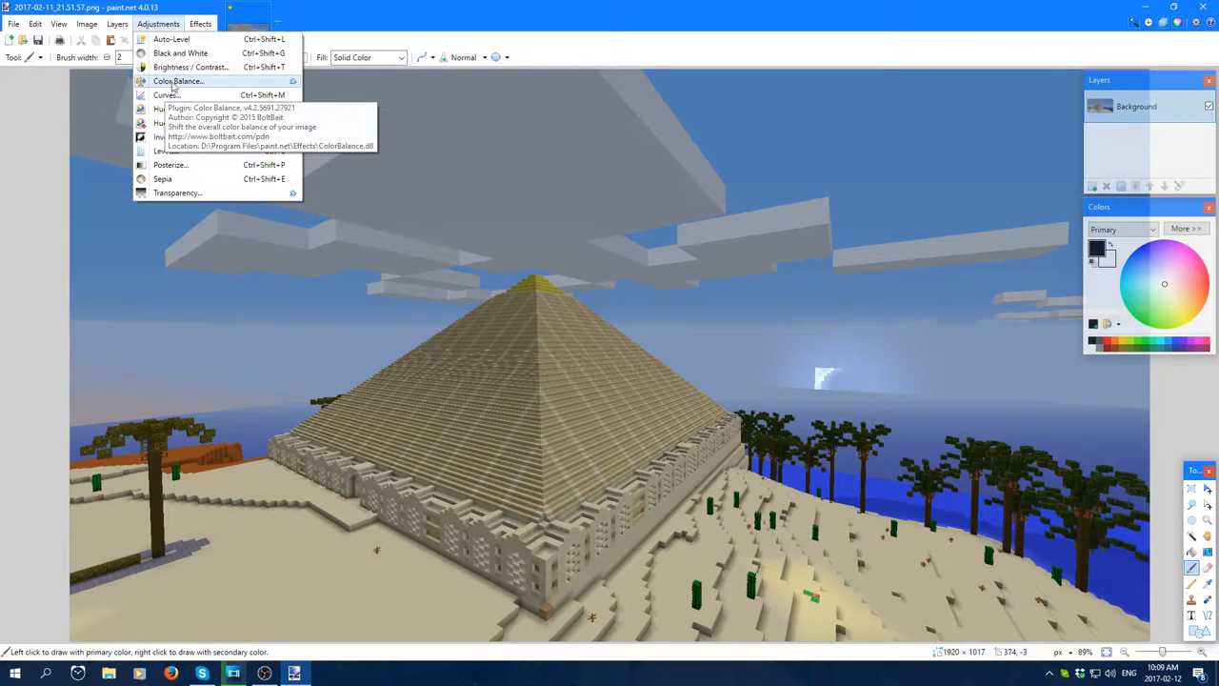
mouse_move(213, 87)
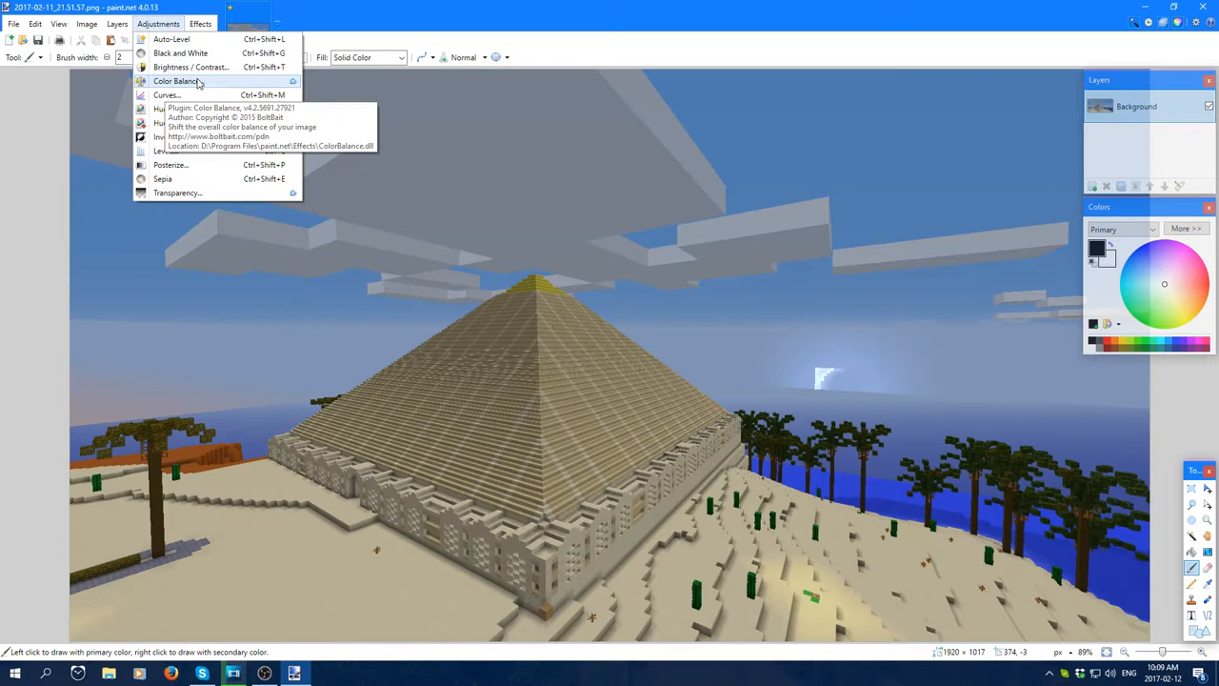
- In Color Balance, try cyan, blue, yellow and green tints on the pyramid scene
left_click(183, 90)
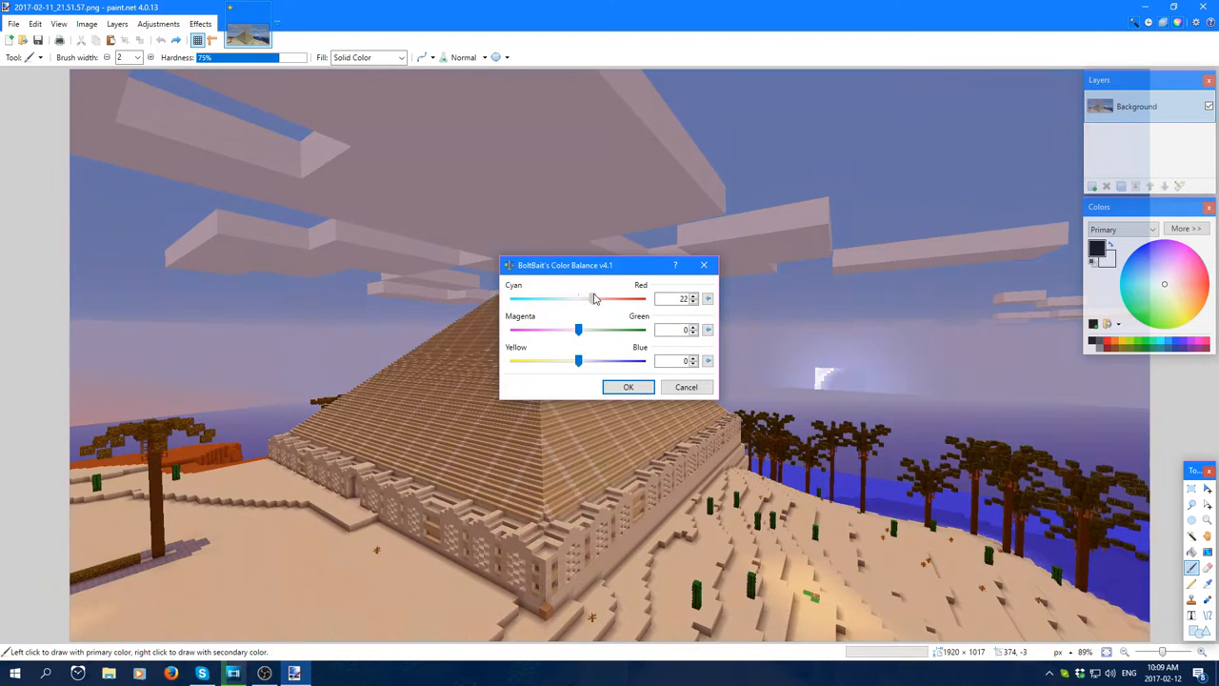
left_click_drag(591, 297, 511, 297)
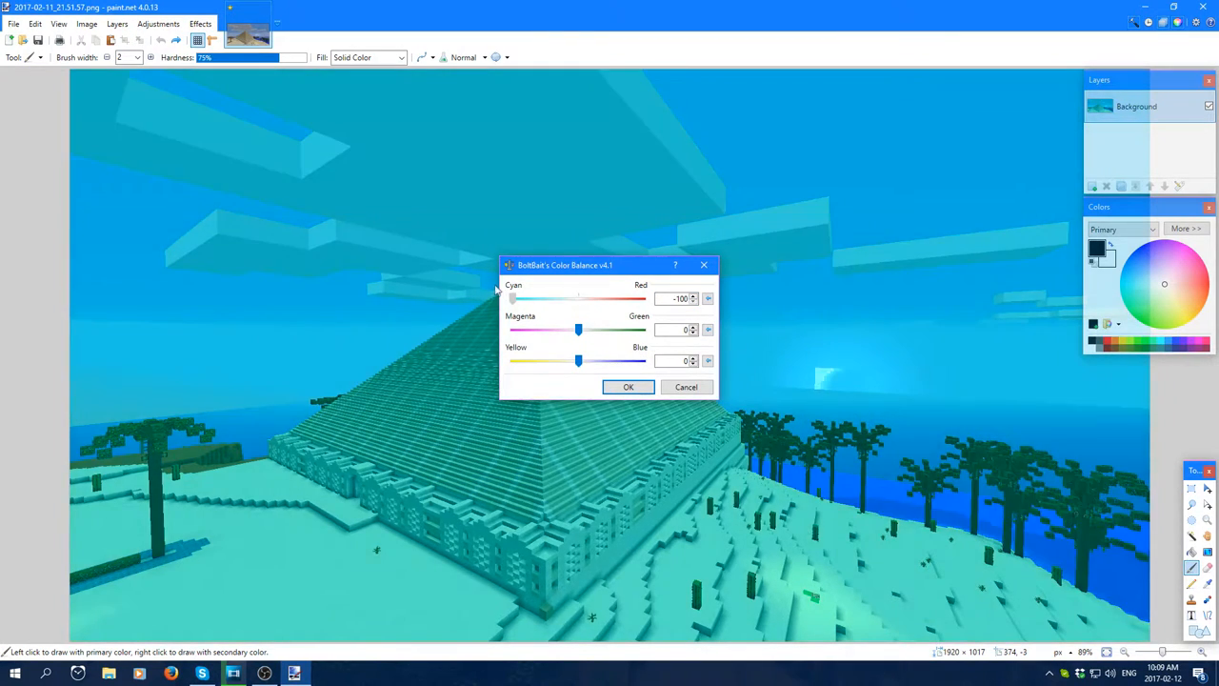
left_click_drag(579, 329, 594, 329)
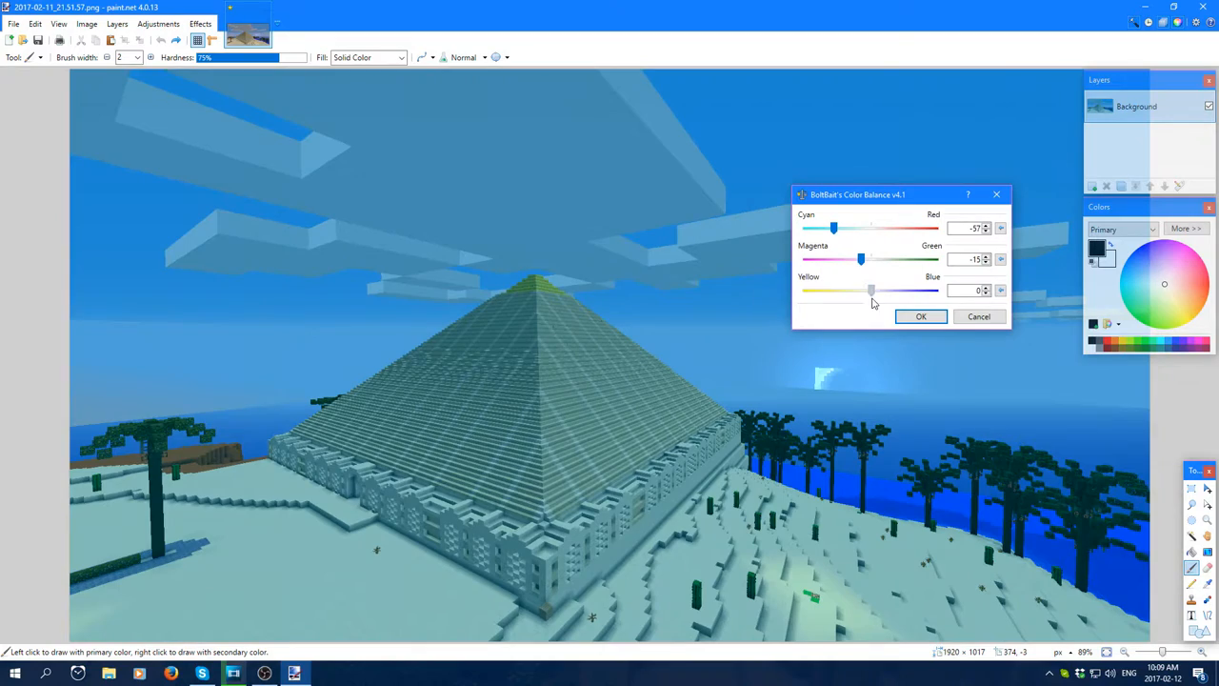
left_click_drag(871, 290, 880, 290)
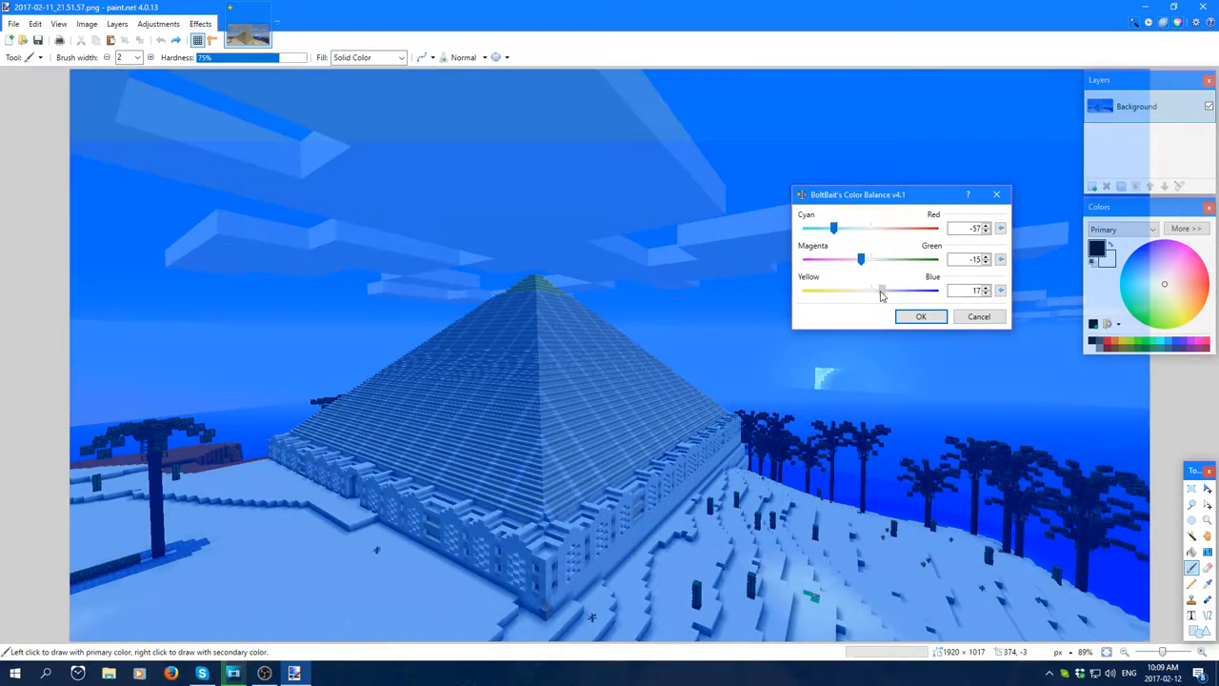
left_click_drag(861, 259, 872, 259)
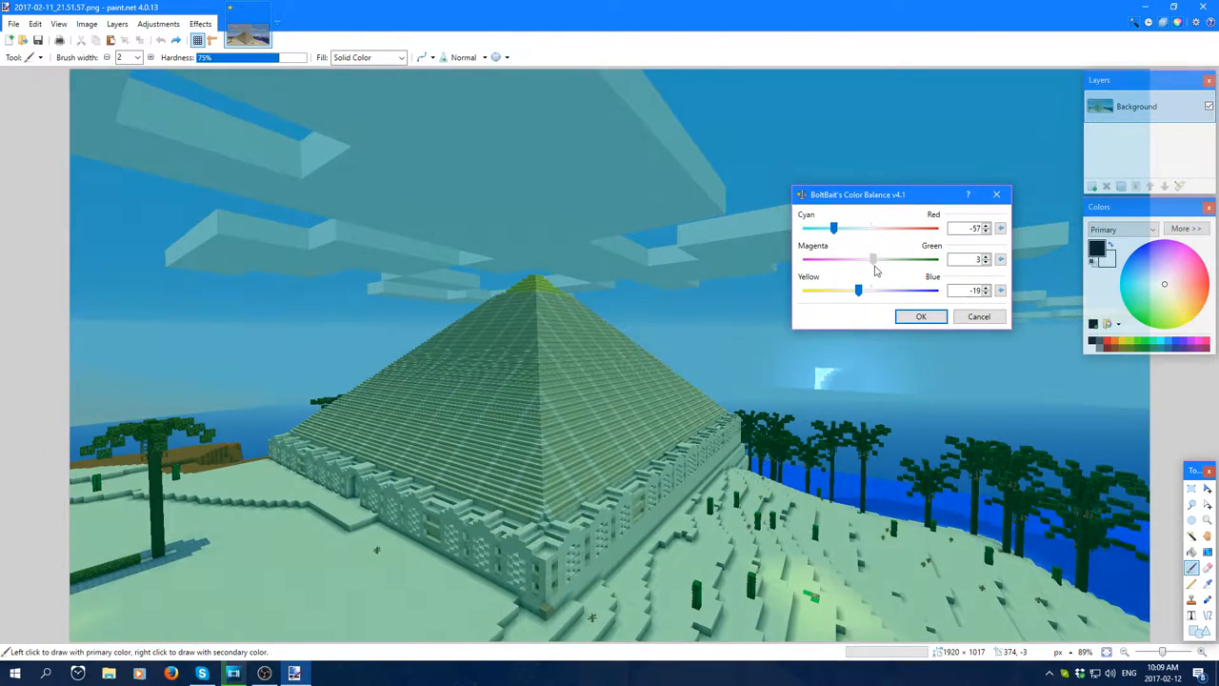
left_click_drag(835, 229, 845, 229)
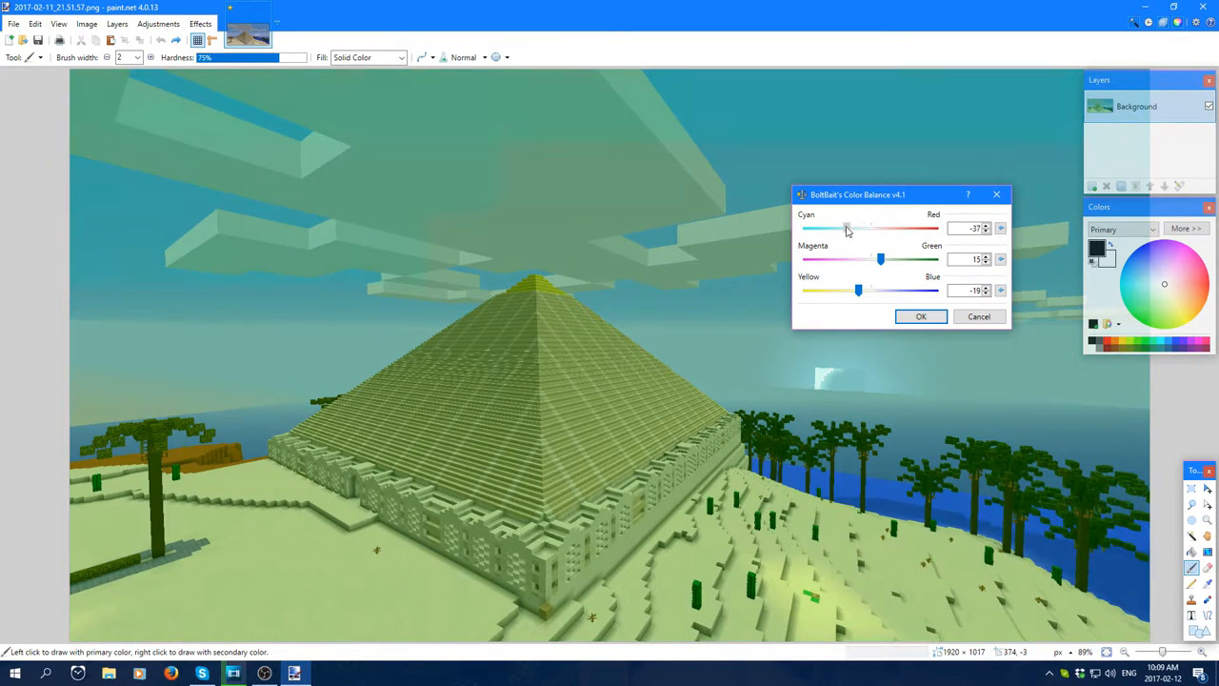
left_click_drag(845, 228, 825, 228)
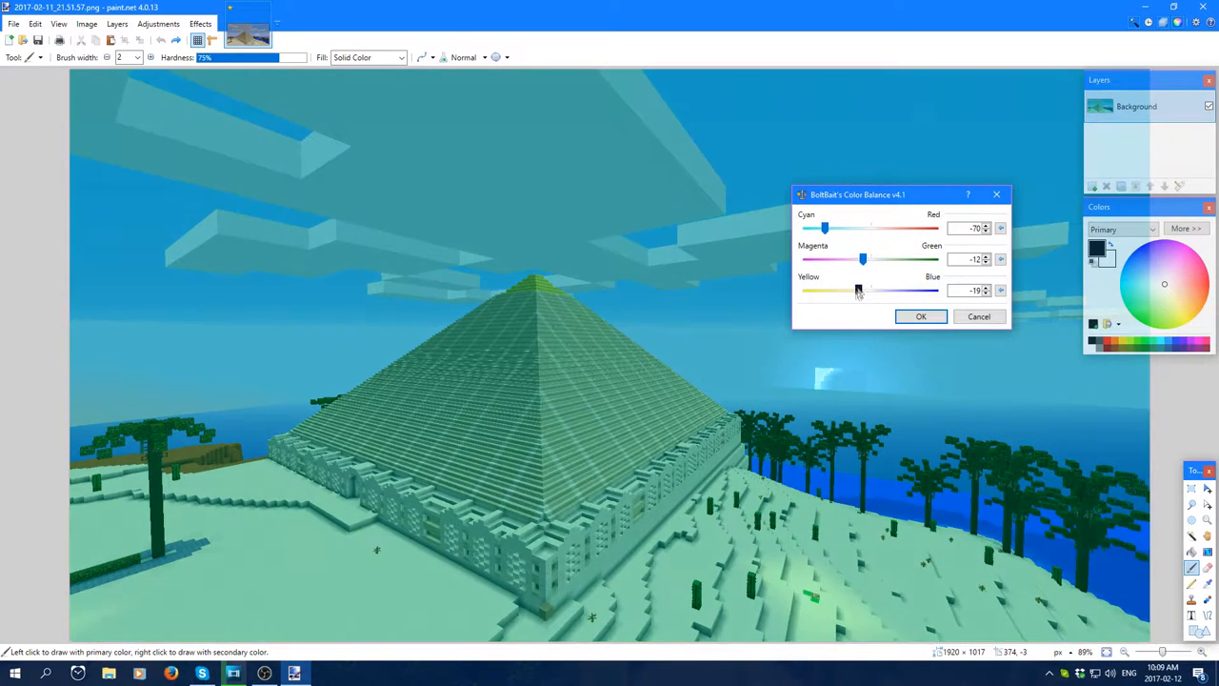
left_click_drag(824, 229, 838, 228)
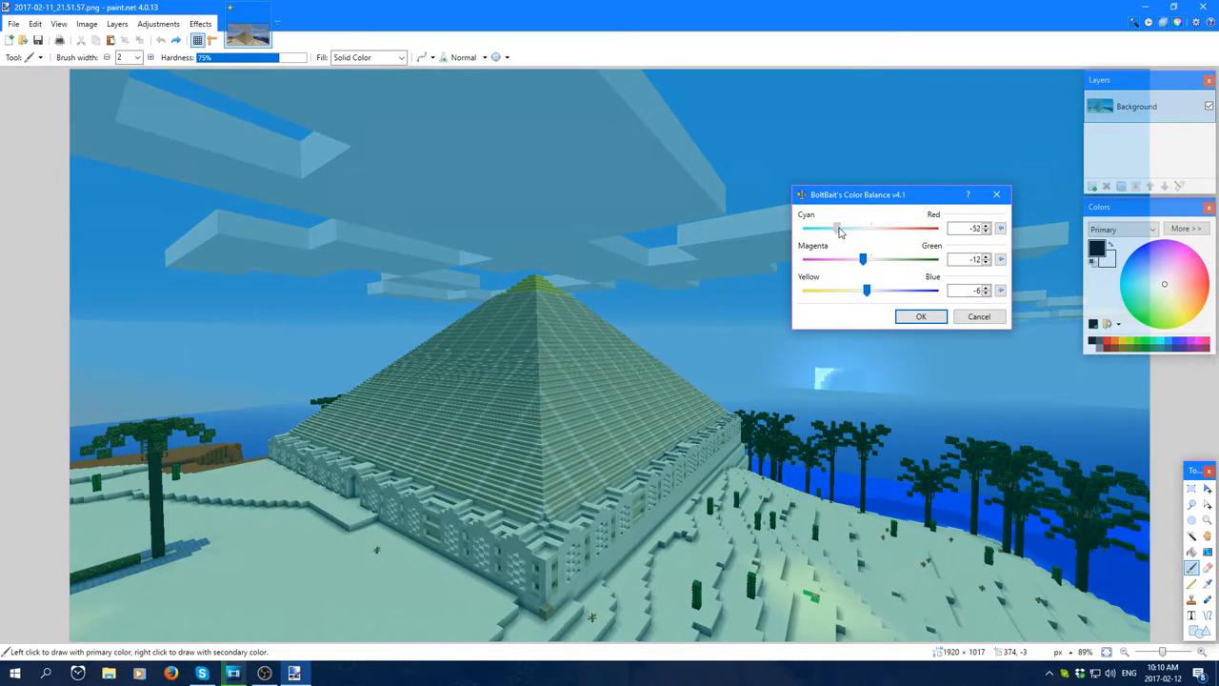
left_click_drag(867, 289, 861, 289)
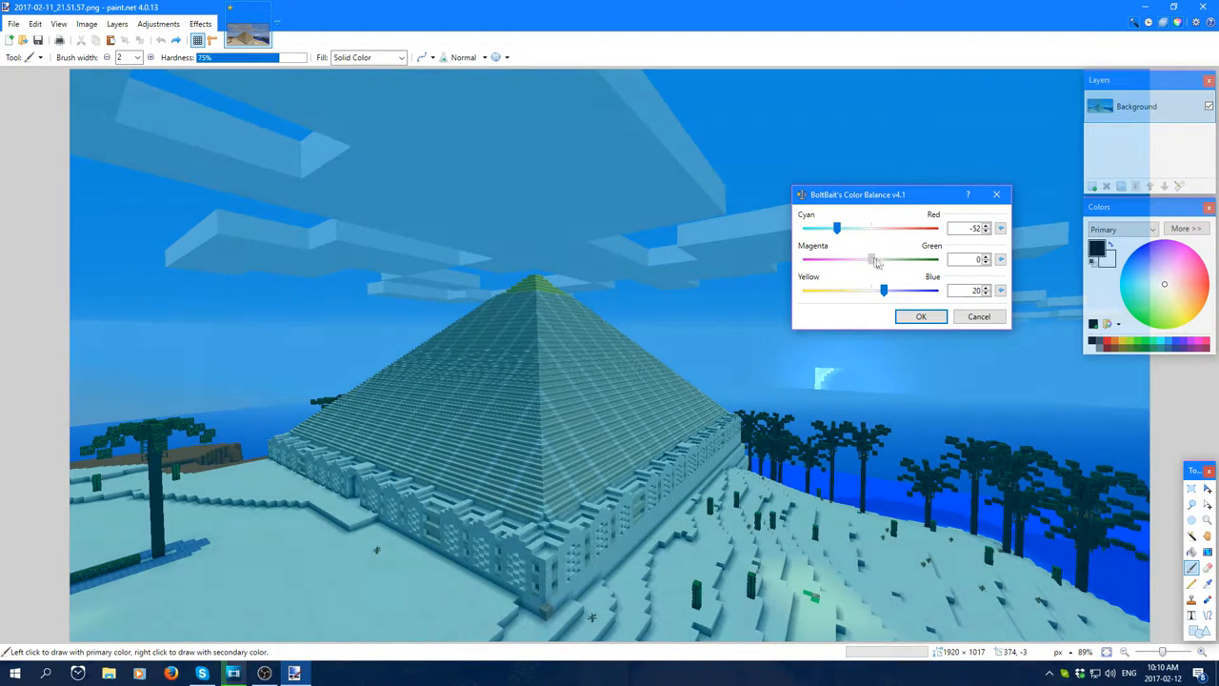
- Warm the scene strongly toward red with slight green and yellow-blue tweaks
left_click_drag(869, 259, 884, 259)
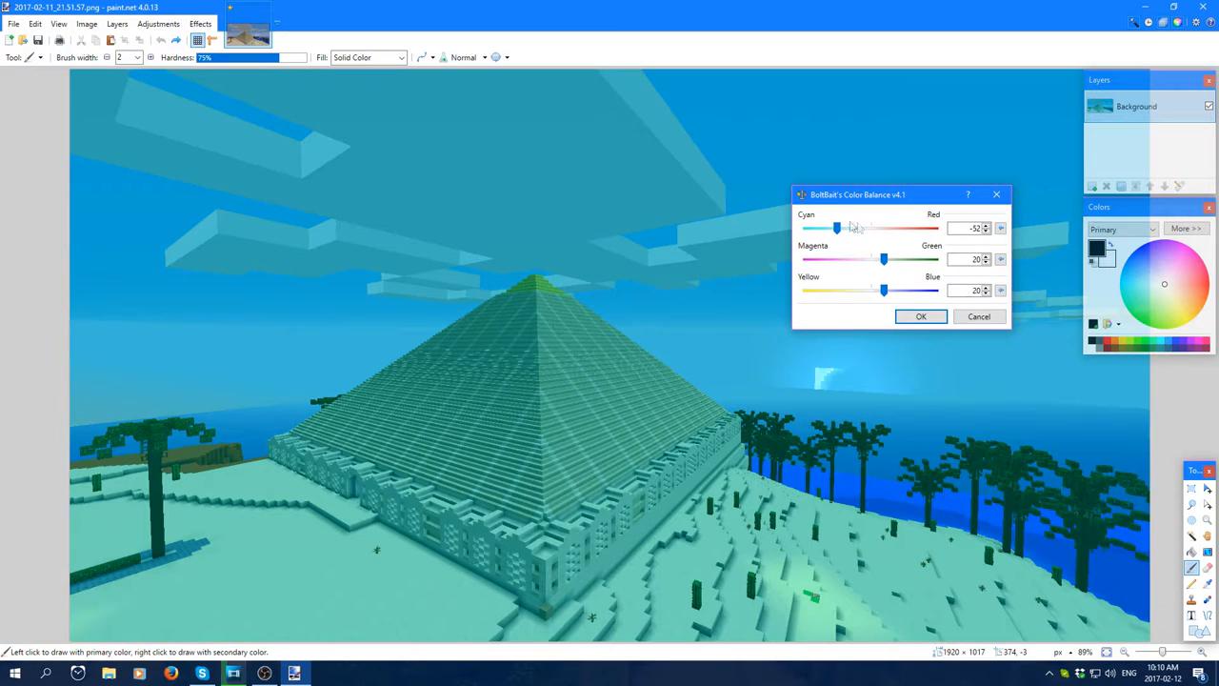
left_click_drag(836, 227, 899, 227)
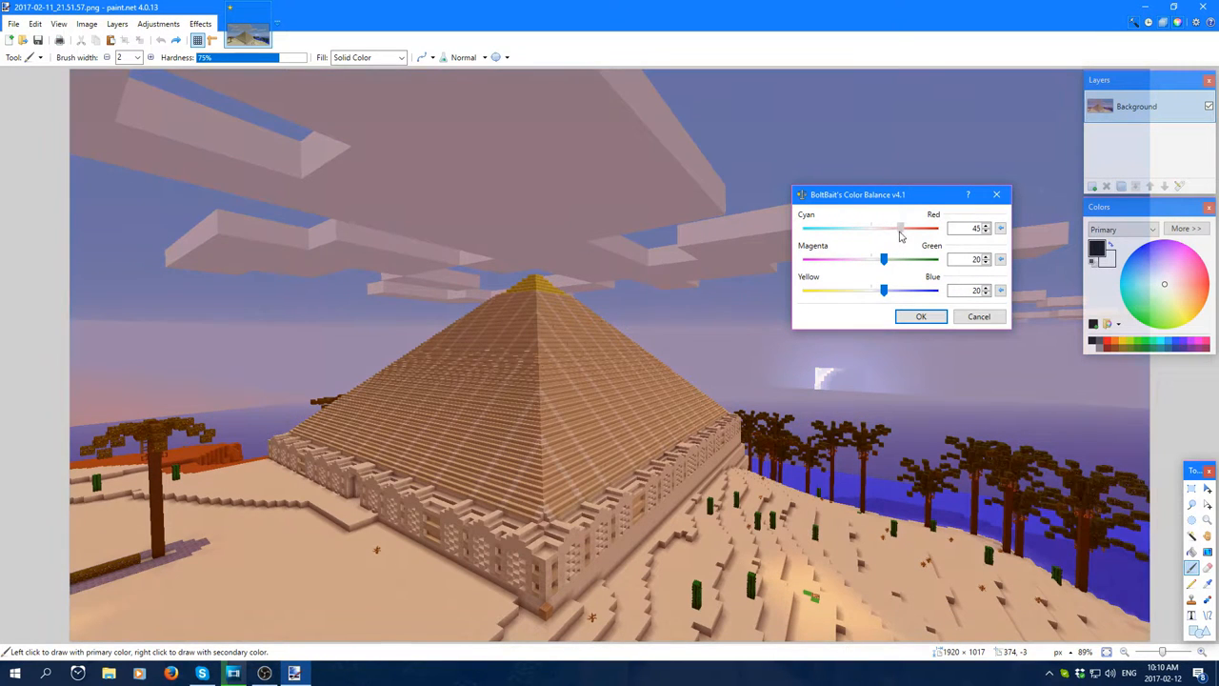
left_click_drag(899, 229, 896, 229)
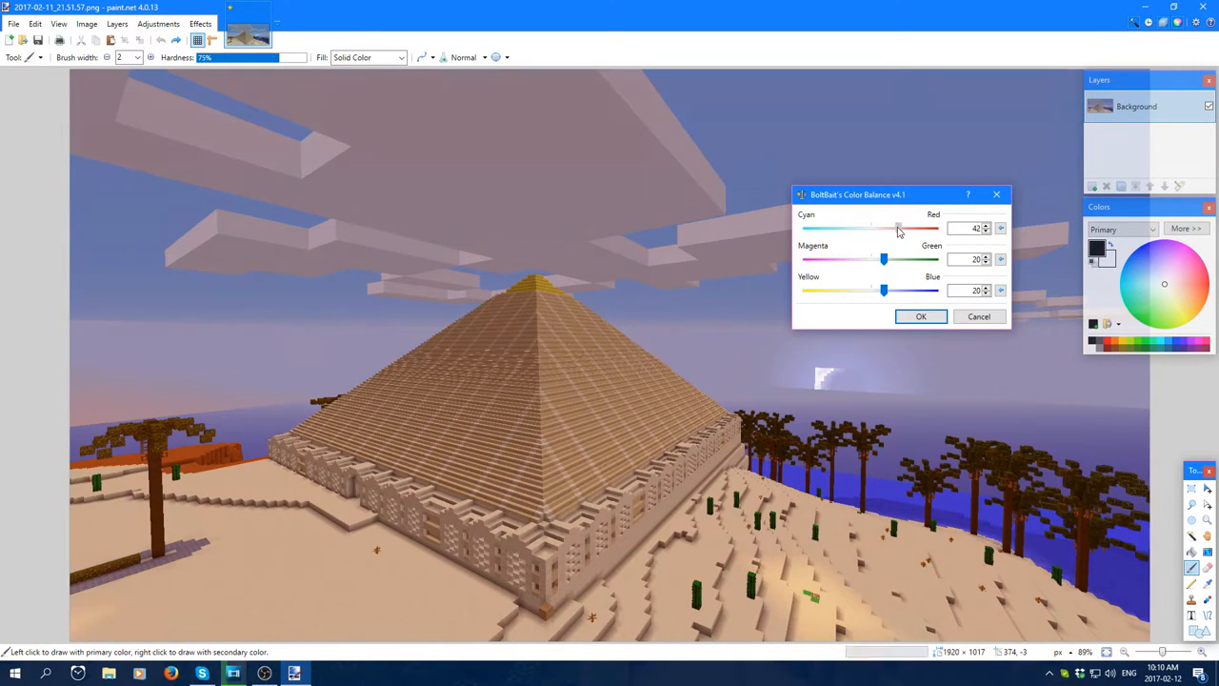
left_click_drag(869, 259, 891, 259)
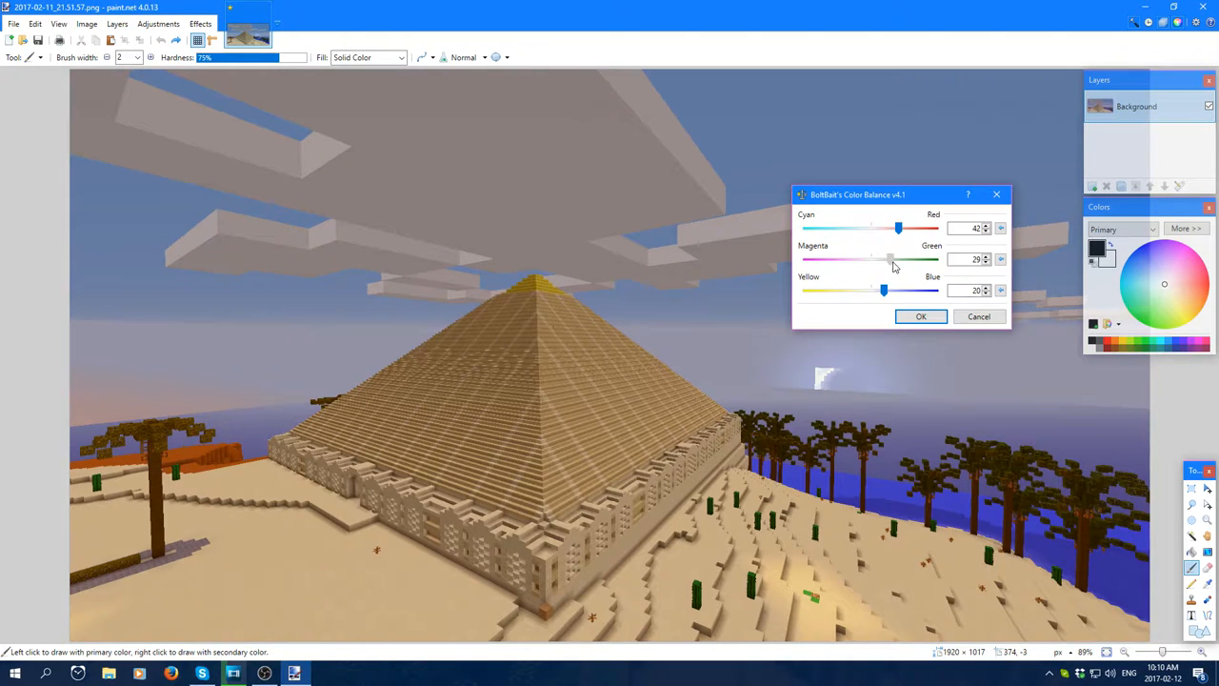
left_click_drag(883, 259, 894, 259)
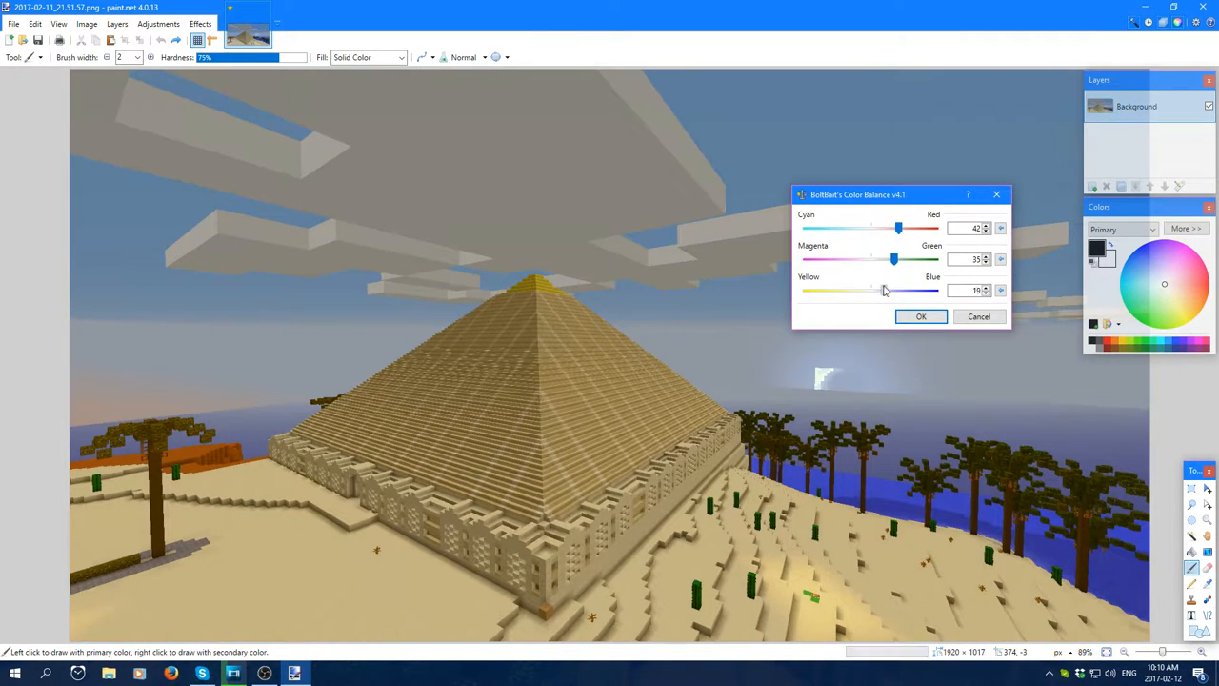
left_click_drag(899, 290, 880, 290)
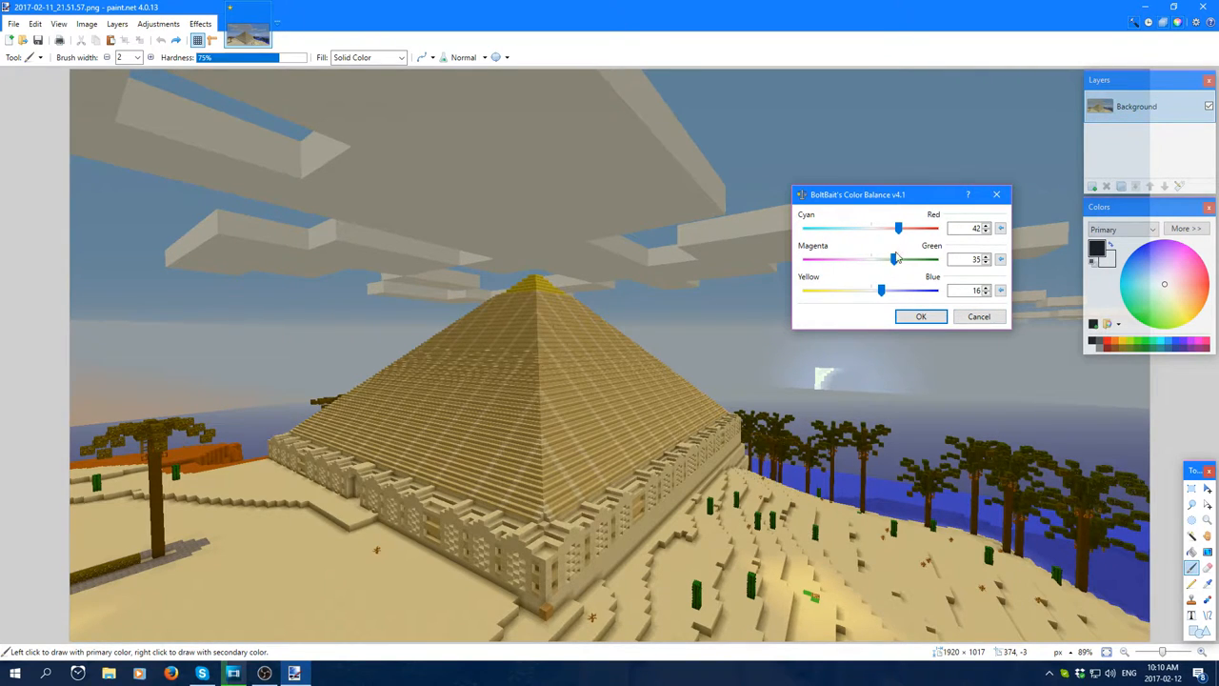
- Try magenta-heavy Color Balance tints, then return Magenta-Green to neutral
left_click_drag(895, 259, 893, 259)
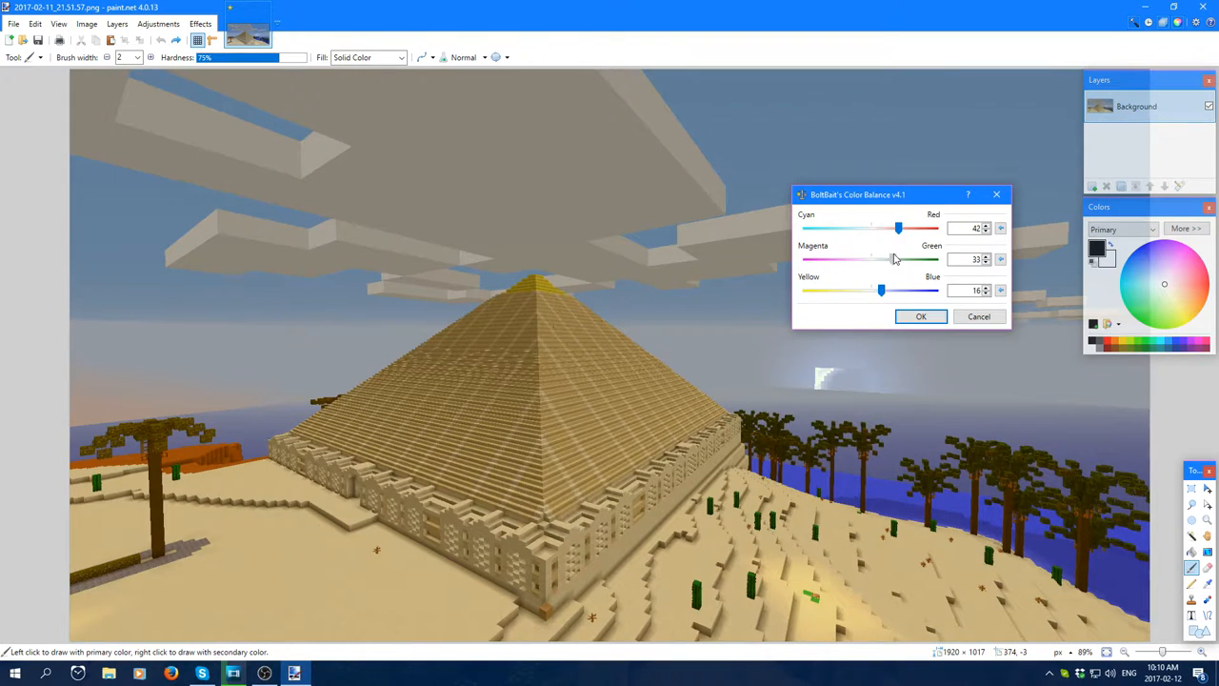
left_click_drag(899, 229, 891, 228)
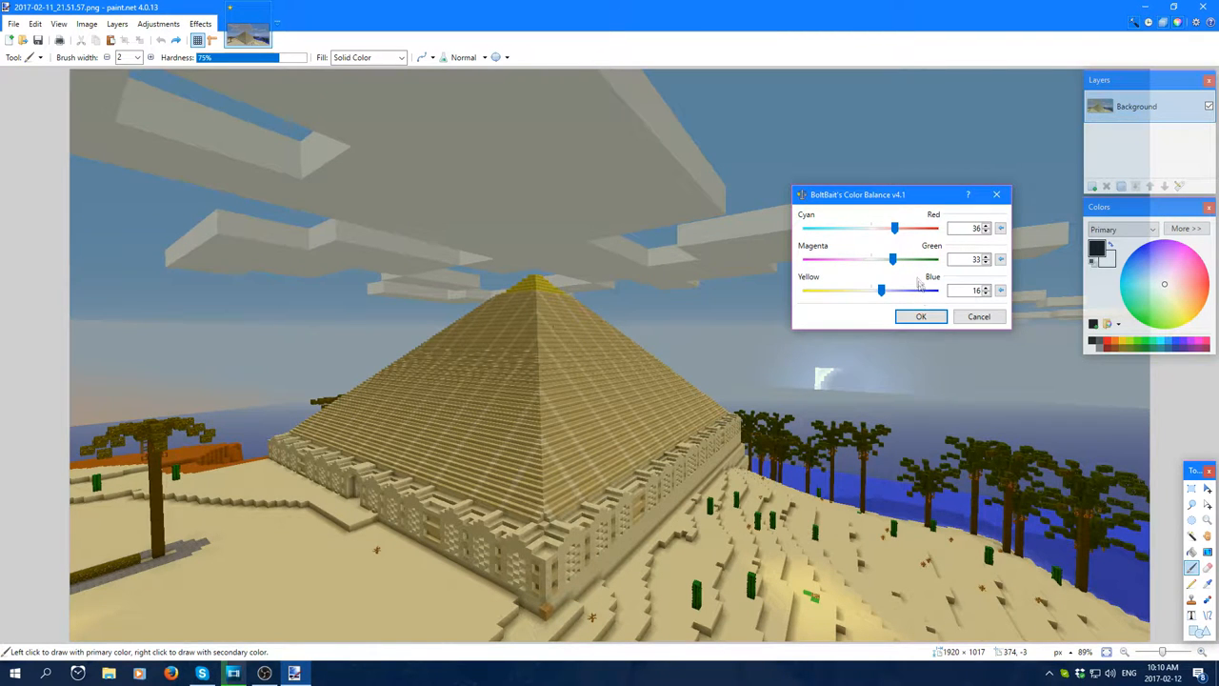
left_click_drag(891, 259, 855, 259)
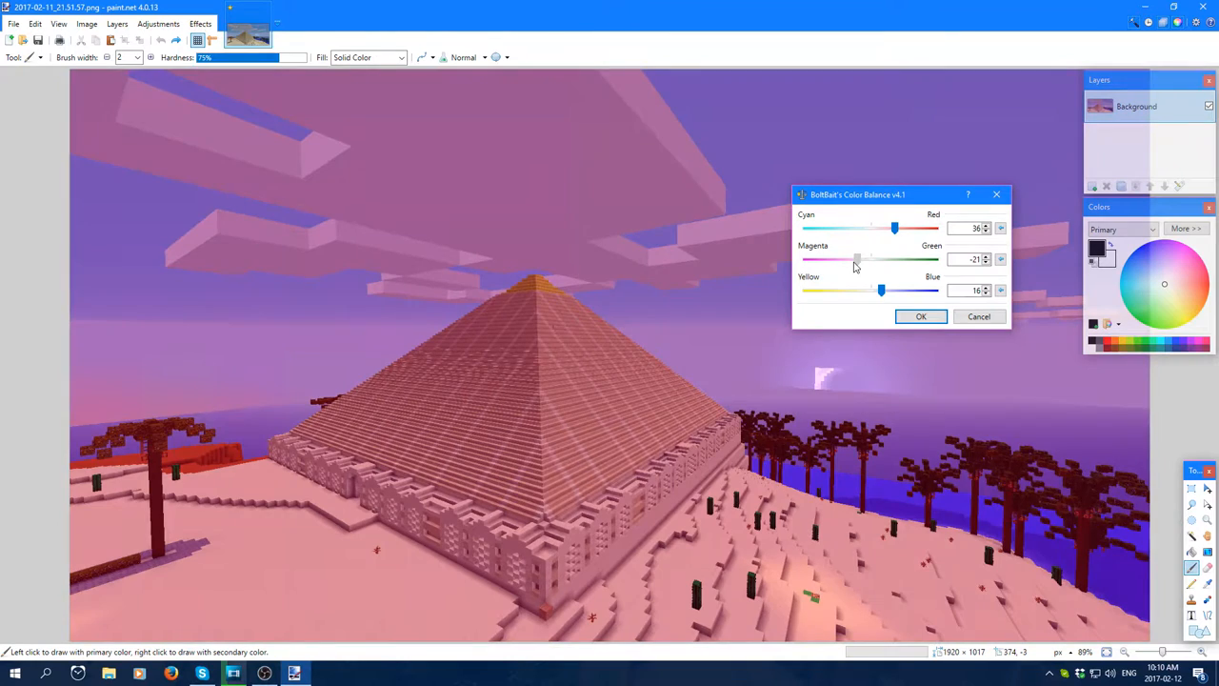
left_click_drag(855, 259, 827, 259)
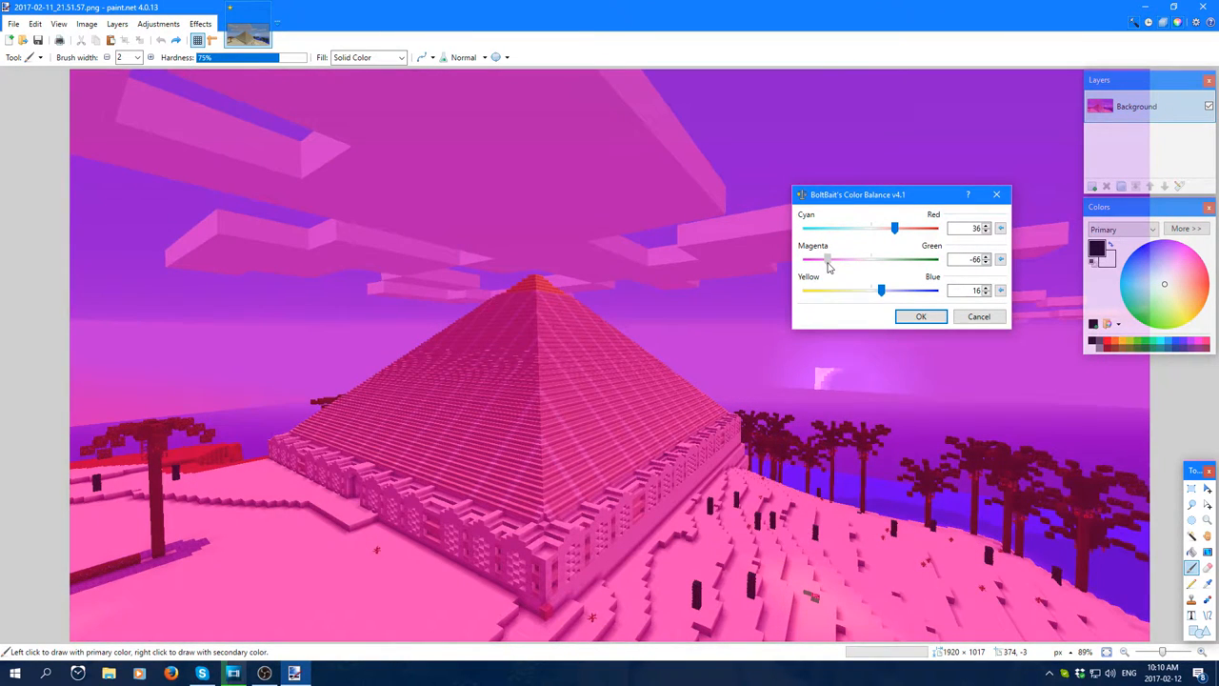
left_click_drag(827, 259, 874, 259)
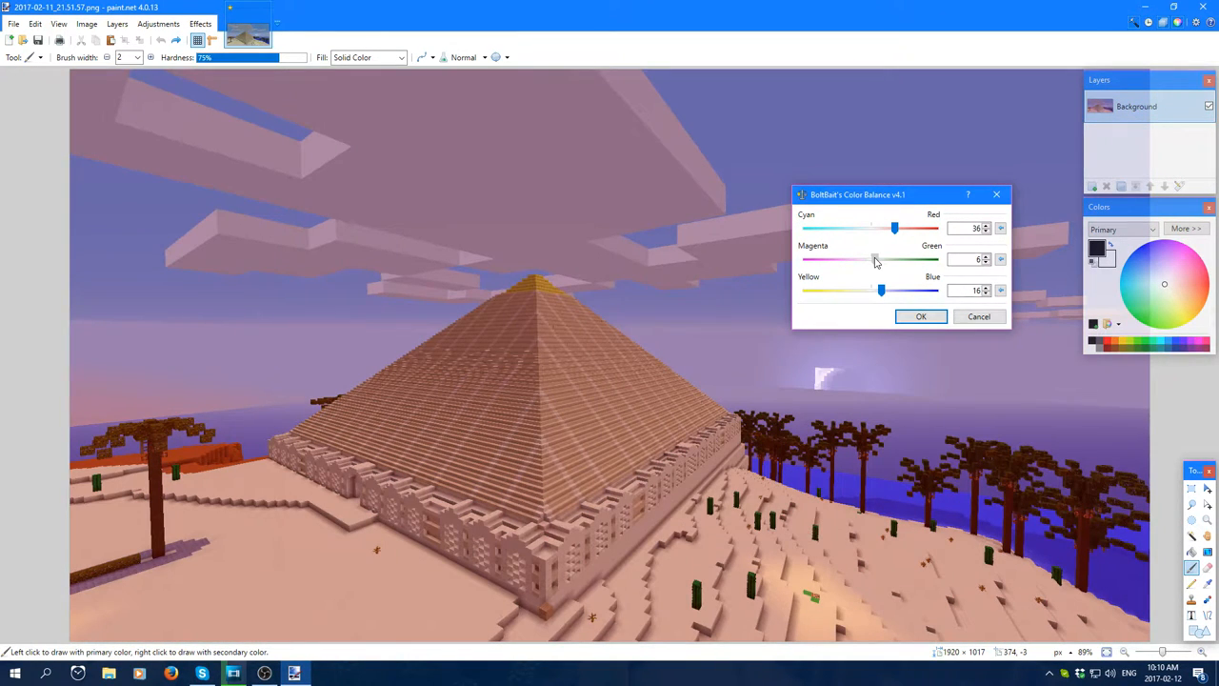
left_click_drag(874, 259, 882, 259)
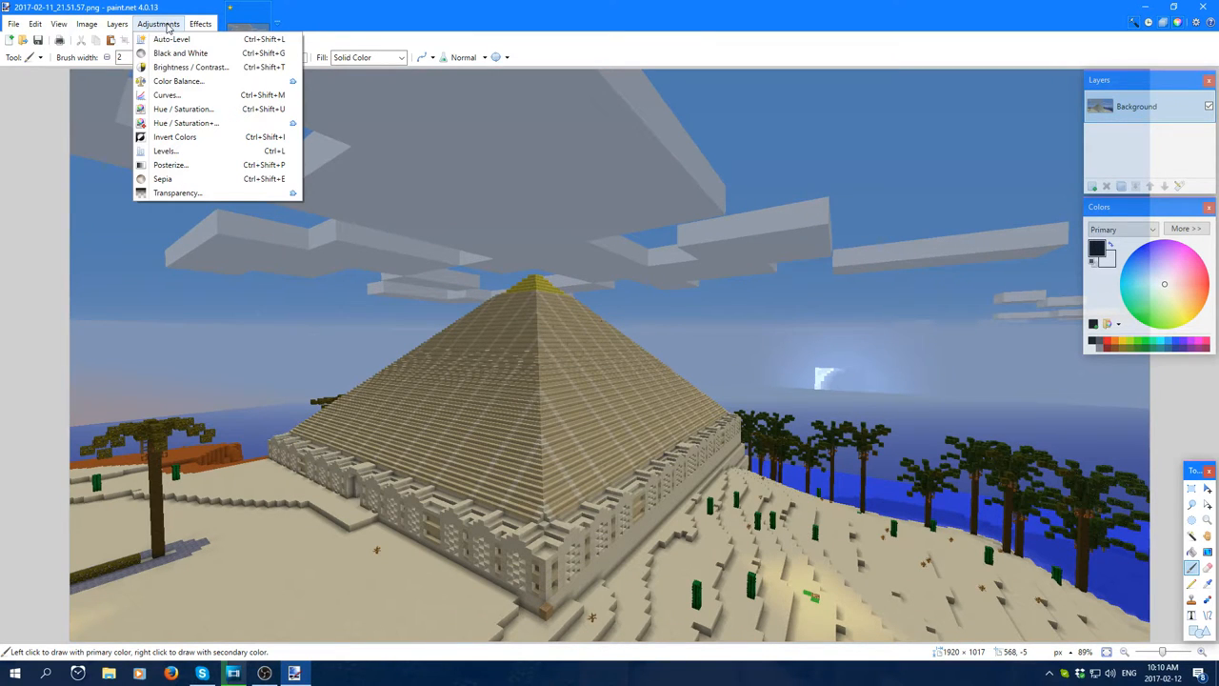
mouse_move(178, 193)
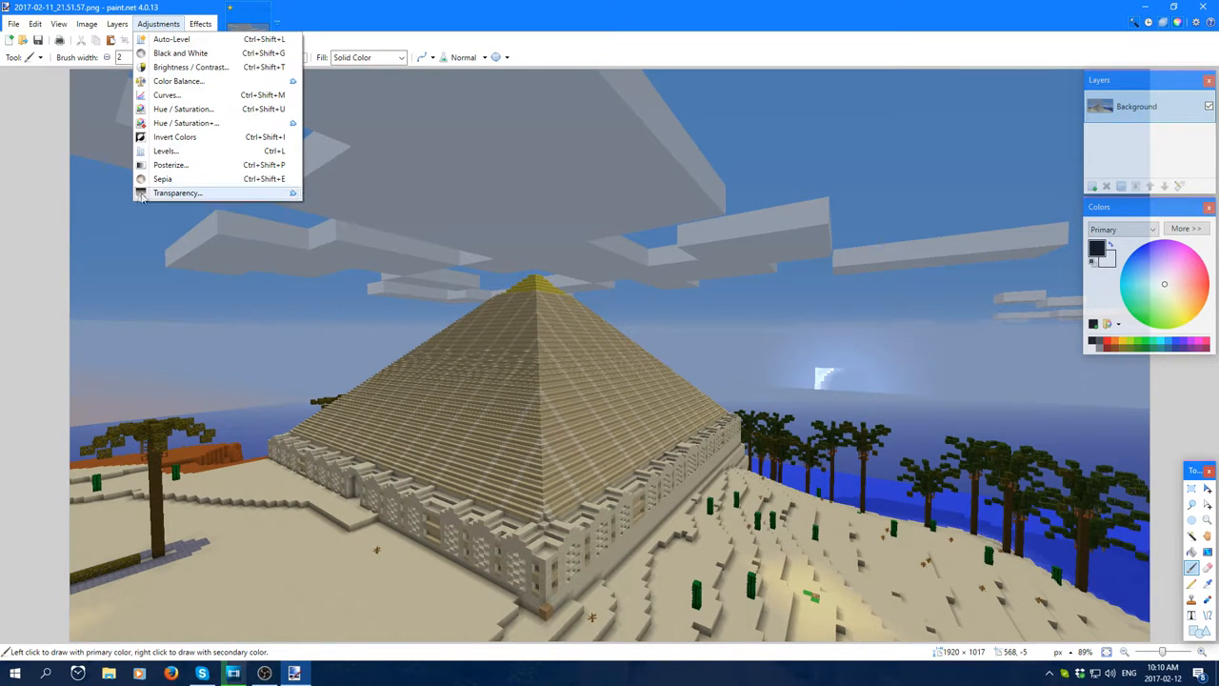
mouse_move(178, 194)
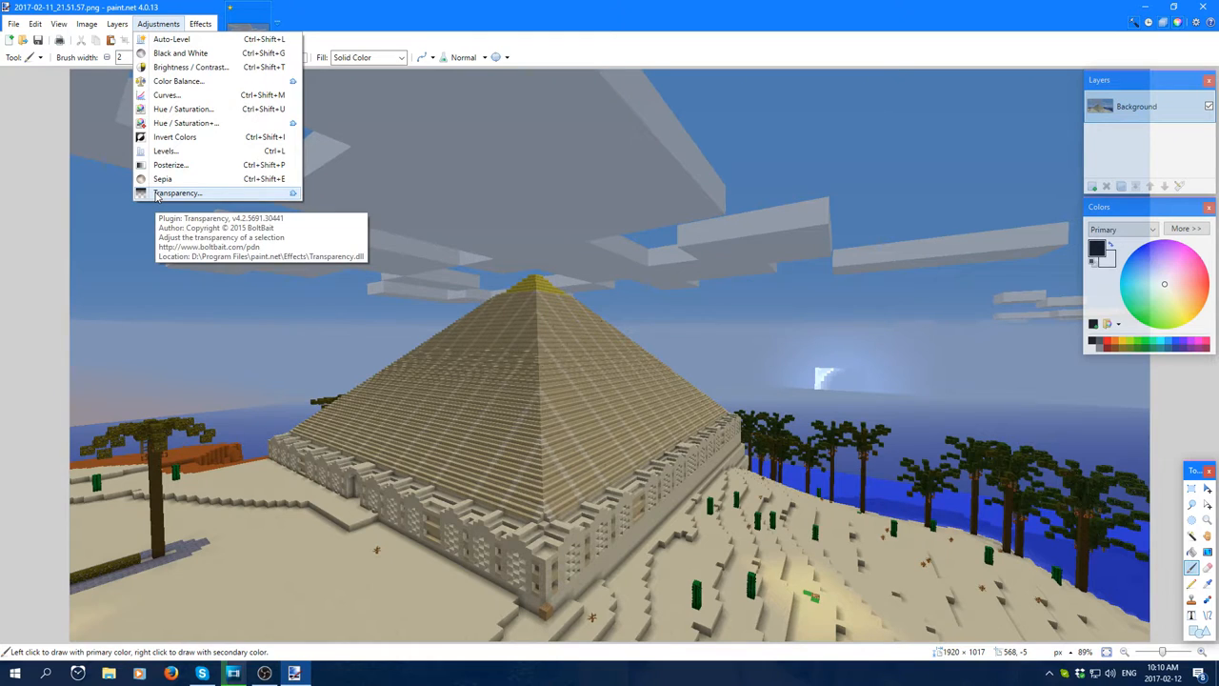
mouse_move(187, 198)
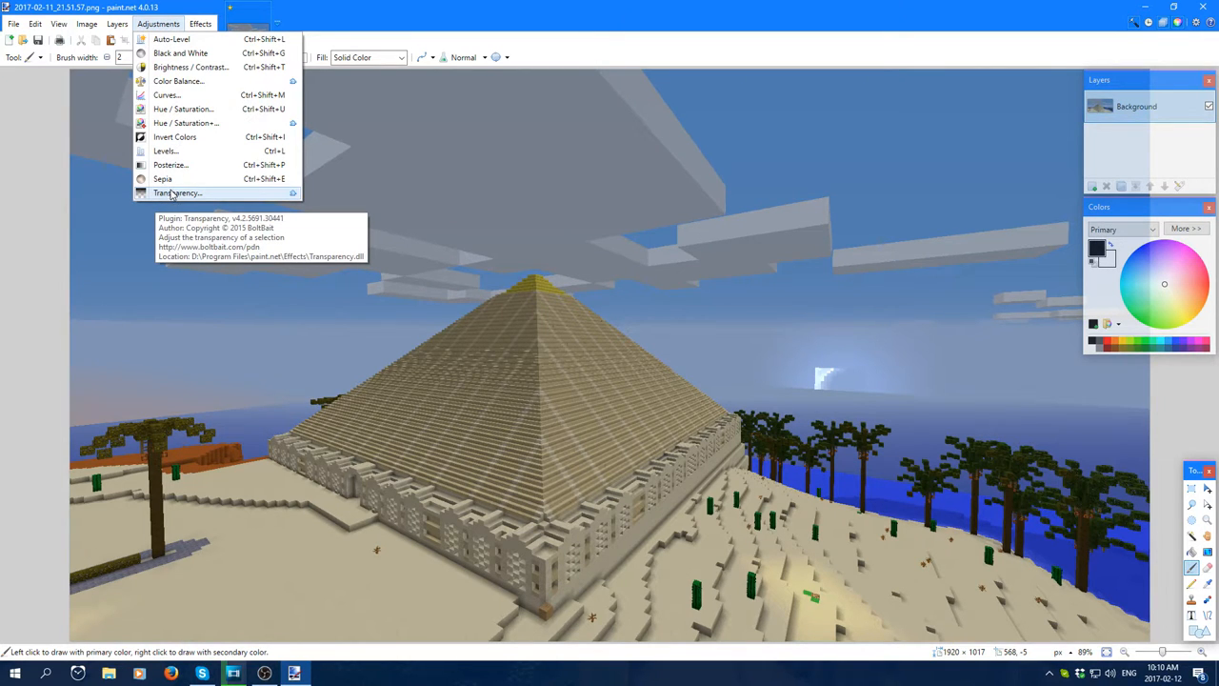
- Bring up the Transparency adjustment dialog for the pyramid screenshot
left_click(175, 194)
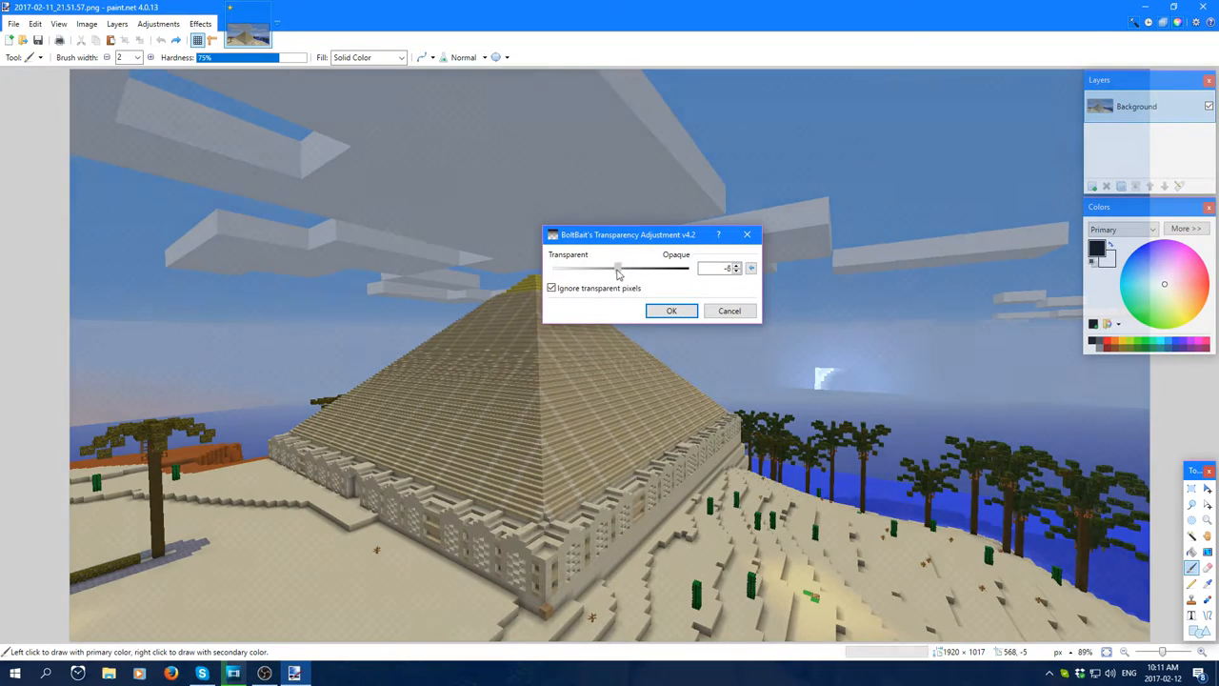
- Set the picture's opacity to about 50 with the Transparency slider and confirm
left_click_drag(617, 266, 602, 267)
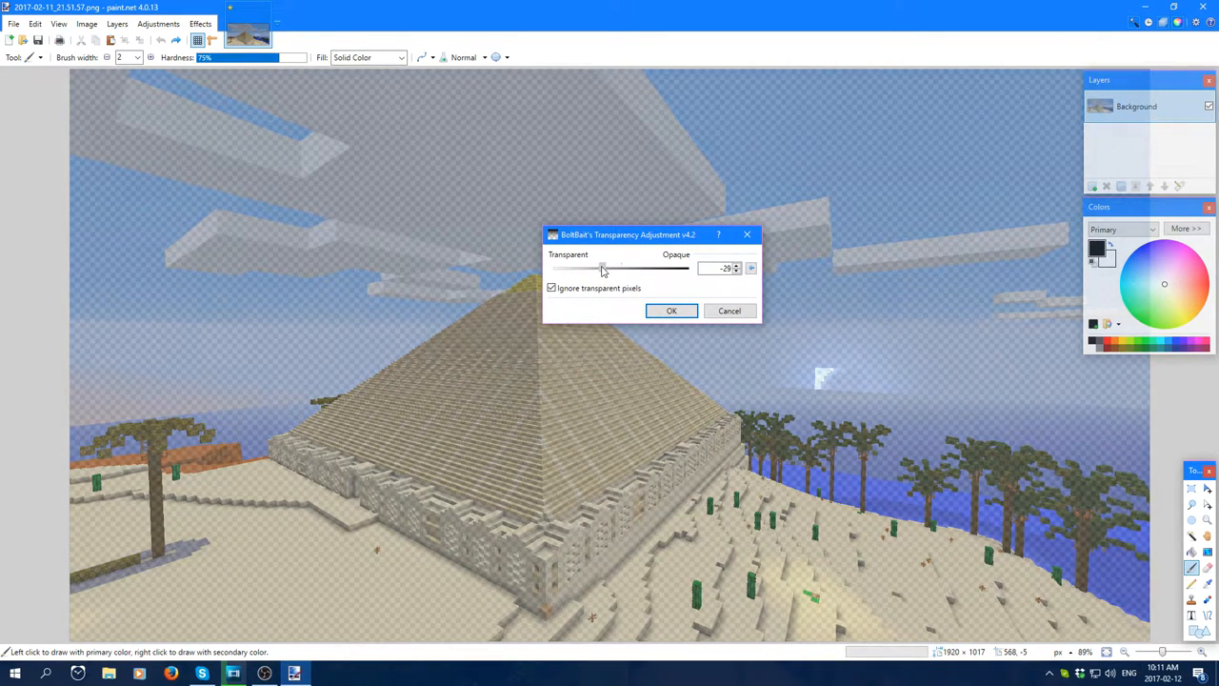
left_click_drag(602, 266, 686, 267)
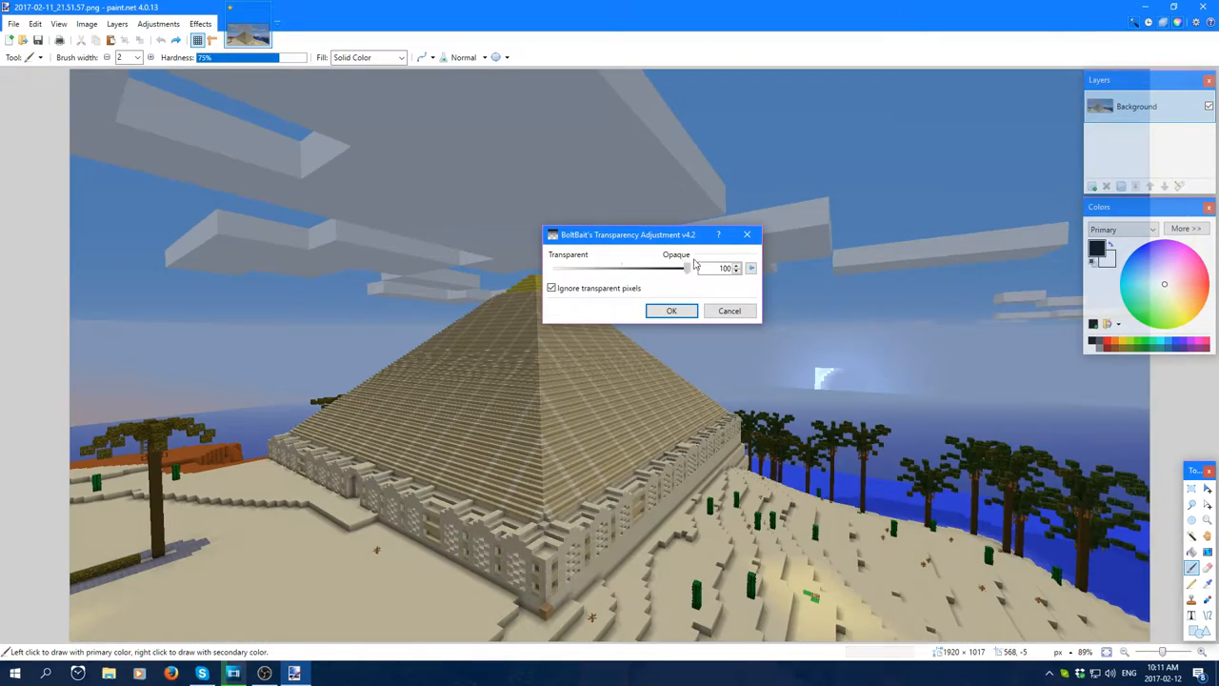
left_click_drag(686, 267, 594, 267)
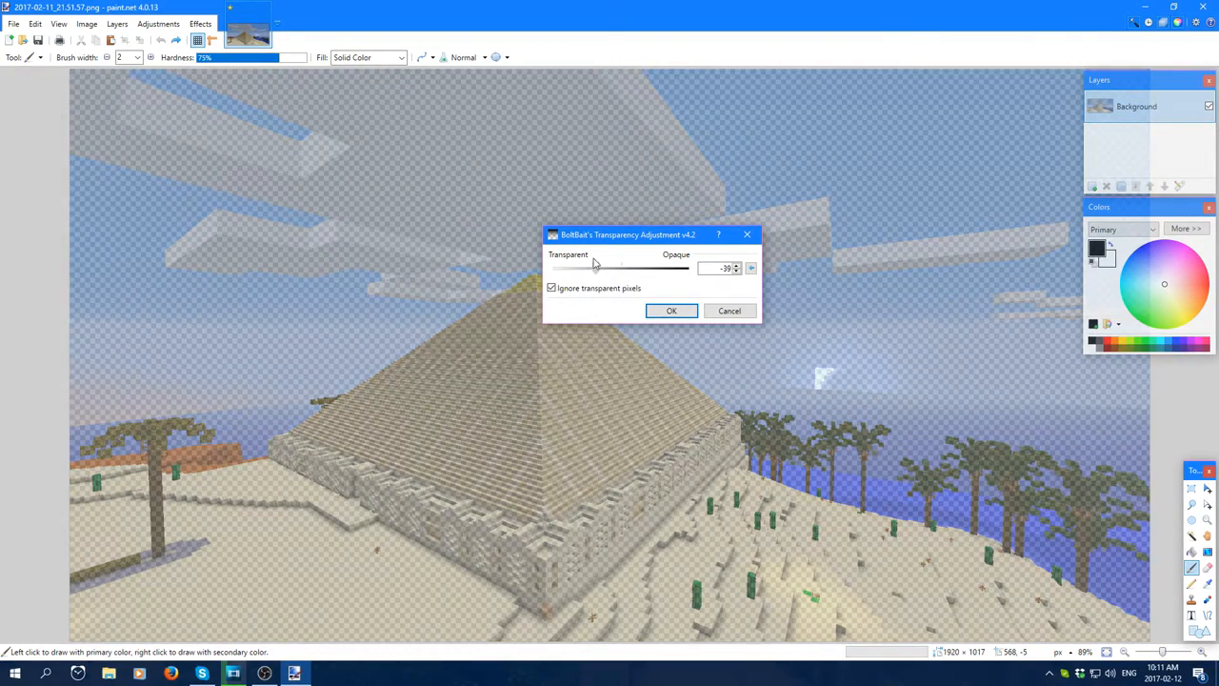
left_click_drag(595, 267, 586, 267)
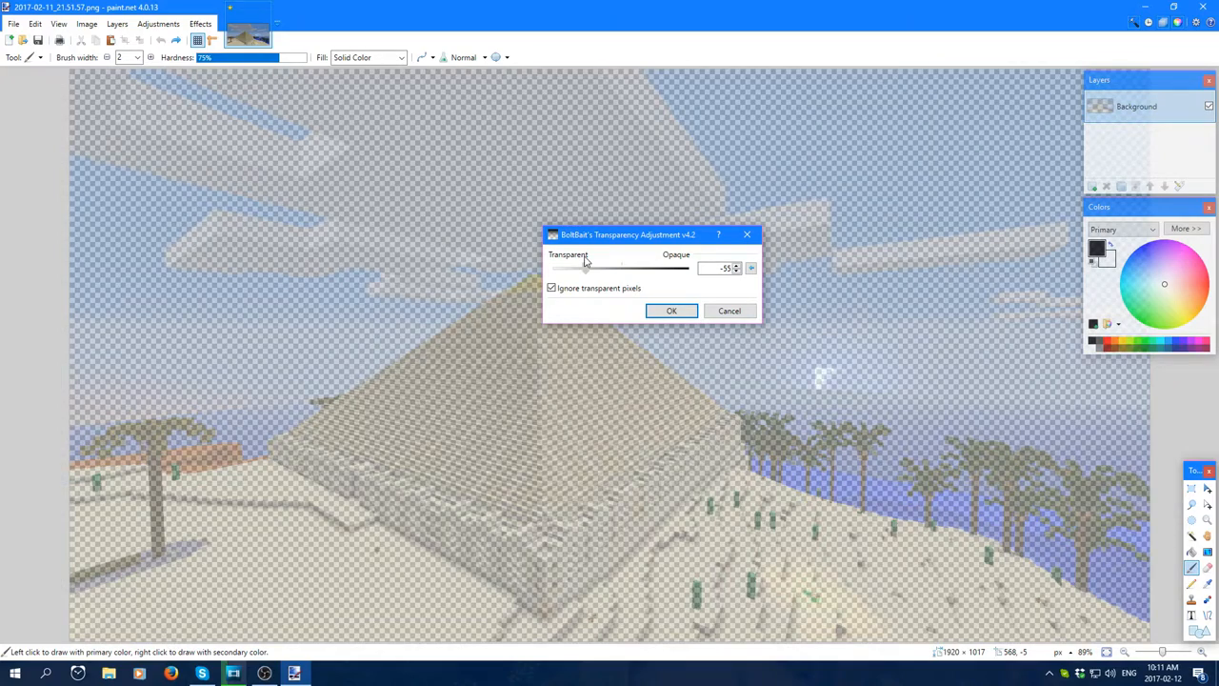
left_click_drag(587, 266, 579, 266)
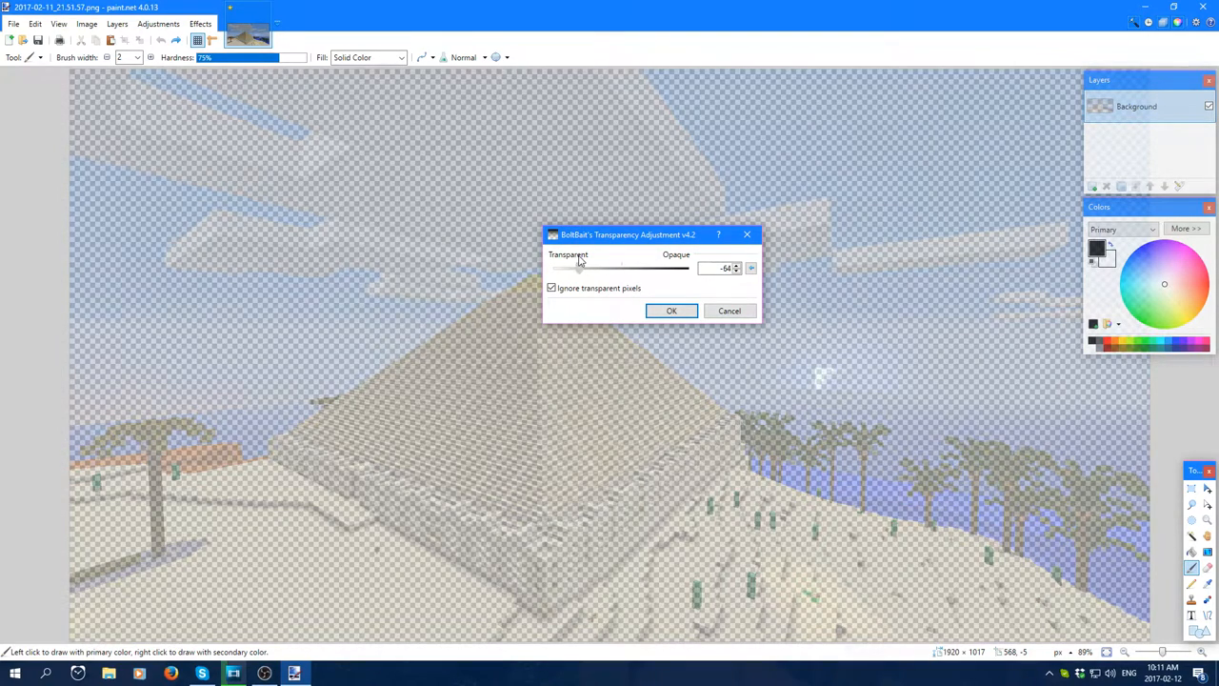
left_click_drag(579, 267, 589, 267)
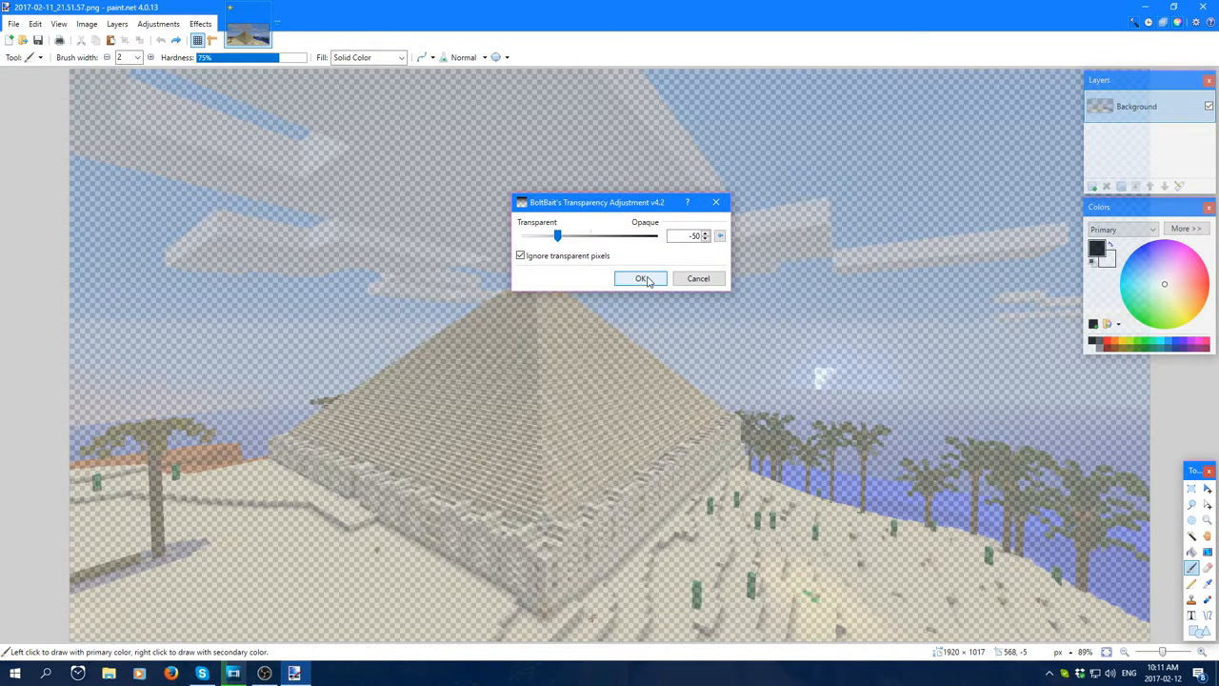
left_click(636, 278)
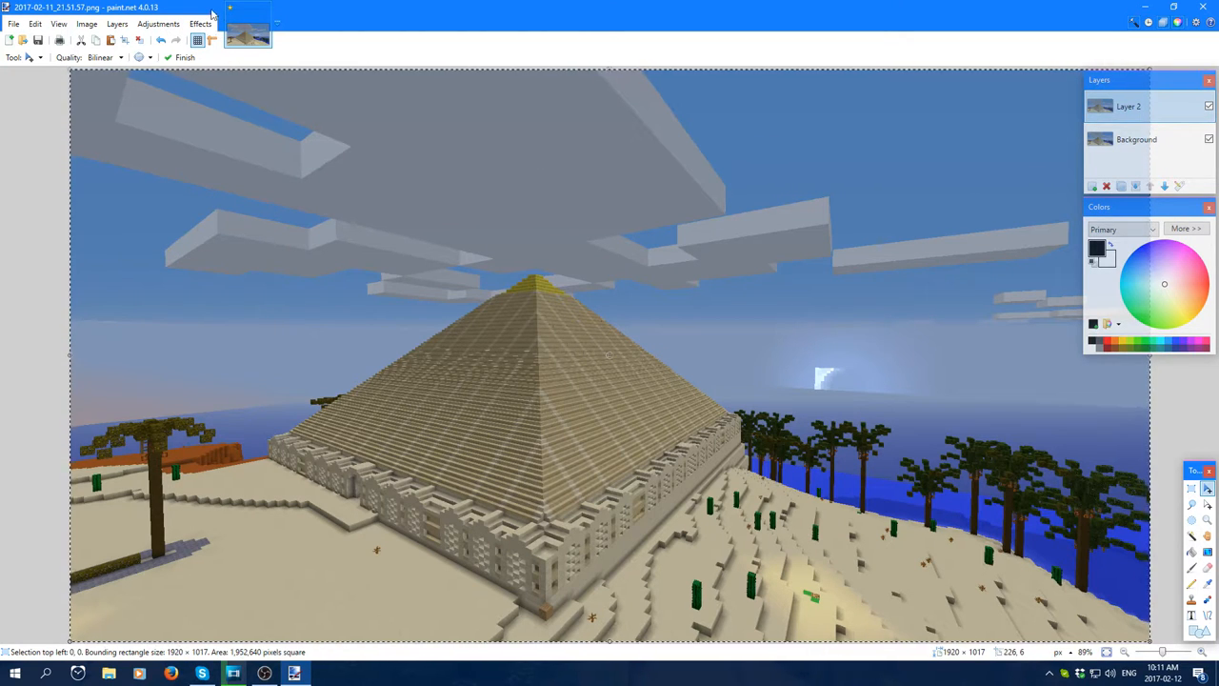
- Apply the Emboss effect to Layer 2 with default settings, then reopen and cancel it
left_click(202, 23)
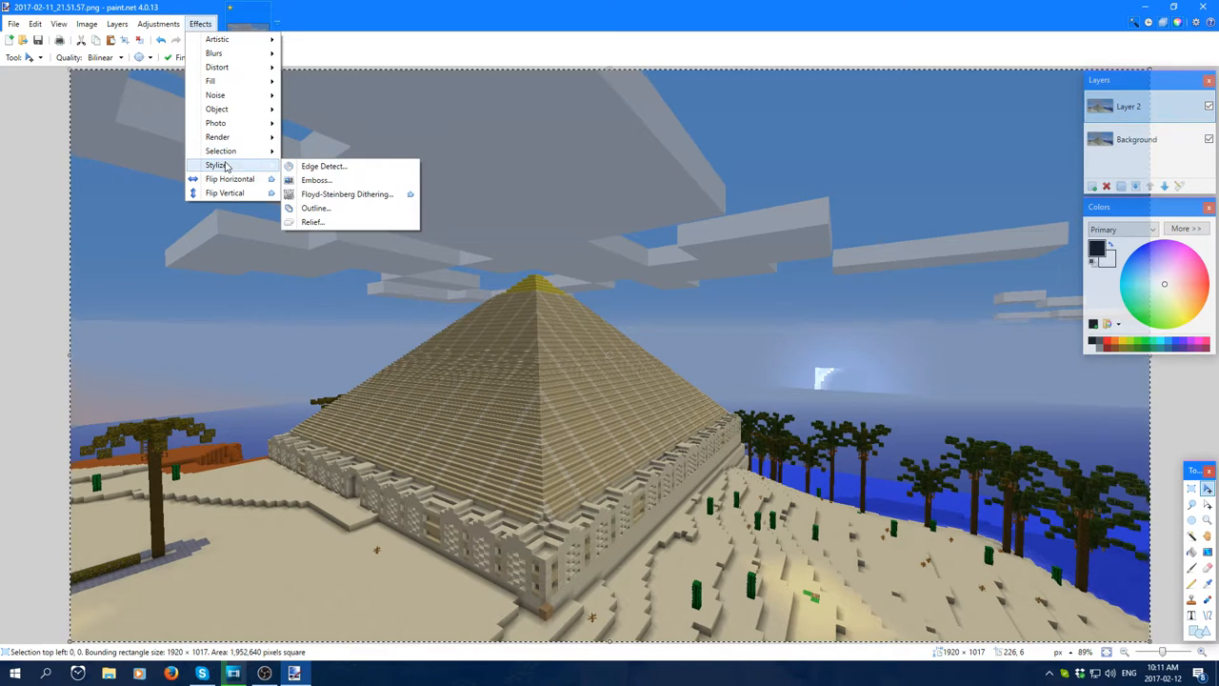
left_click(316, 179)
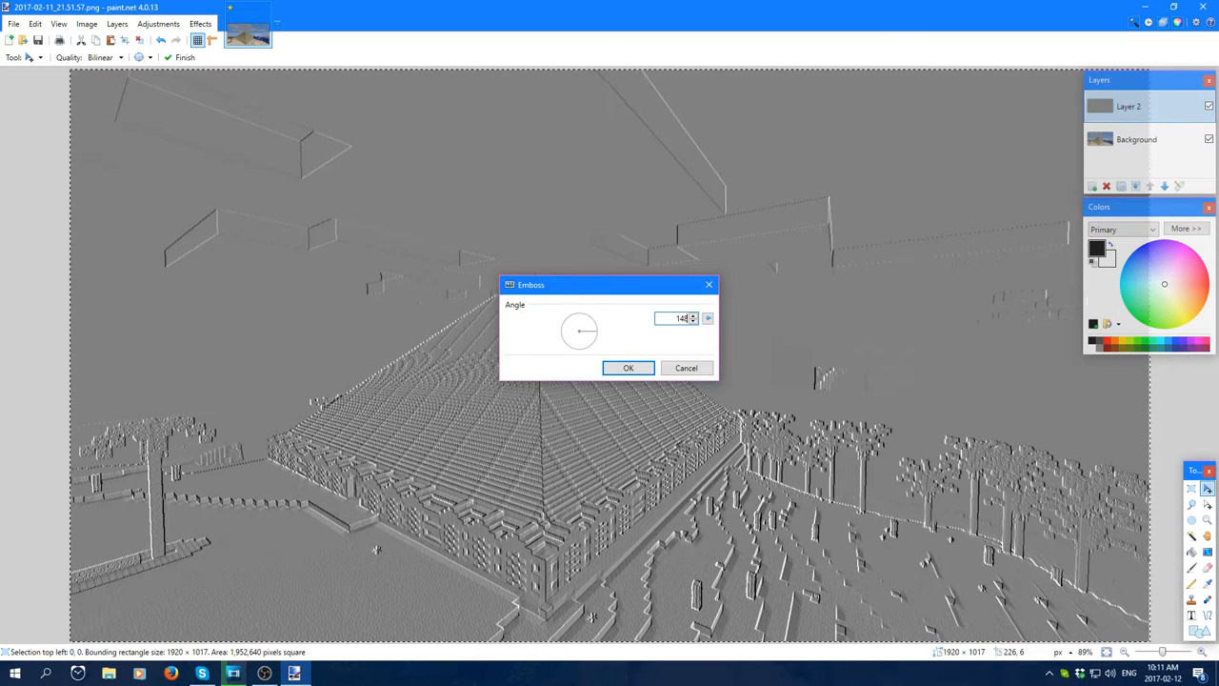
left_click(628, 367)
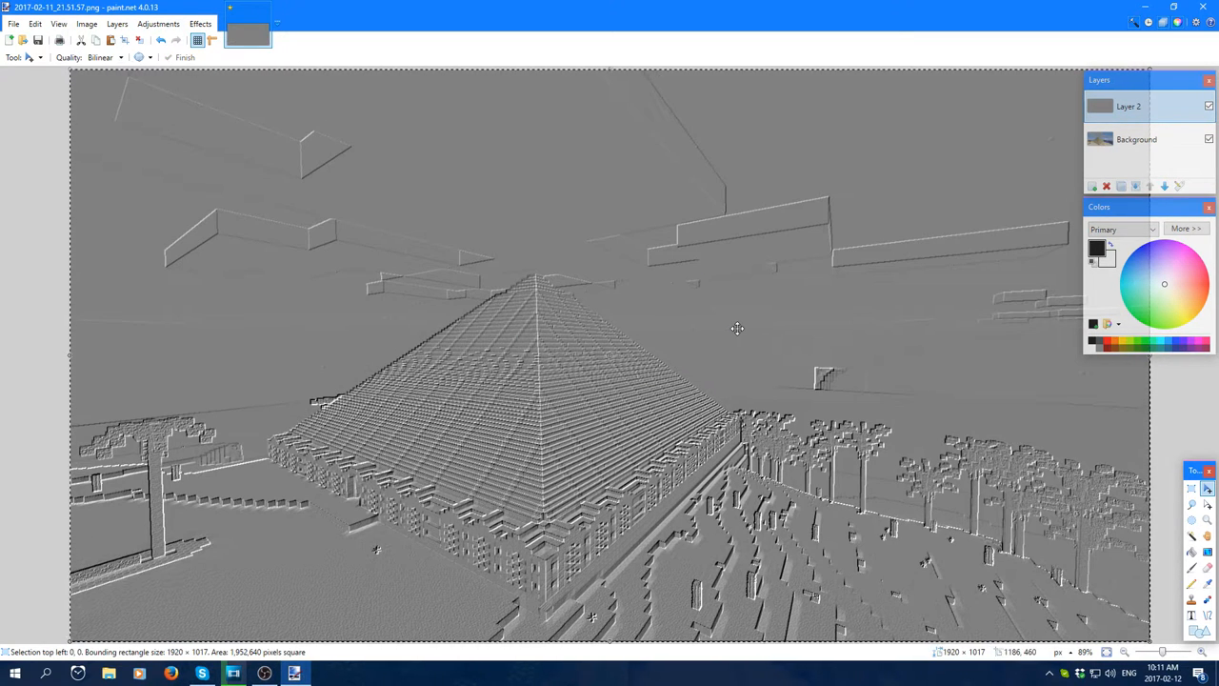
left_click(201, 23)
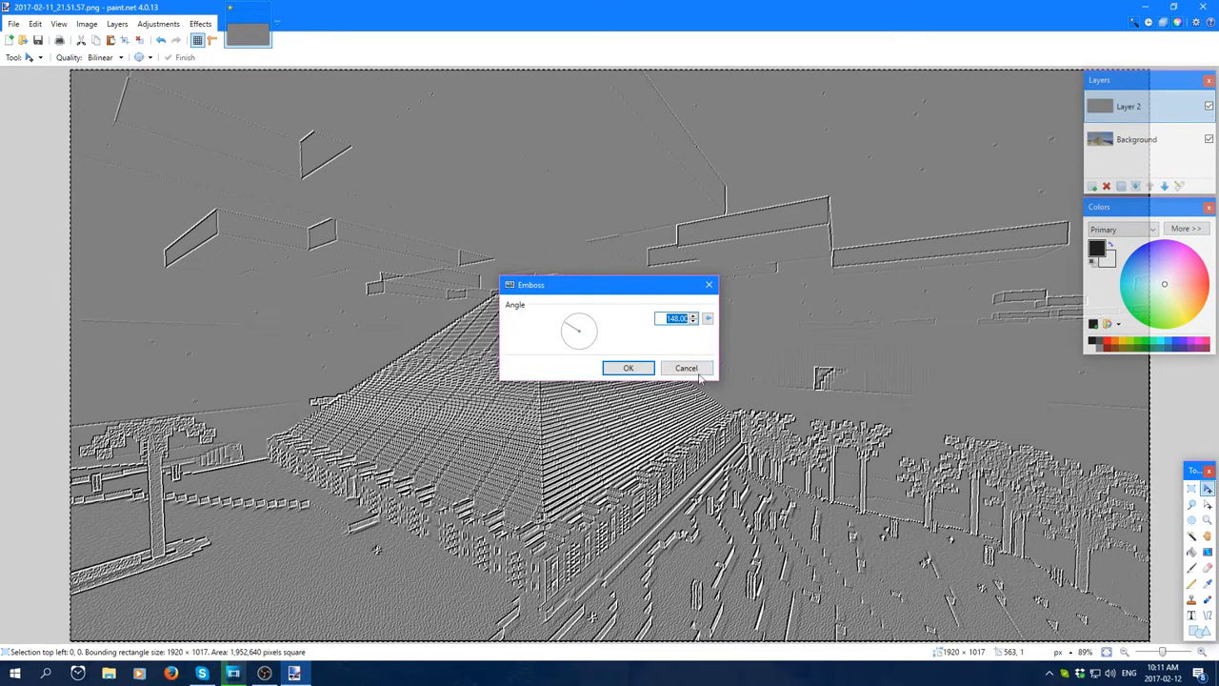
left_click(629, 367)
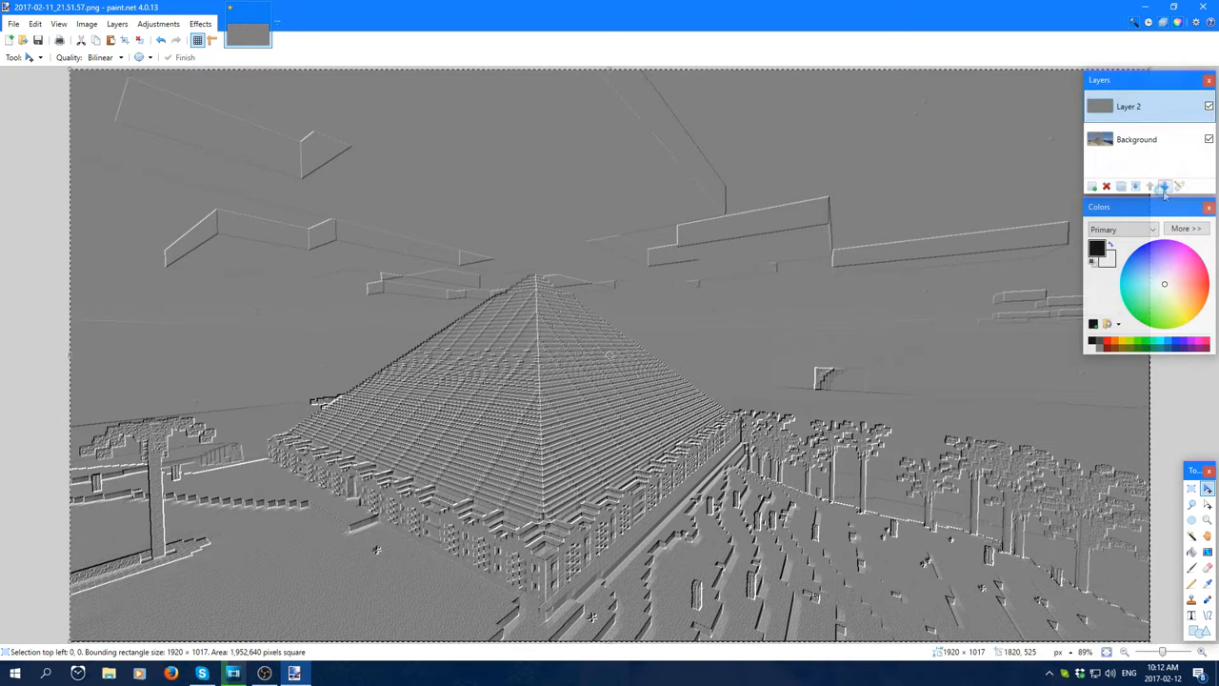
- Set the embossed Layer 2 to about 50 opacity via the Transparency adjustment and confirm
left_click(122, 23)
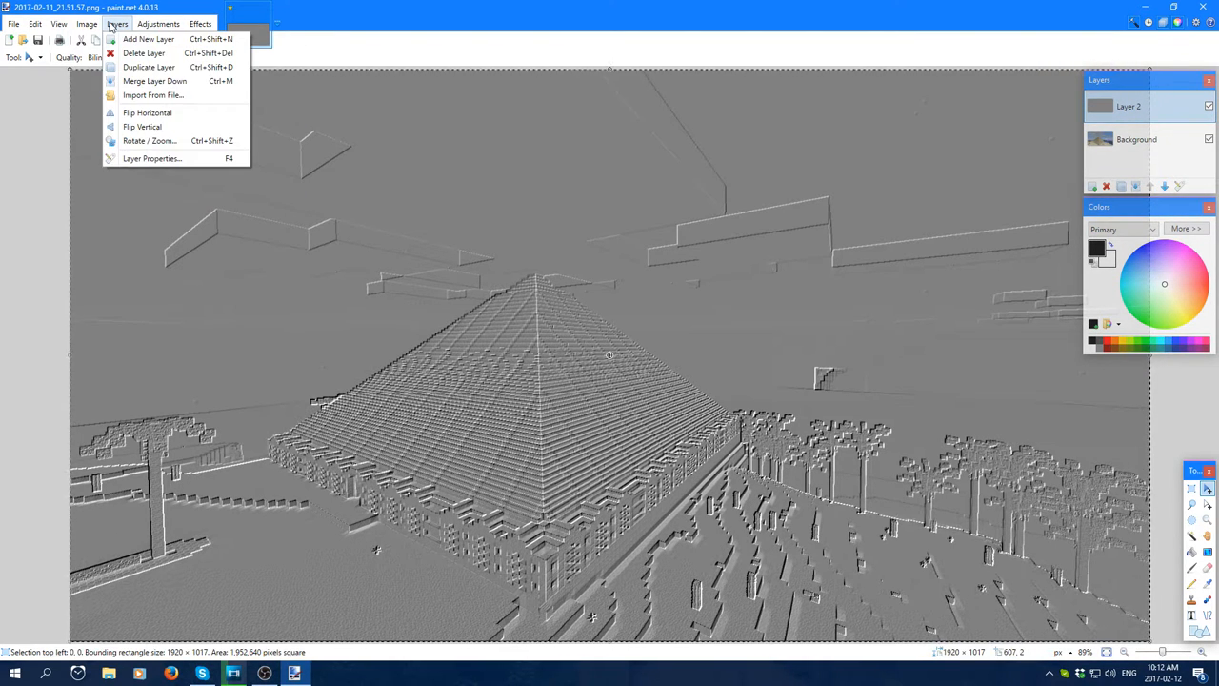
mouse_move(251, 46)
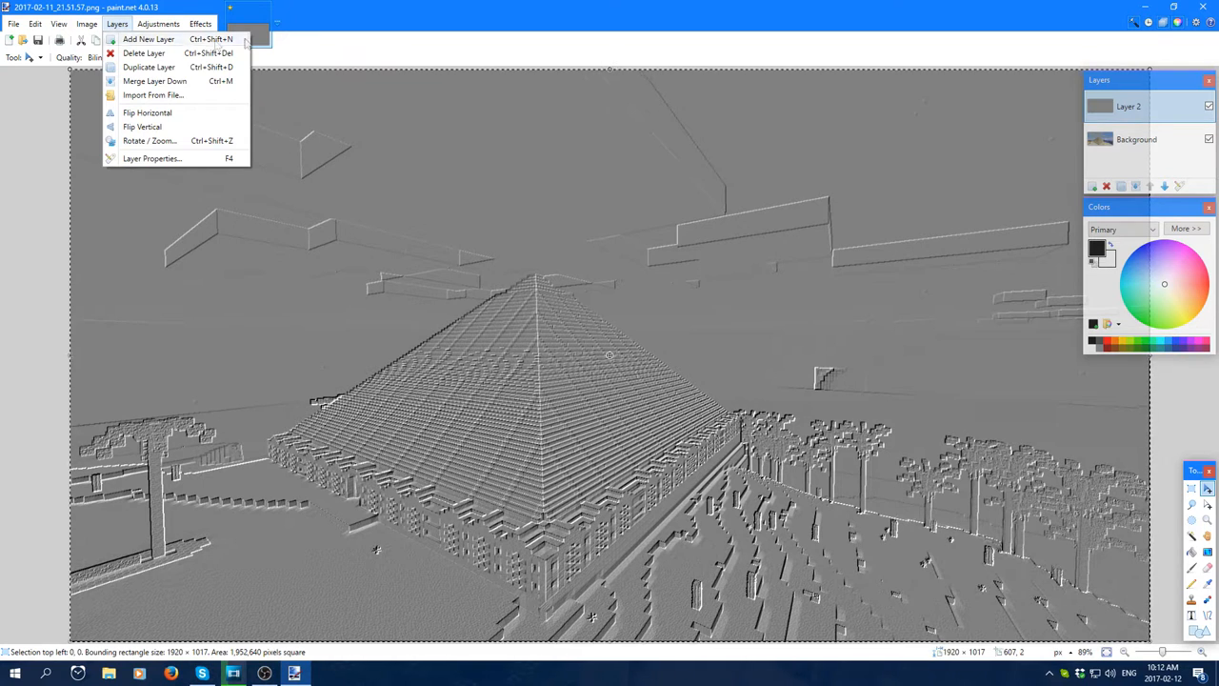
left_click(171, 23)
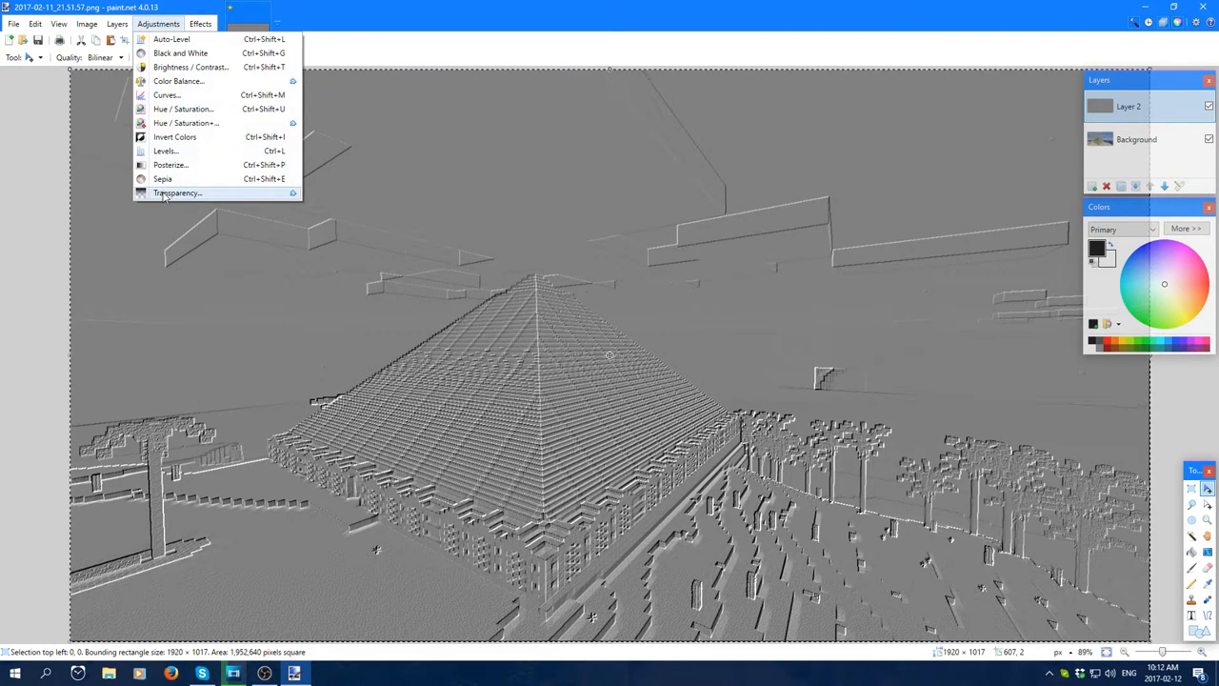
left_click(175, 195)
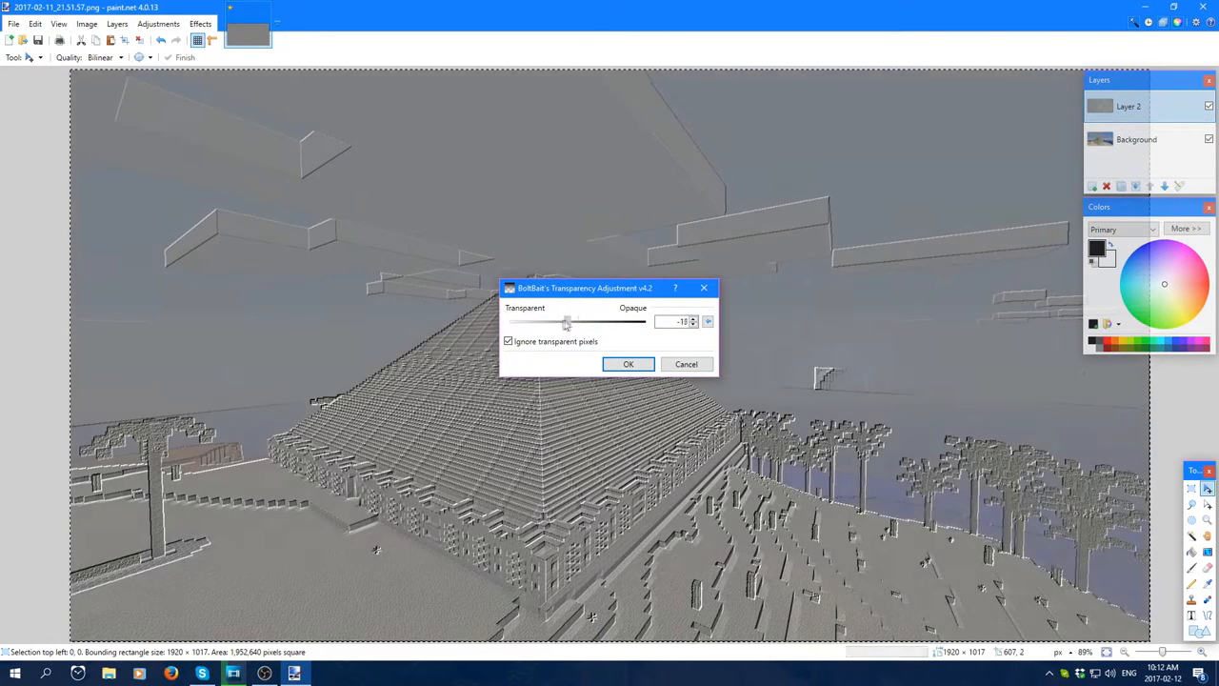
left_click_drag(568, 320, 542, 320)
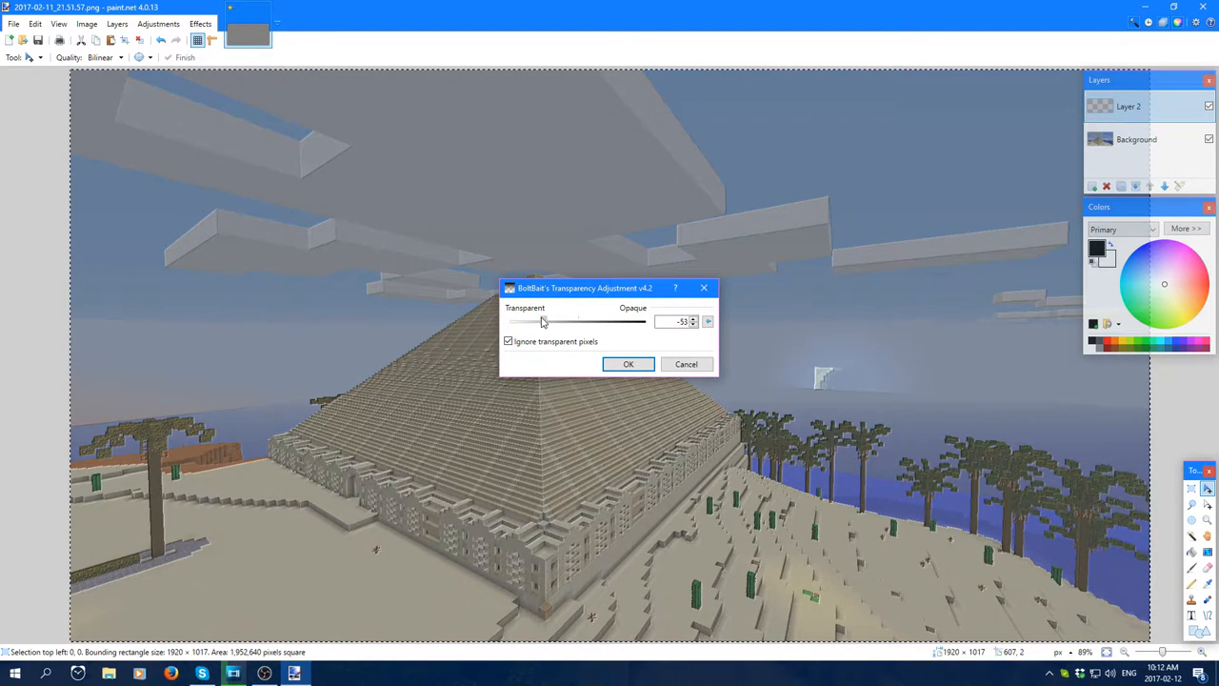
left_click_drag(541, 320, 545, 320)
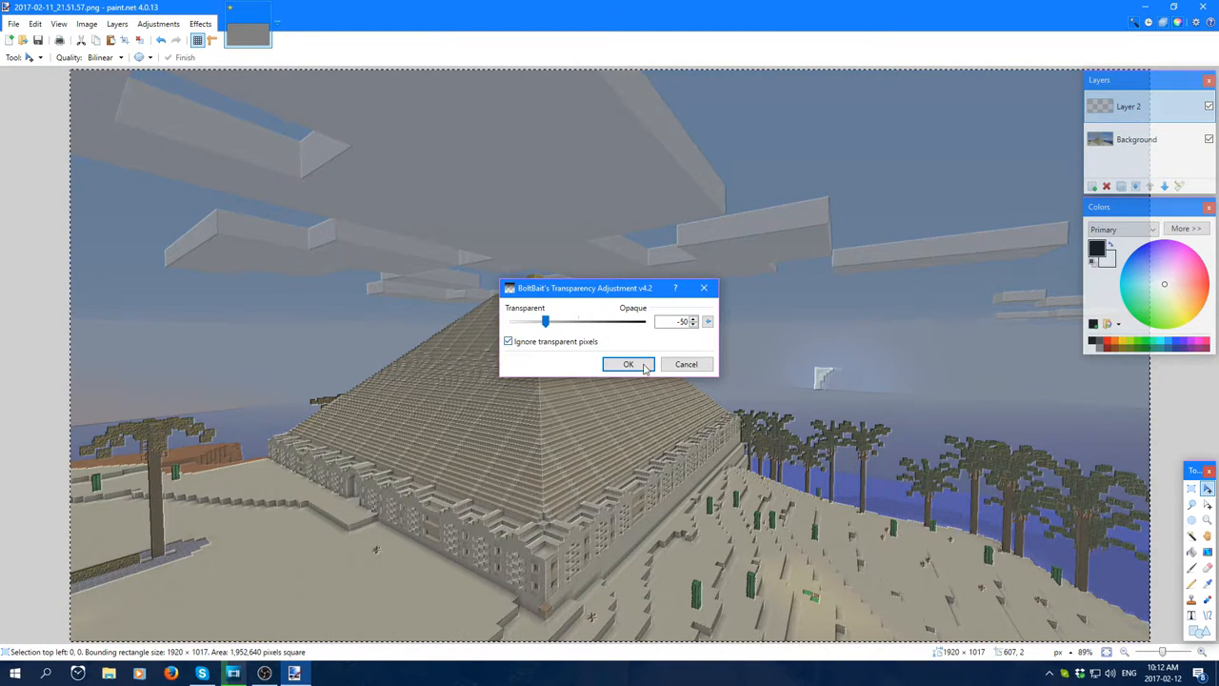
left_click(629, 364)
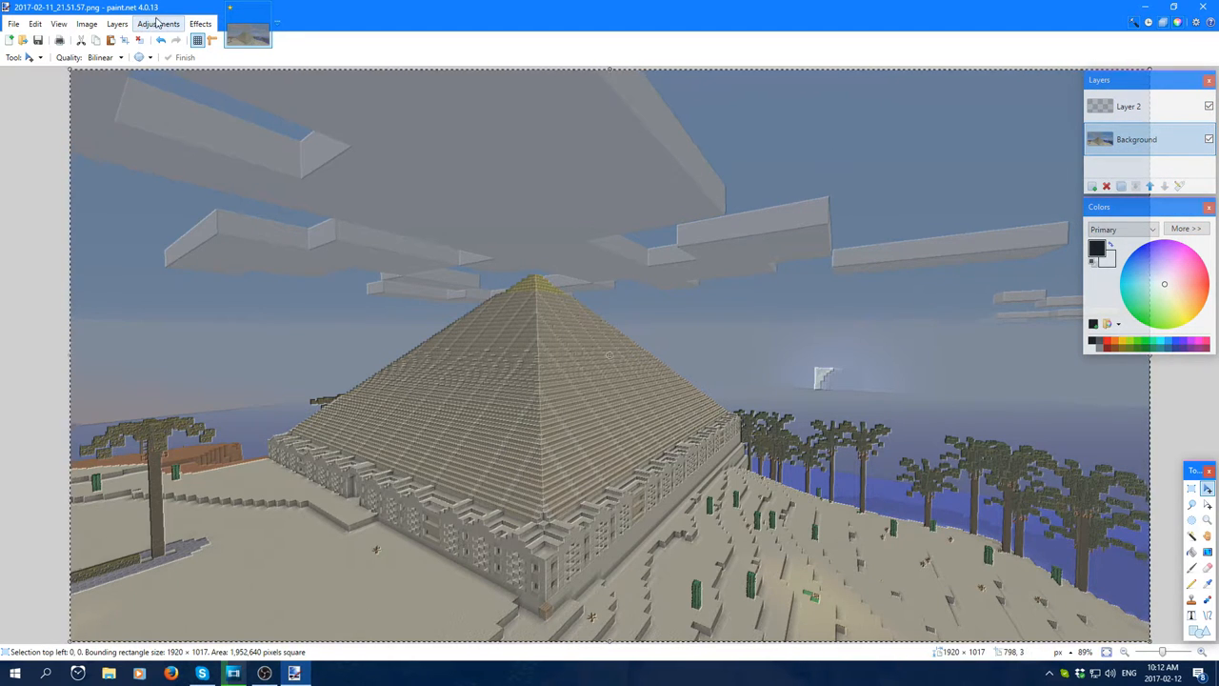
- Raise Brightness and Contrast on the Background layer in Brightness / Contrast and apply
left_click(160, 23)
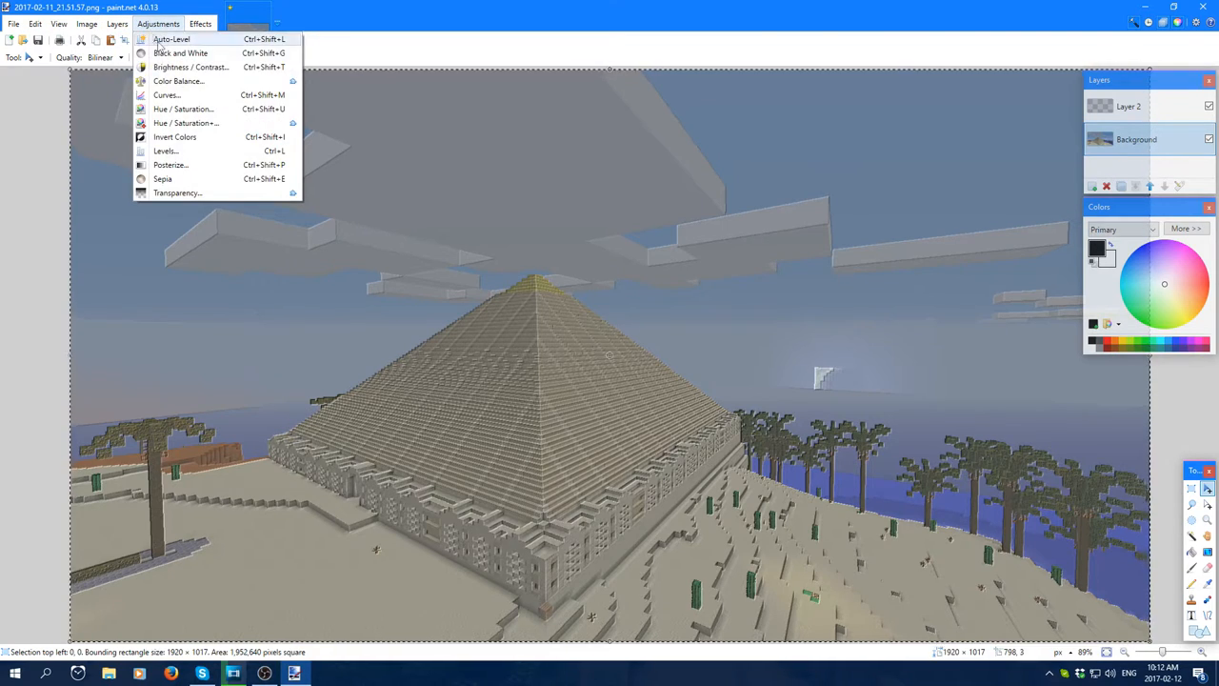
left_click(187, 68)
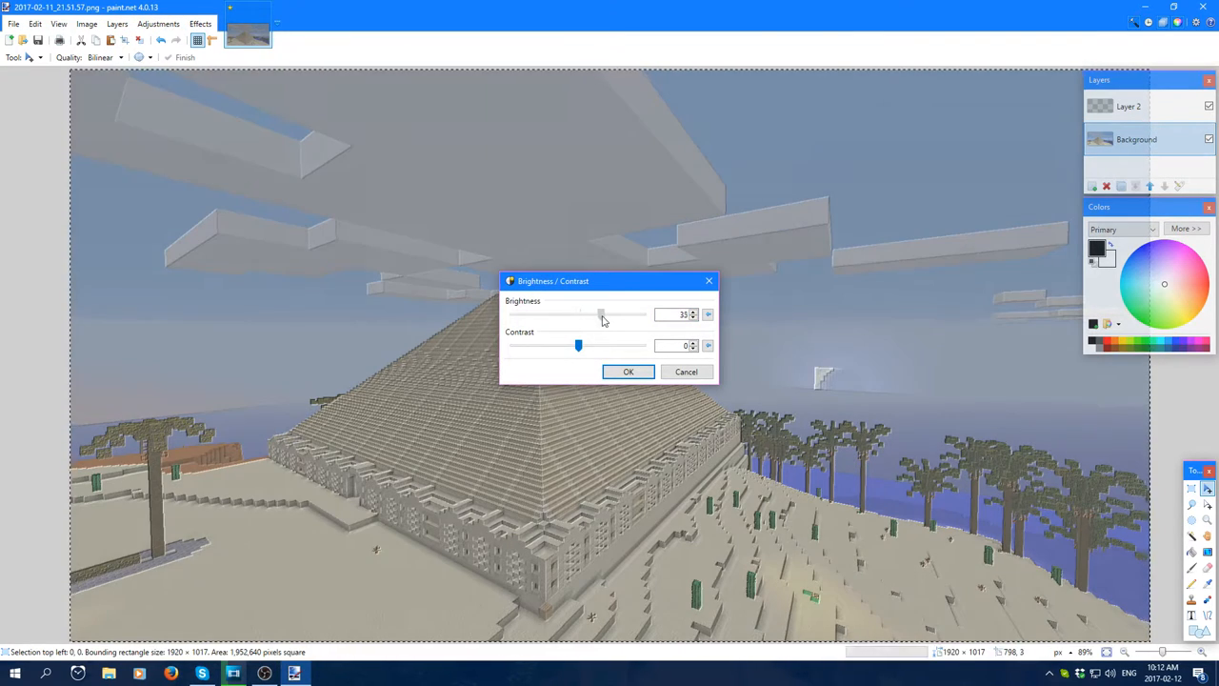
left_click_drag(579, 344, 612, 345)
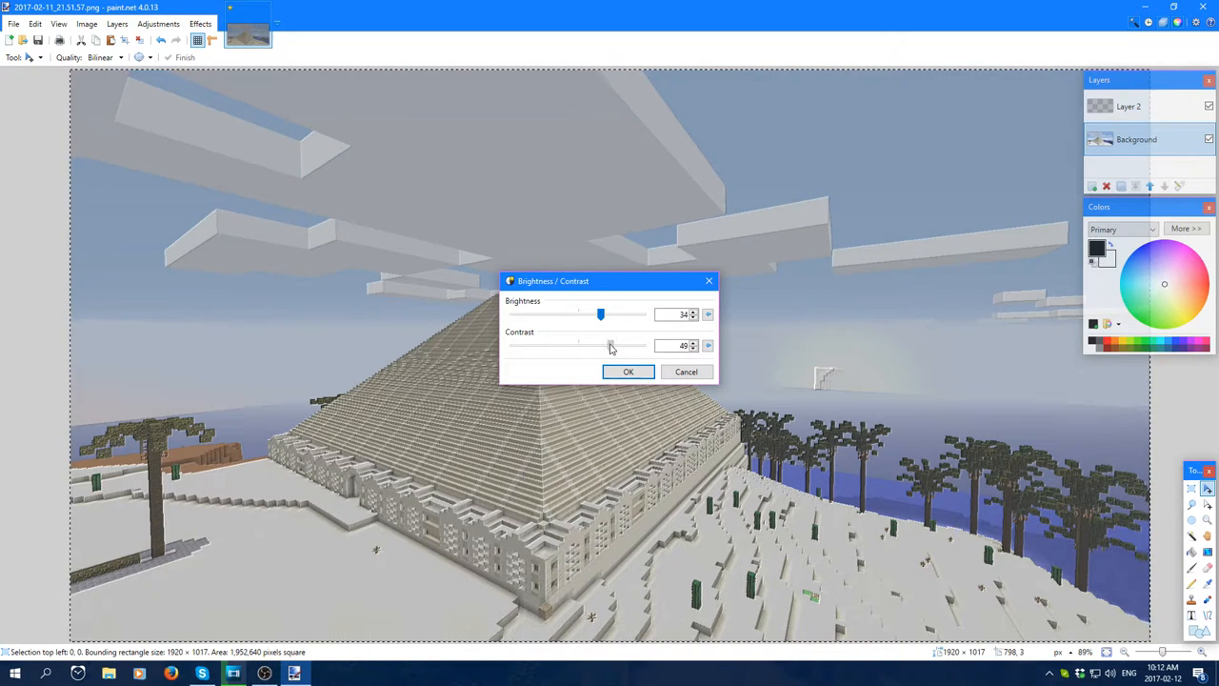
left_click_drag(609, 344, 605, 345)
type("50")
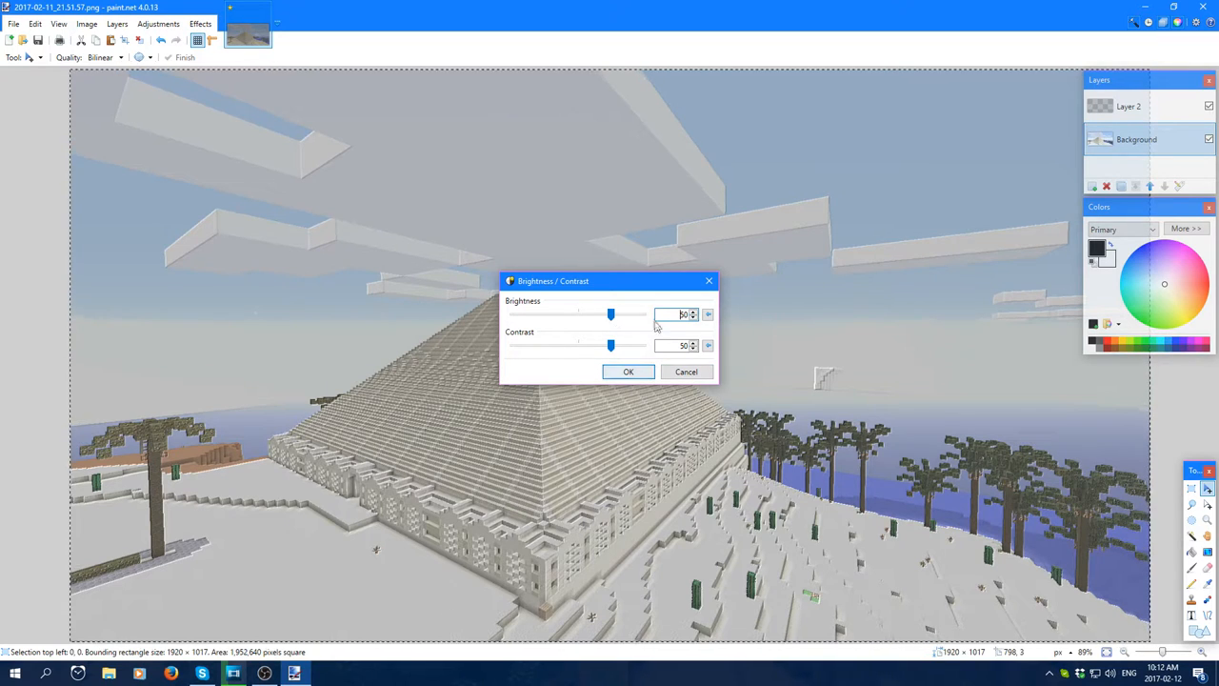
left_click_drag(609, 314, 599, 314)
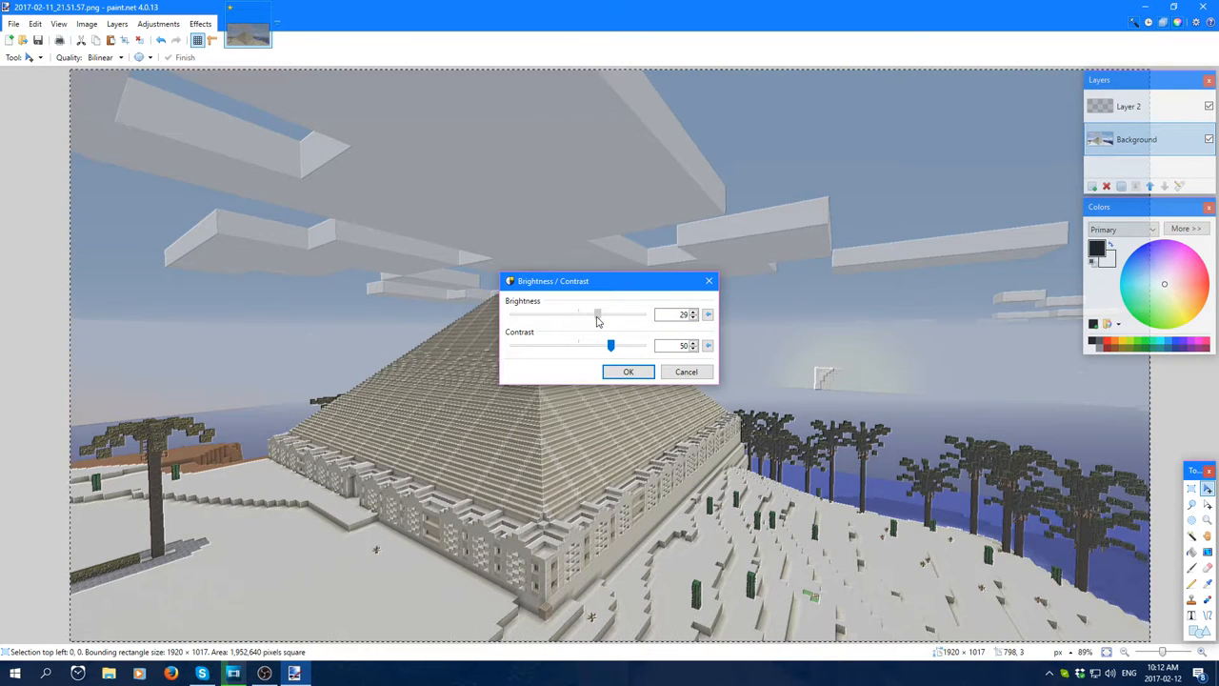
left_click(693, 312)
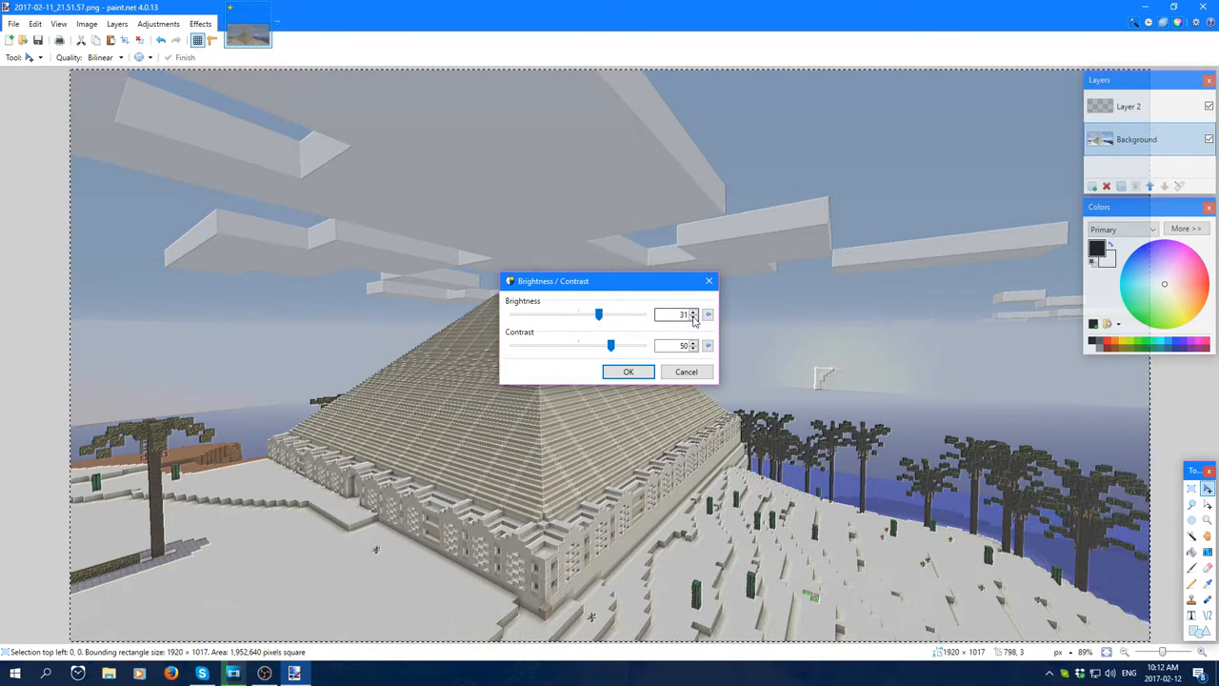
left_click(629, 371)
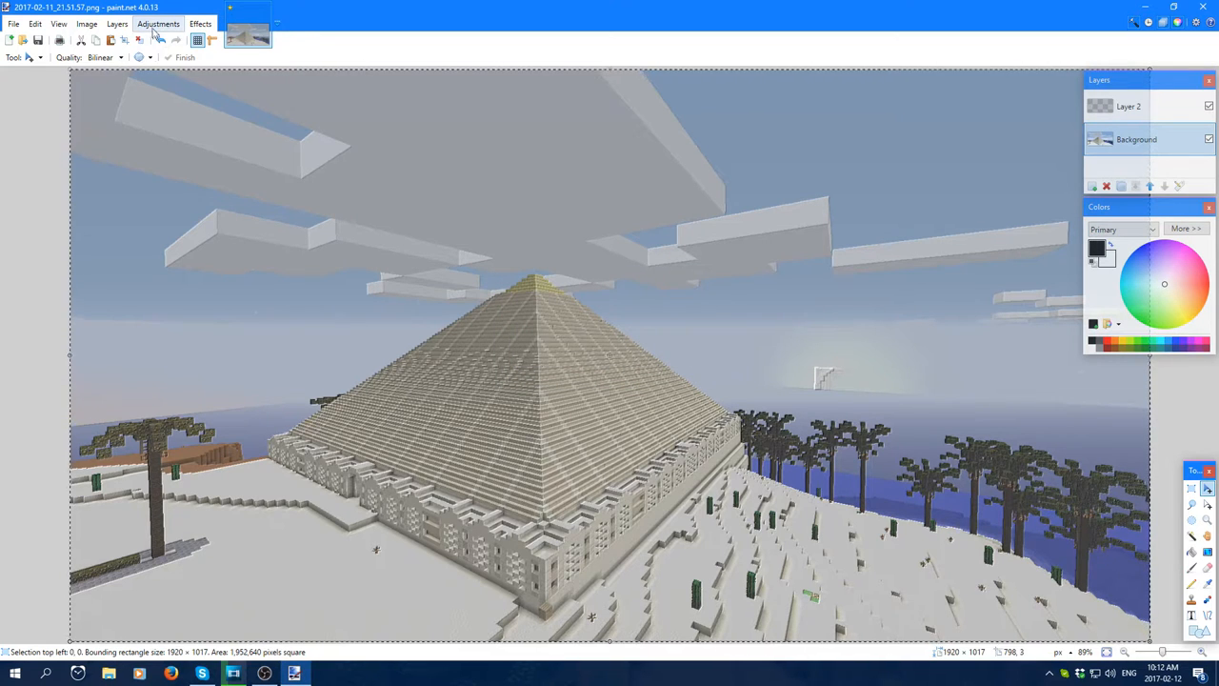
- In Hue / Saturation, reset Lightness to 0, raise Saturation to about 120 and confirm
left_click(162, 23)
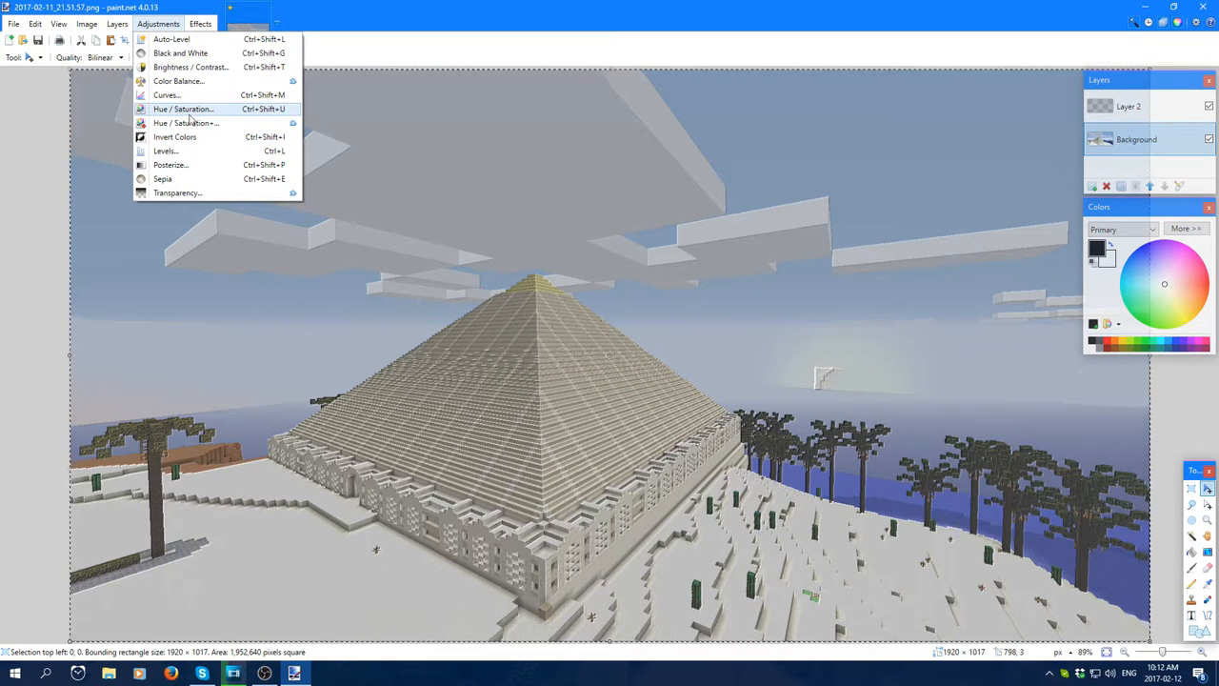
left_click(190, 109)
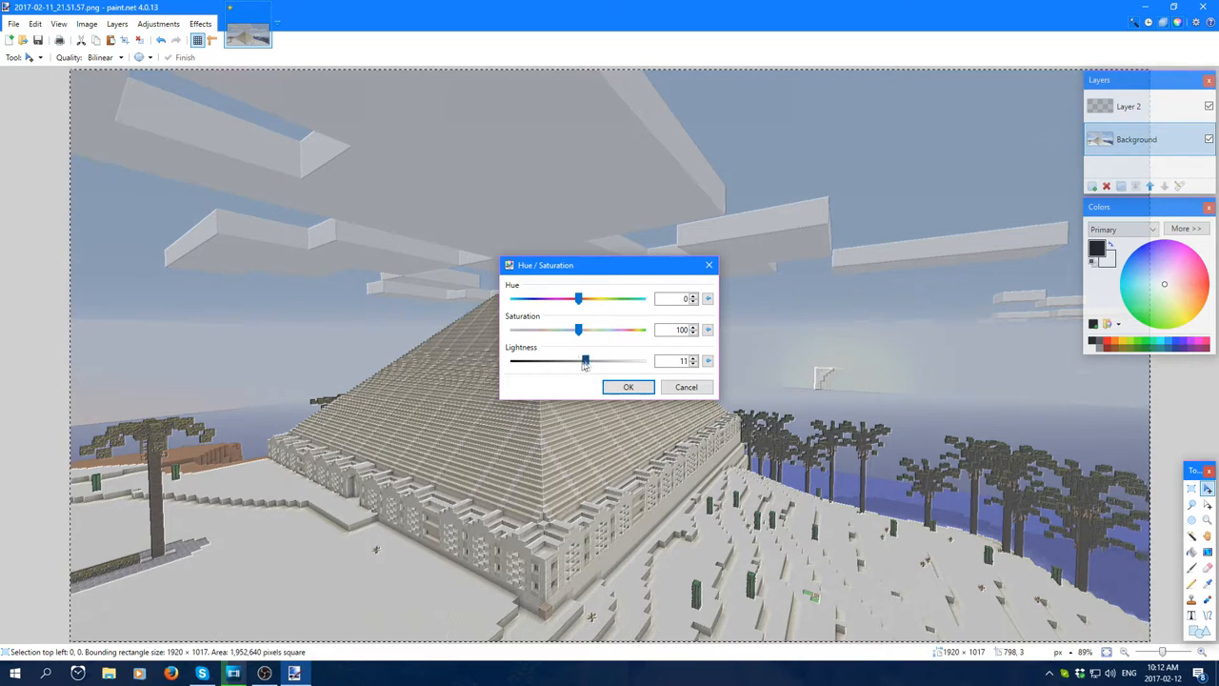
left_click_drag(585, 360, 579, 360)
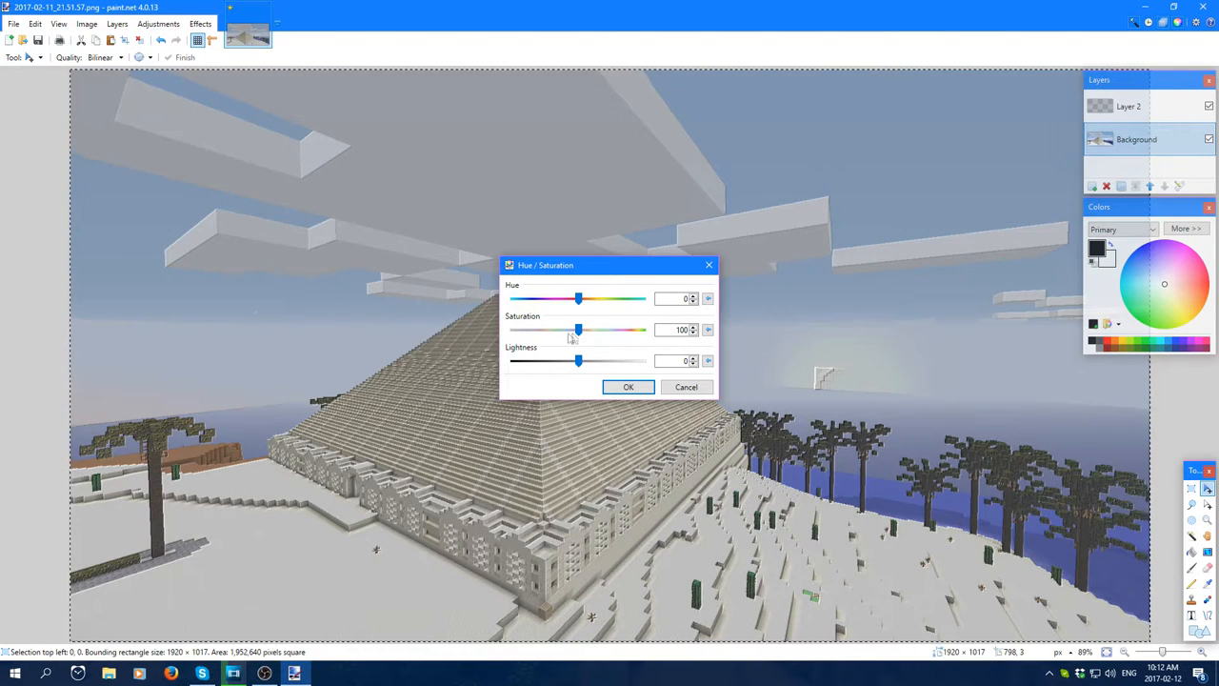
left_click_drag(579, 330, 606, 330)
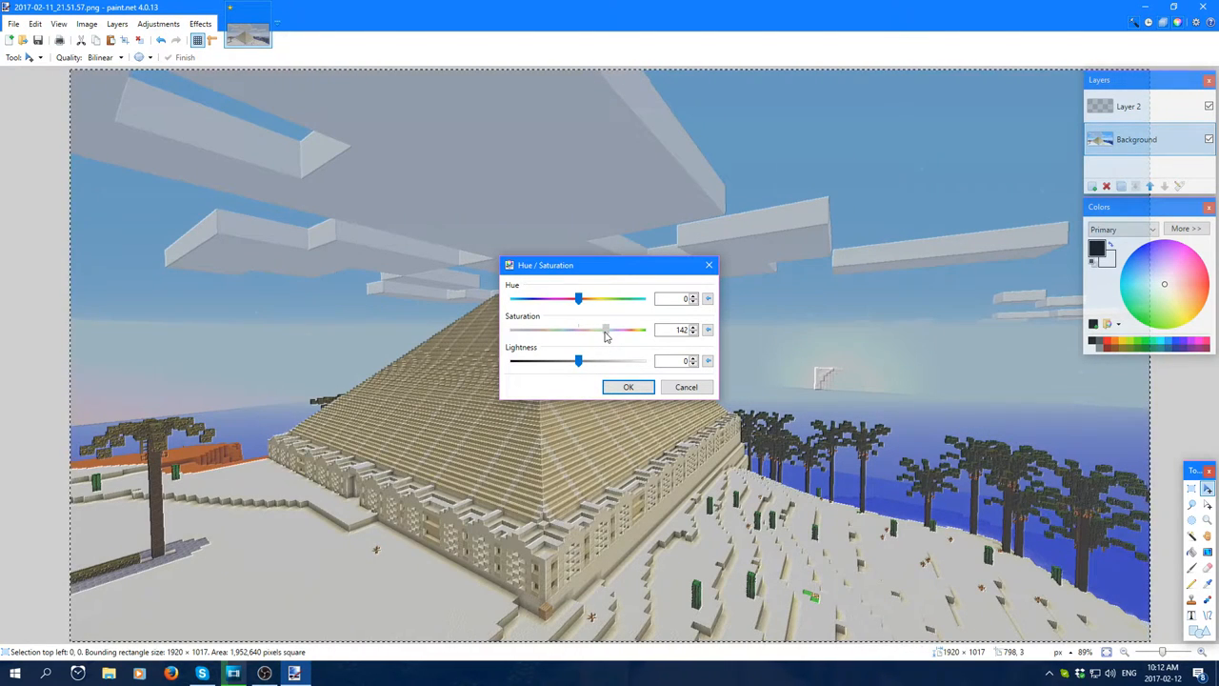
left_click_drag(606, 329, 610, 329)
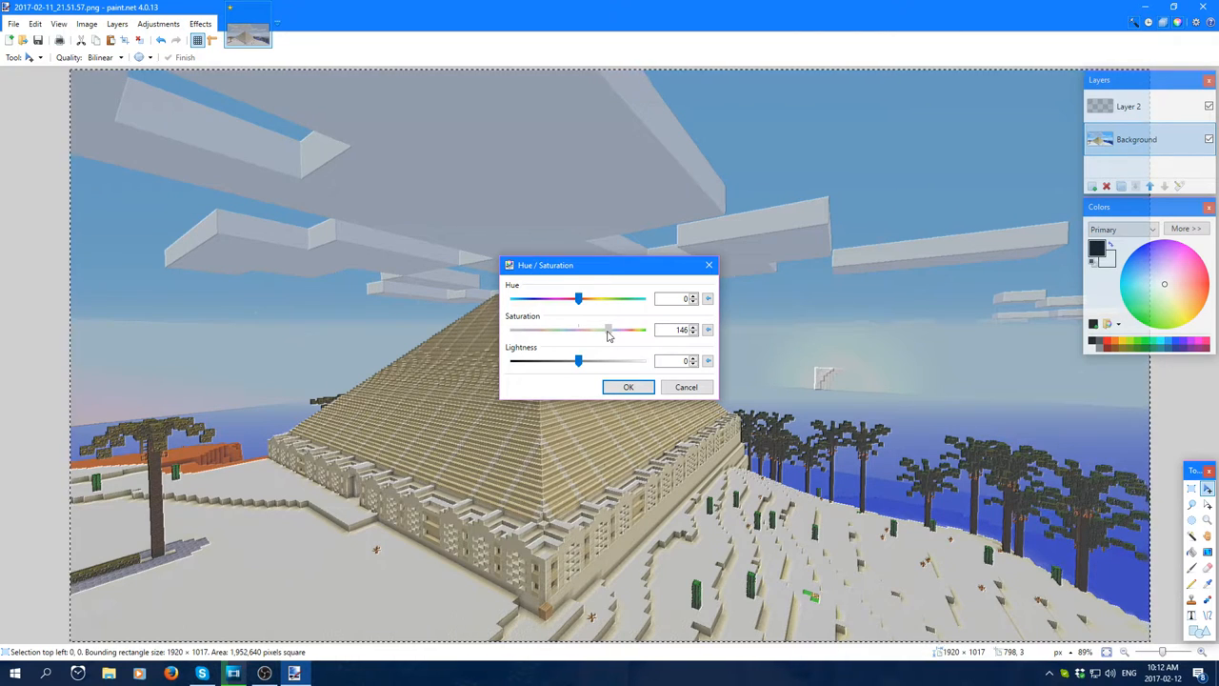
left_click_drag(607, 329, 603, 329)
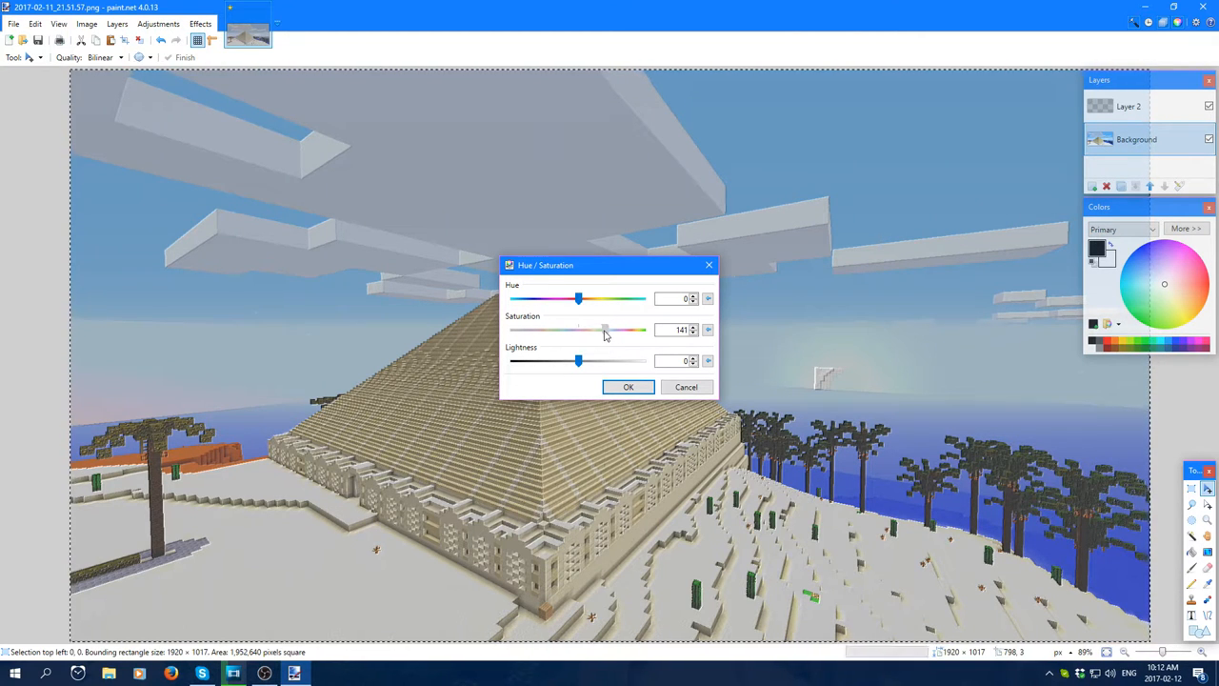
left_click_drag(605, 329, 600, 330)
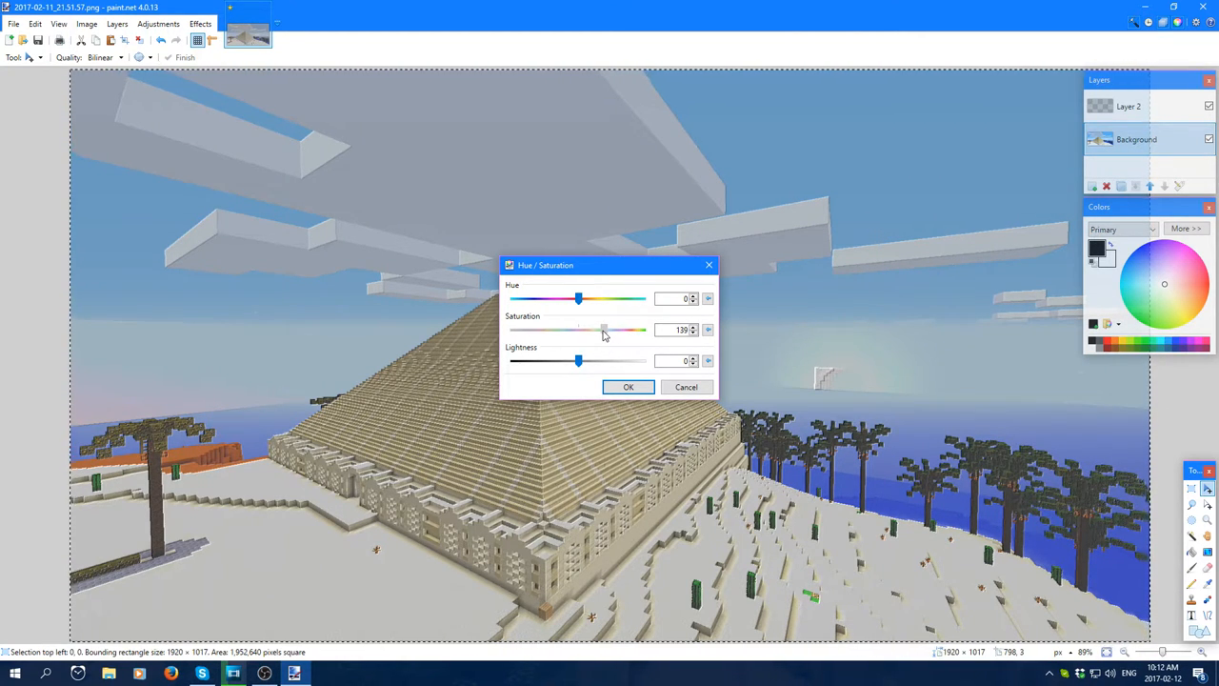
left_click(628, 387)
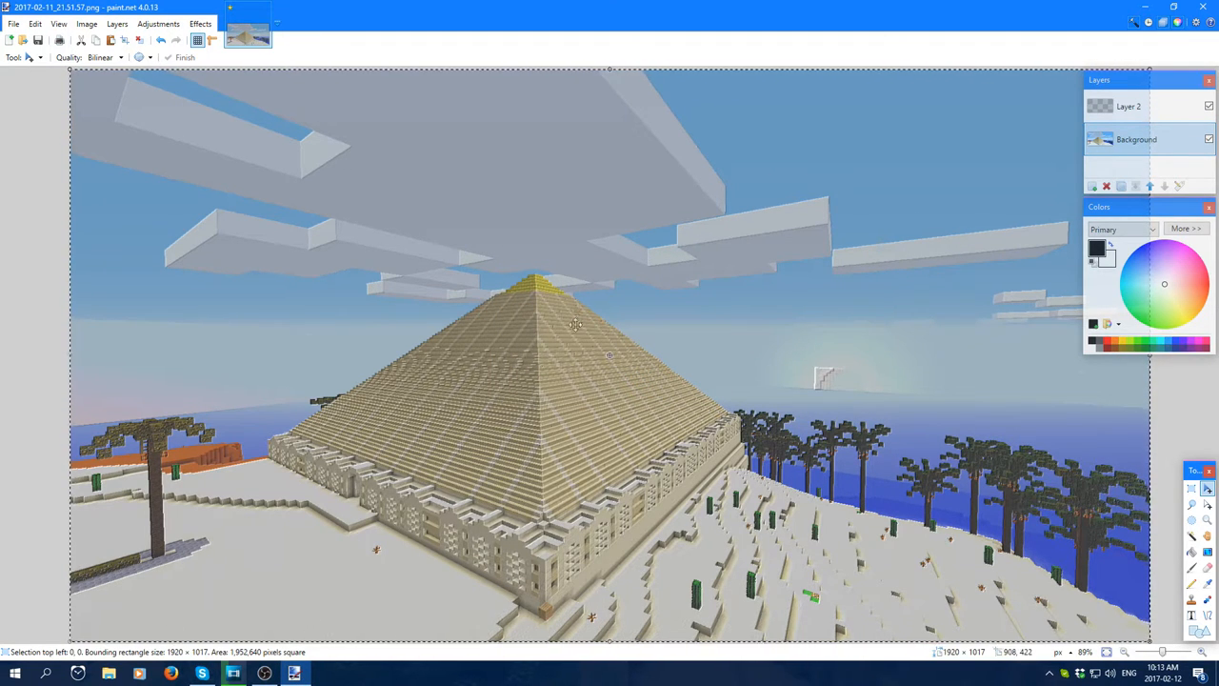
mouse_move(793, 388)
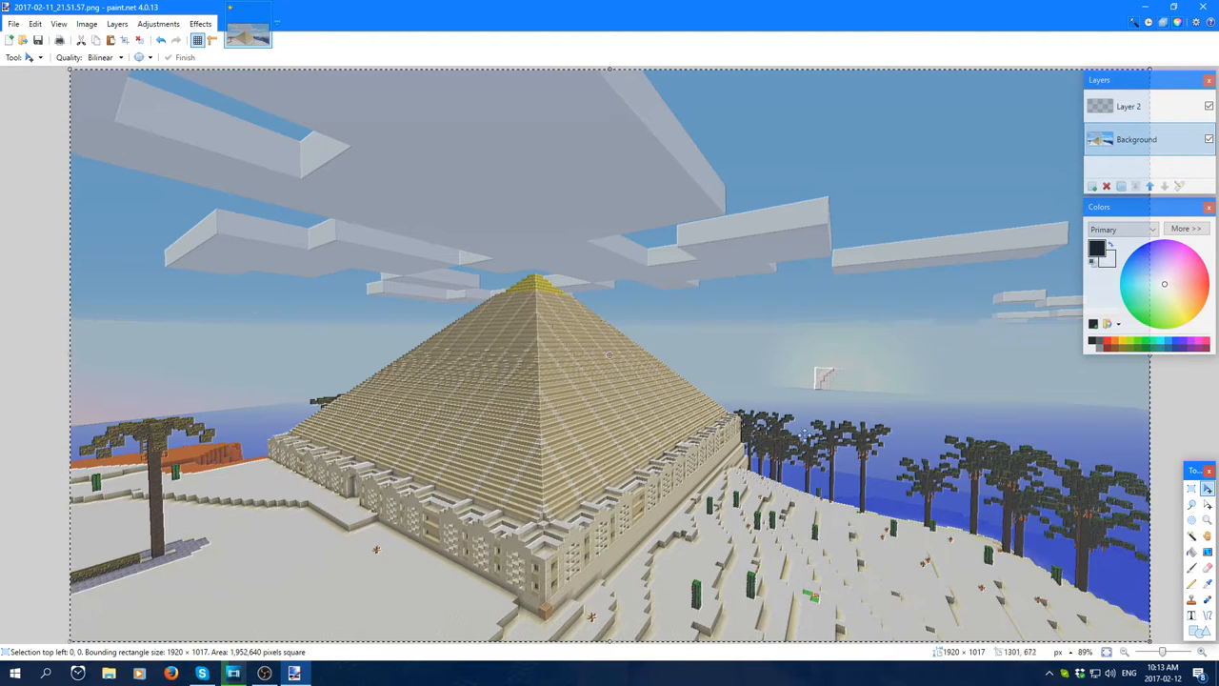
mouse_move(805, 303)
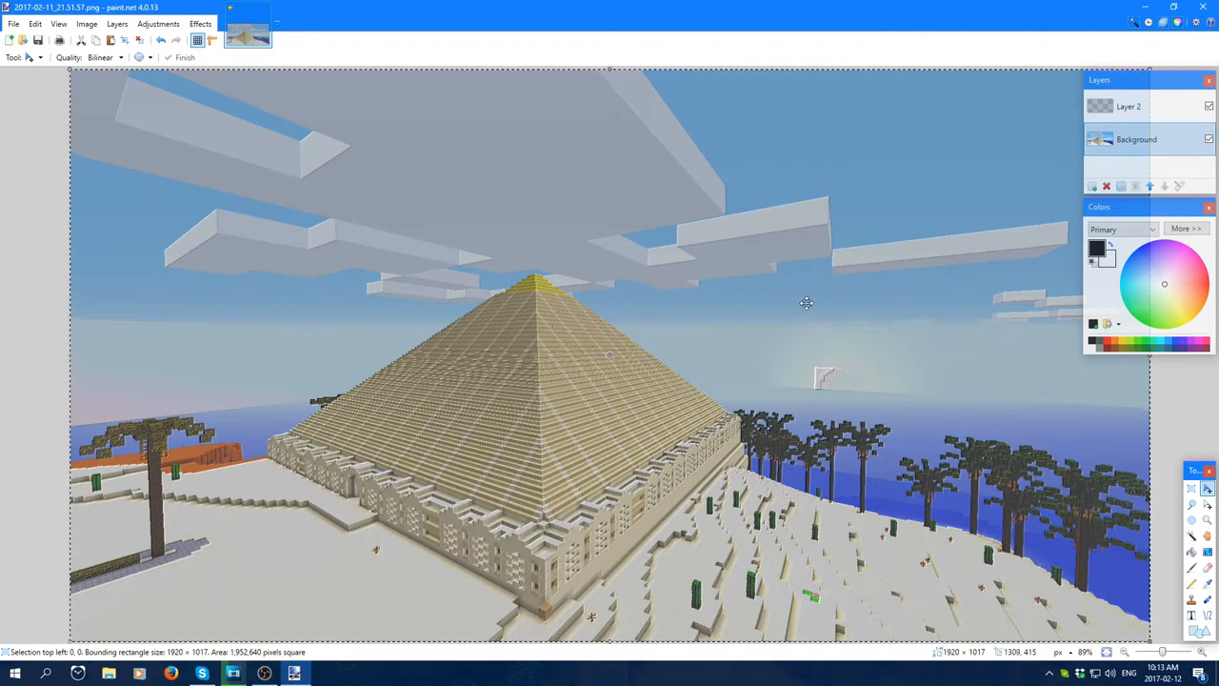
mouse_move(853, 191)
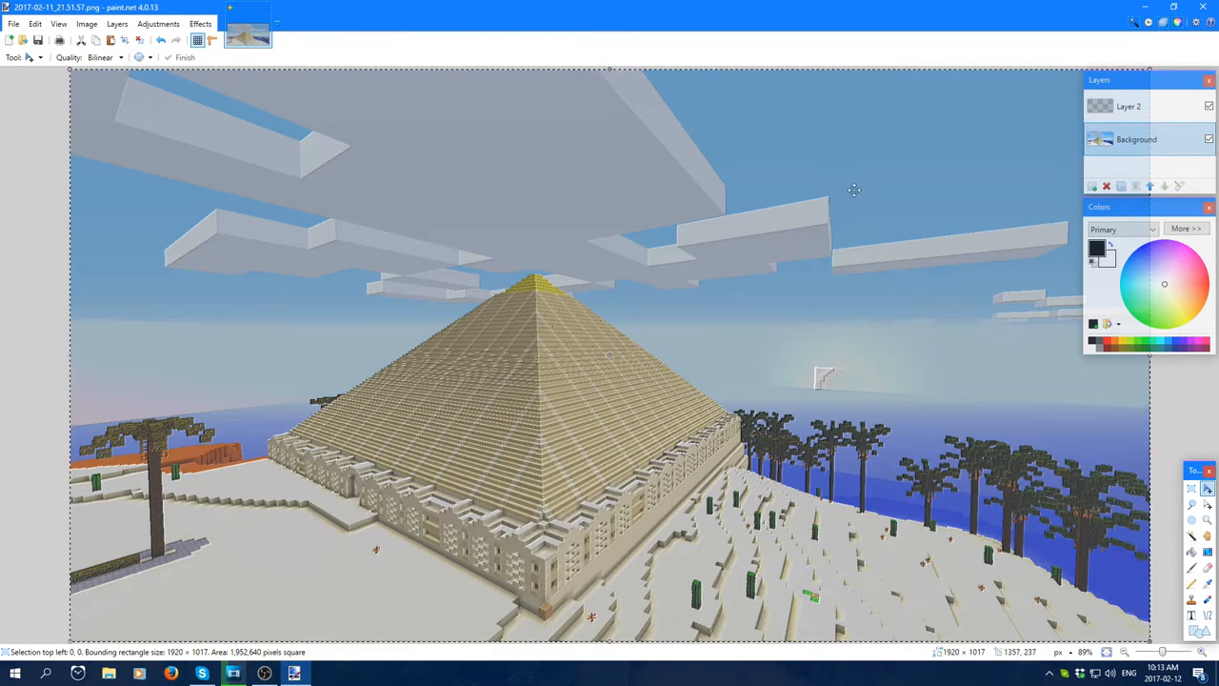
left_click(1128, 107)
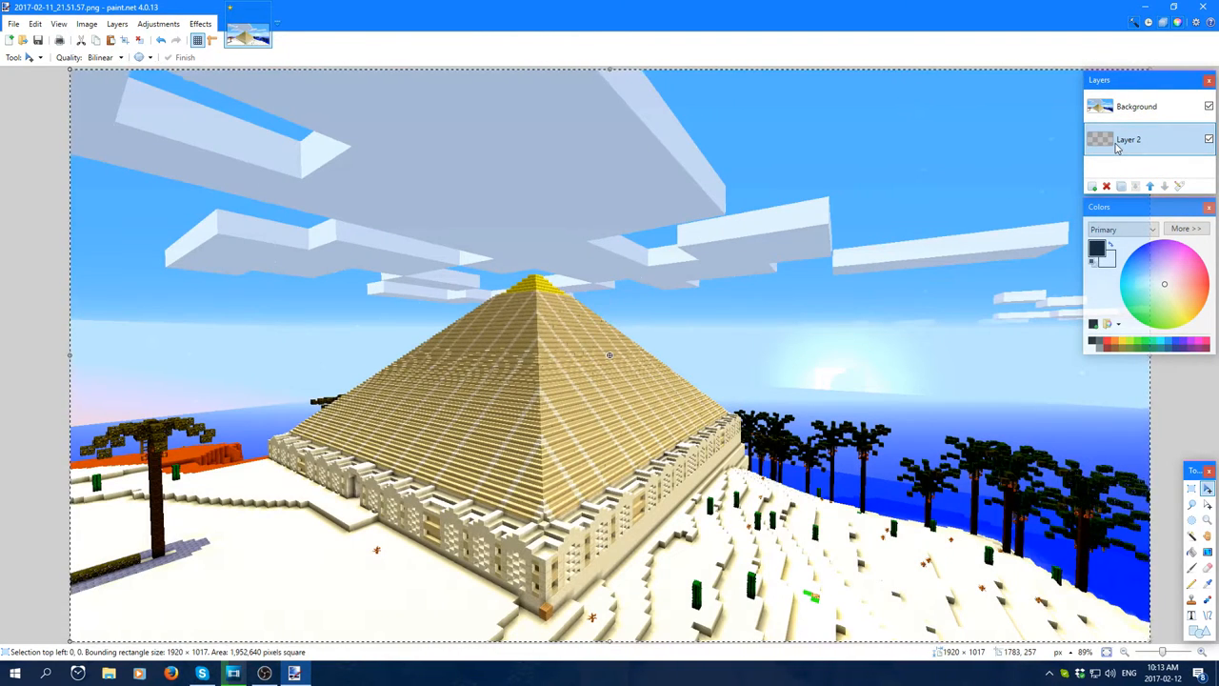
left_click_drag(1127, 139, 1128, 115)
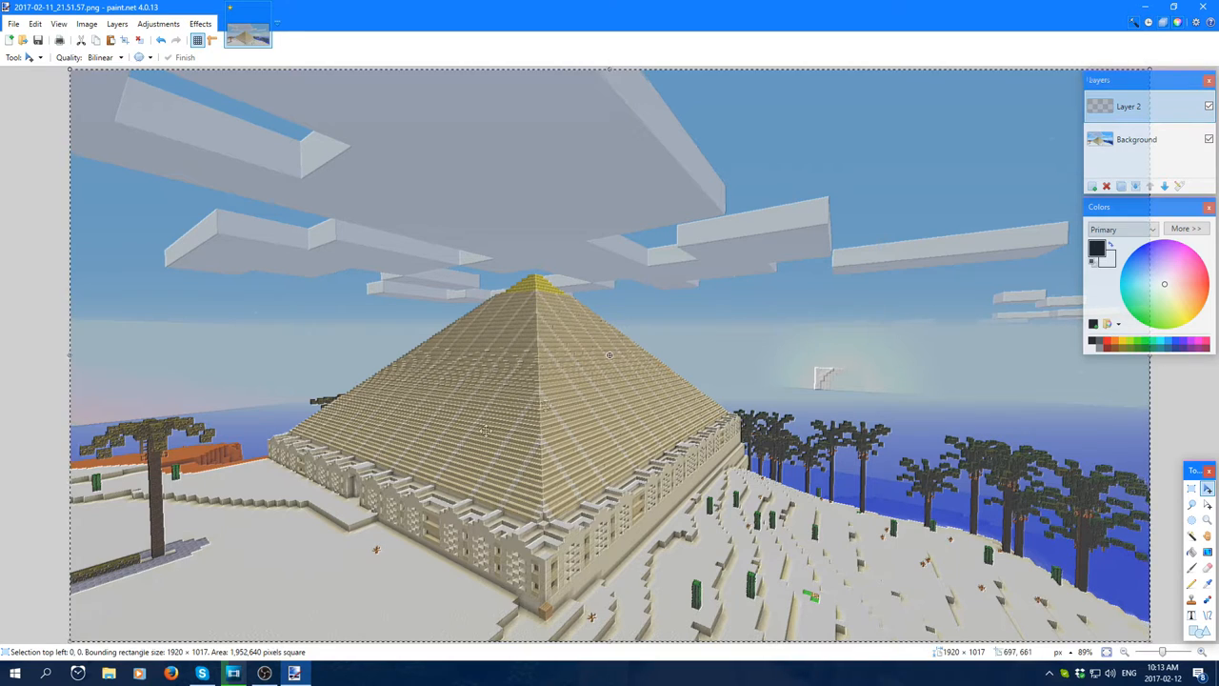
mouse_move(701, 365)
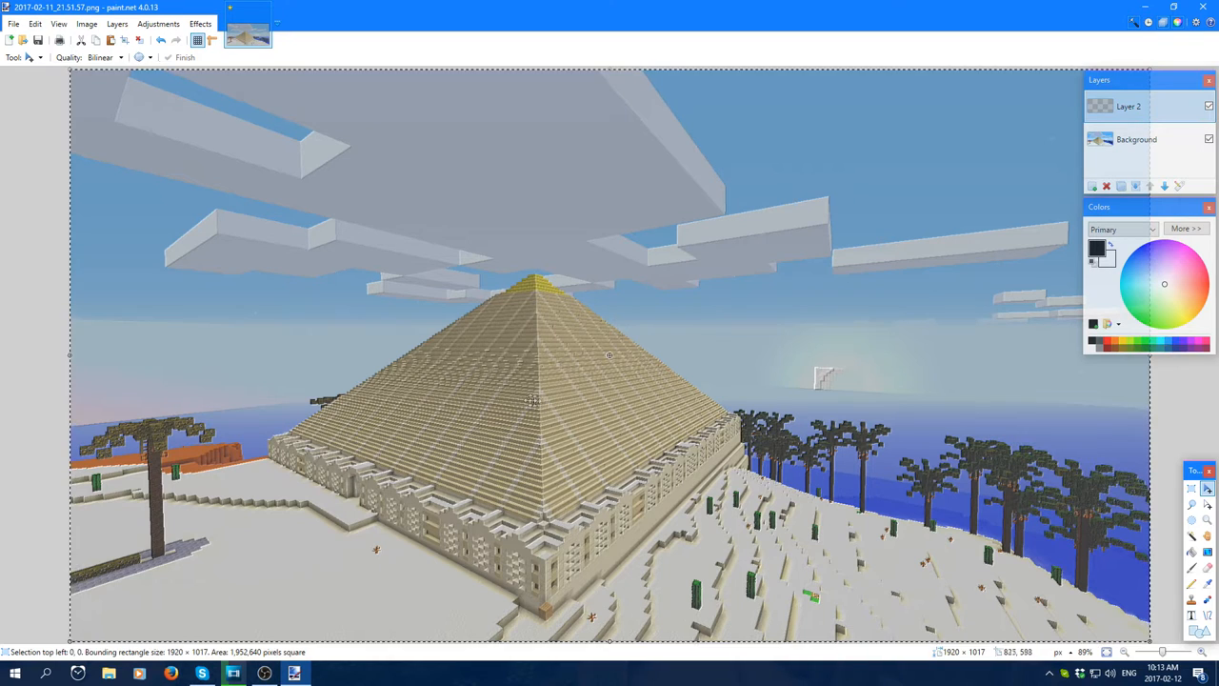
mouse_move(594, 427)
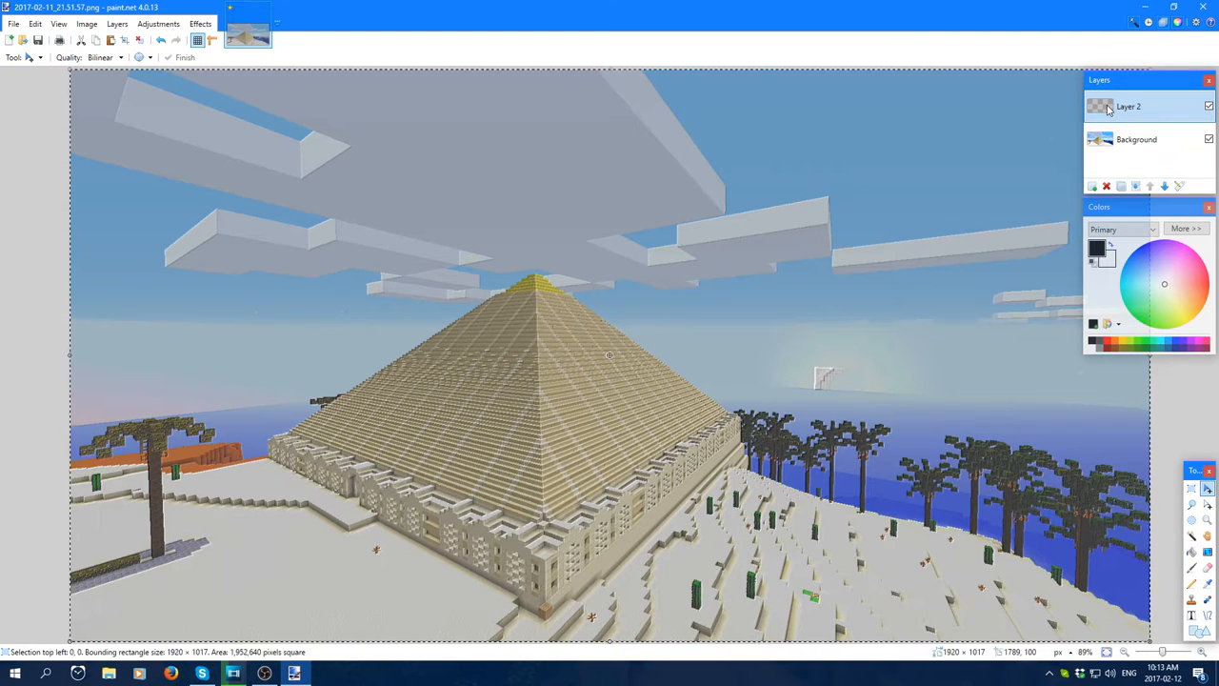
left_click(1135, 139)
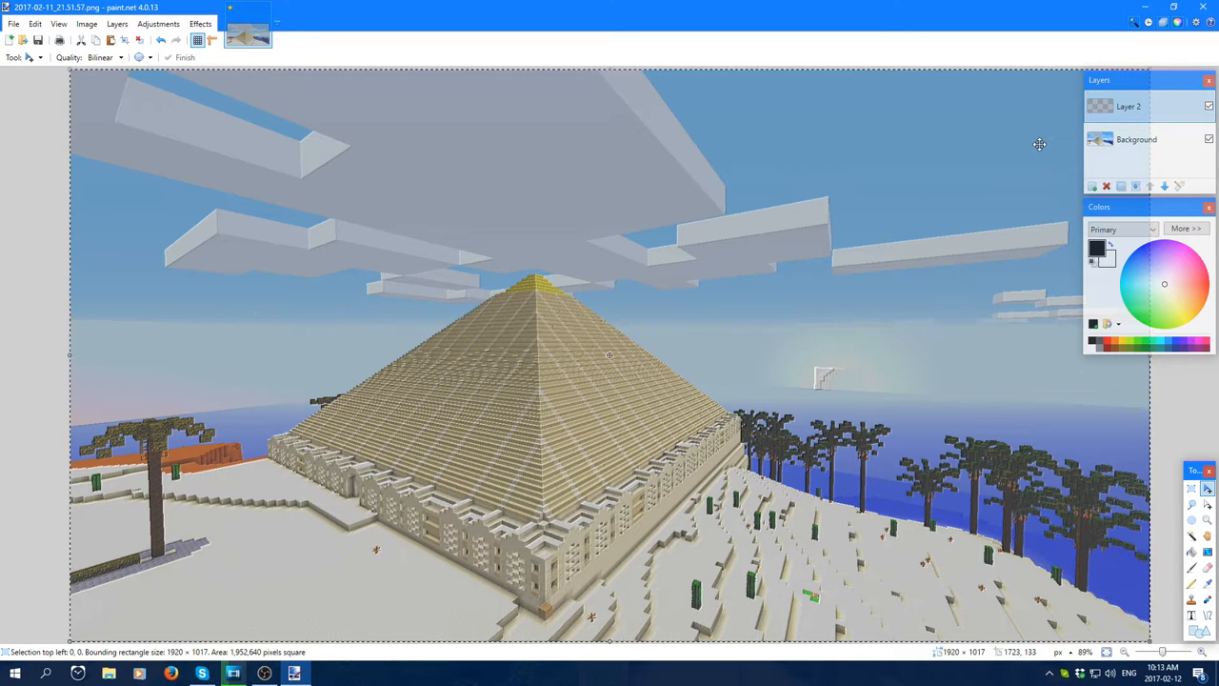
mouse_move(564, 444)
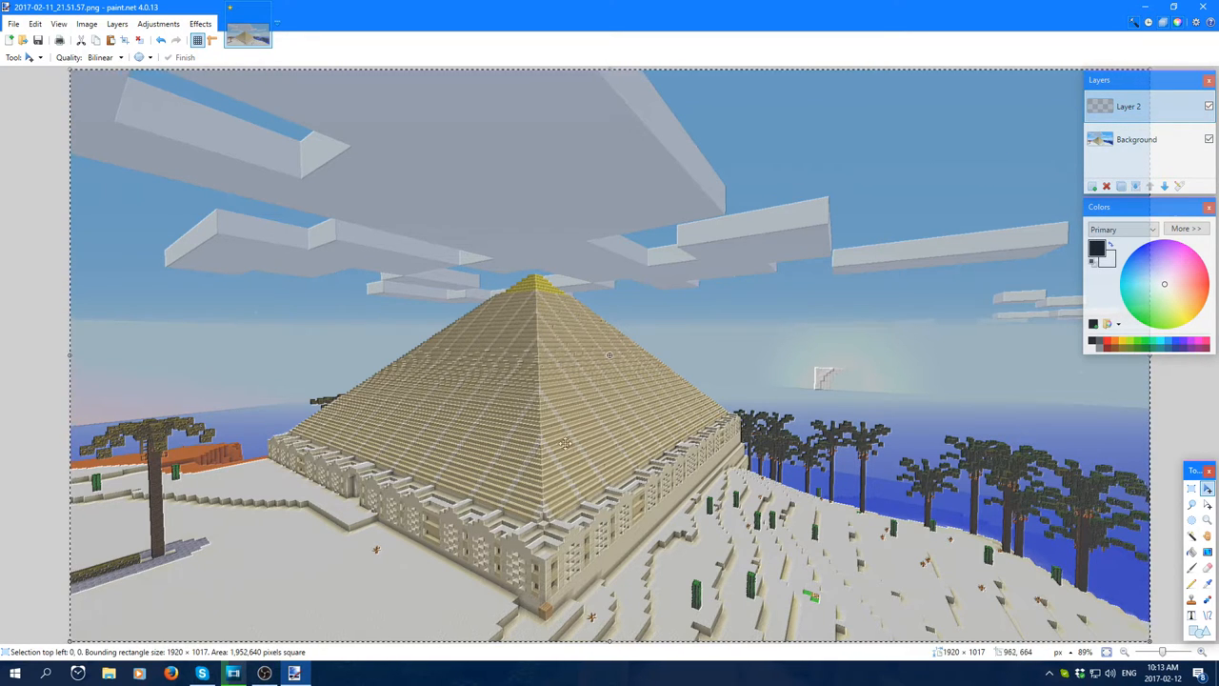
mouse_move(534, 445)
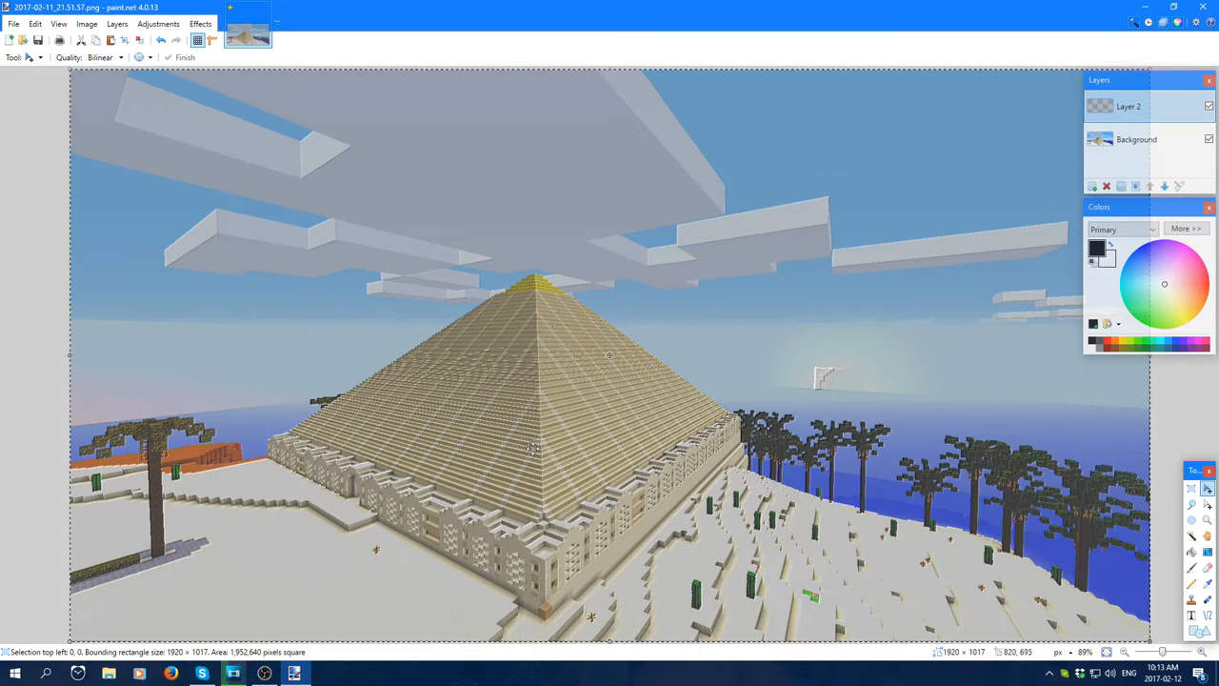
mouse_move(742, 442)
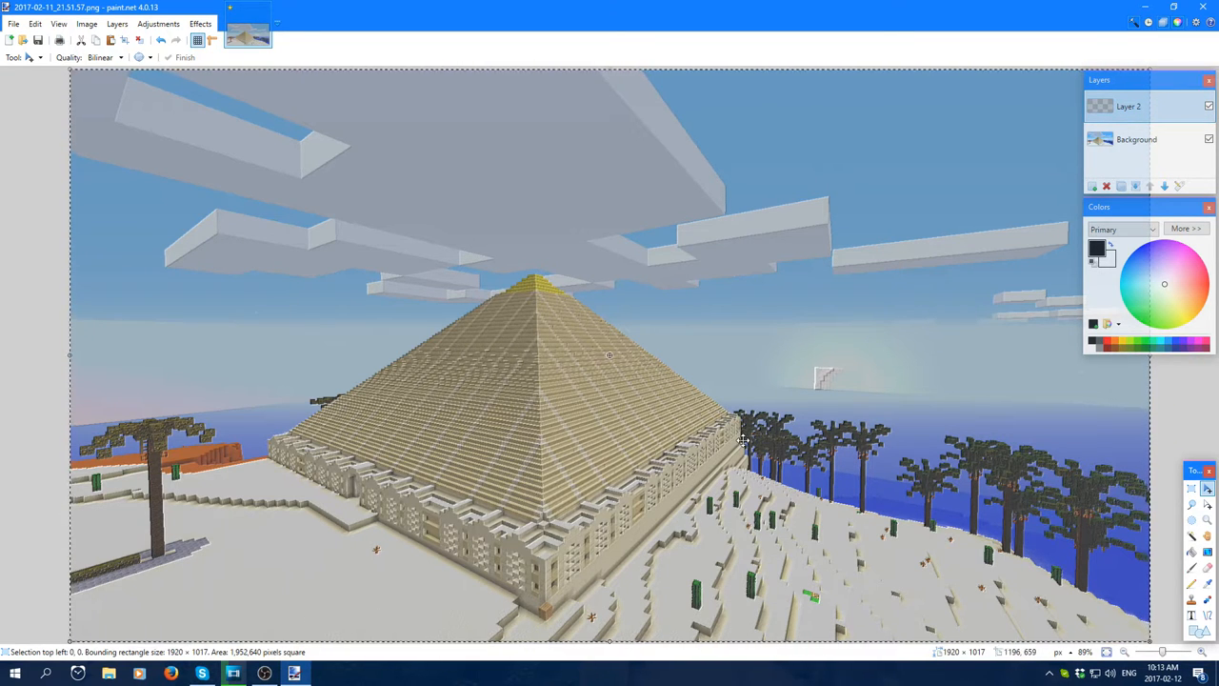
mouse_move(863, 388)
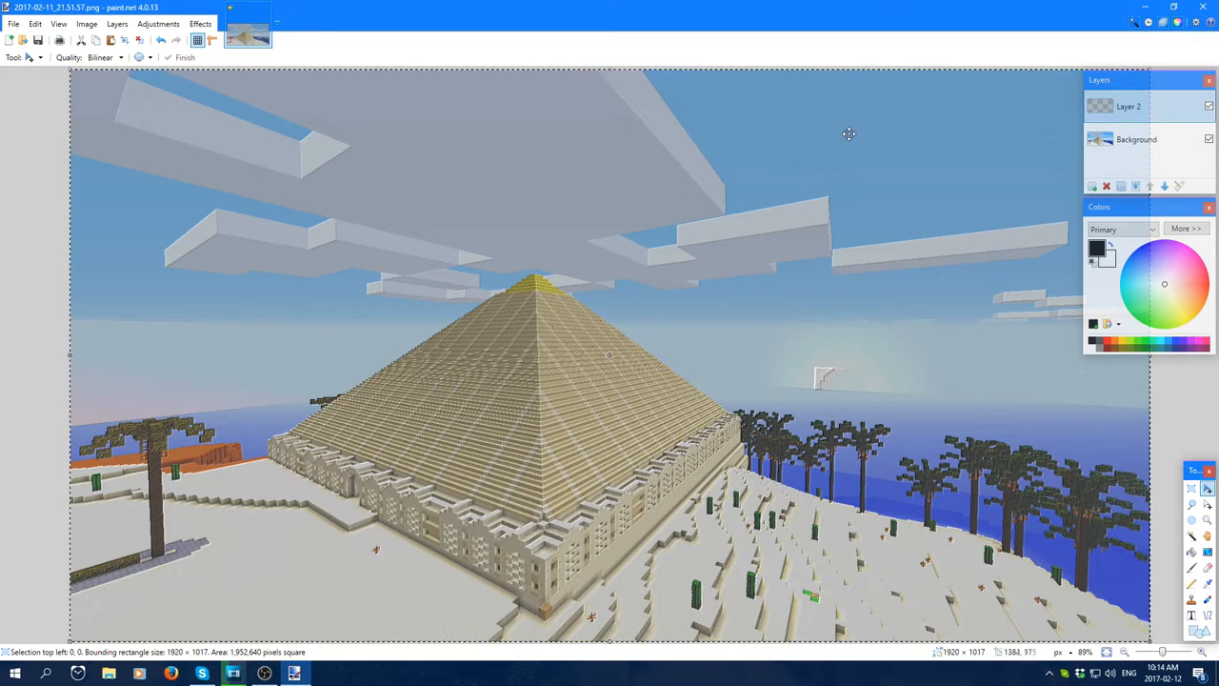
left_click(1135, 139)
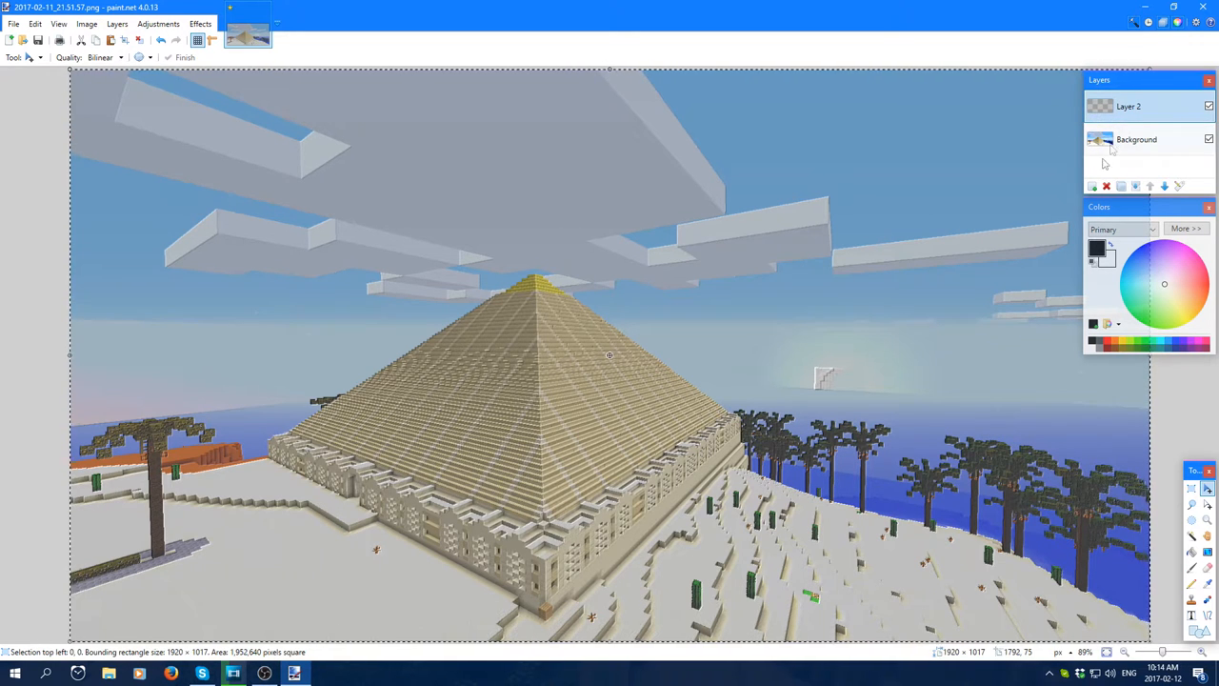
left_click(164, 23)
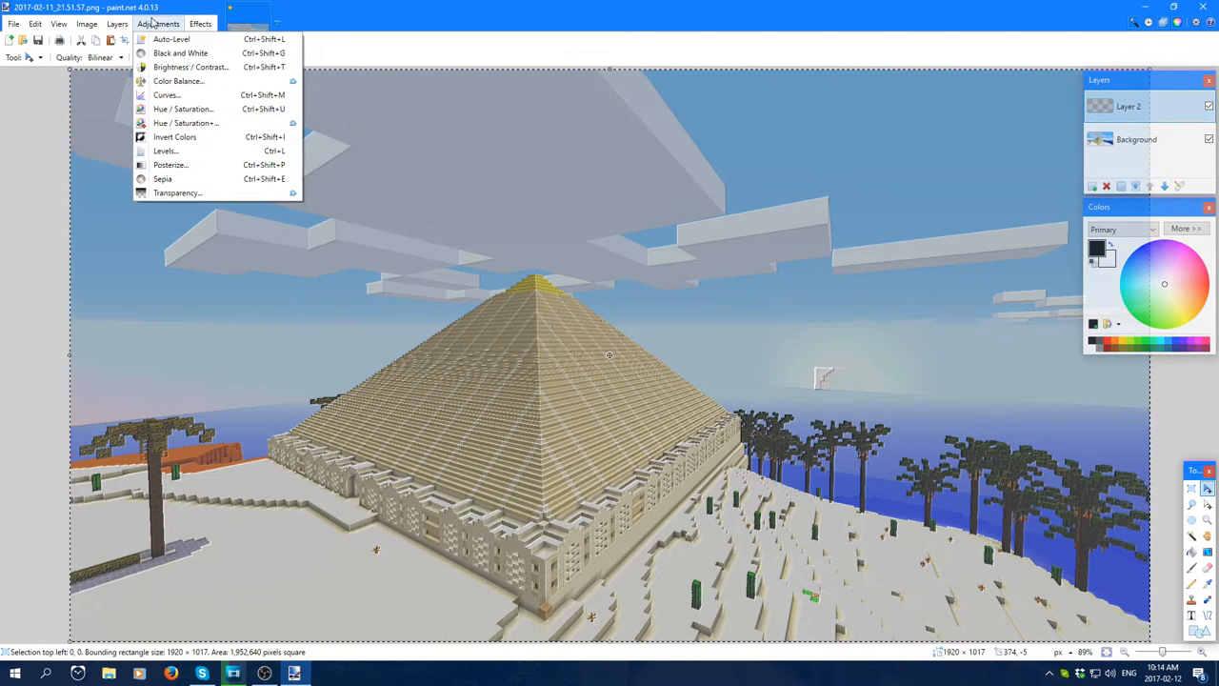
left_click(176, 192)
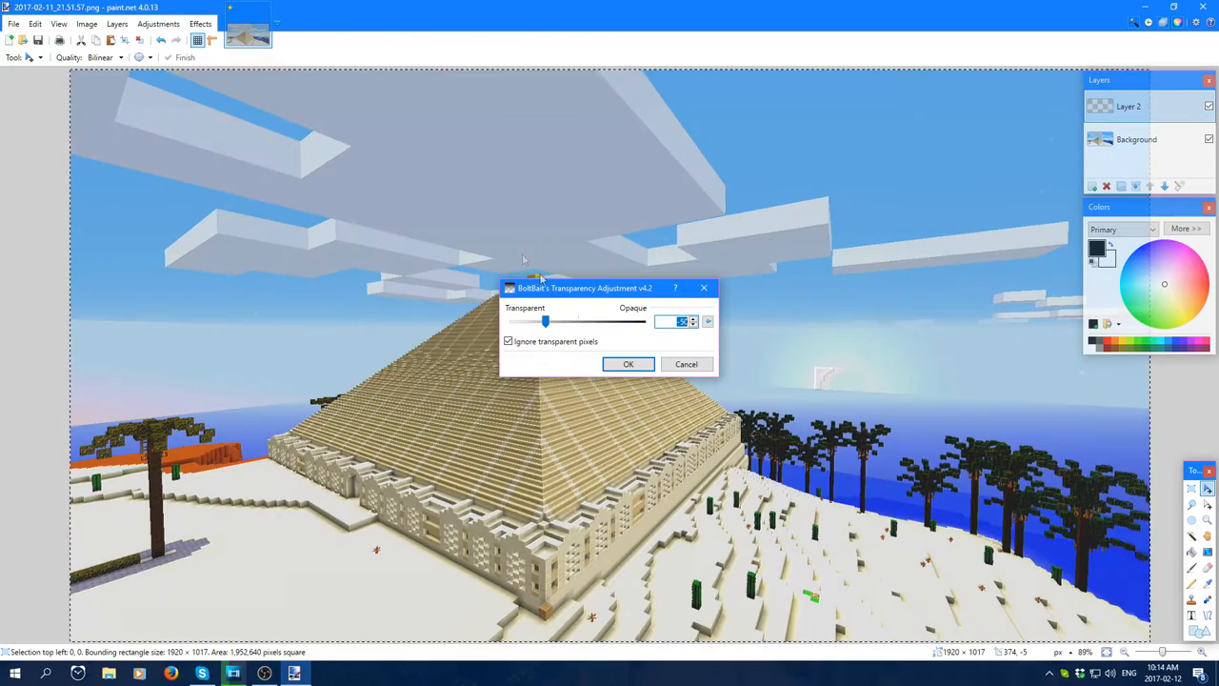
left_click_drag(544, 320, 581, 320)
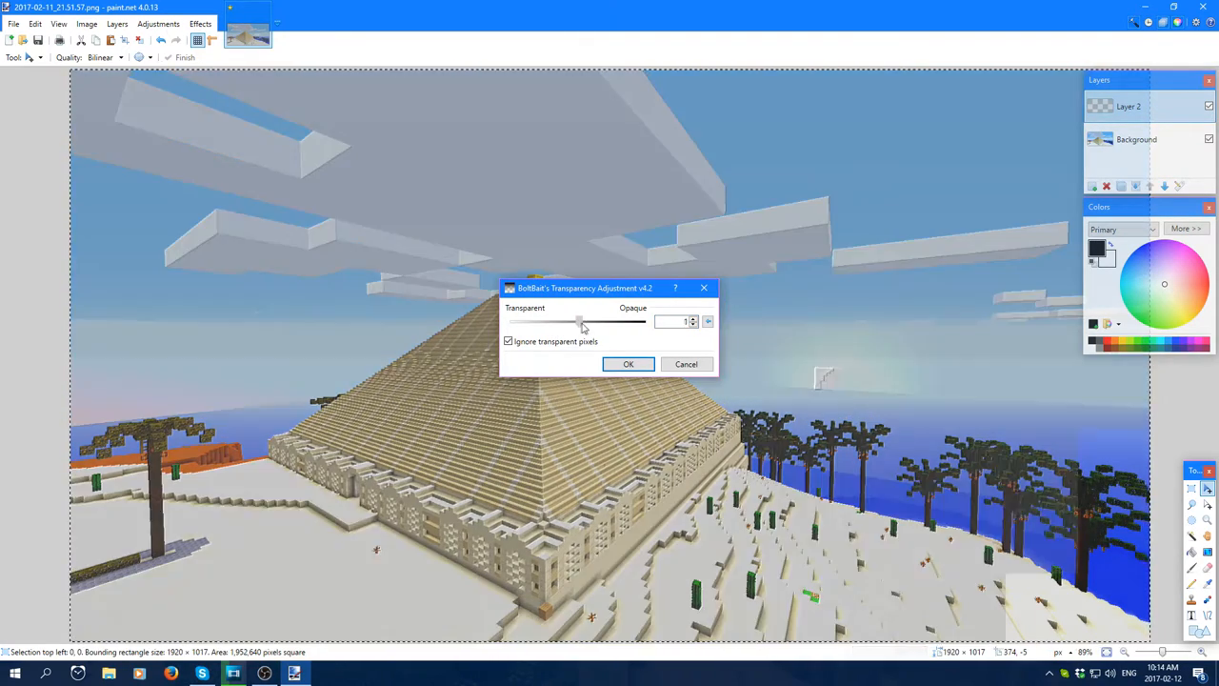
left_click_drag(579, 320, 644, 320)
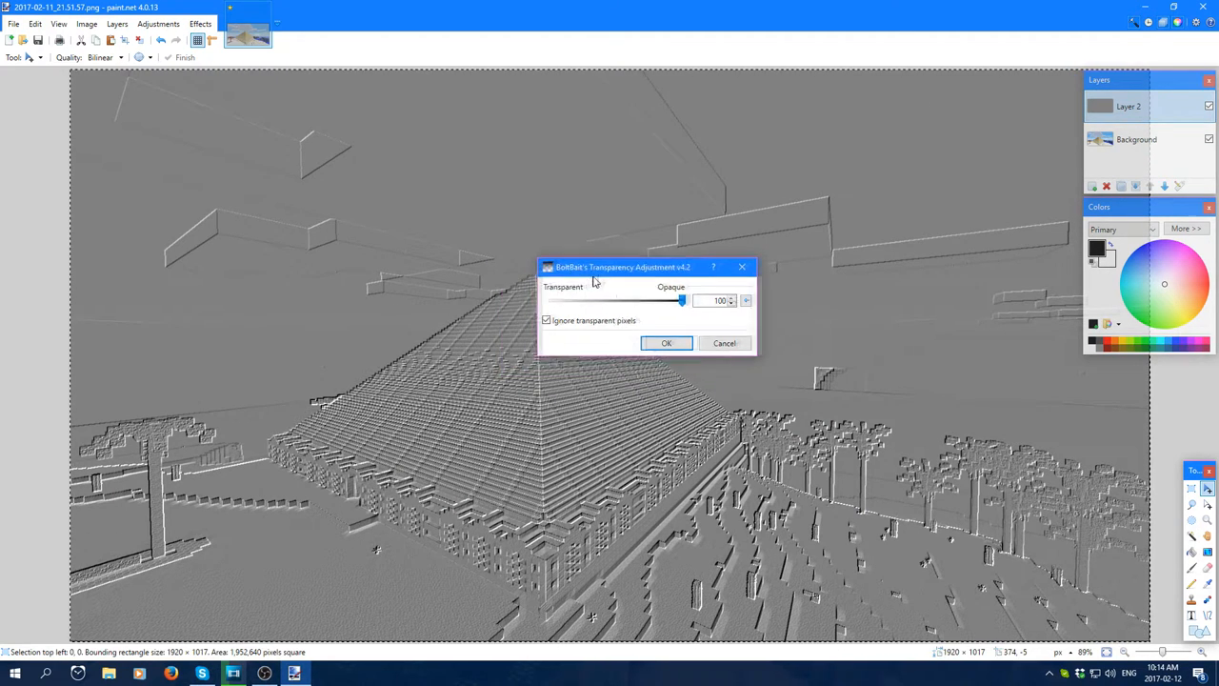
left_click_drag(621, 267, 651, 247)
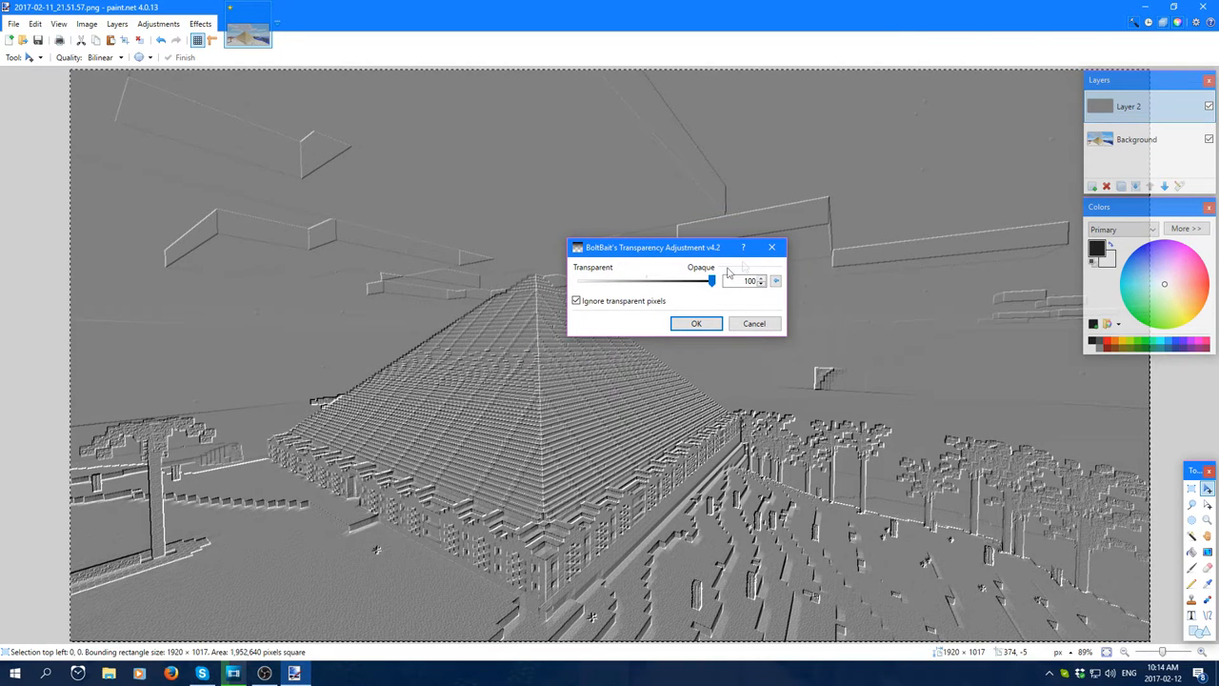
mouse_move(579, 278)
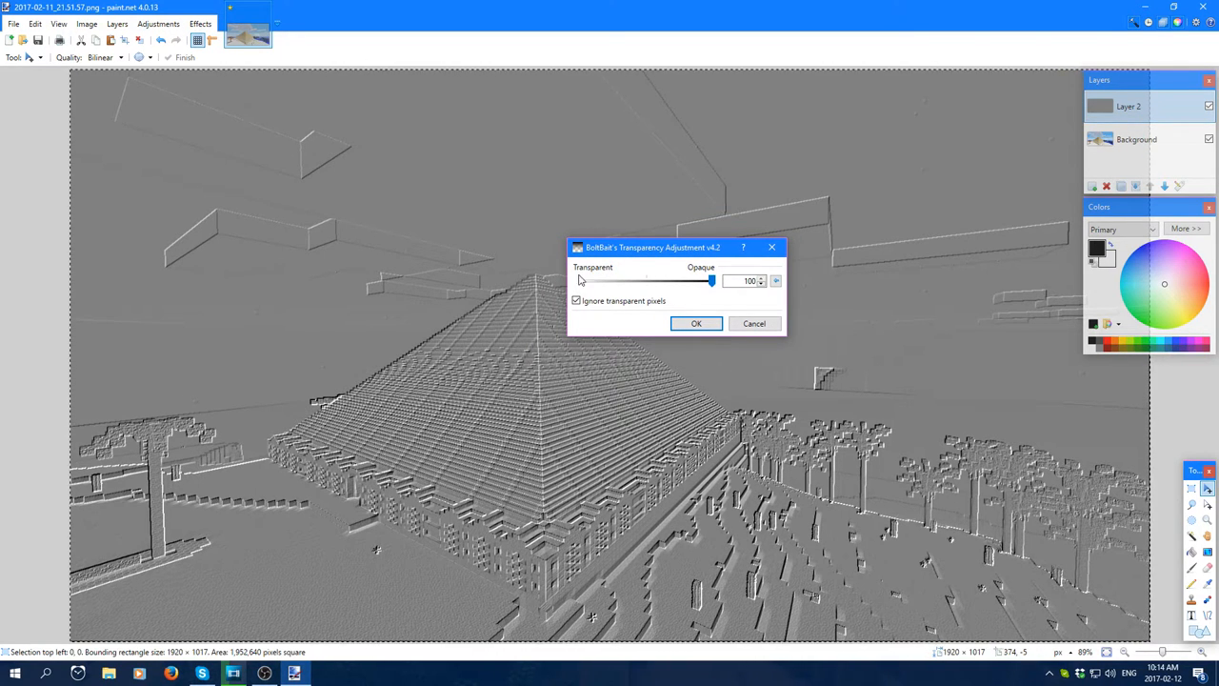
left_click(697, 324)
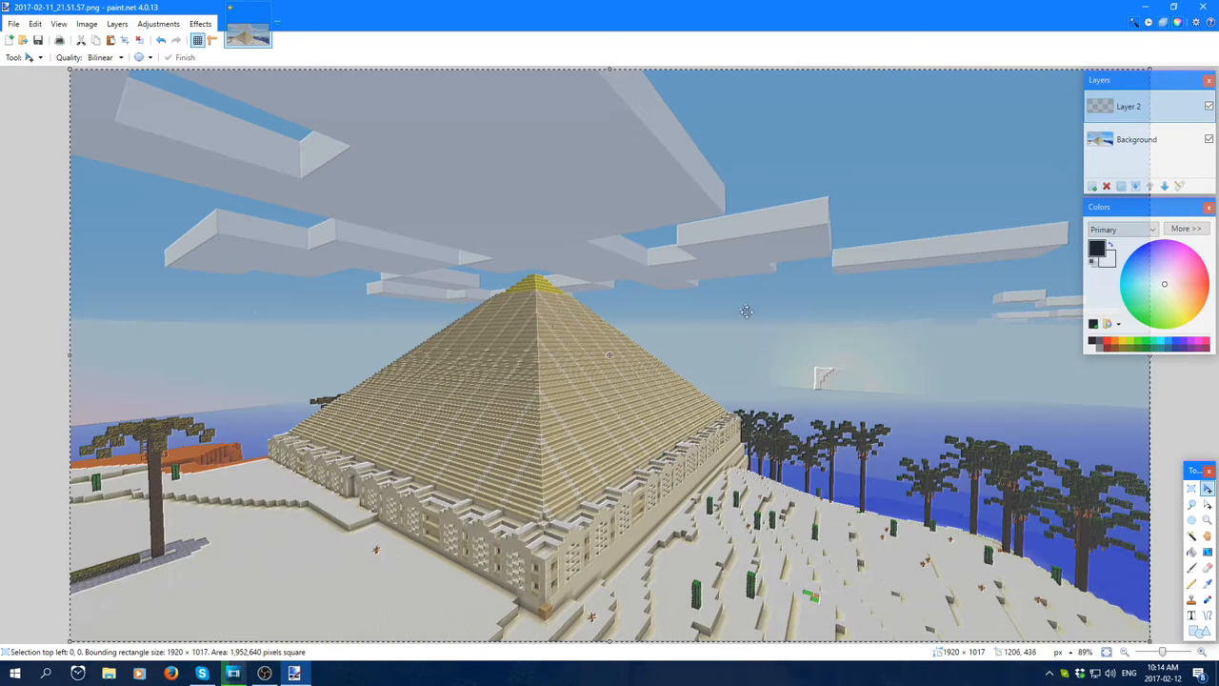
mouse_move(968, 129)
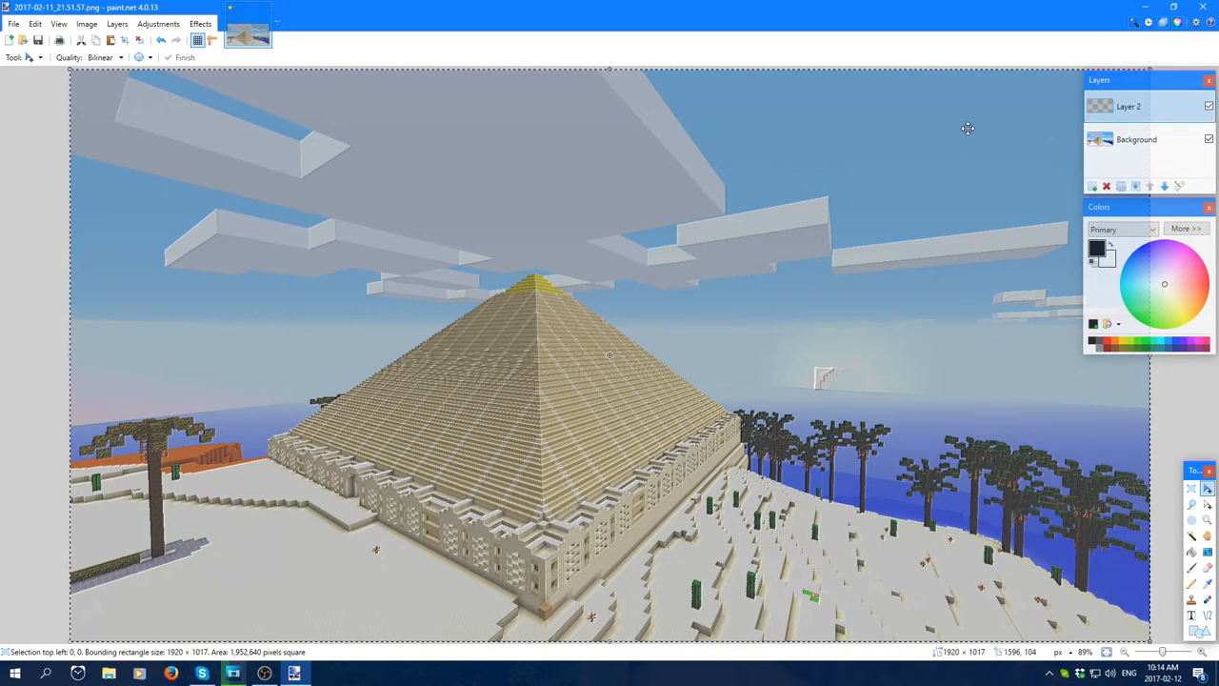
left_click(160, 23)
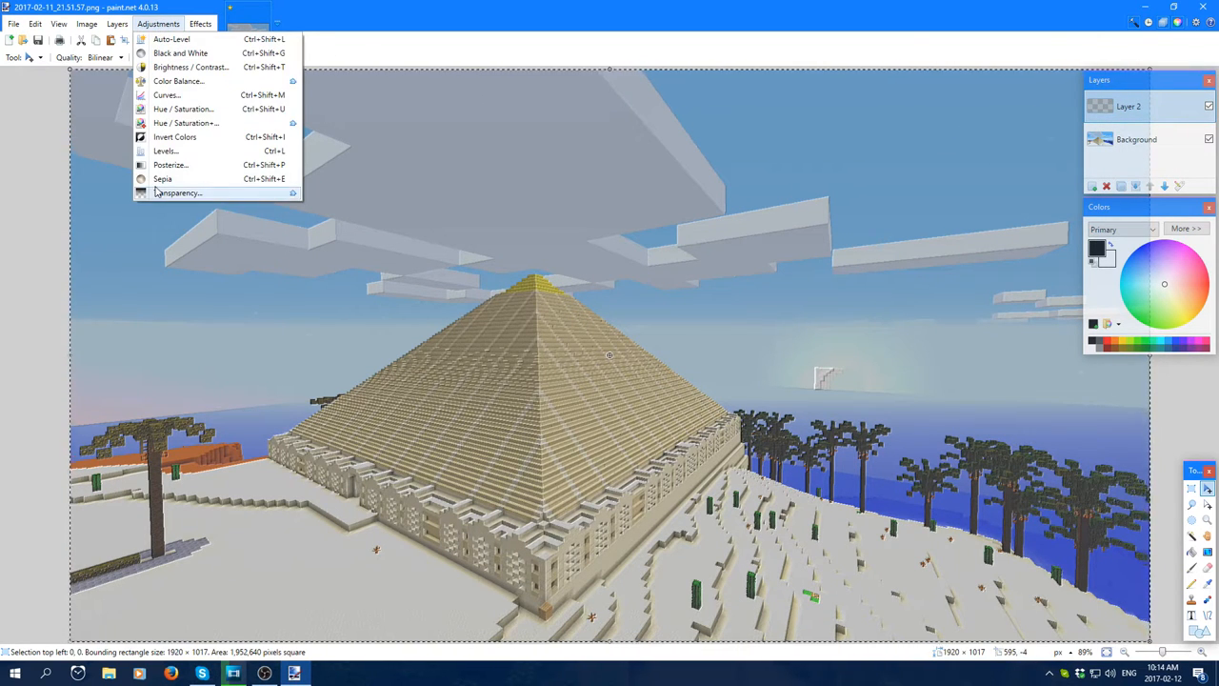
mouse_move(187, 69)
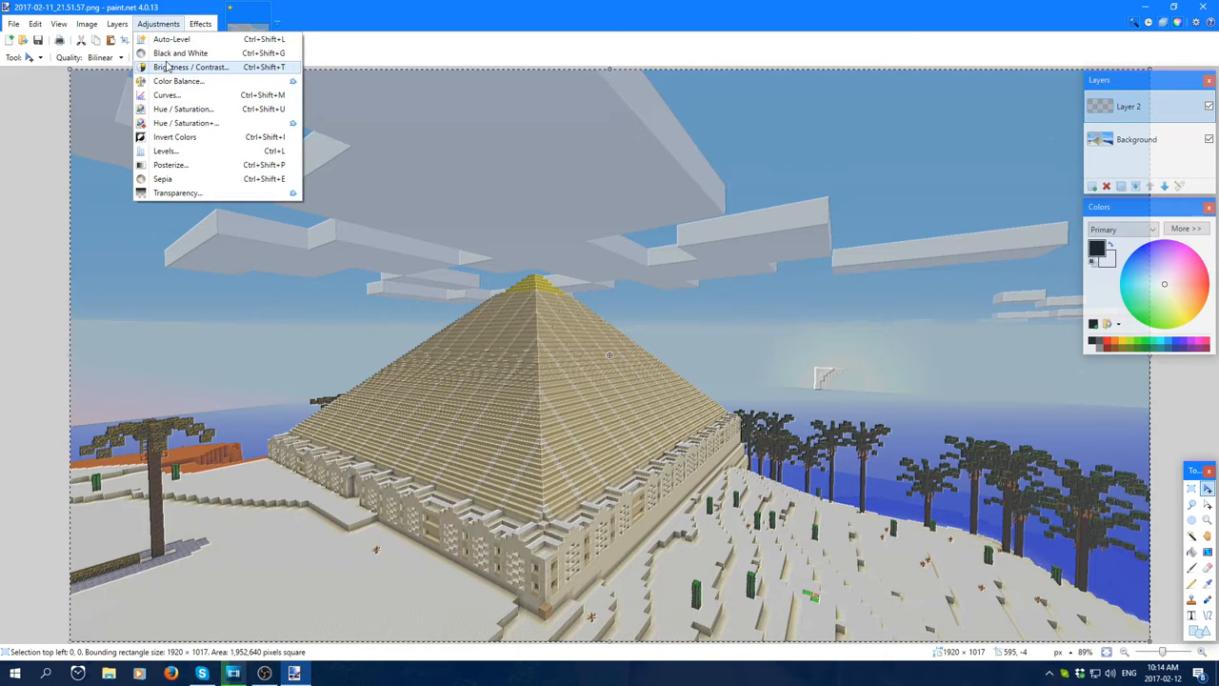
mouse_move(187, 122)
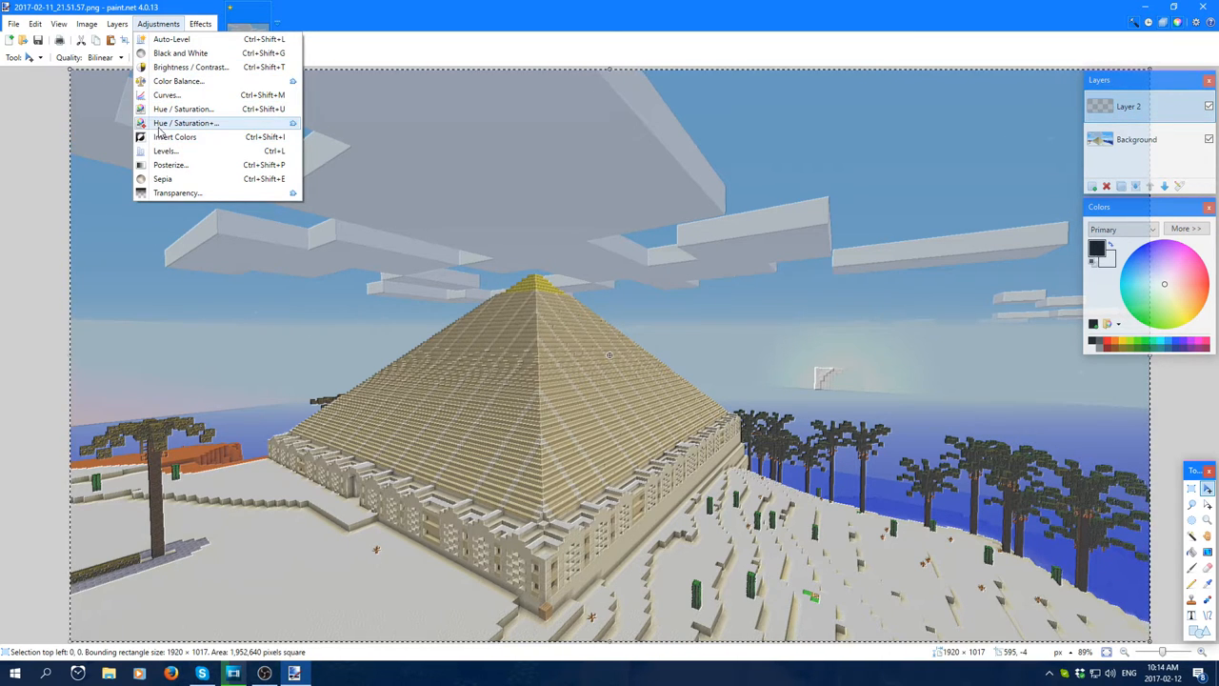
left_click(190, 122)
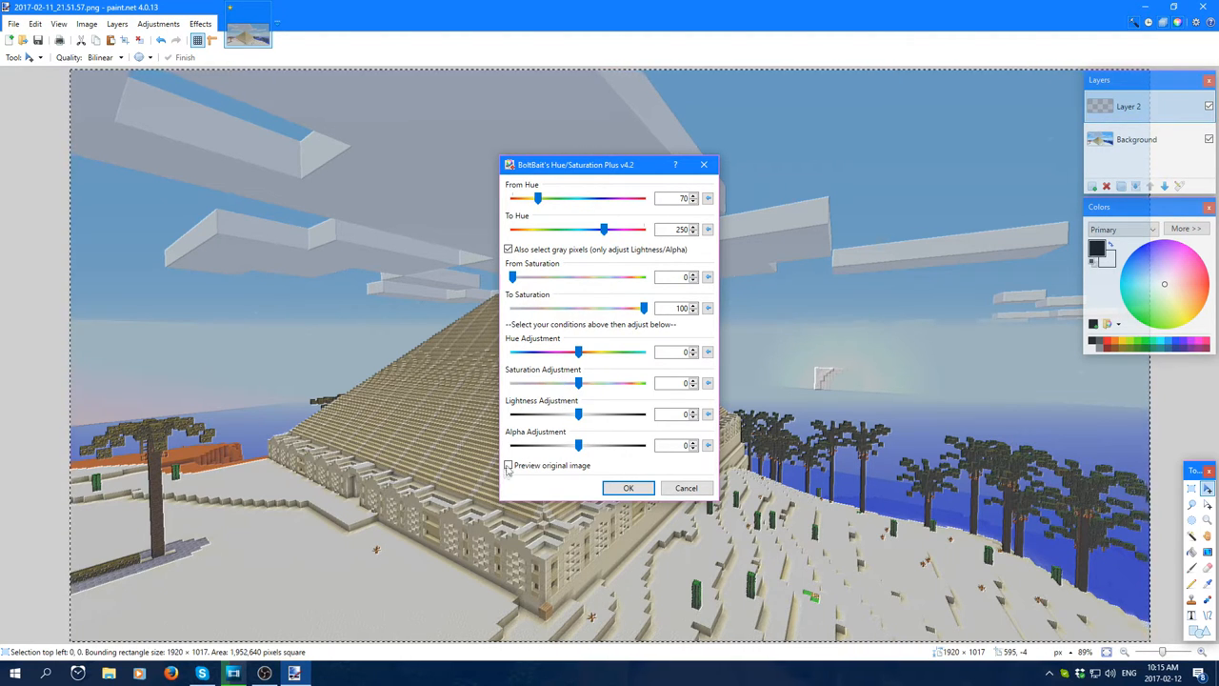
left_click(506, 465)
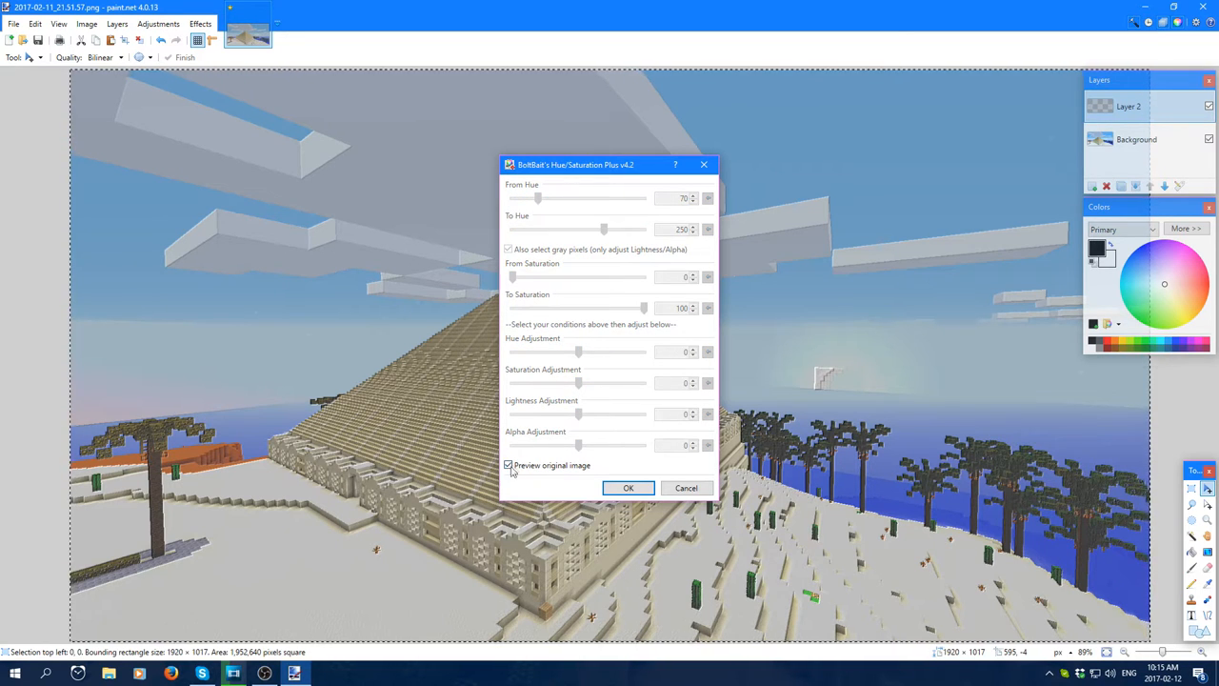
left_click(628, 487)
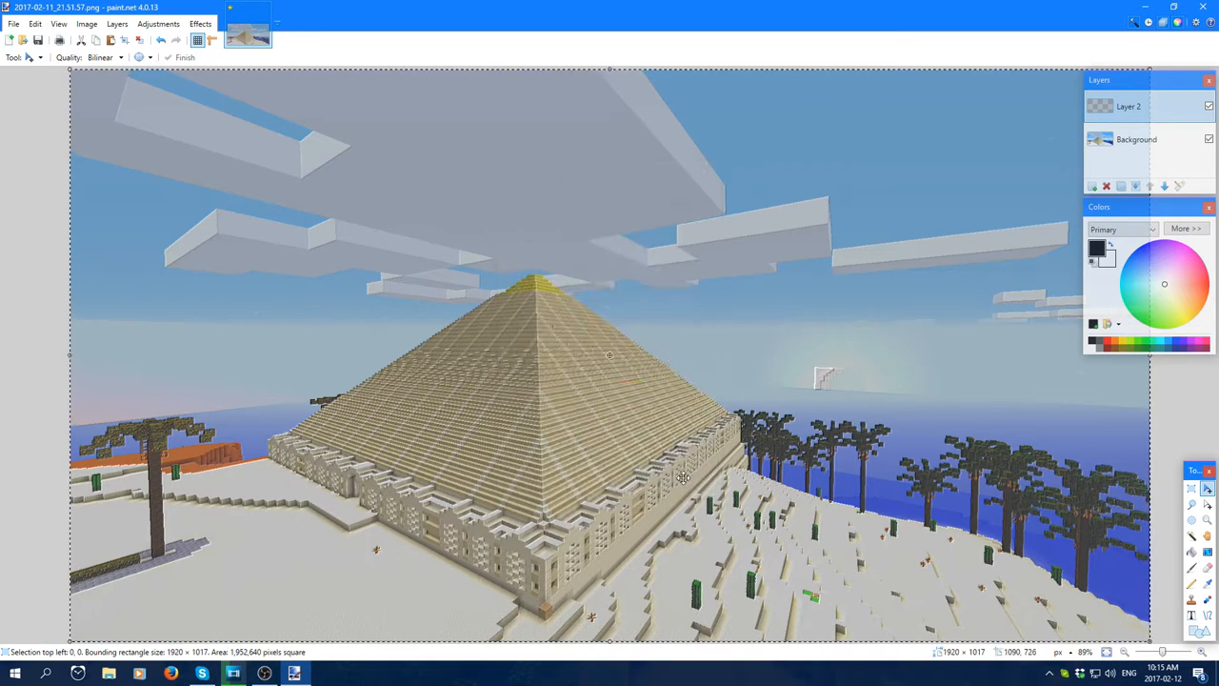
mouse_move(1043, 57)
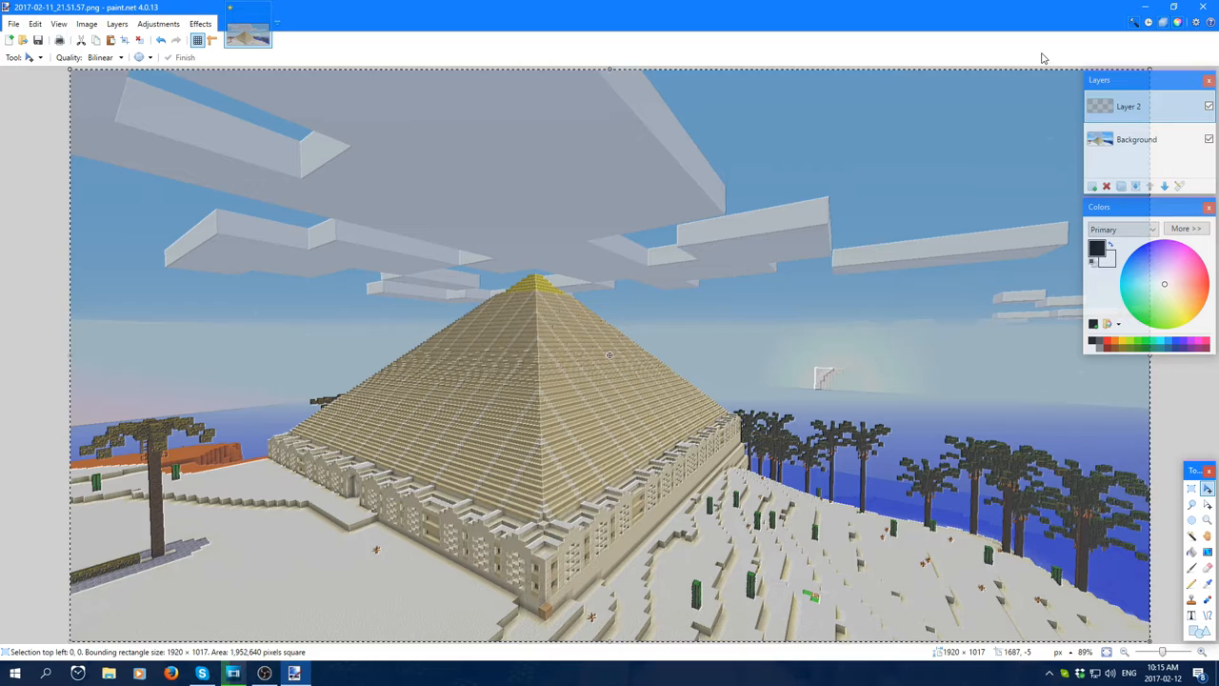